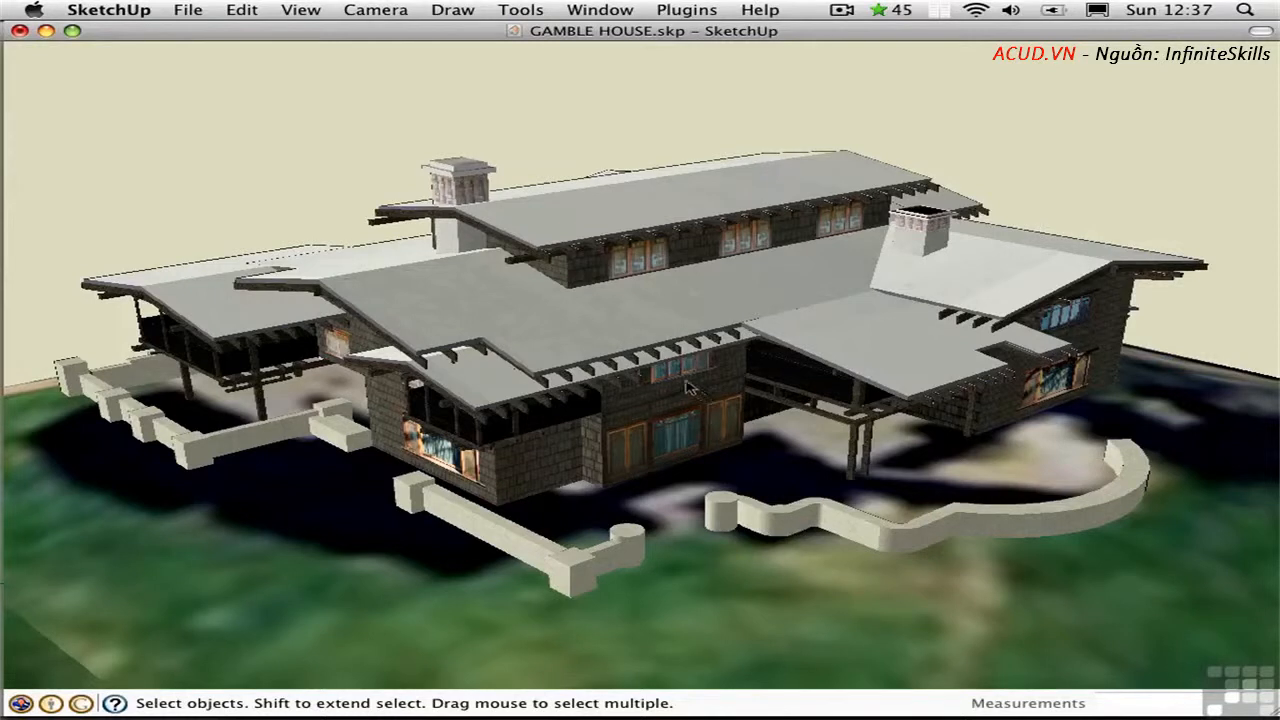
mouse_move(660, 378)
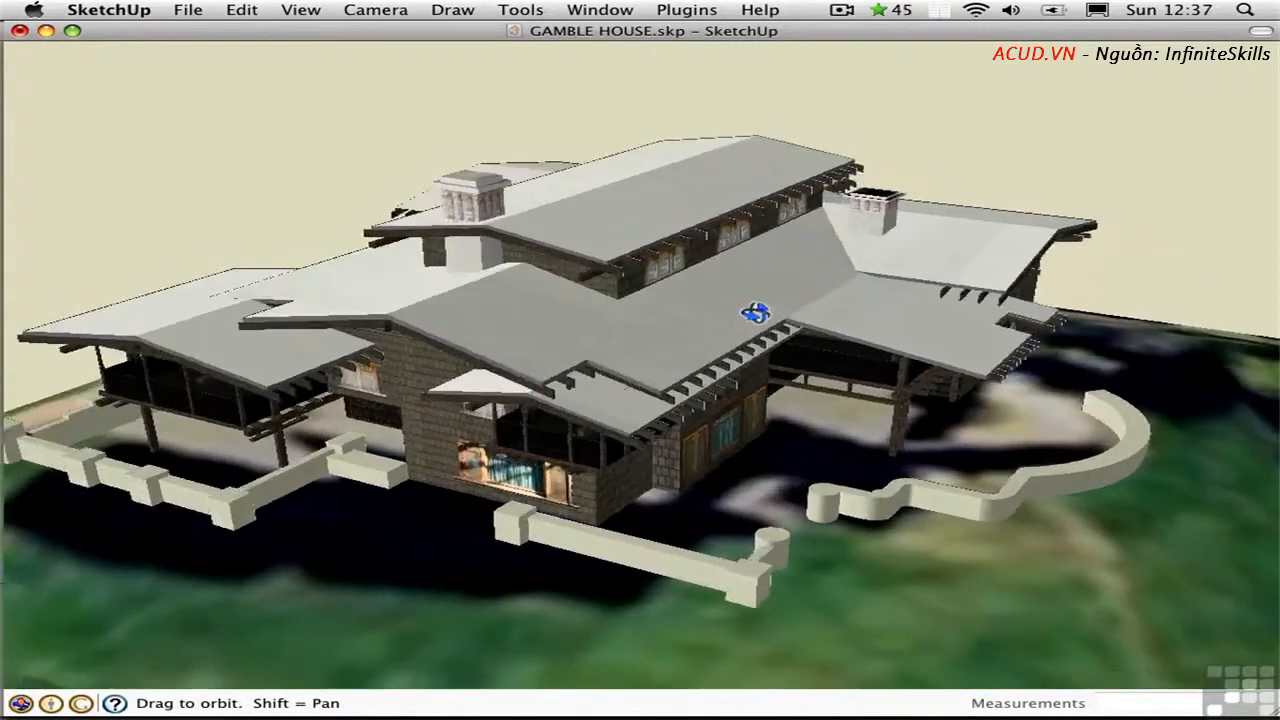
Orbit the Gamble House to another side, then bring up macOS System Preferences
drag(756, 312, 768, 304)
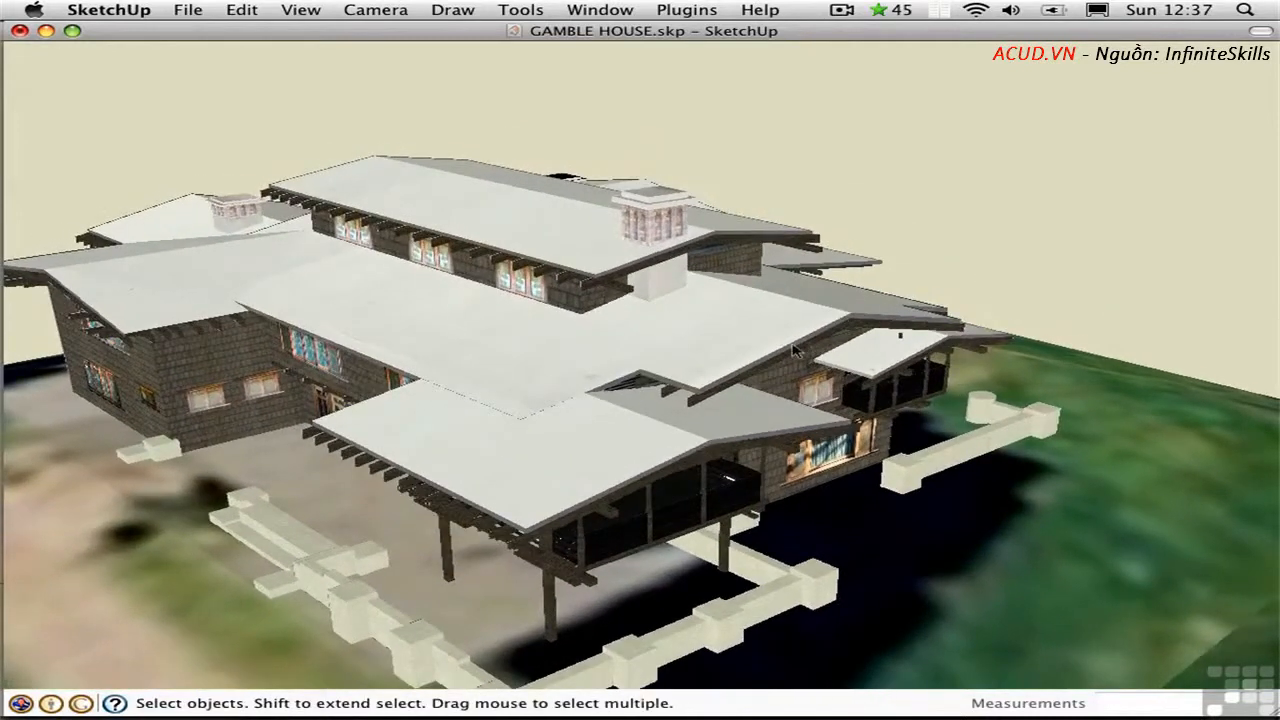
click(32, 10)
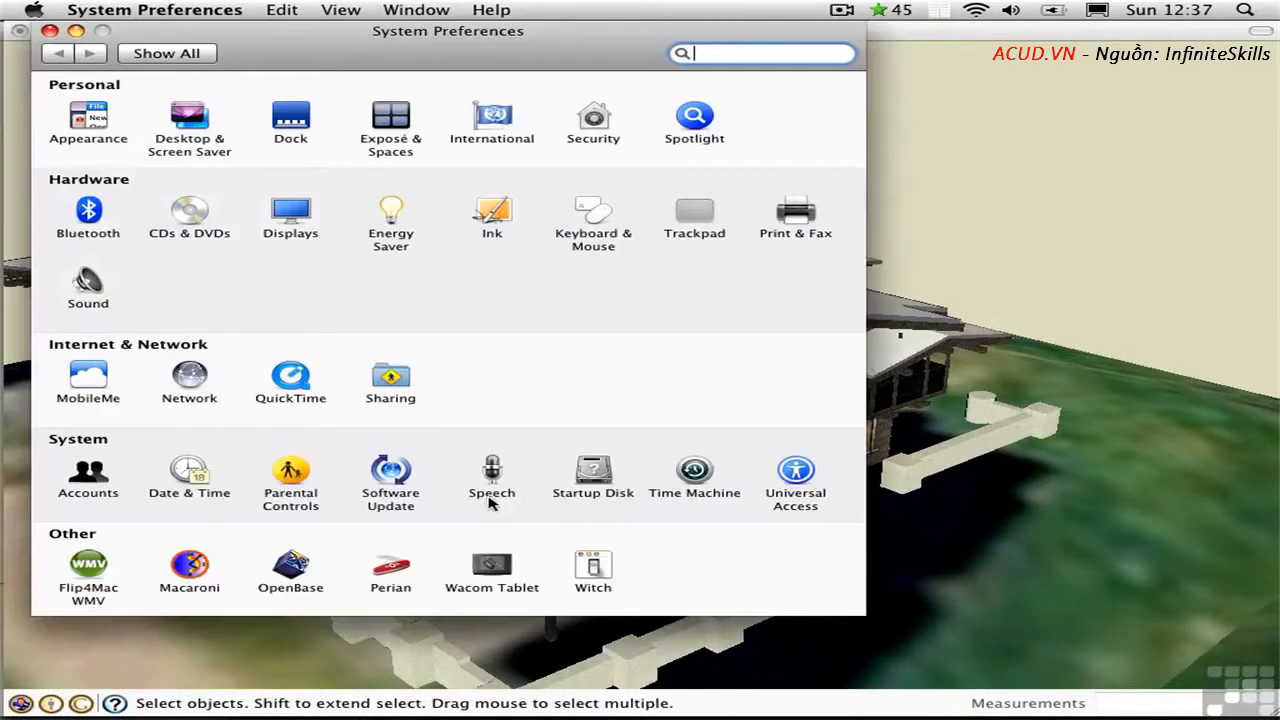
Review the Wacom tablet's mouse and pen button mappings, then return to SketchUp
click(492, 570)
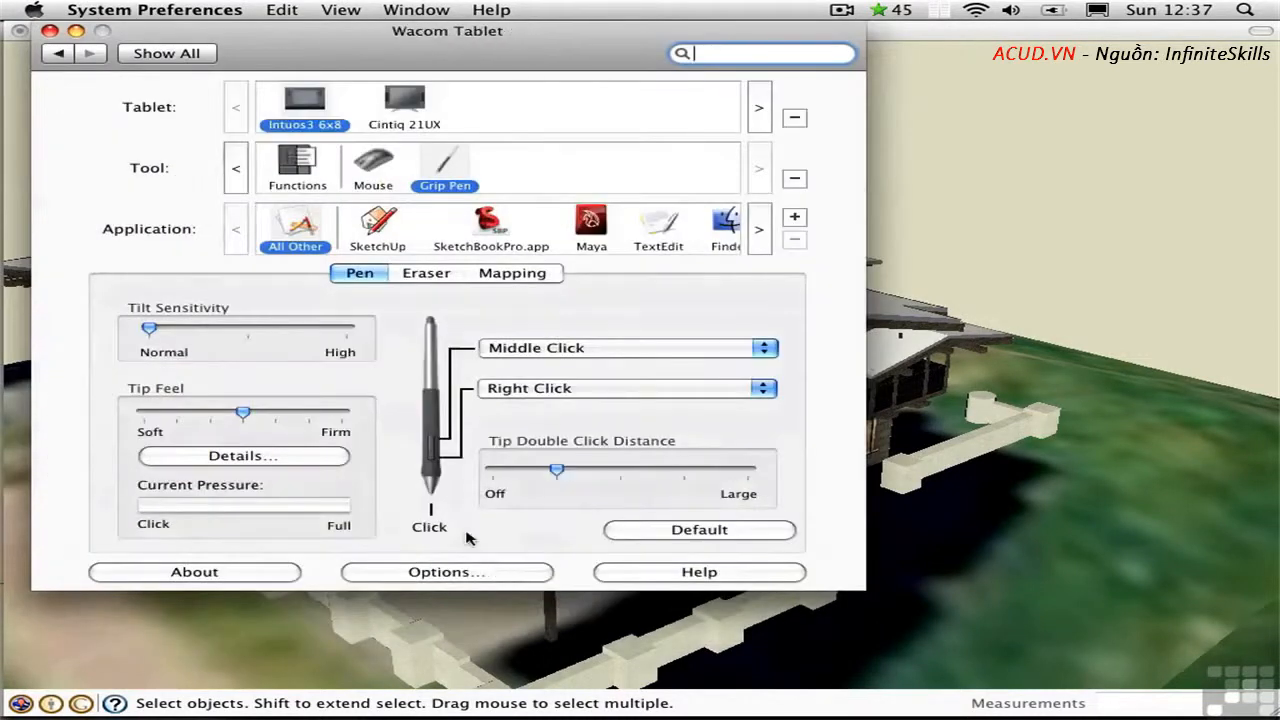
click(372, 168)
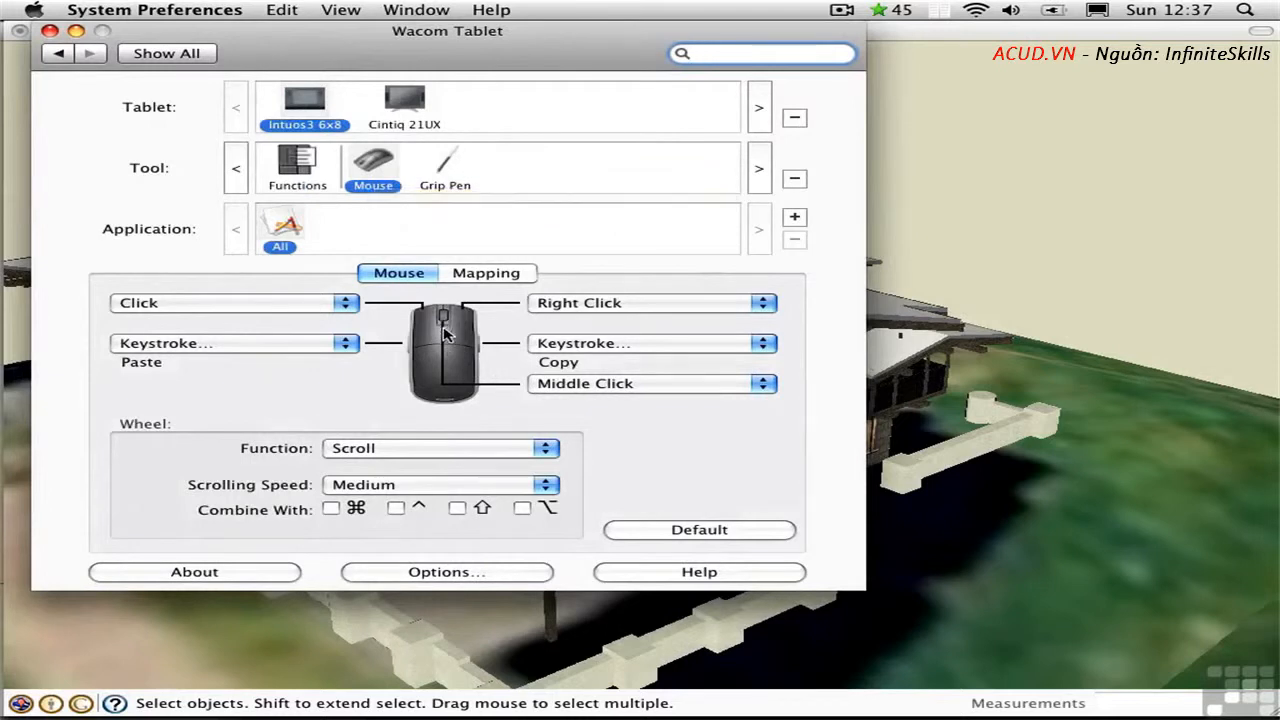
mouse_move(556, 402)
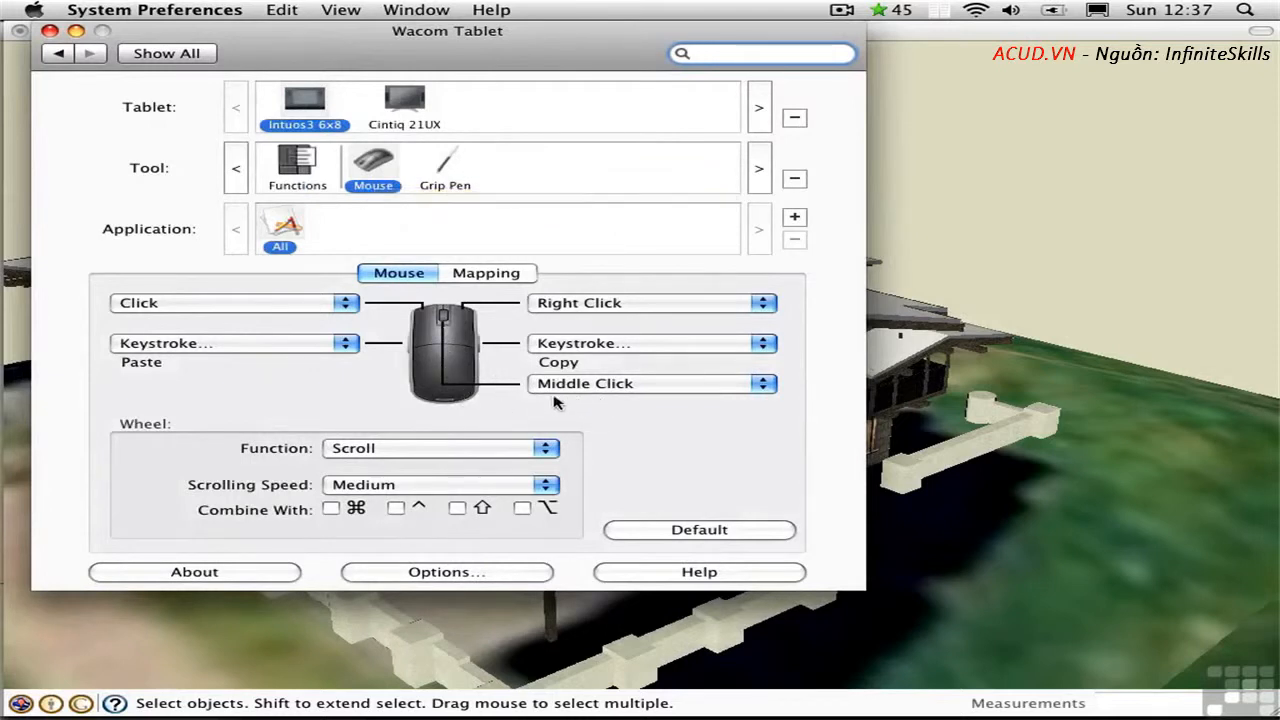
mouse_move(448, 170)
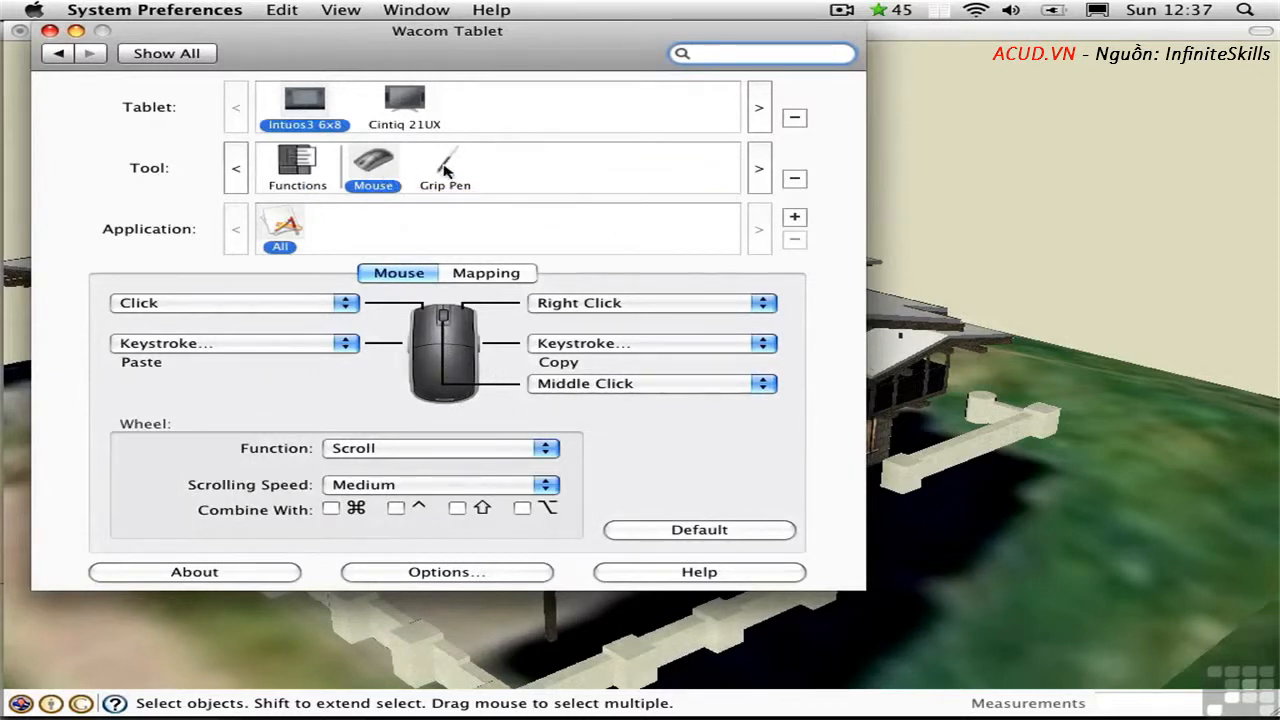
click(444, 168)
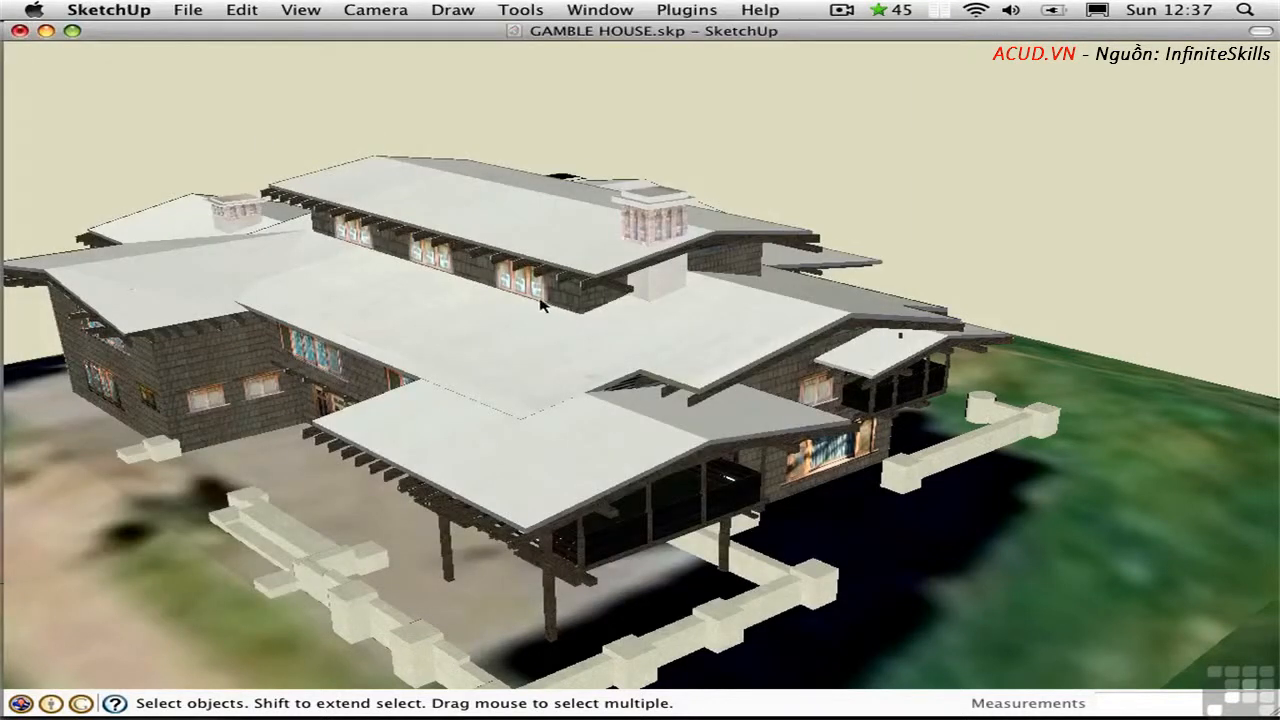
mouse_move(490, 284)
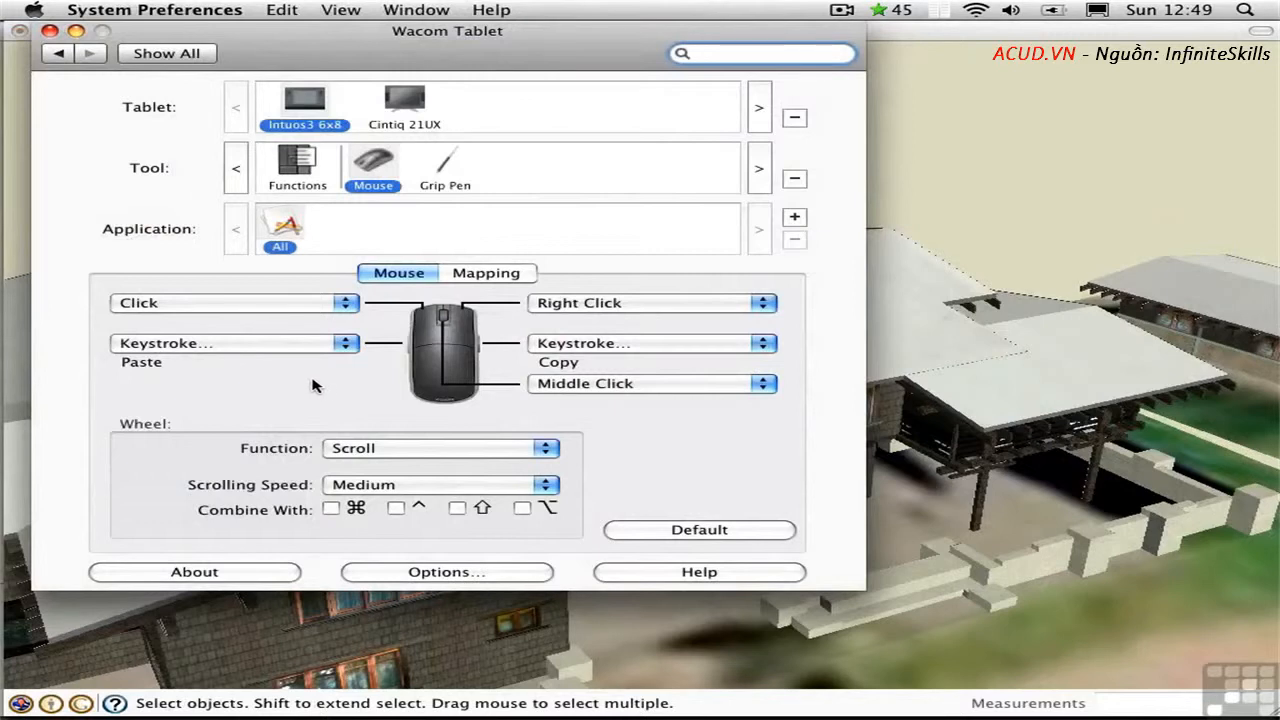
Review the Wacom tablet's function-button Touch Strip settings, then return to the model
click(760, 52)
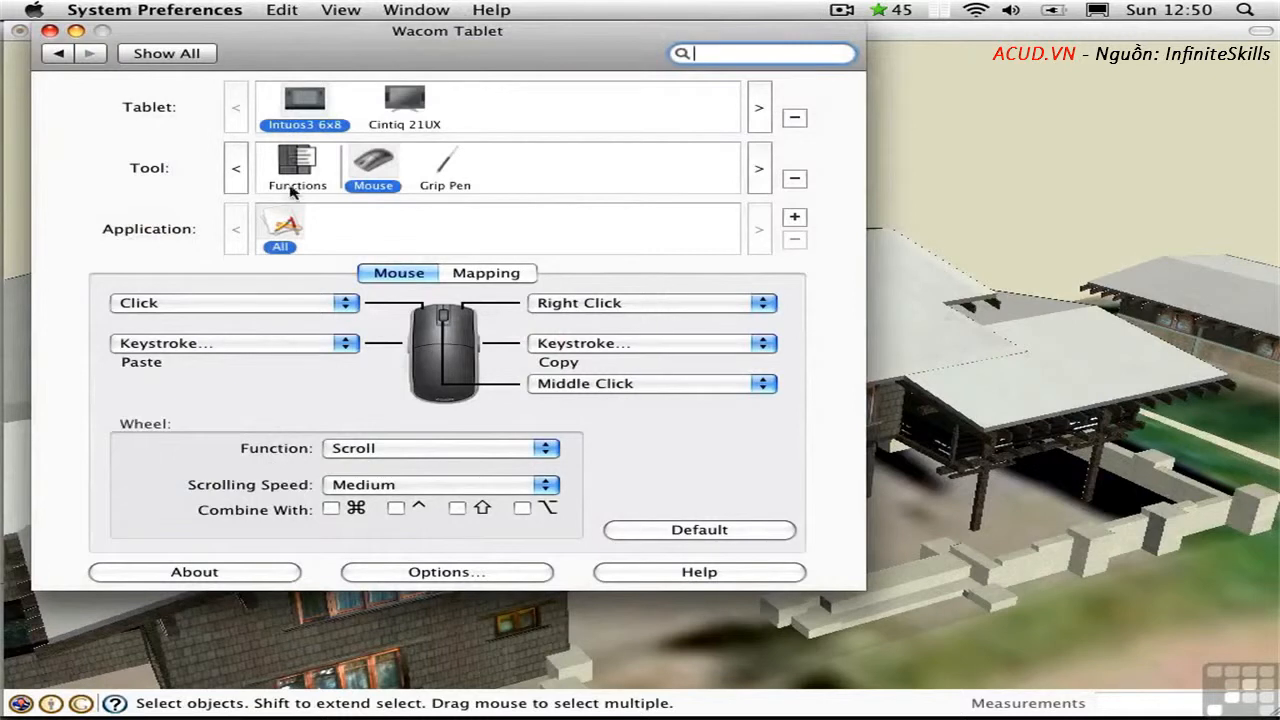
click(296, 168)
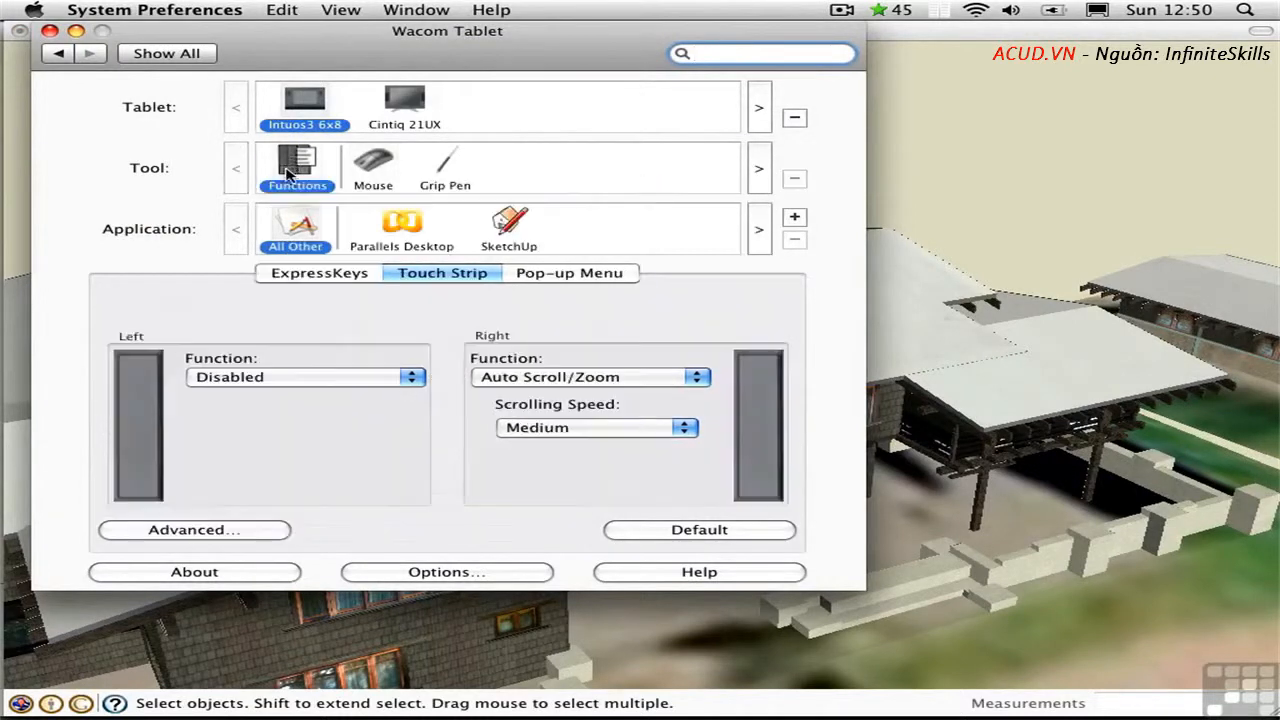
mouse_move(500, 396)
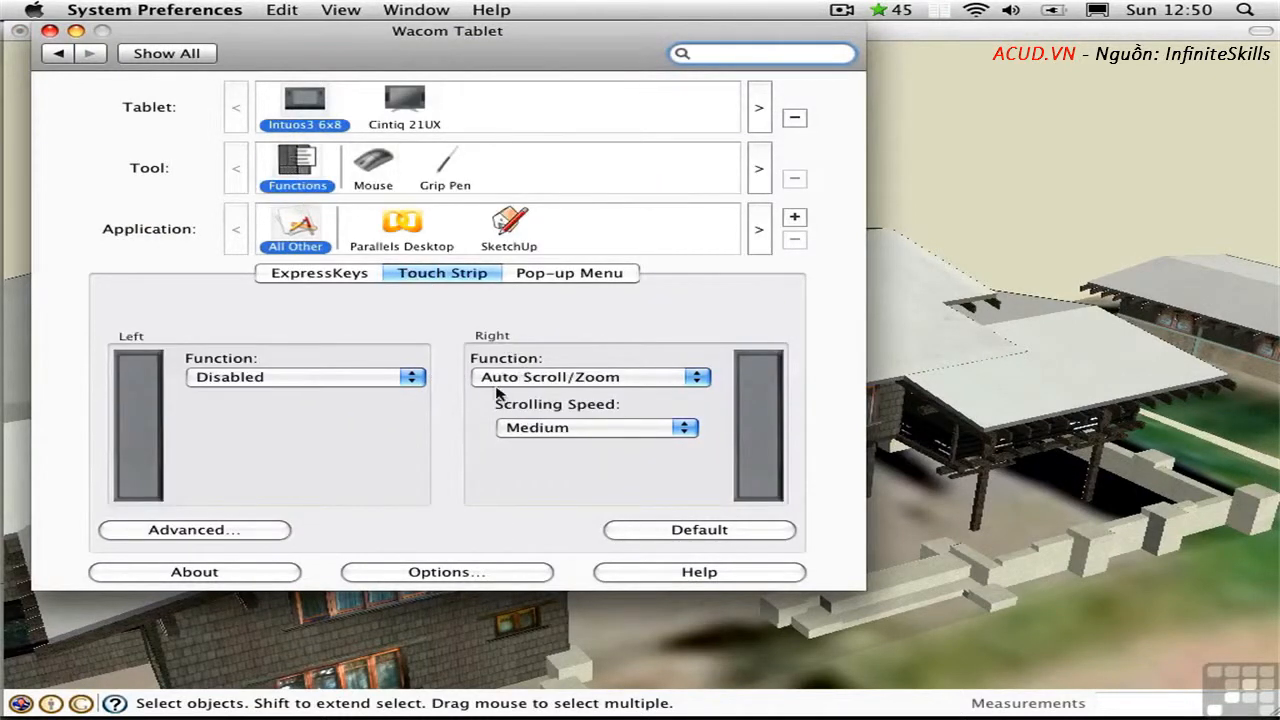
mouse_move(640, 404)
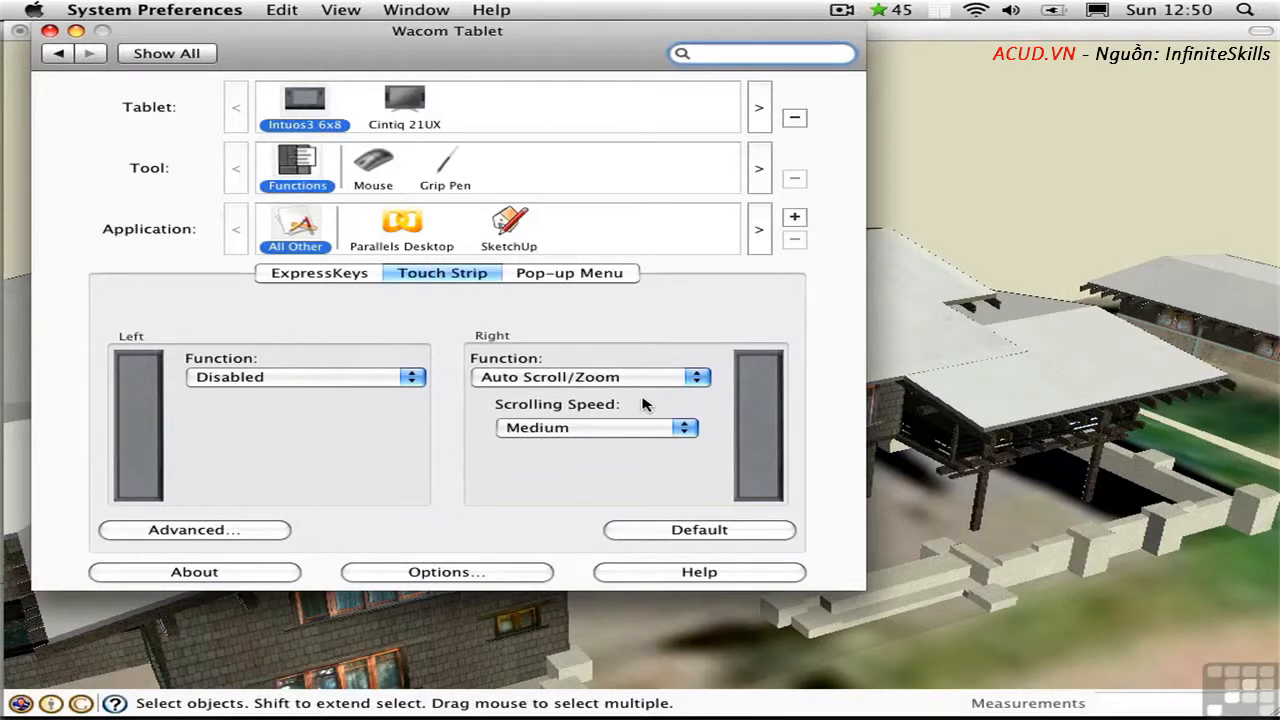
click(762, 52)
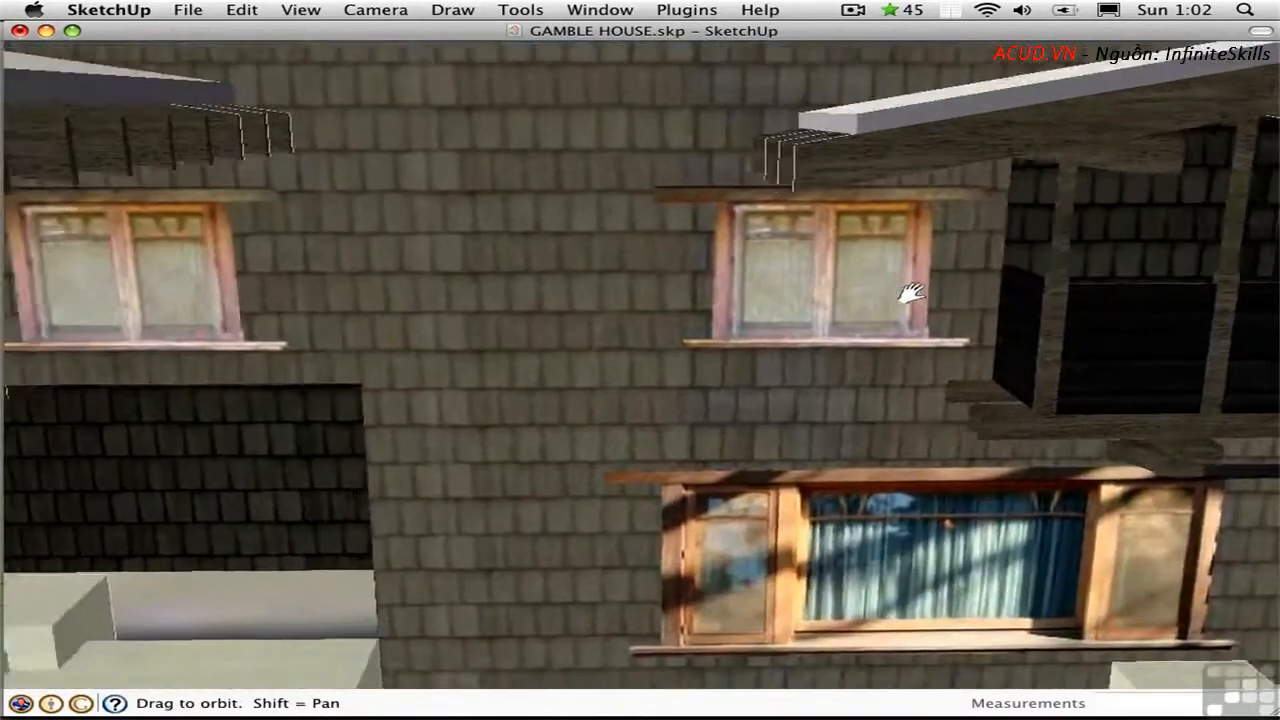
Orbit and pan along the shingled wall and windows, then over the covered porch roof
drag(904, 290, 620, 308)
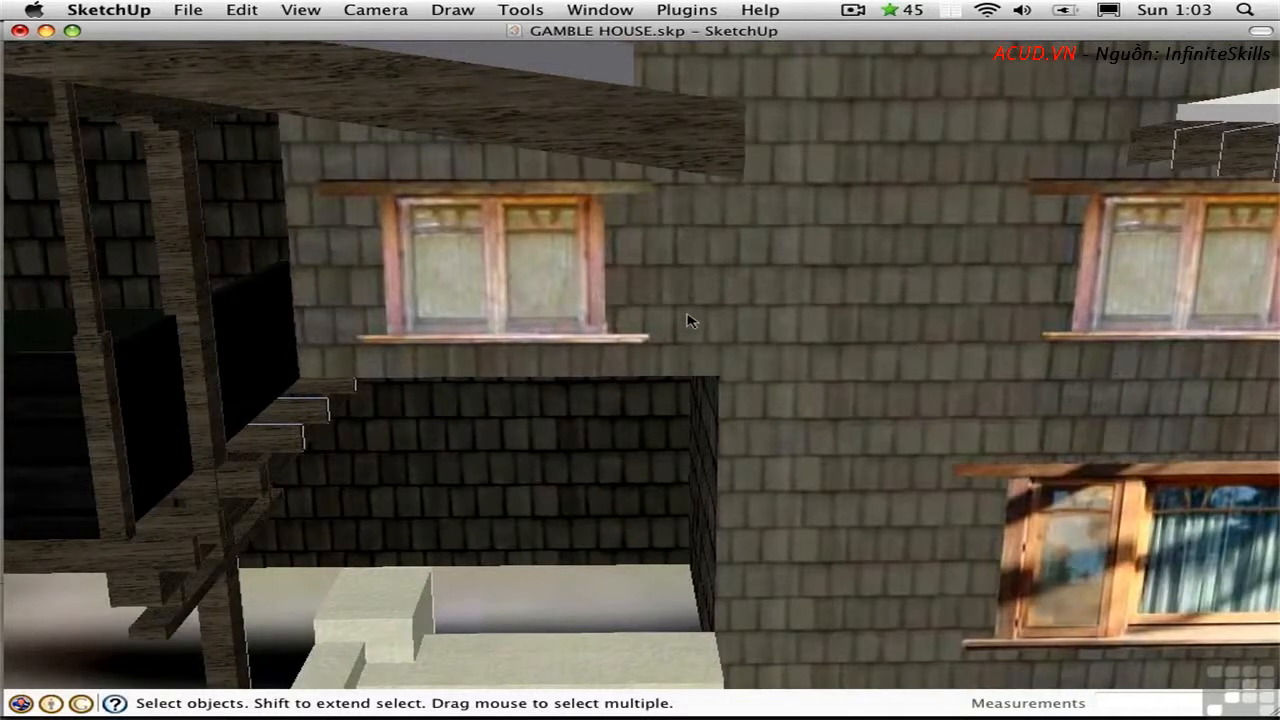
drag(690, 320, 856, 330)
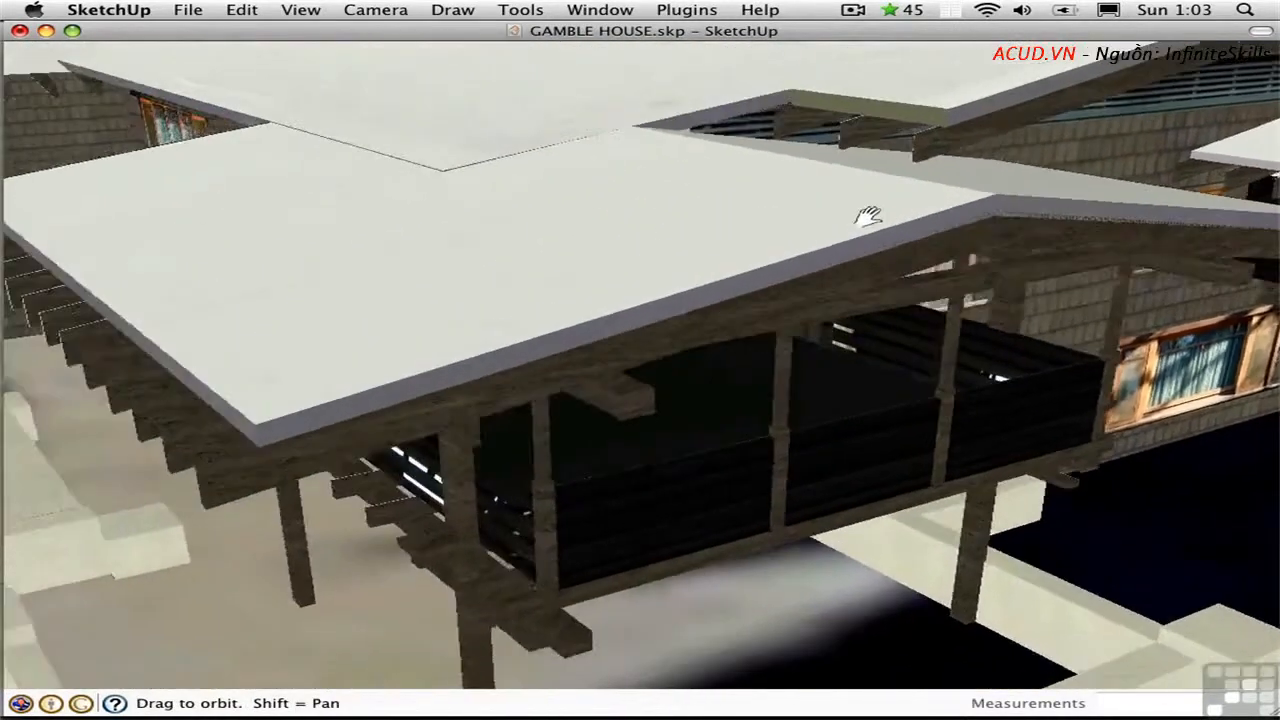
drag(864, 216, 536, 210)
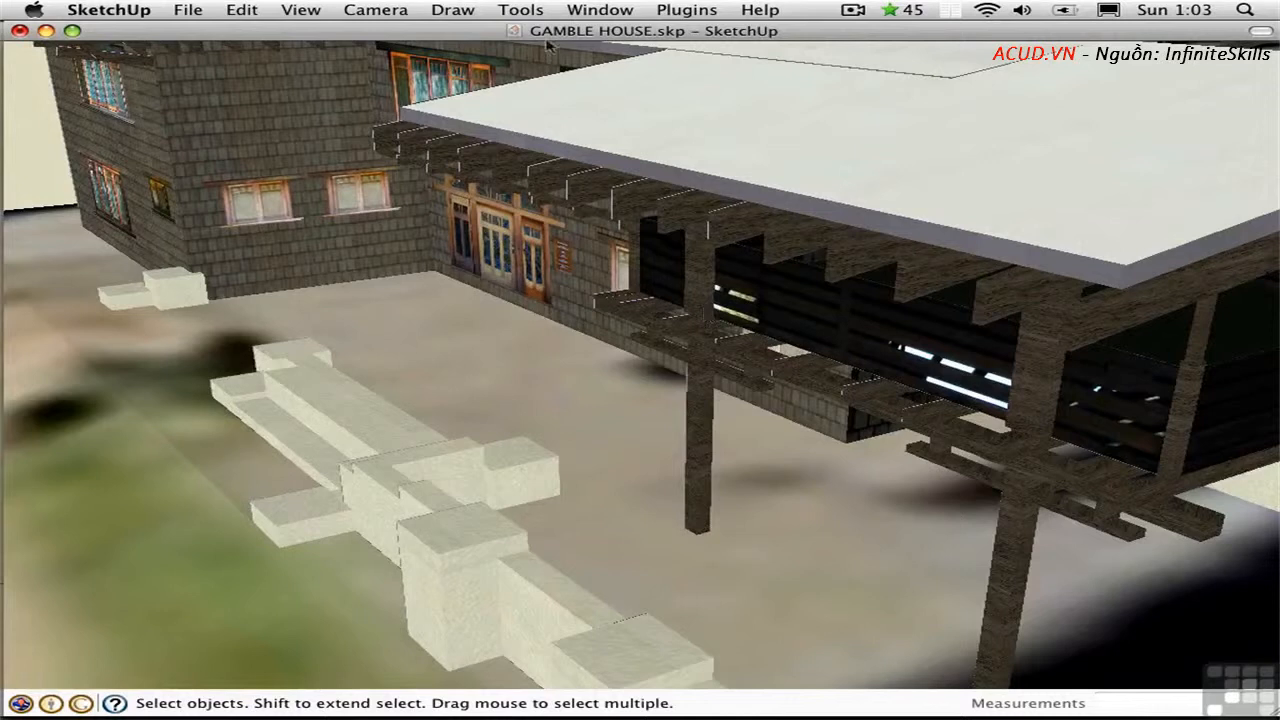
Show the Large Tool Set palette via View > Tool Palettes and choose Orbit
click(300, 8)
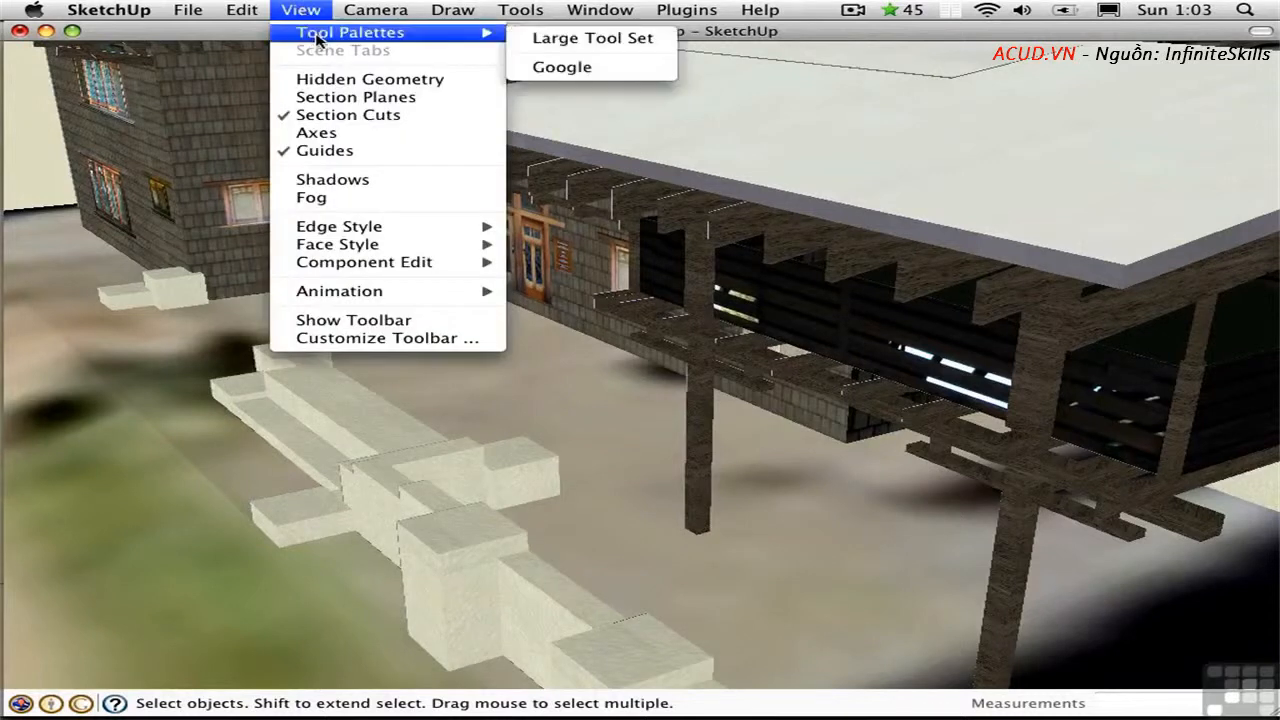
click(592, 36)
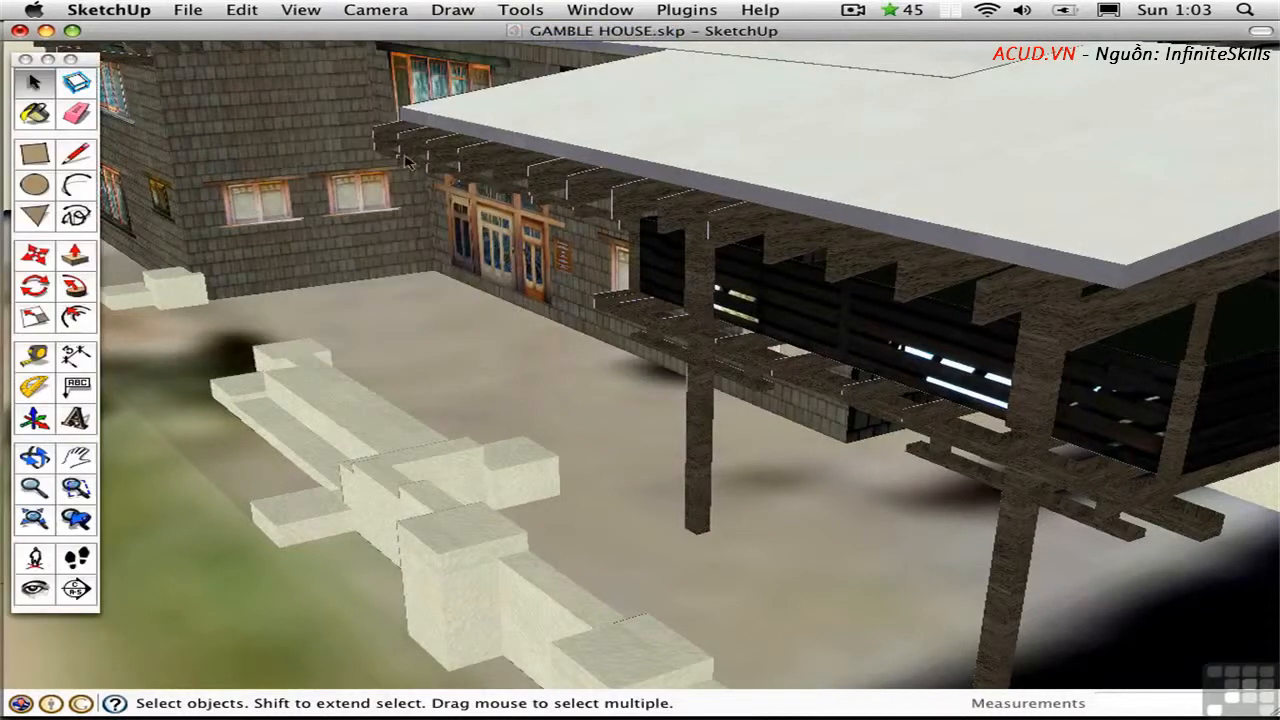
mouse_move(32, 456)
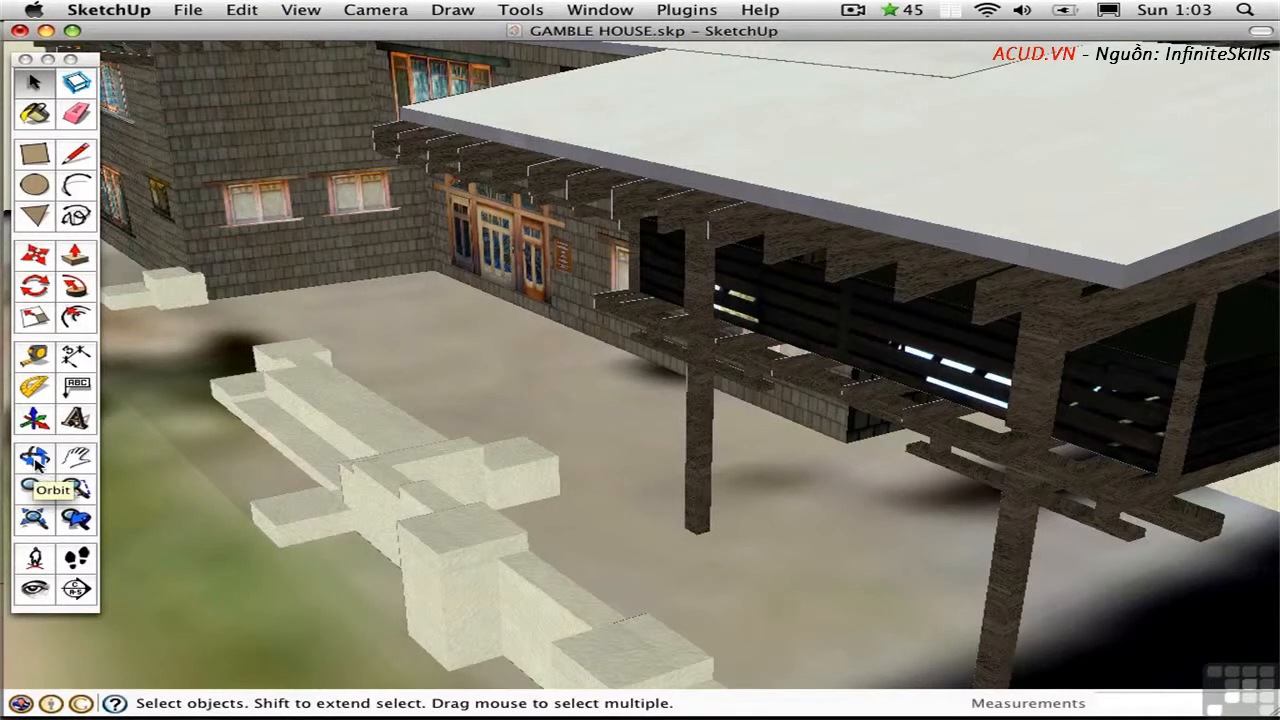
click(34, 456)
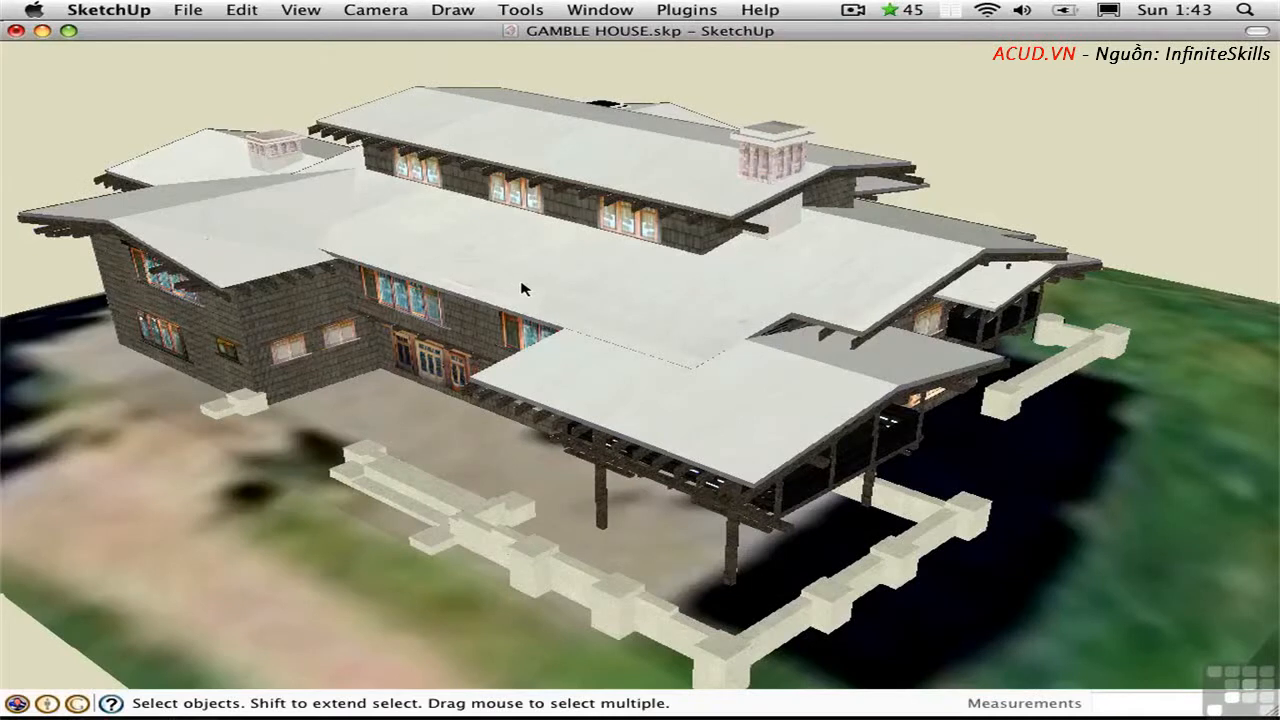
mouse_move(670, 392)
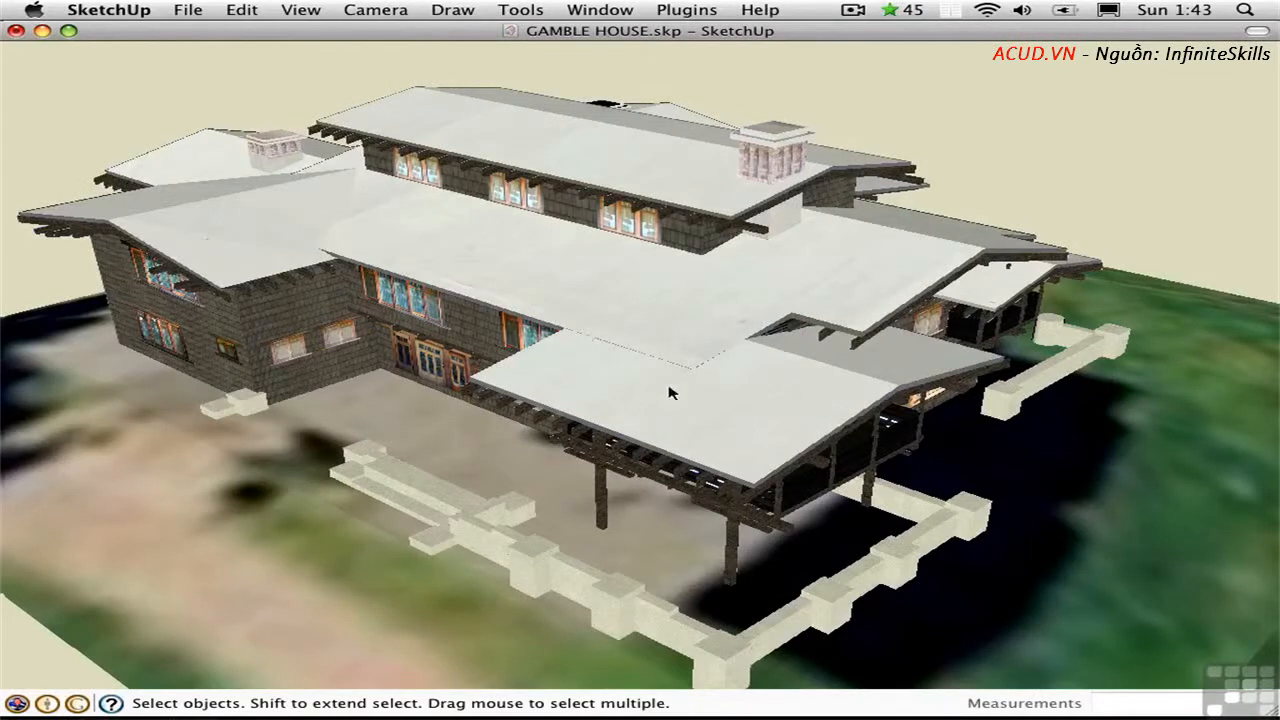
Orbit to the house's opposite side, then zoom out and swing around the whole site
drag(670, 392, 464, 360)
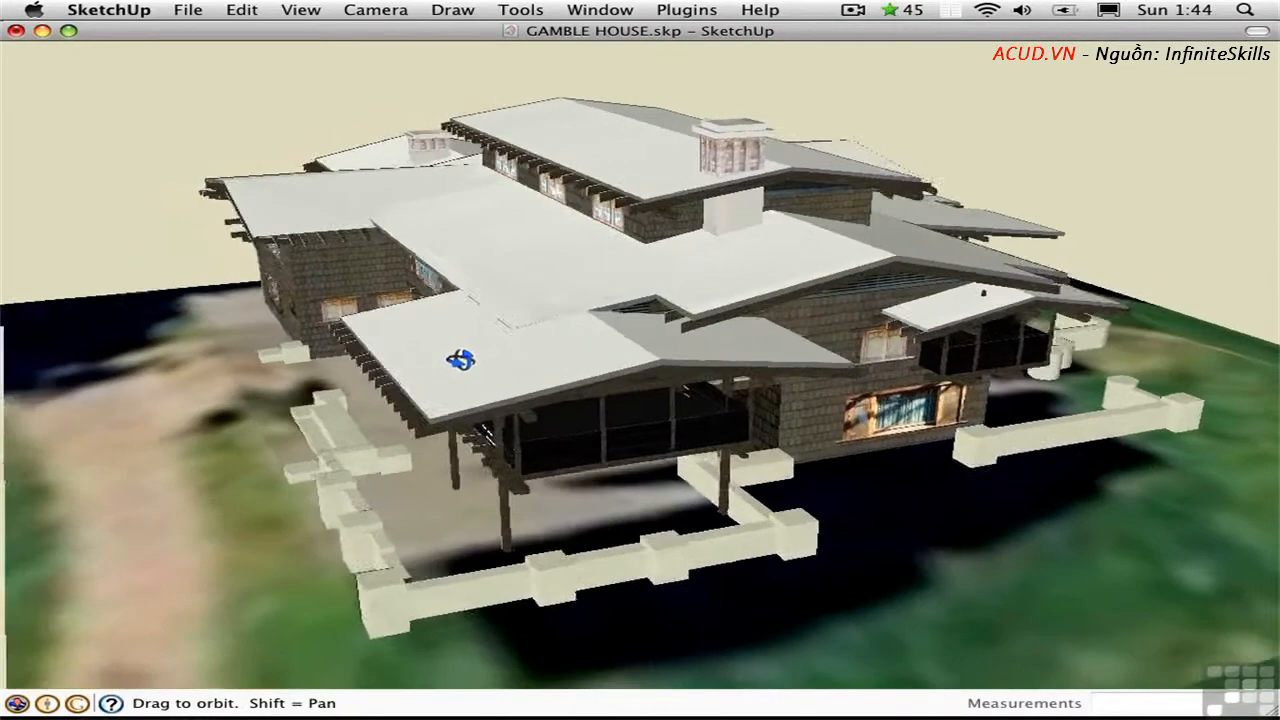
drag(460, 360, 544, 364)
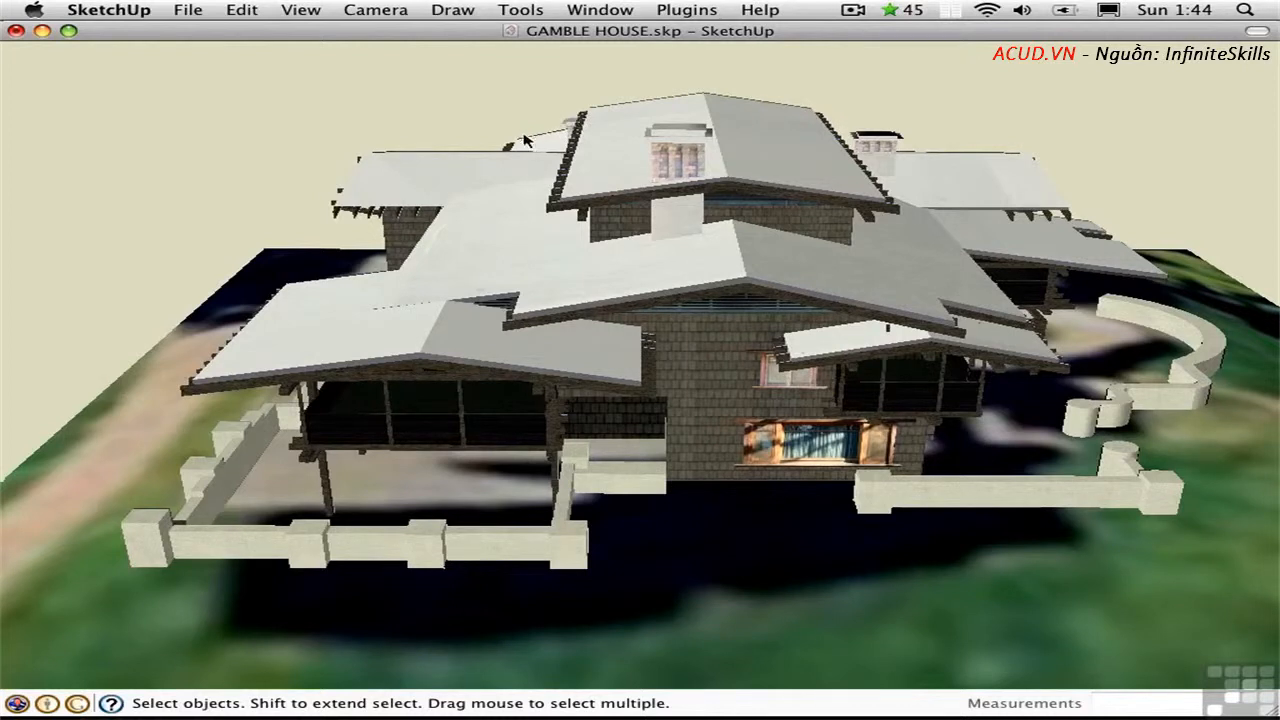
mouse_move(536, 144)
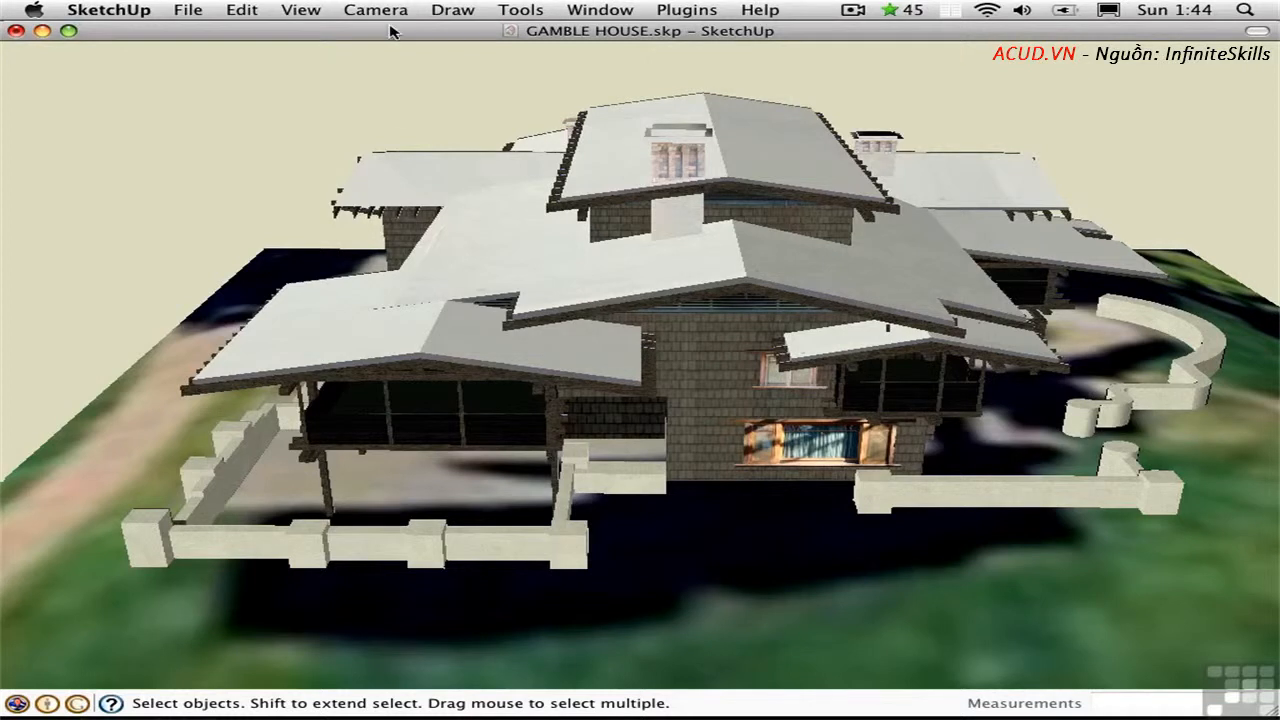
click(376, 10)
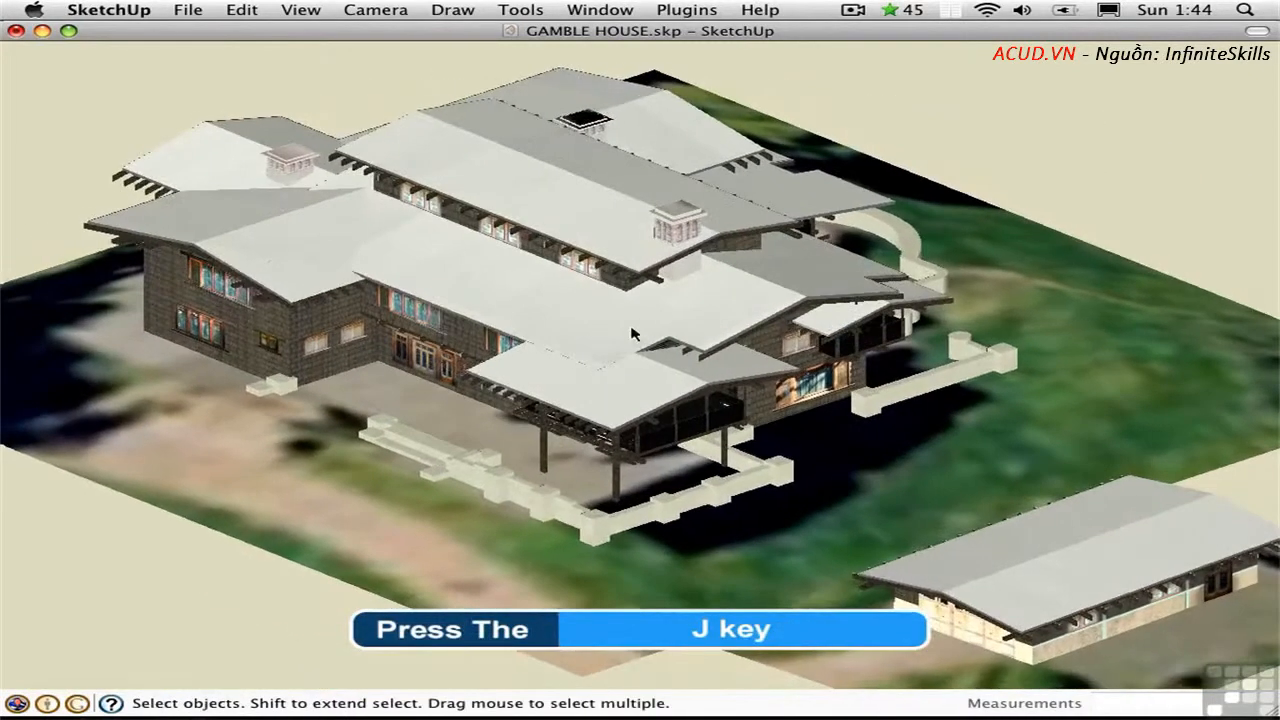
key(j)
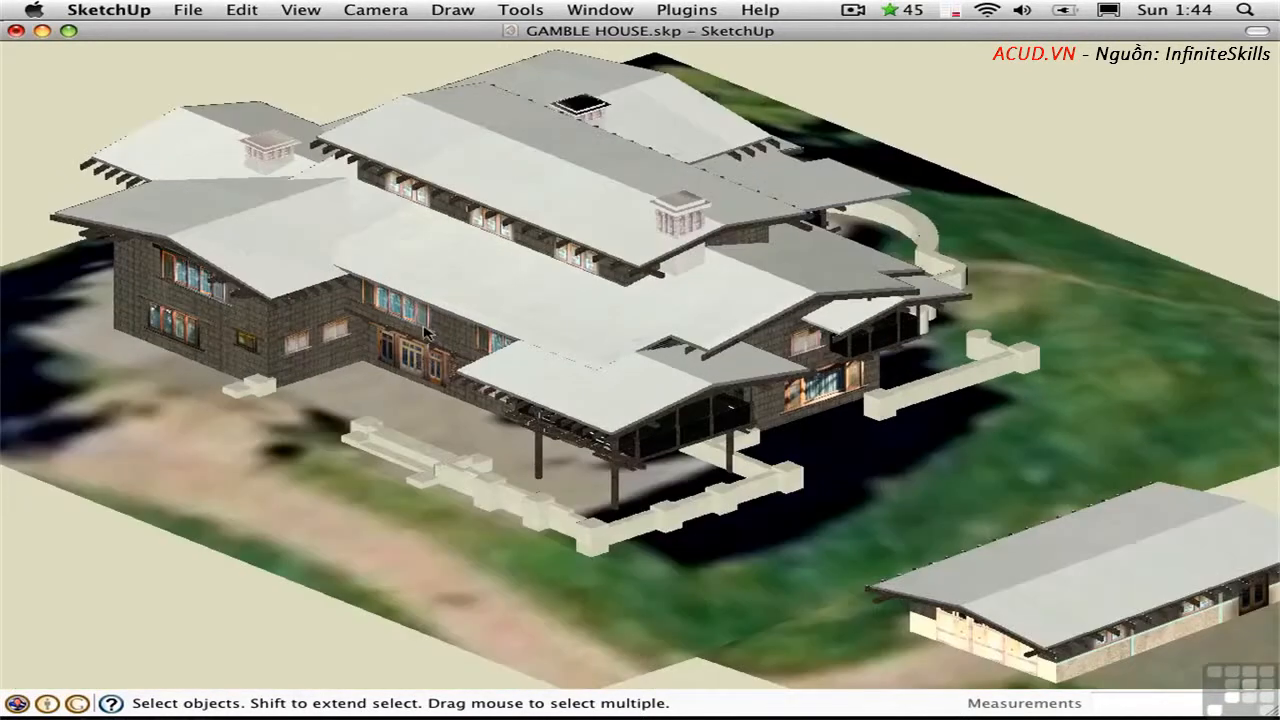
drag(424, 336, 640, 220)
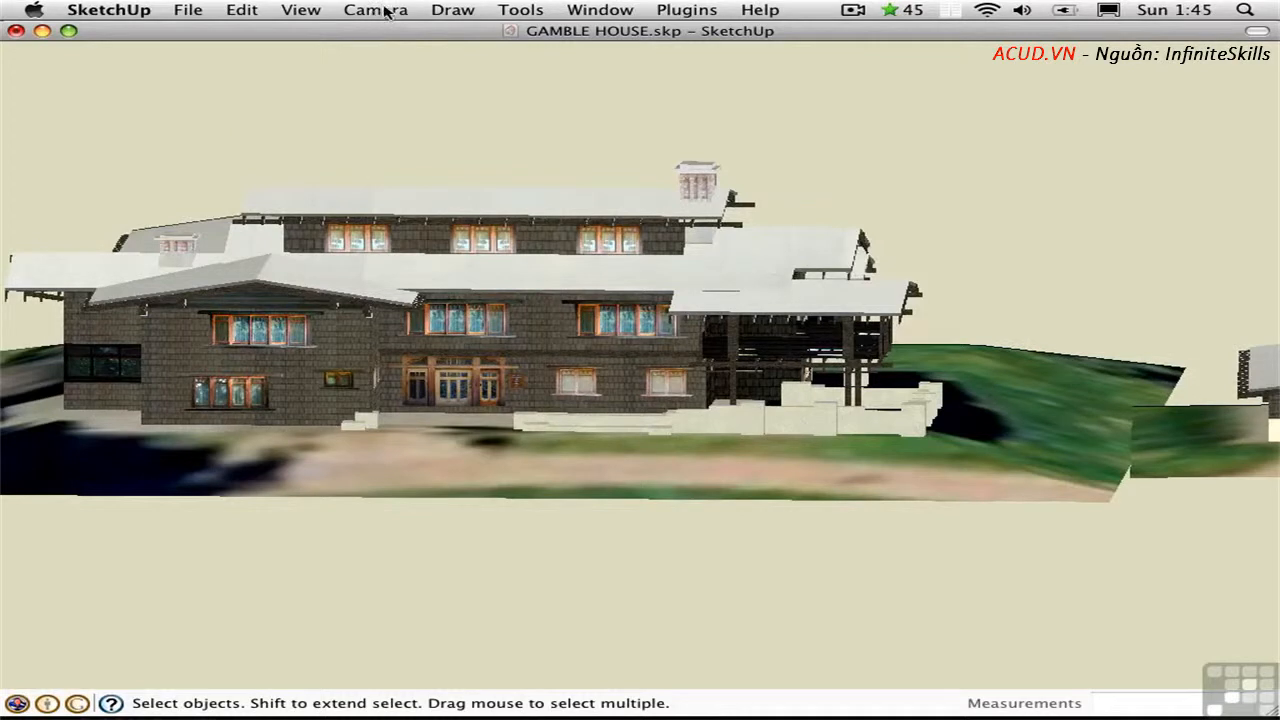
Show the Front standard view, then orbit to look down over the house and grounds
click(376, 10)
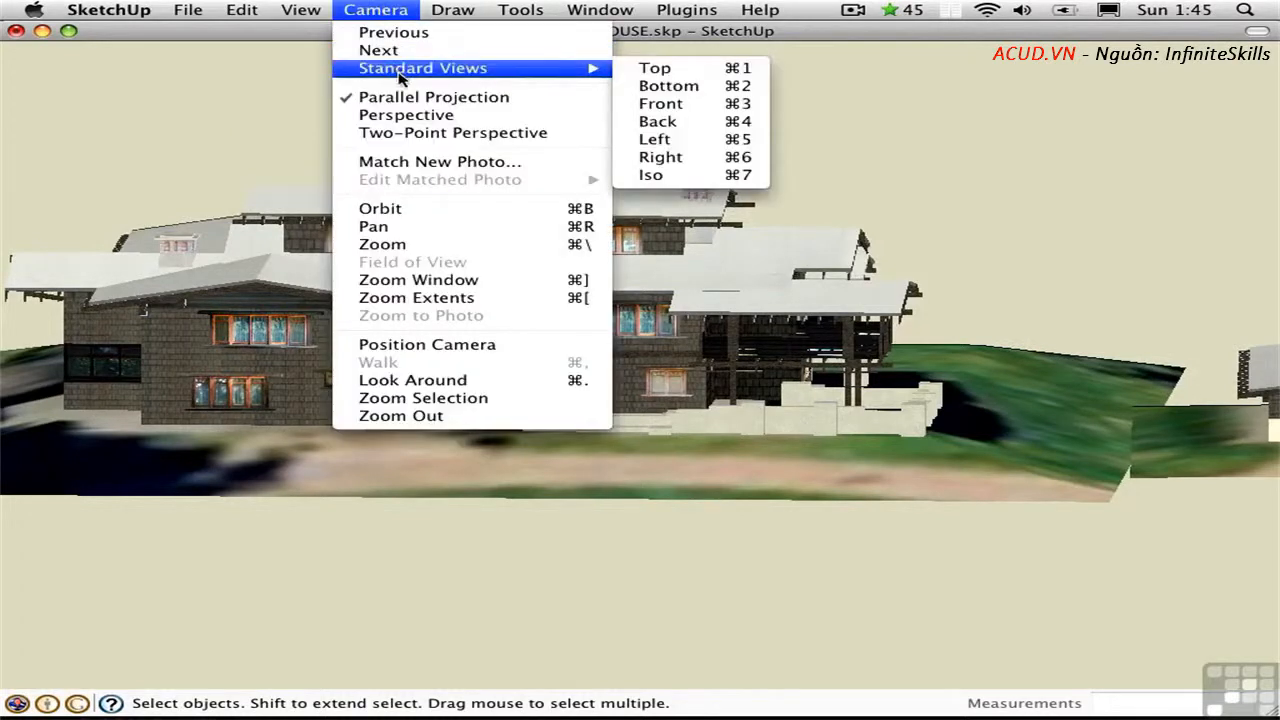
click(660, 104)
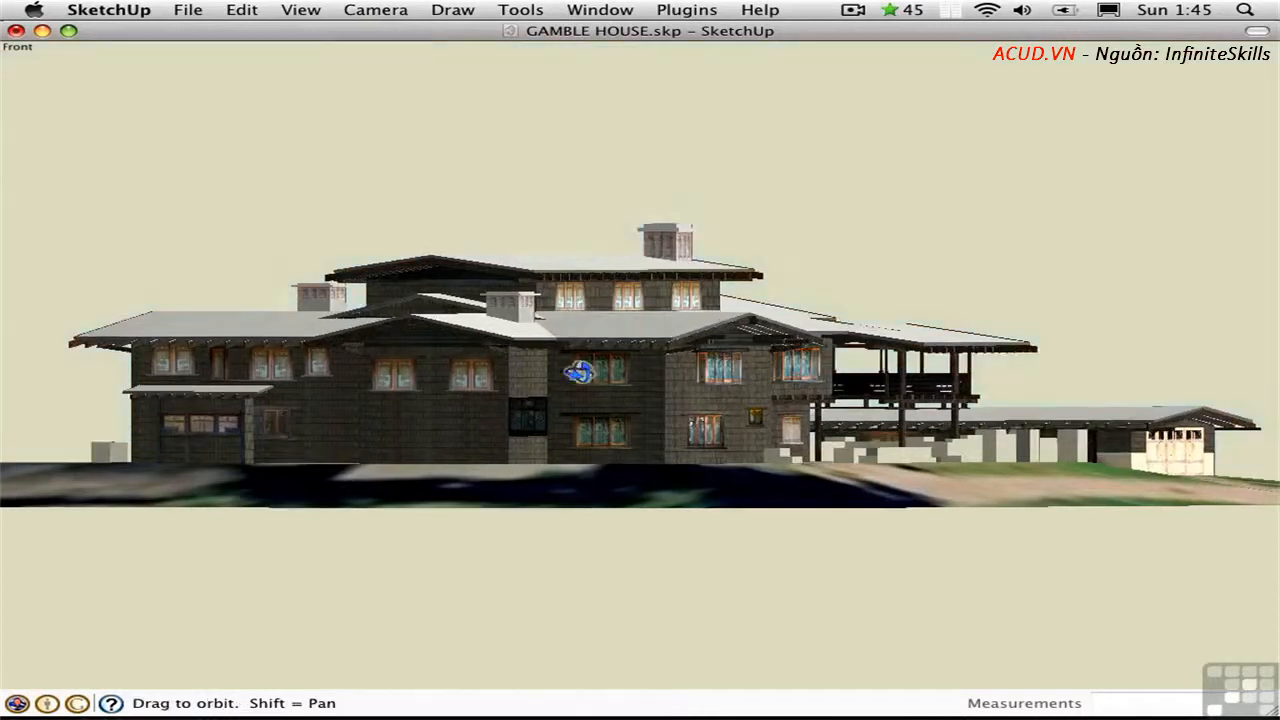
drag(580, 372, 596, 562)
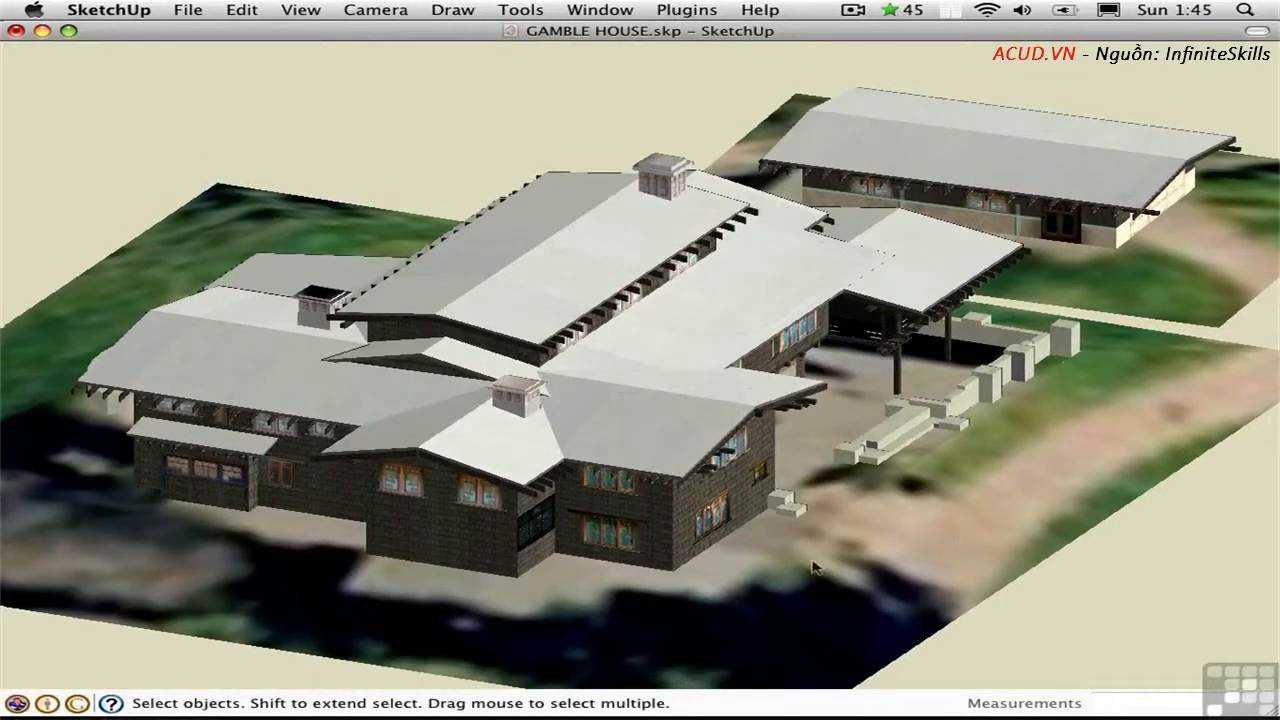
mouse_move(788, 552)
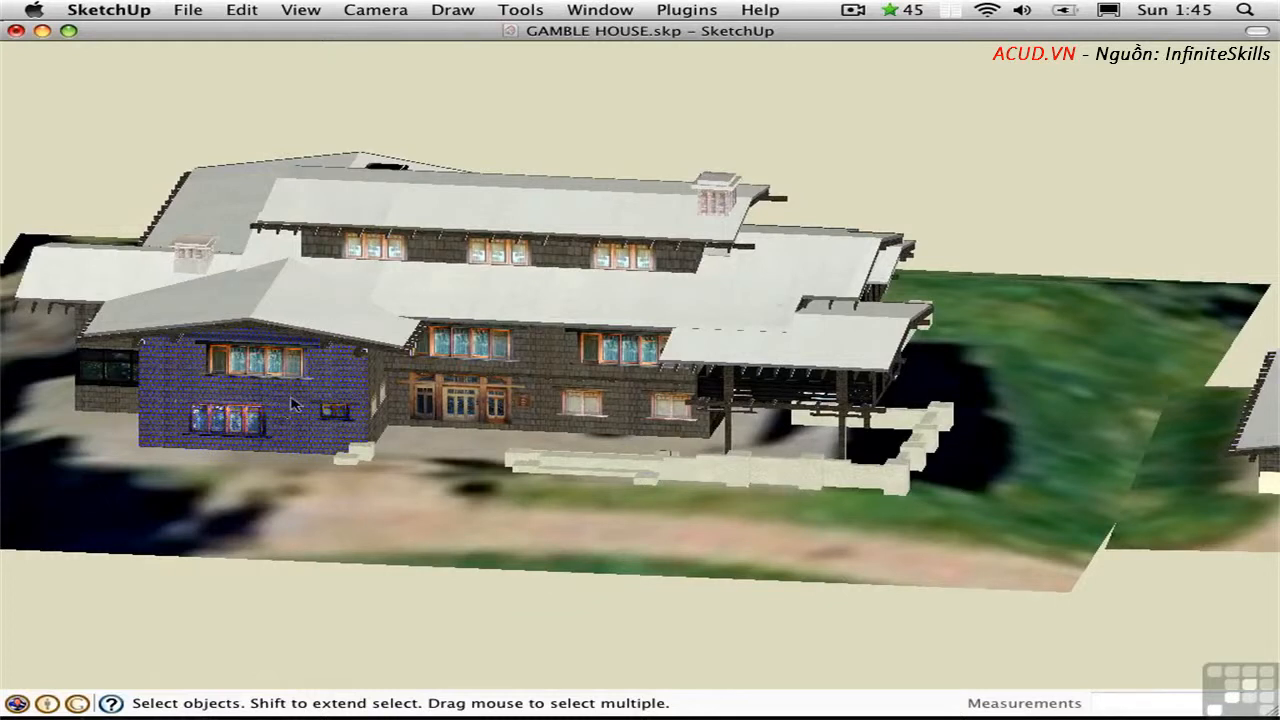
Align the view square to the front wall face and center the elevation
right_click(296, 404)
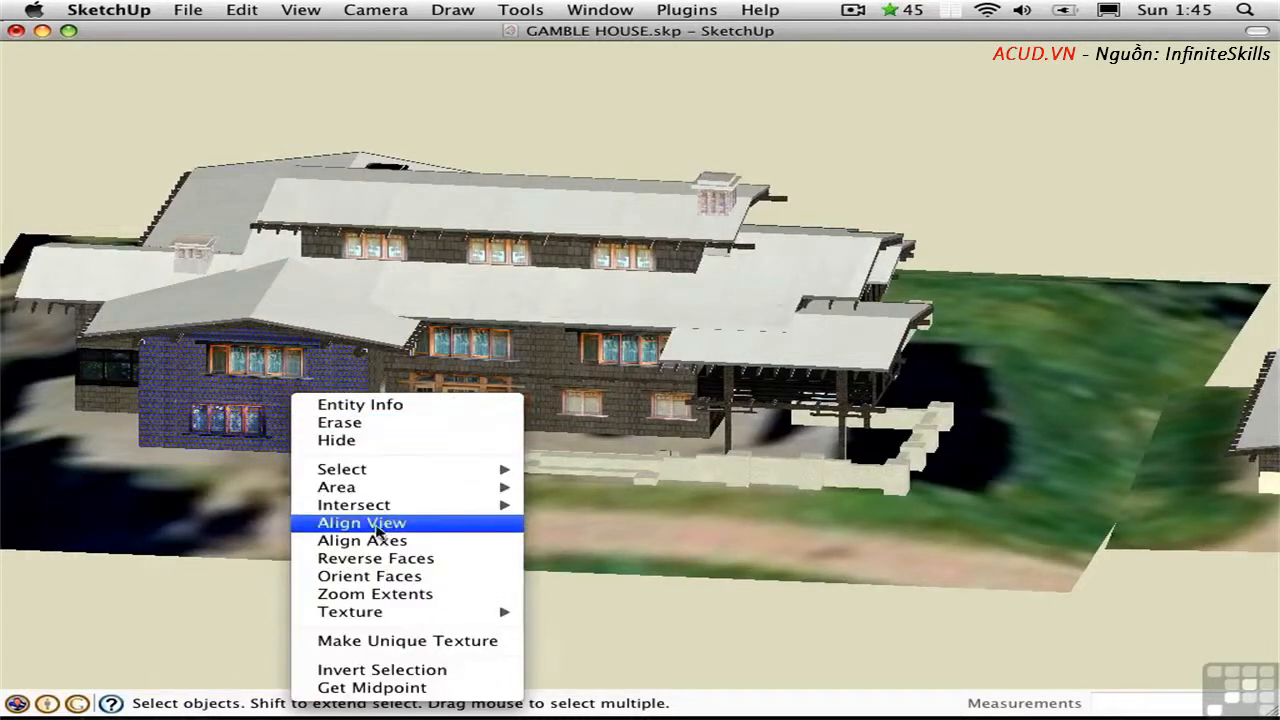
click(360, 524)
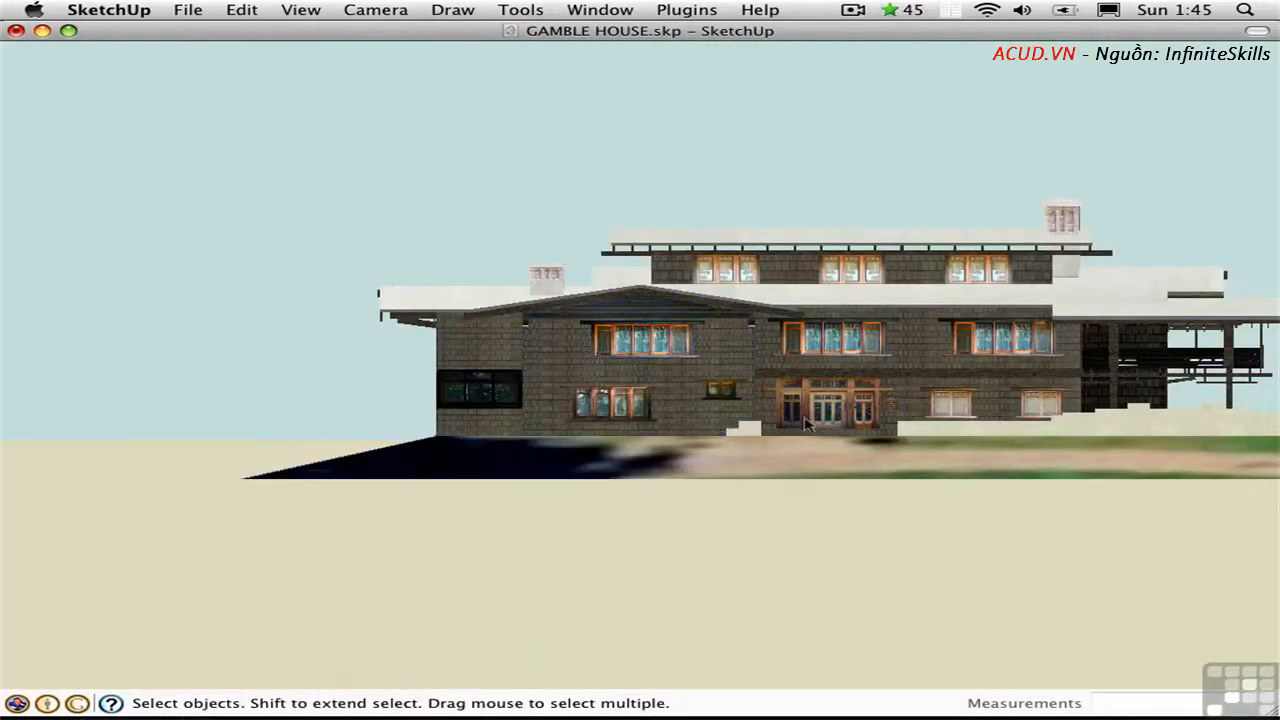
drag(810, 424, 656, 364)
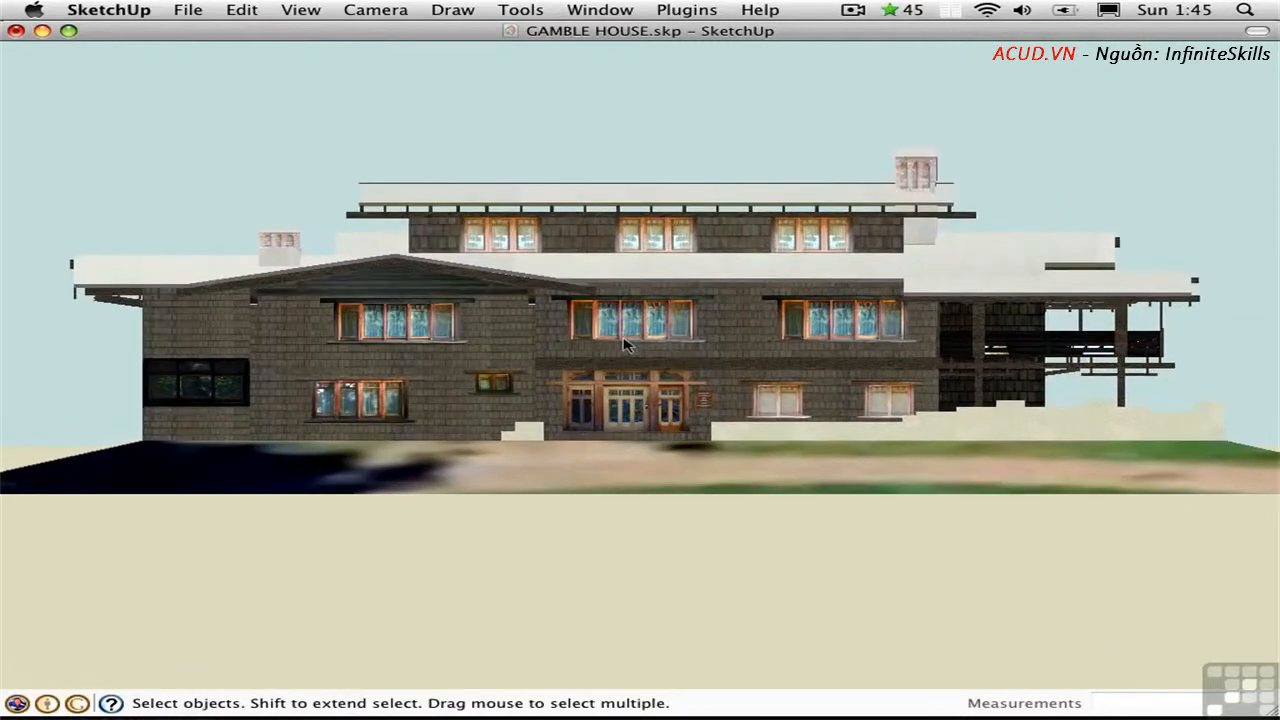
mouse_move(824, 536)
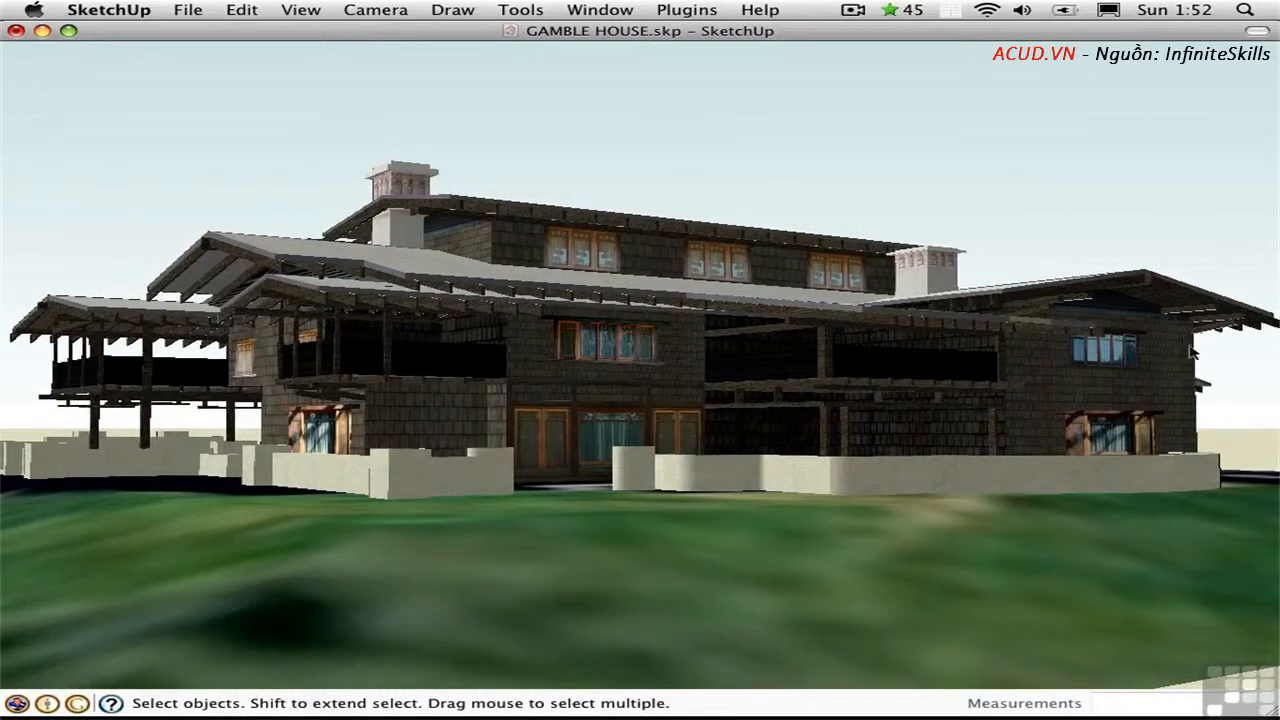
mouse_move(1200, 452)
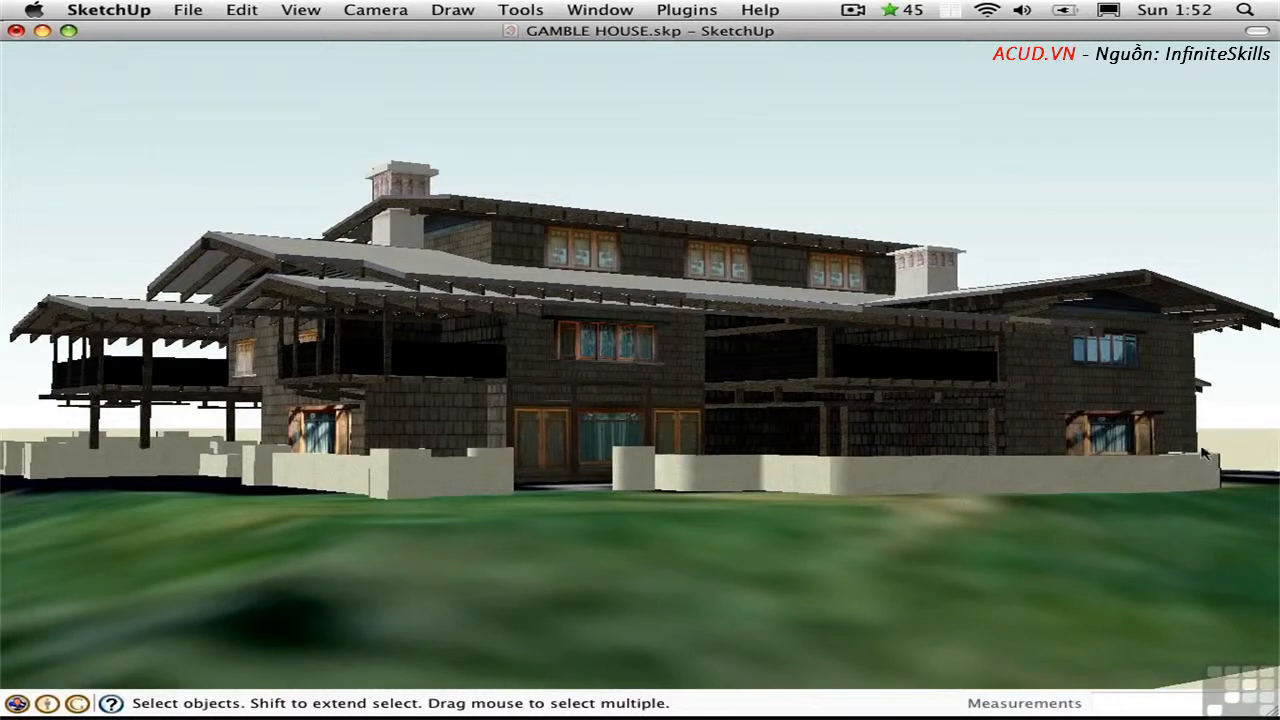
mouse_move(1146, 168)
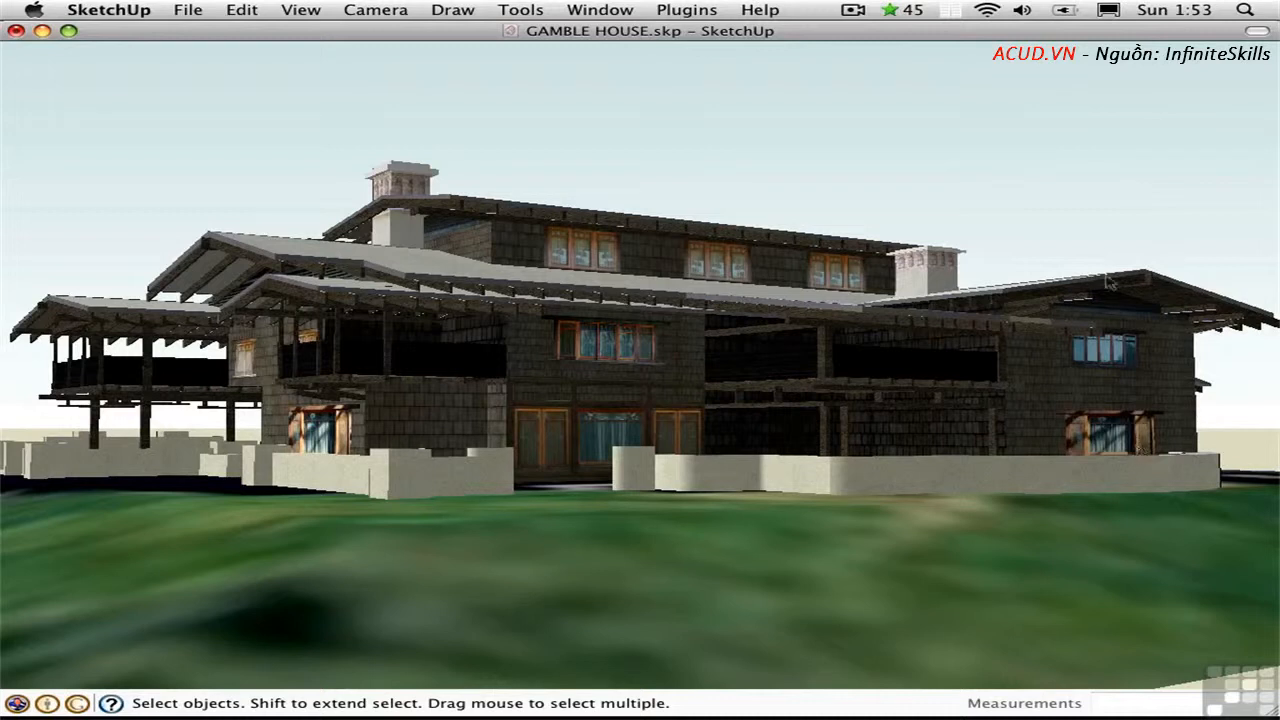
mouse_move(1108, 310)
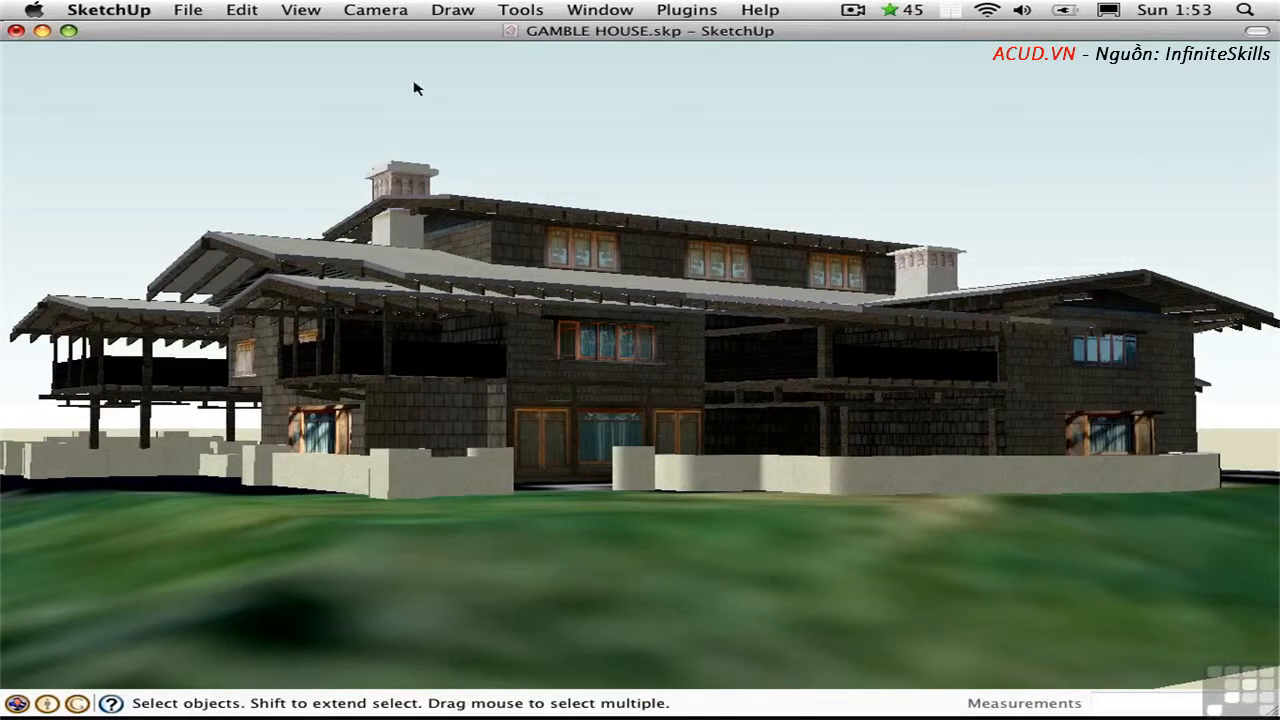
Switch the camera to Two-Point Perspective so vertical edges stay upright
click(376, 10)
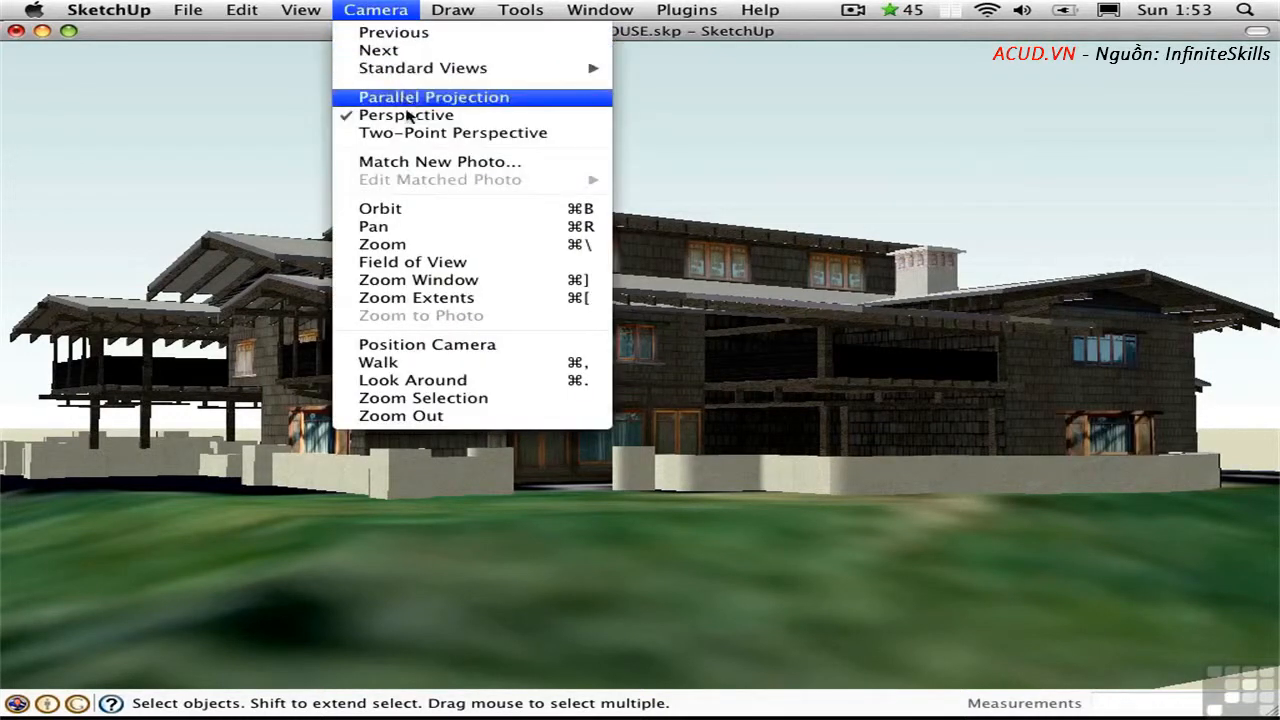
click(452, 132)
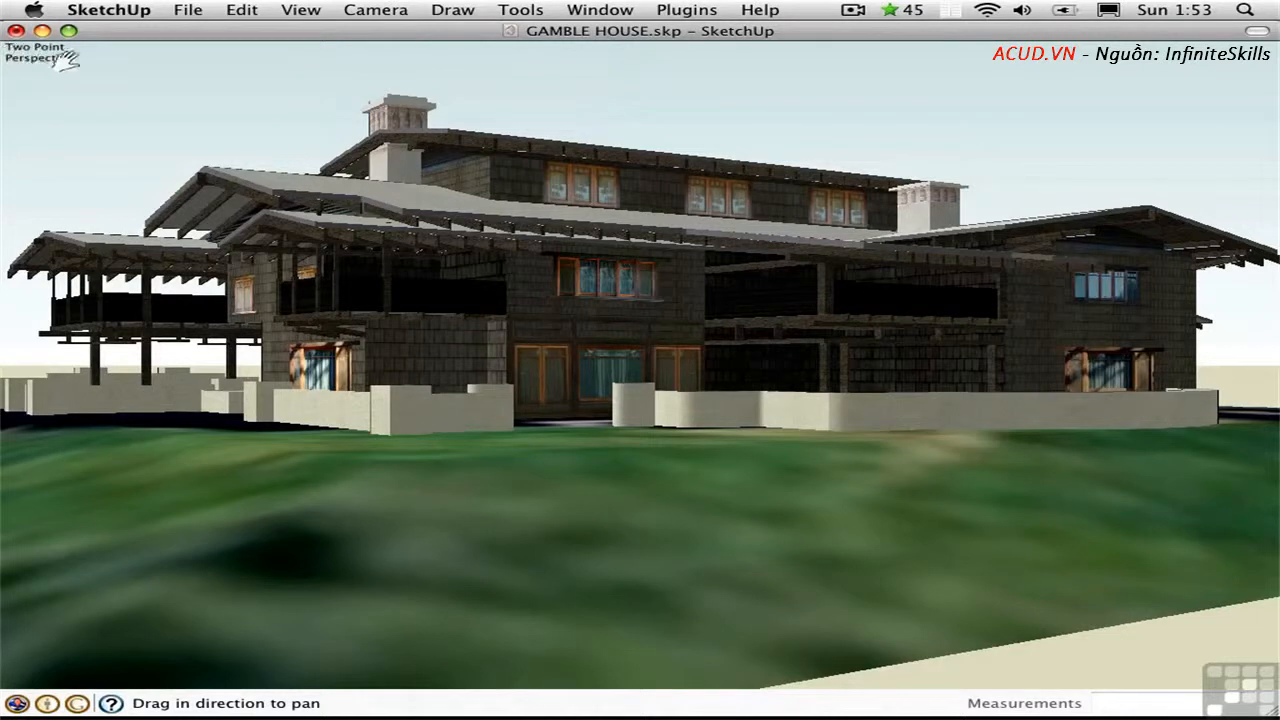
mouse_move(684, 344)
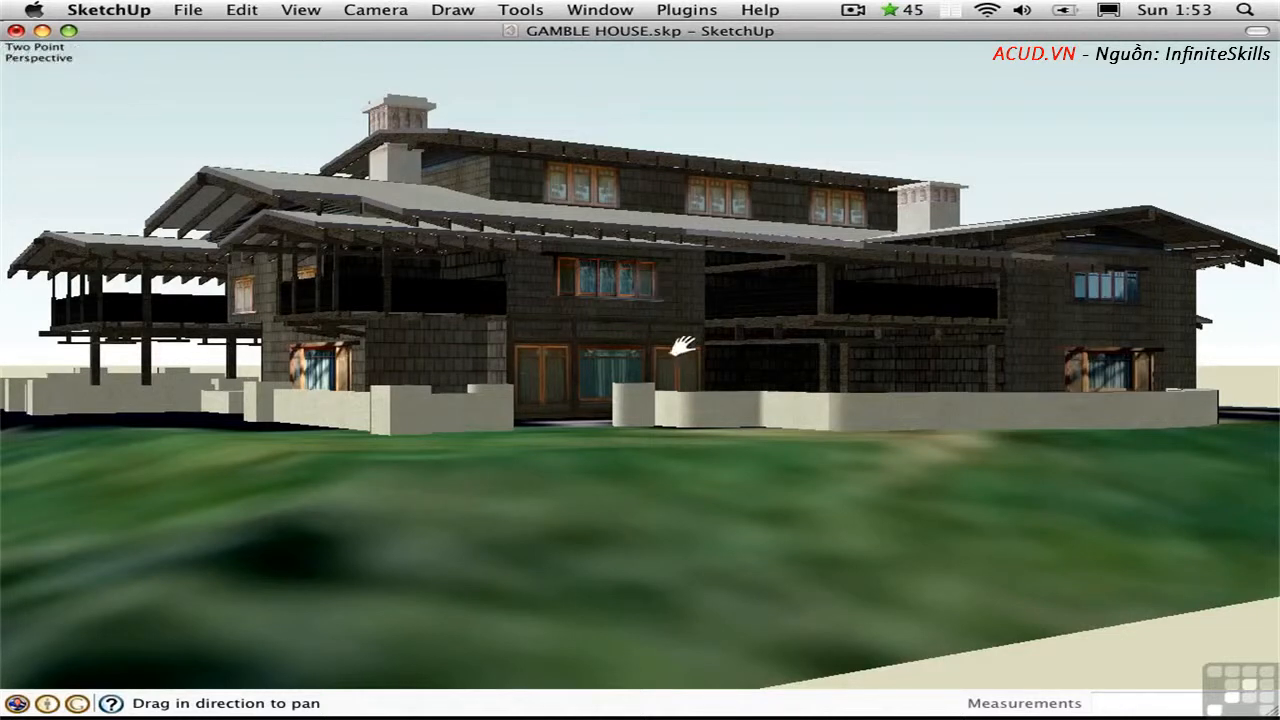
Pan the two-point view to reframe the house in the window
drag(690, 344, 676, 396)
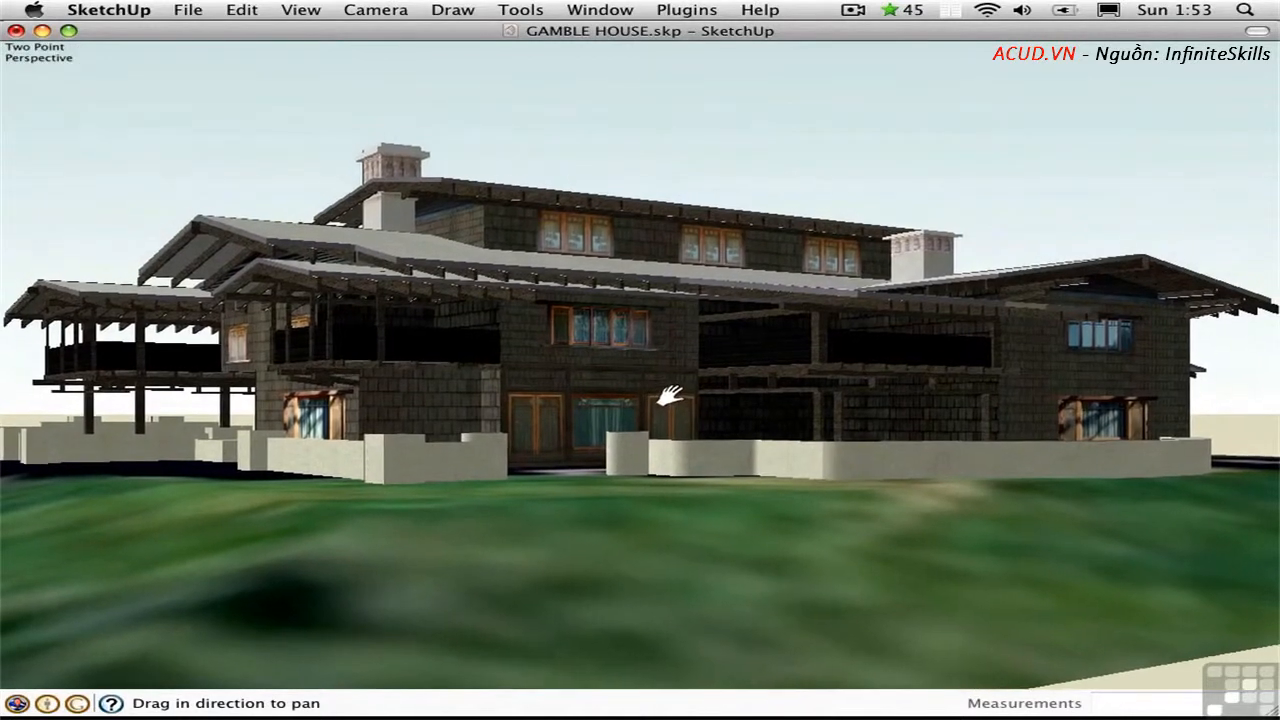
drag(672, 392, 660, 412)
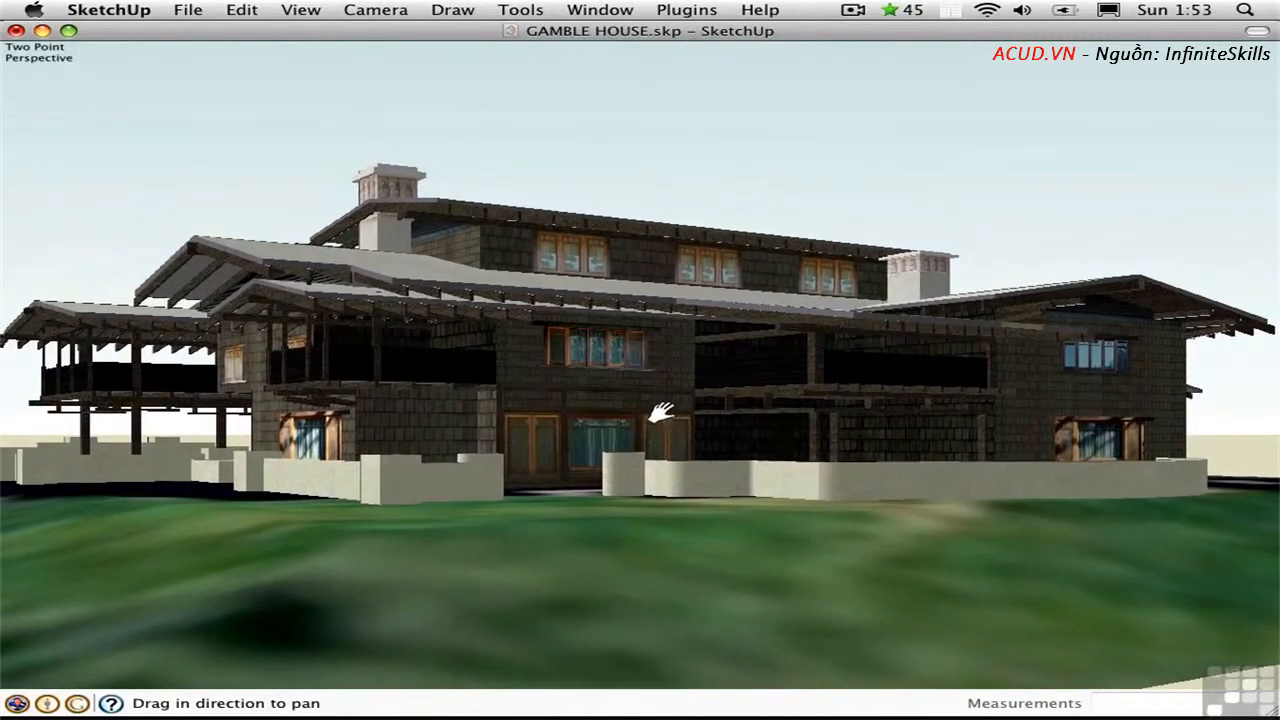
drag(660, 414, 620, 320)
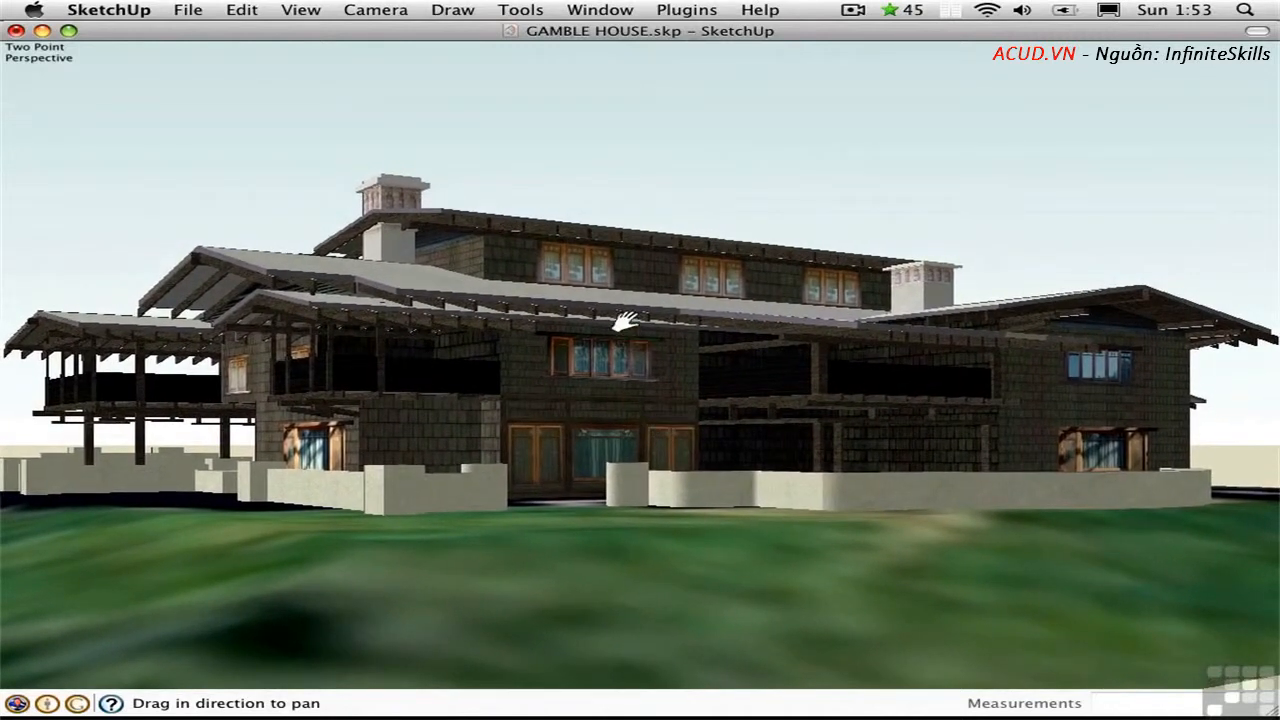
drag(624, 320, 648, 378)
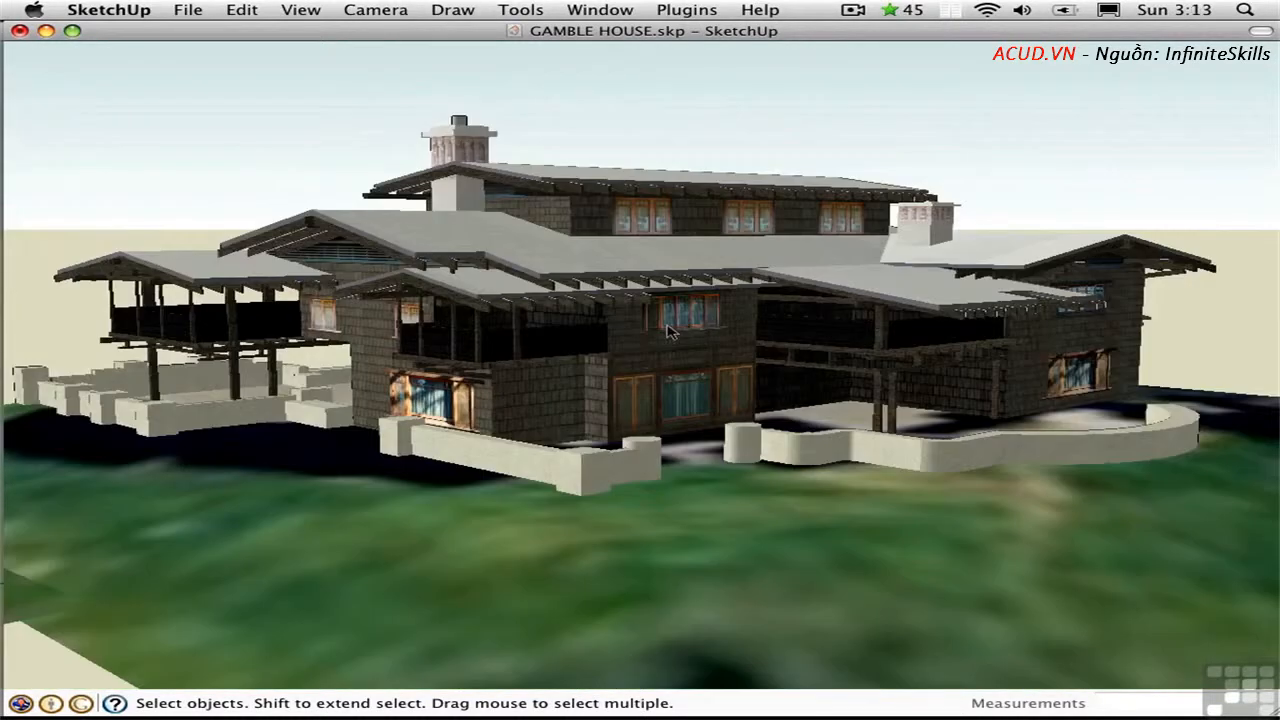
Activate the Zoom tool (Z) with the field of view reading 35 degrees
key(z)
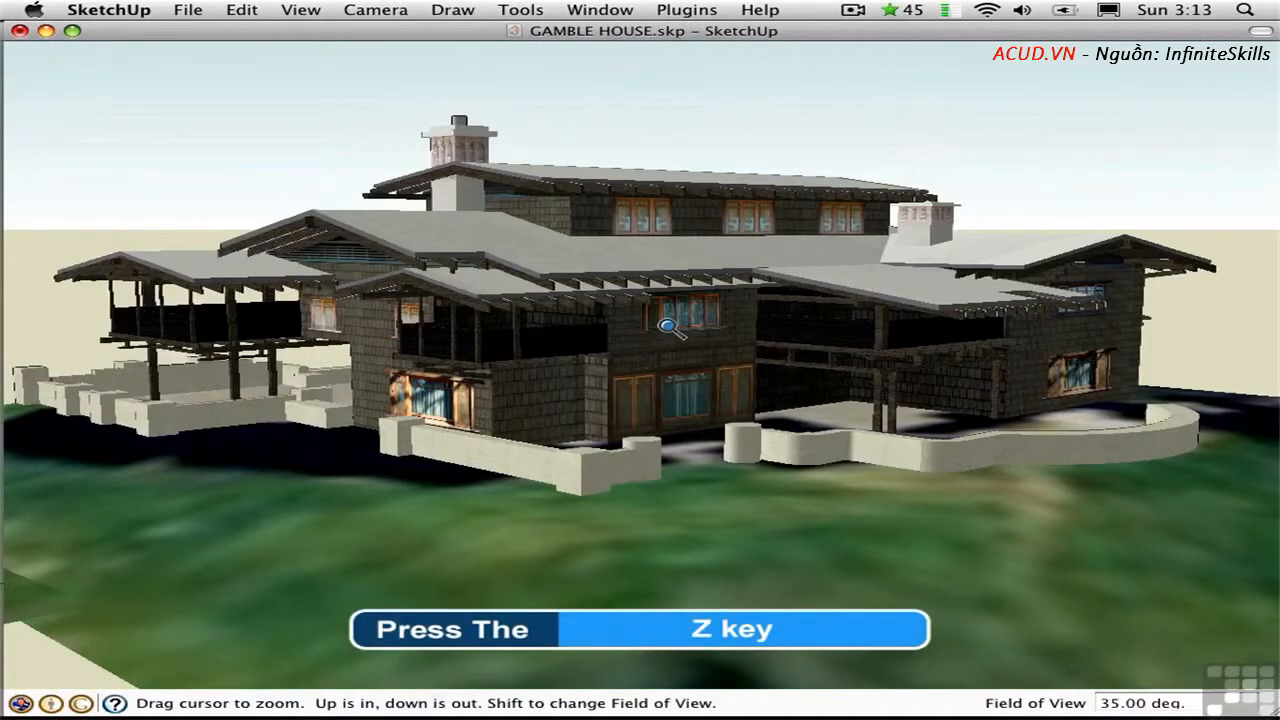
key(z)
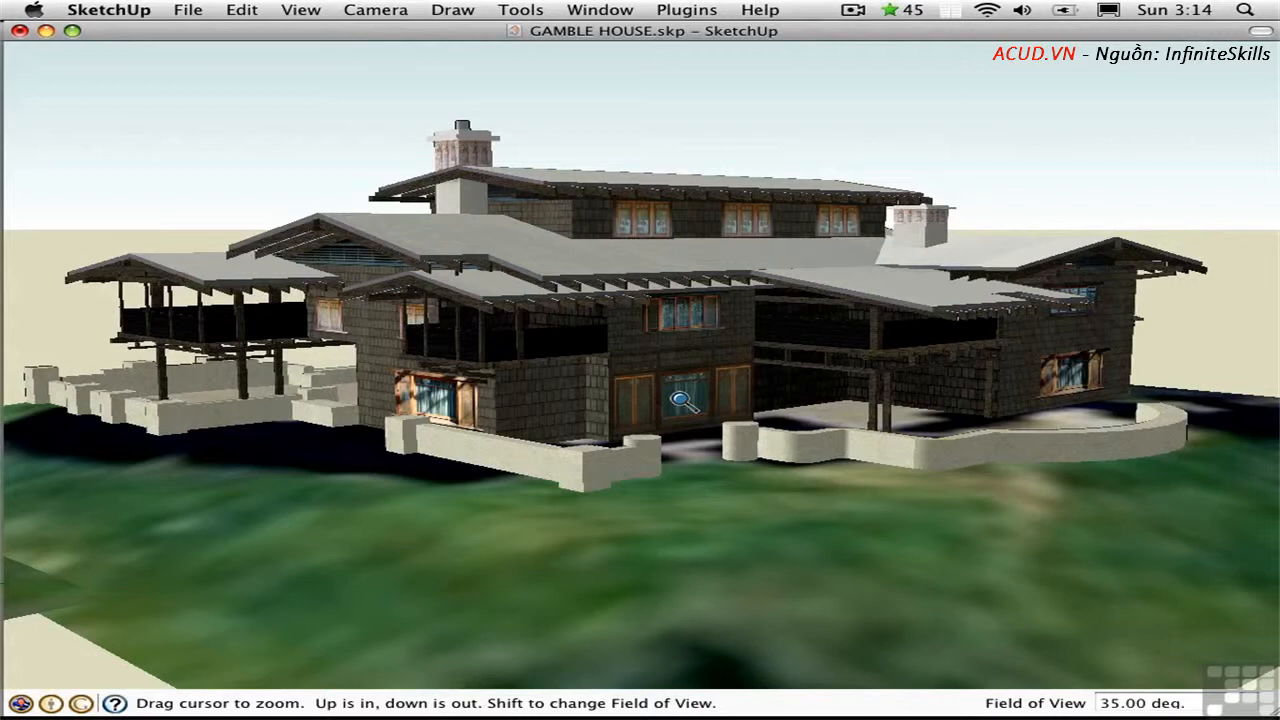
mouse_move(1036, 664)
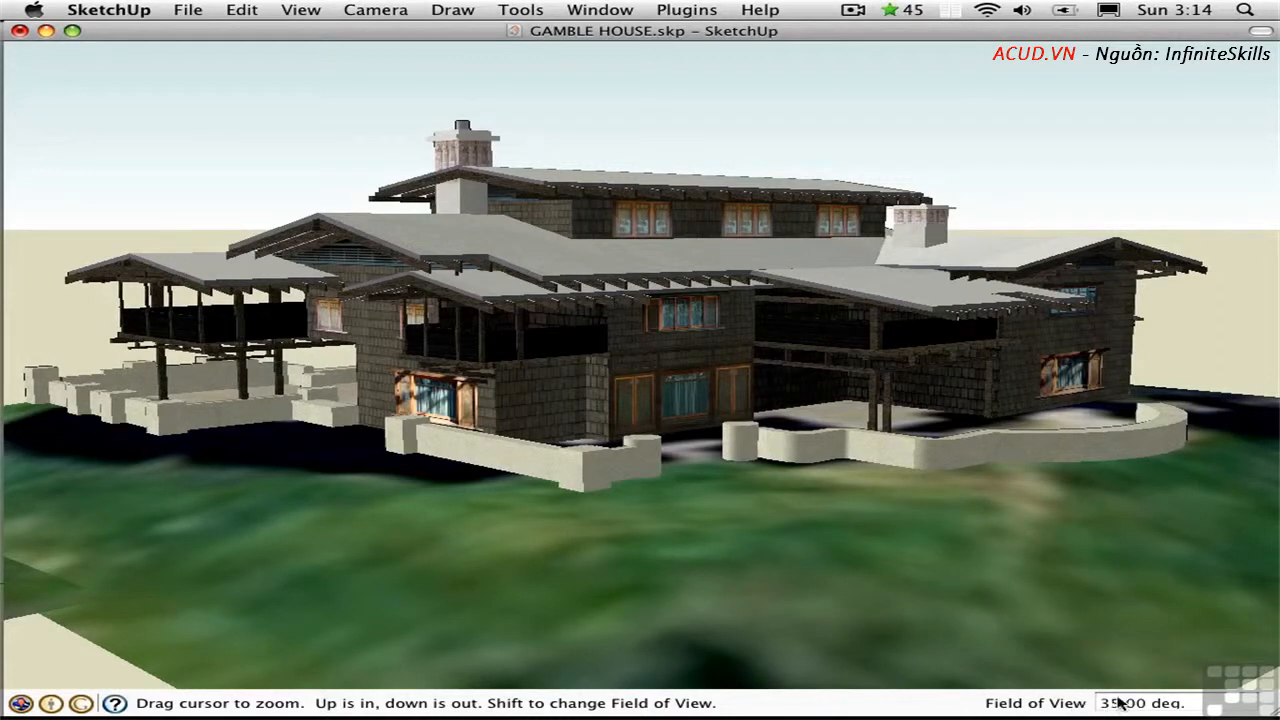
mouse_move(836, 510)
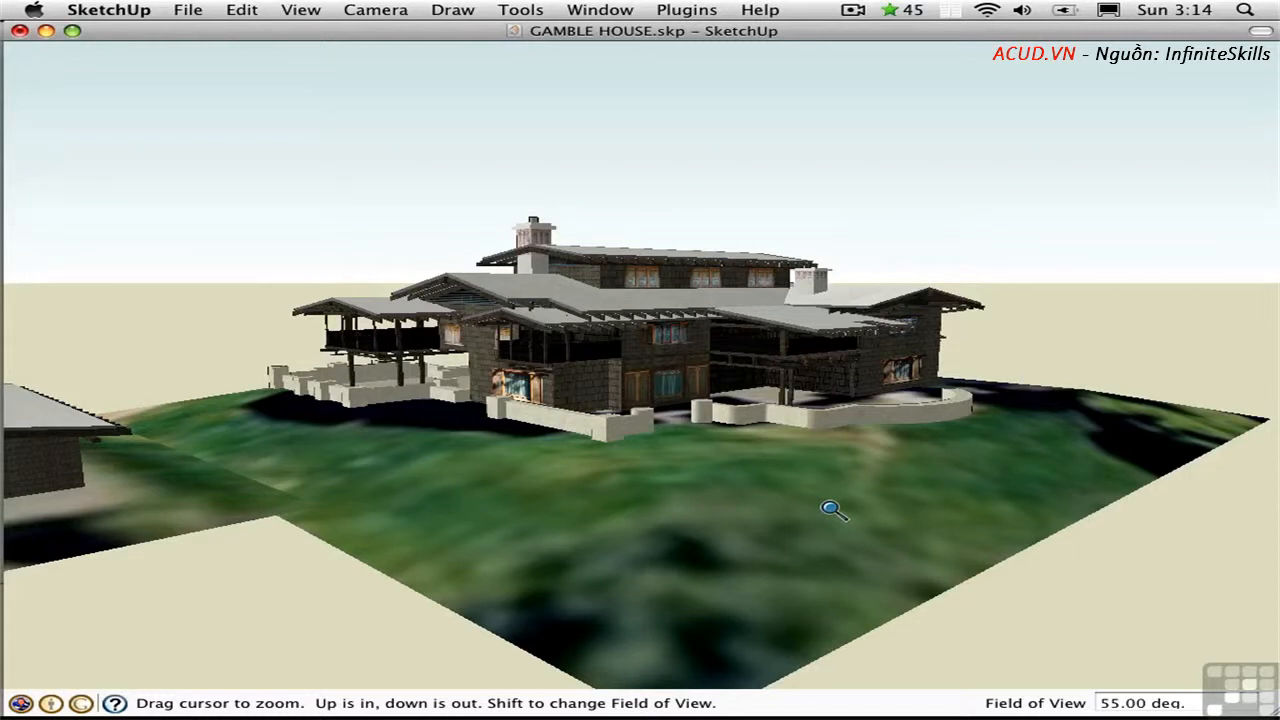
mouse_move(568, 278)
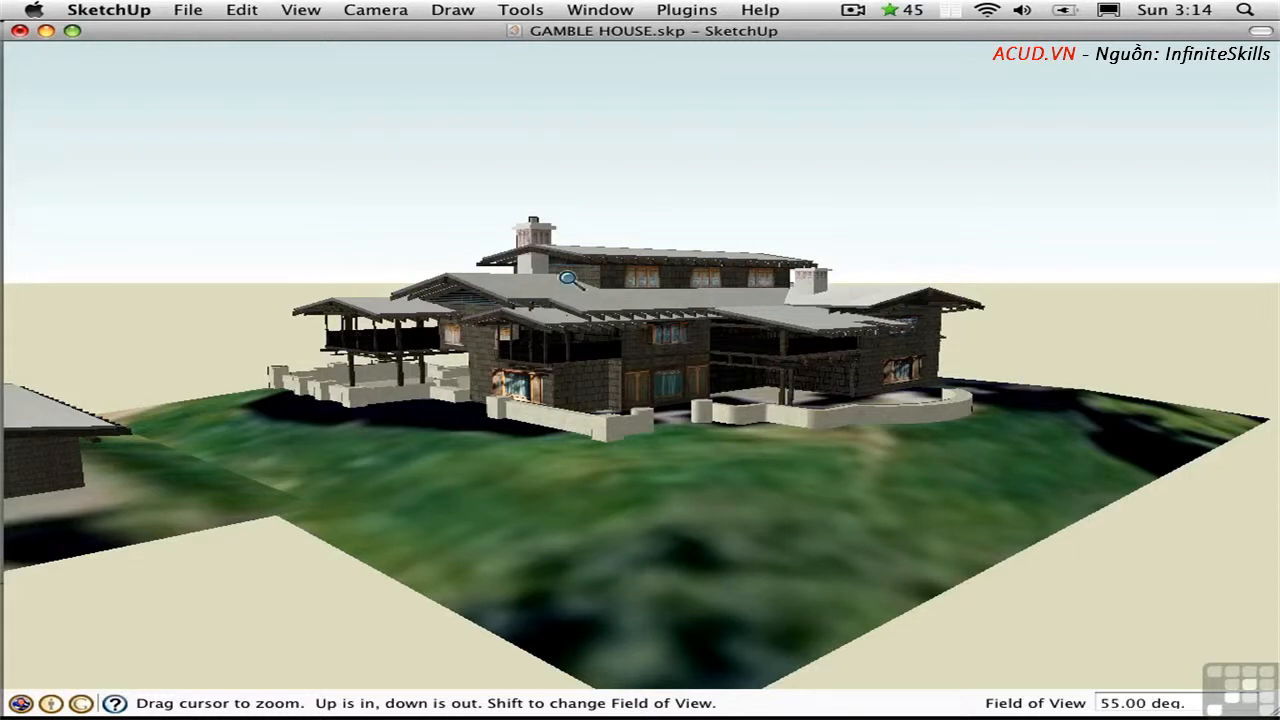
Zoom in so the Gamble House fills the frame from a low angle
drag(568, 278, 656, 222)
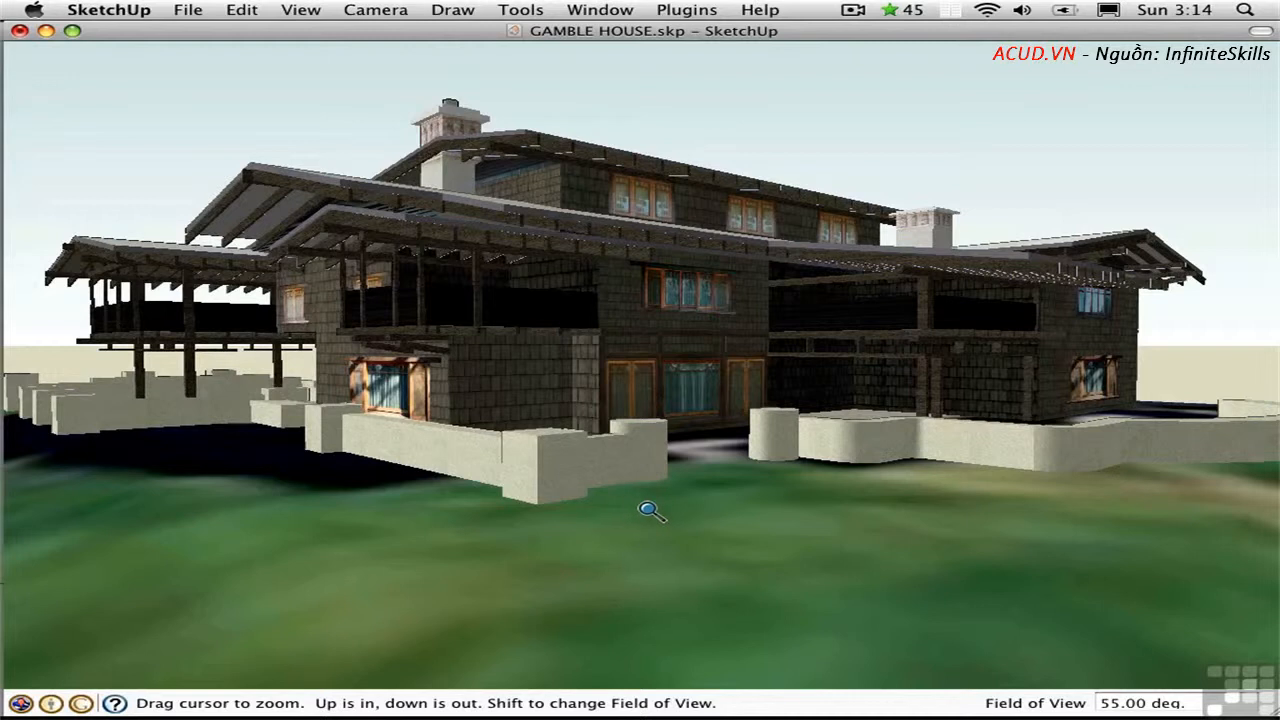
mouse_move(390, 14)
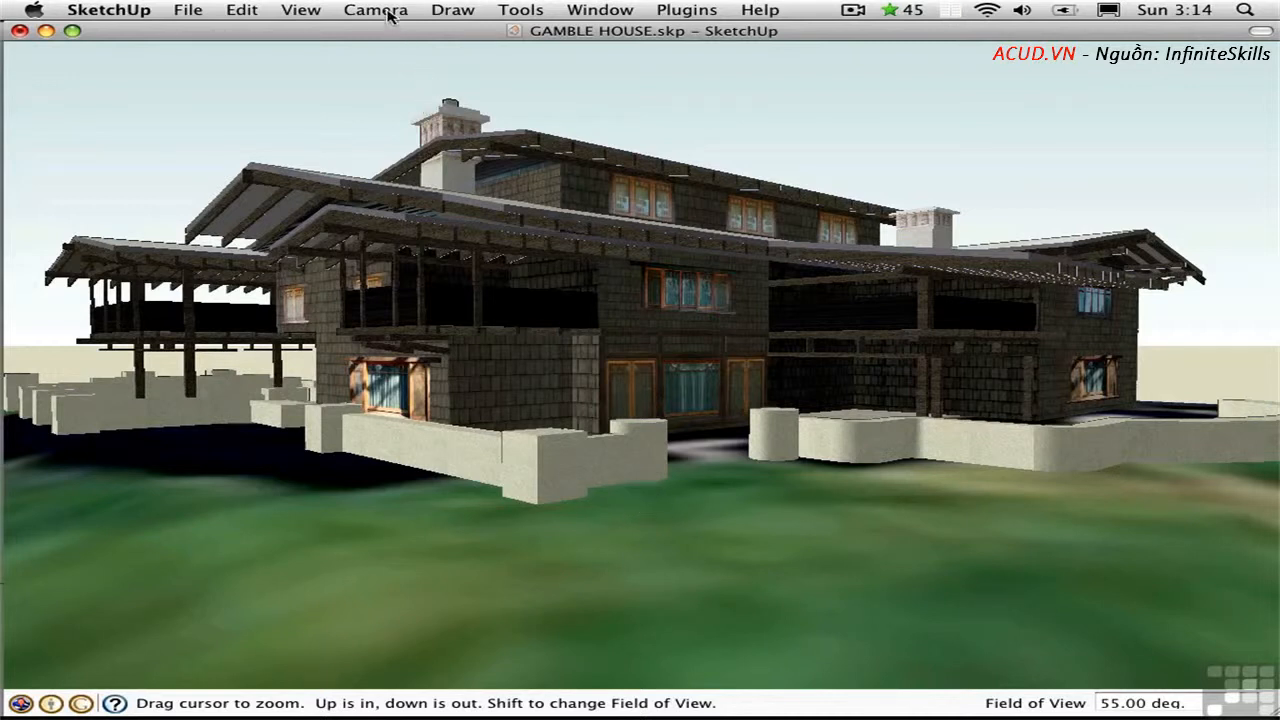
Sweep the camera field of view narrow and very wide, settling back at 35 degrees
click(376, 10)
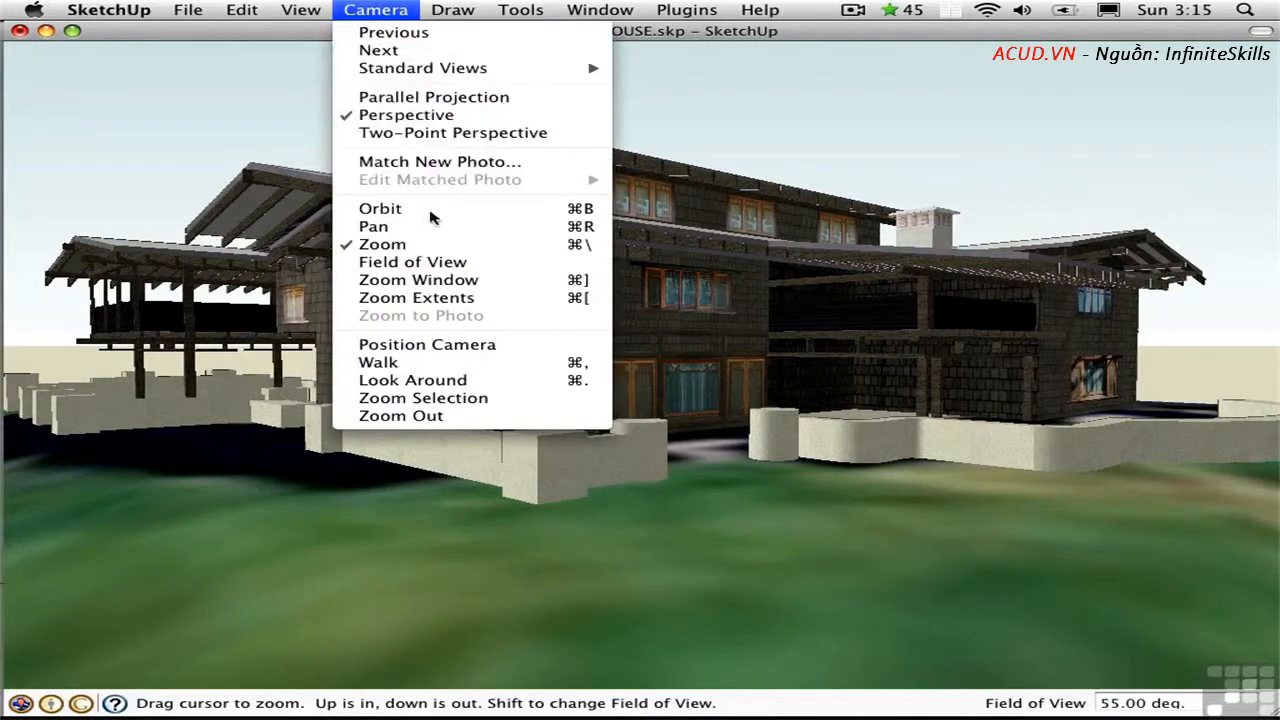
mouse_move(412, 260)
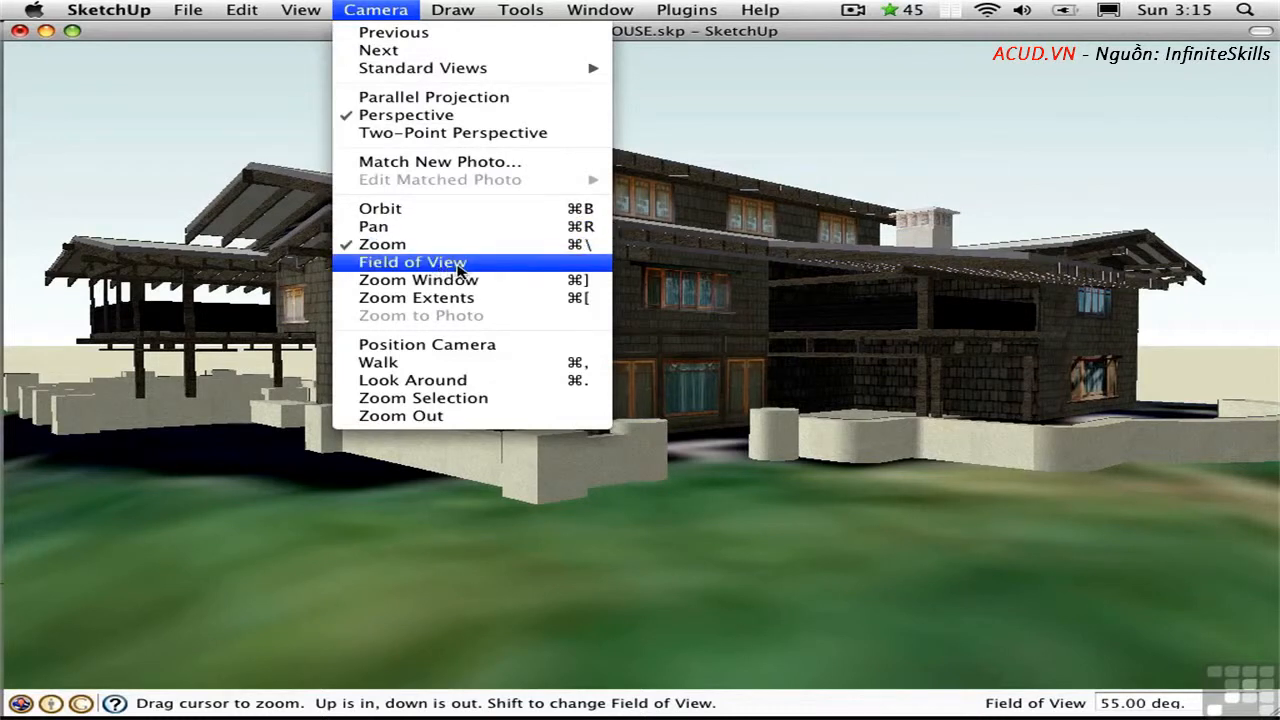
click(412, 262)
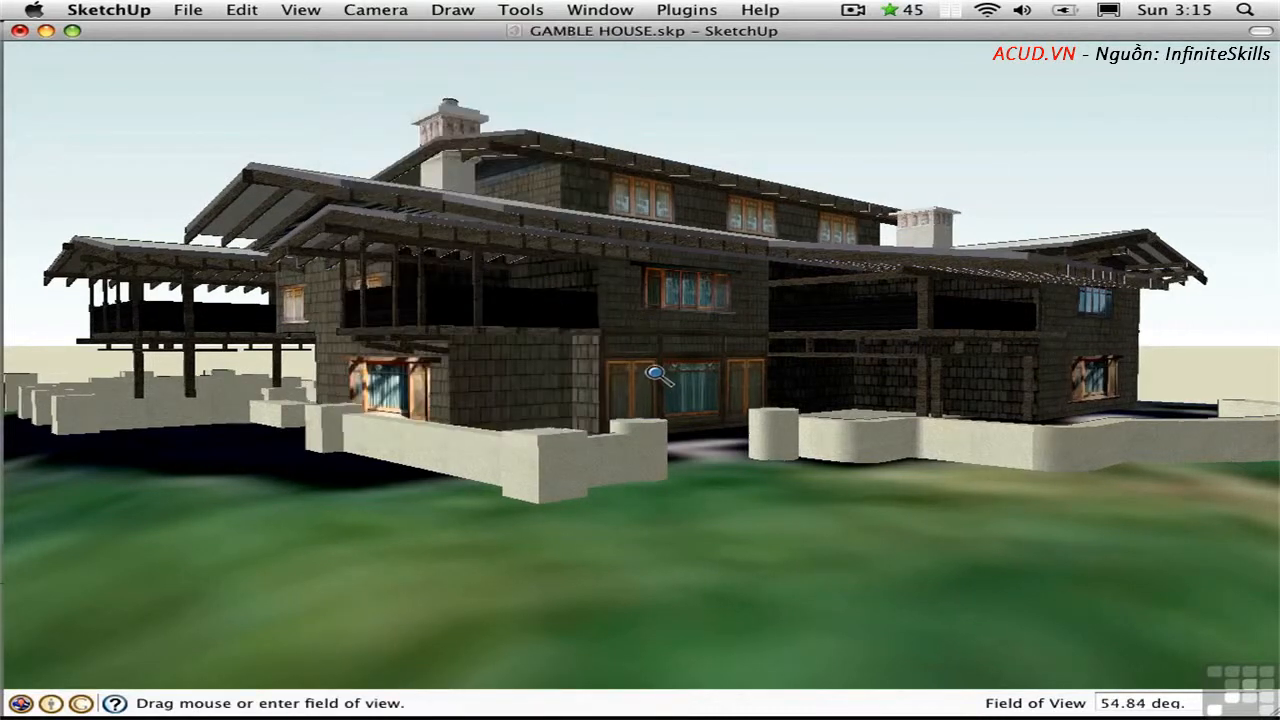
drag(656, 376, 648, 236)
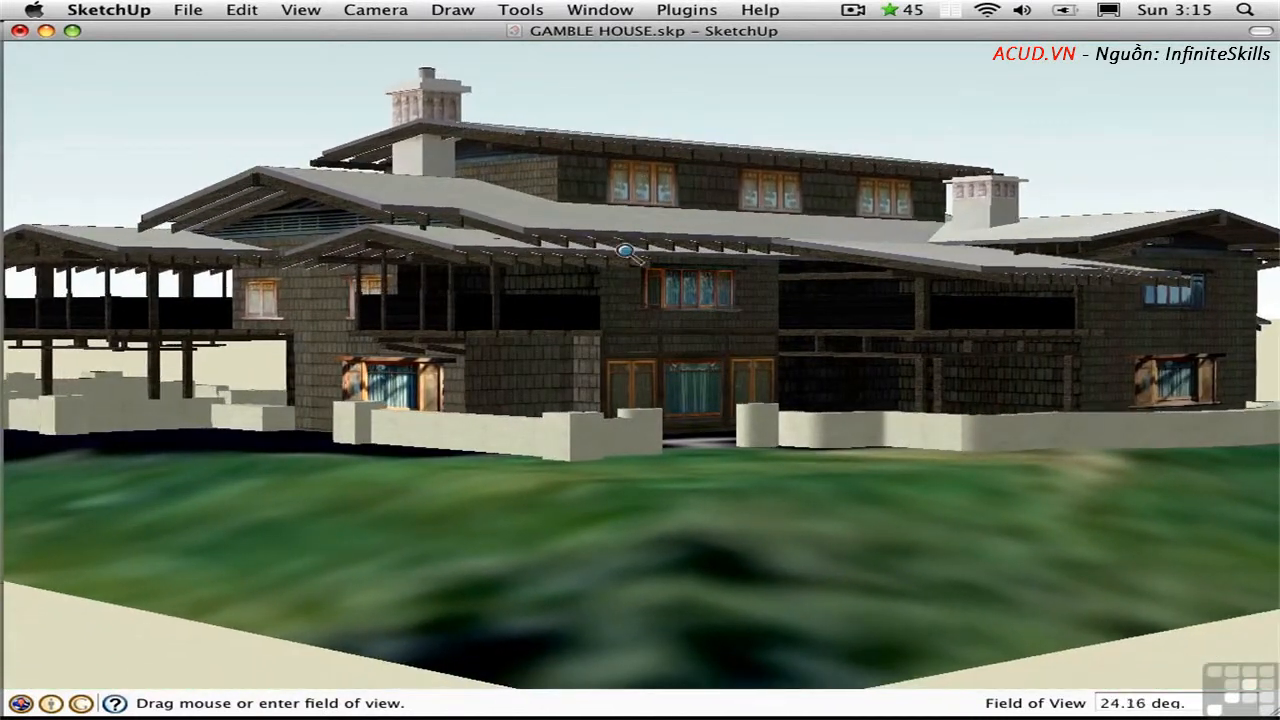
drag(624, 250, 656, 148)
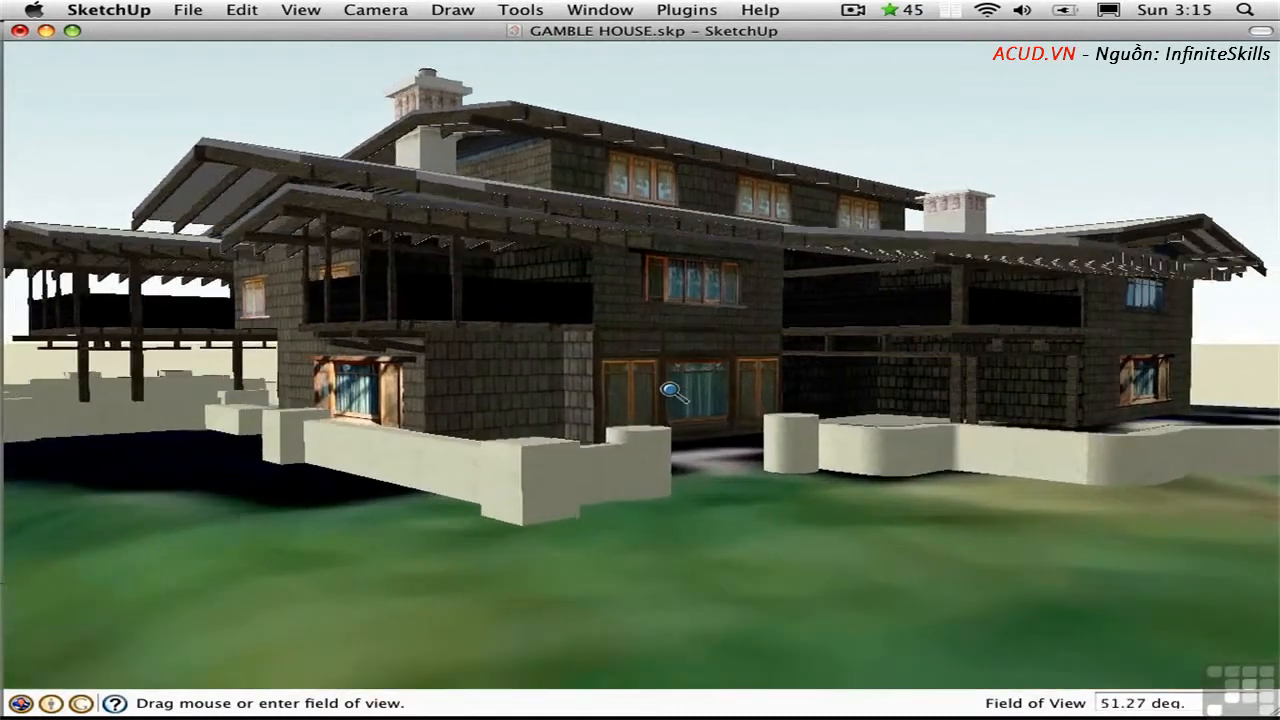
drag(676, 390, 690, 530)
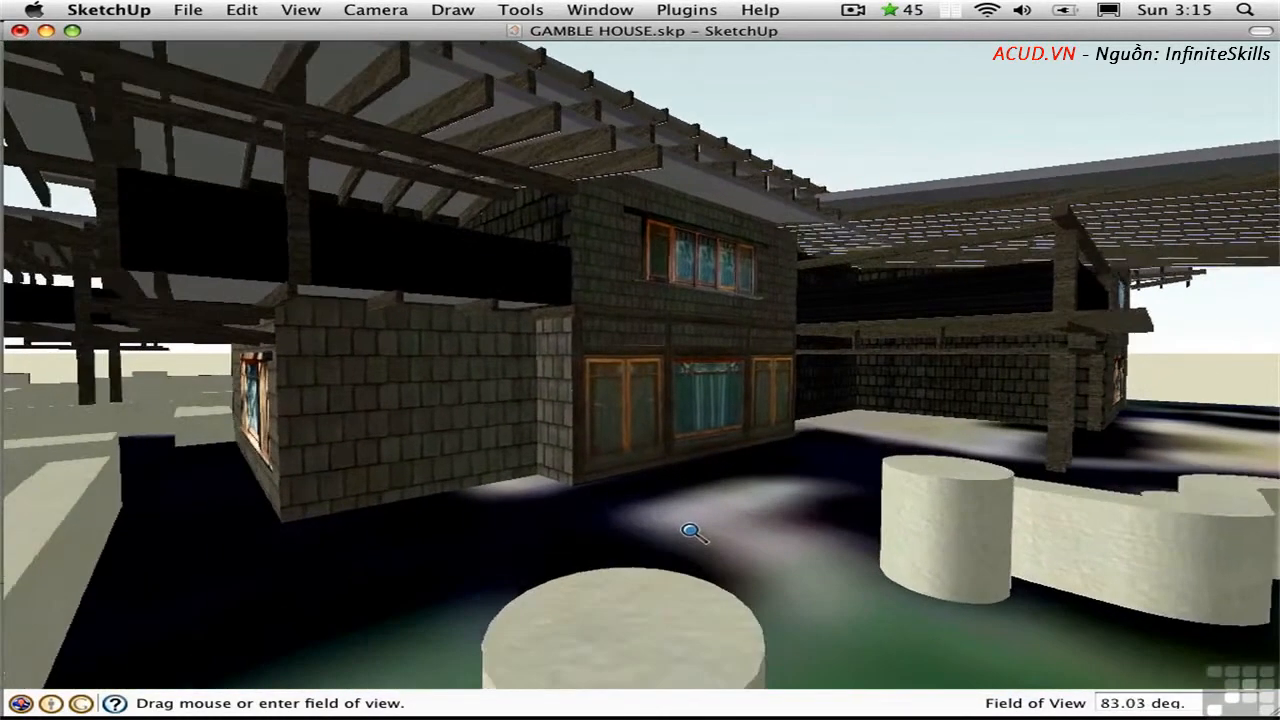
drag(696, 530, 660, 470)
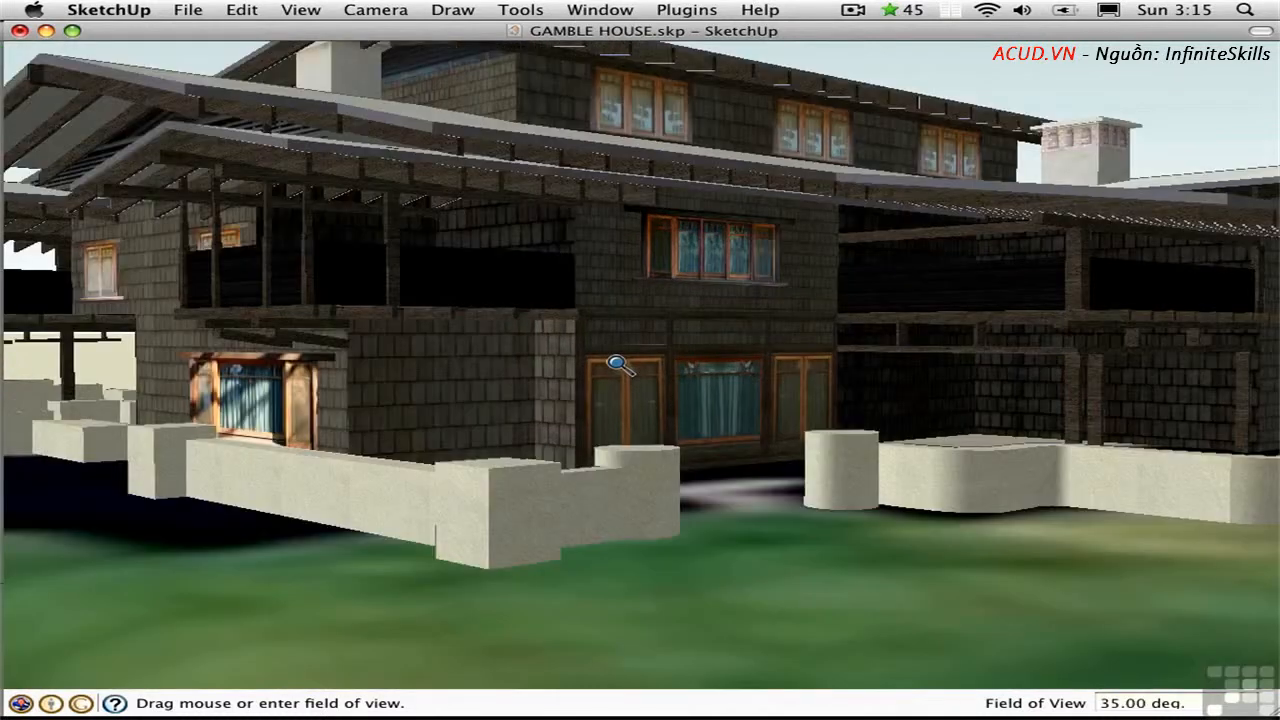
Switch to the Camera Zoom tool ready to zoom the view
click(376, 8)
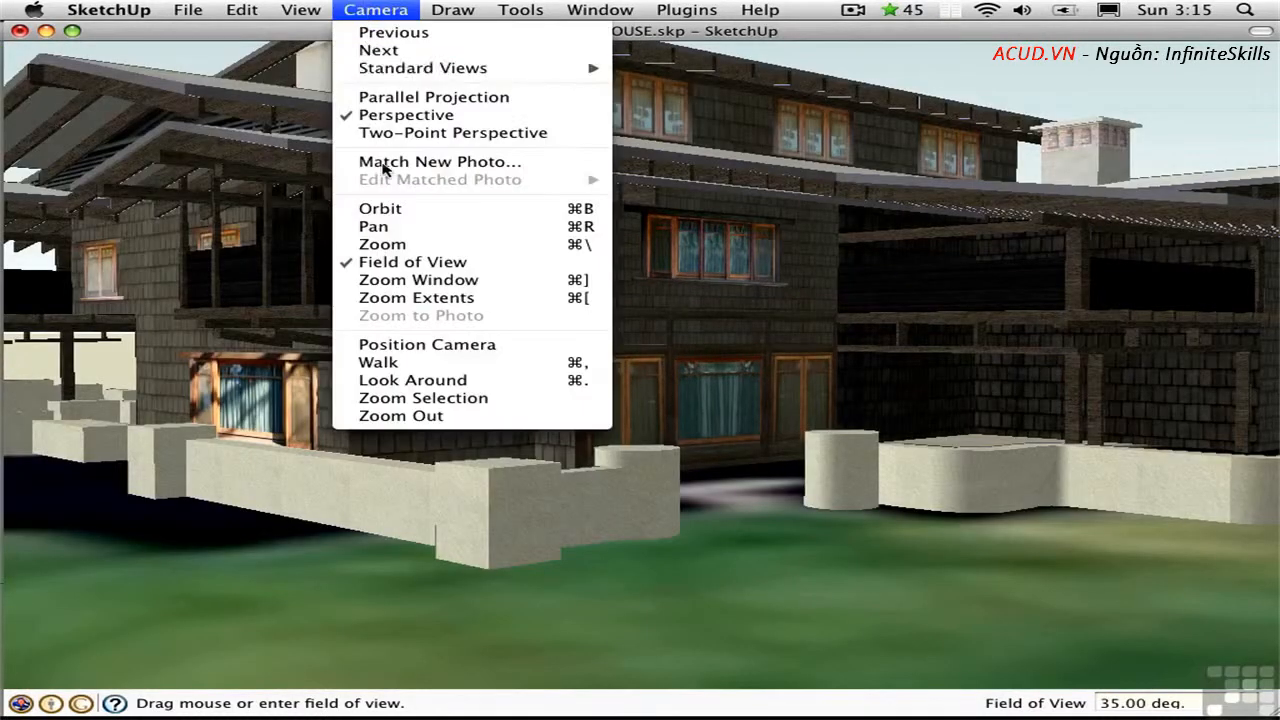
click(382, 244)
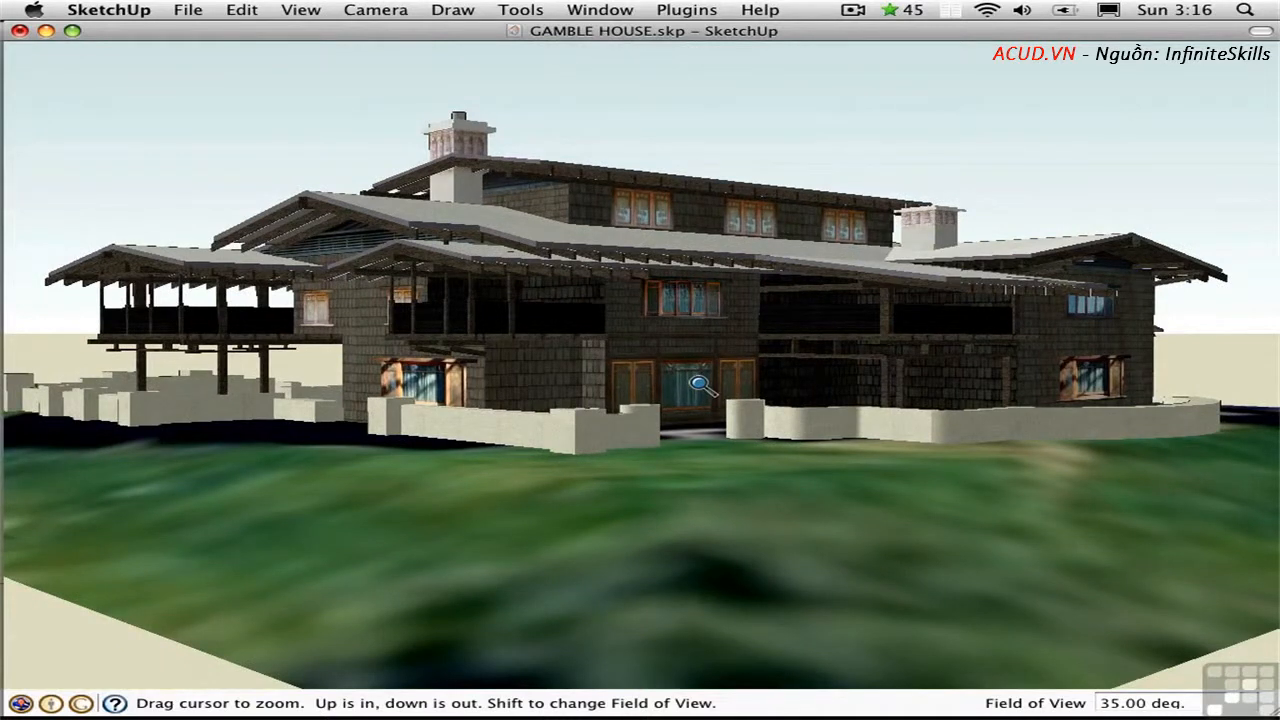
key(Alt+z)
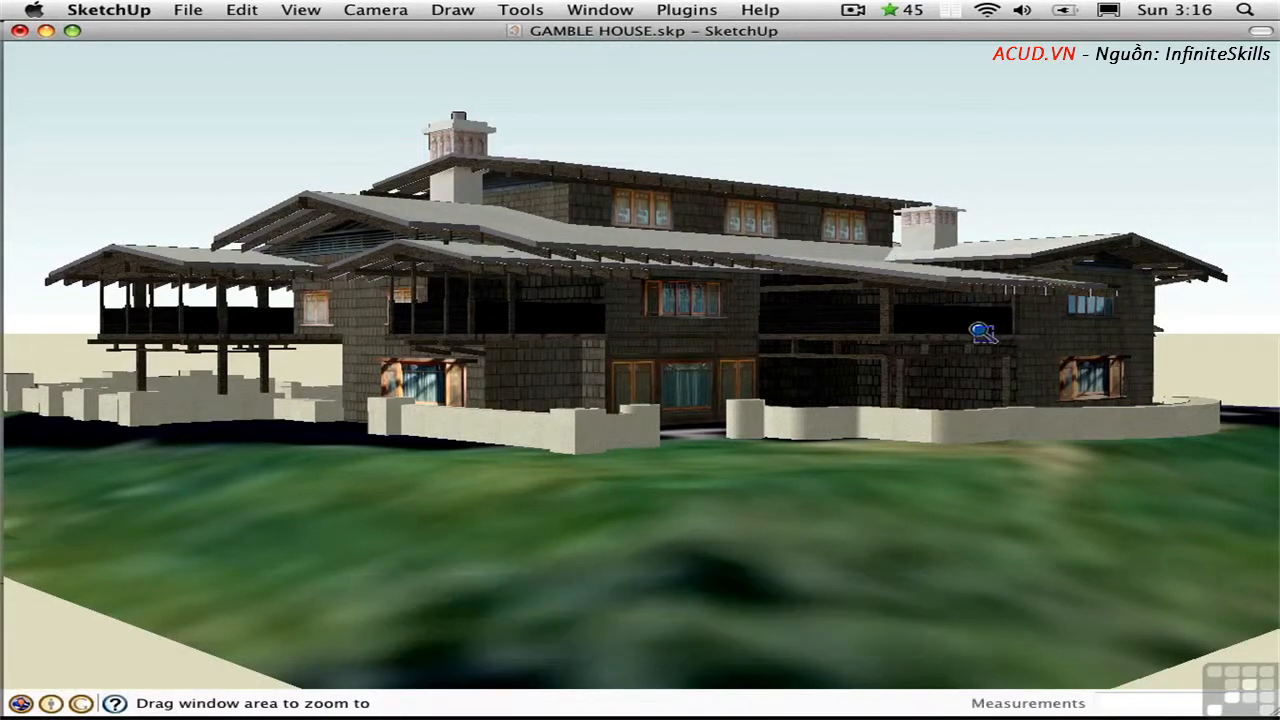
mouse_move(1040, 336)
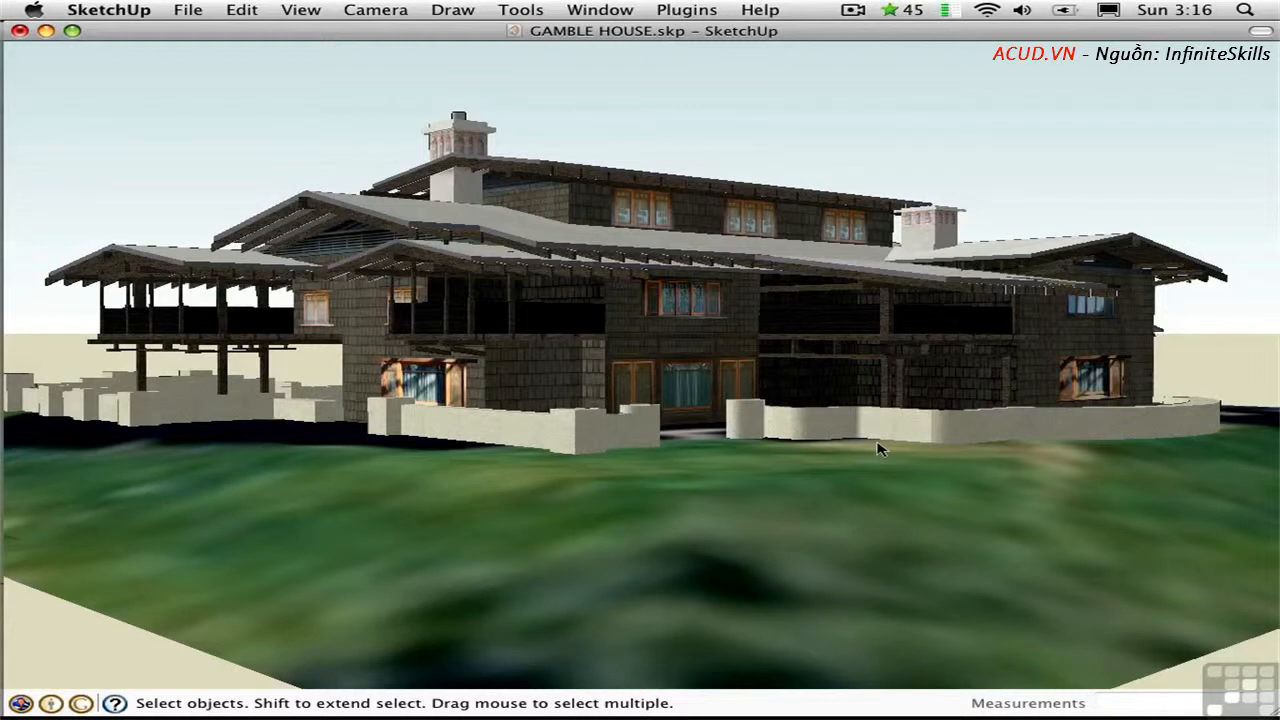
key(Ctrl+Shift+Z)
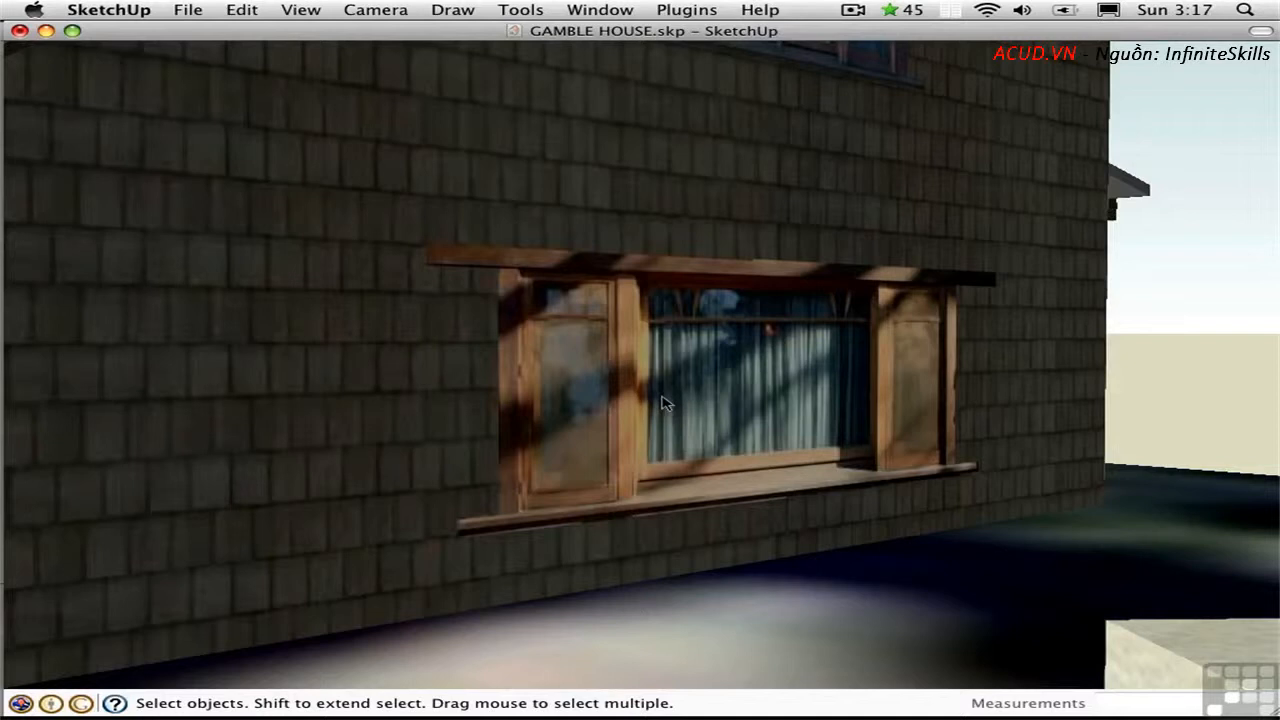
mouse_move(844, 412)
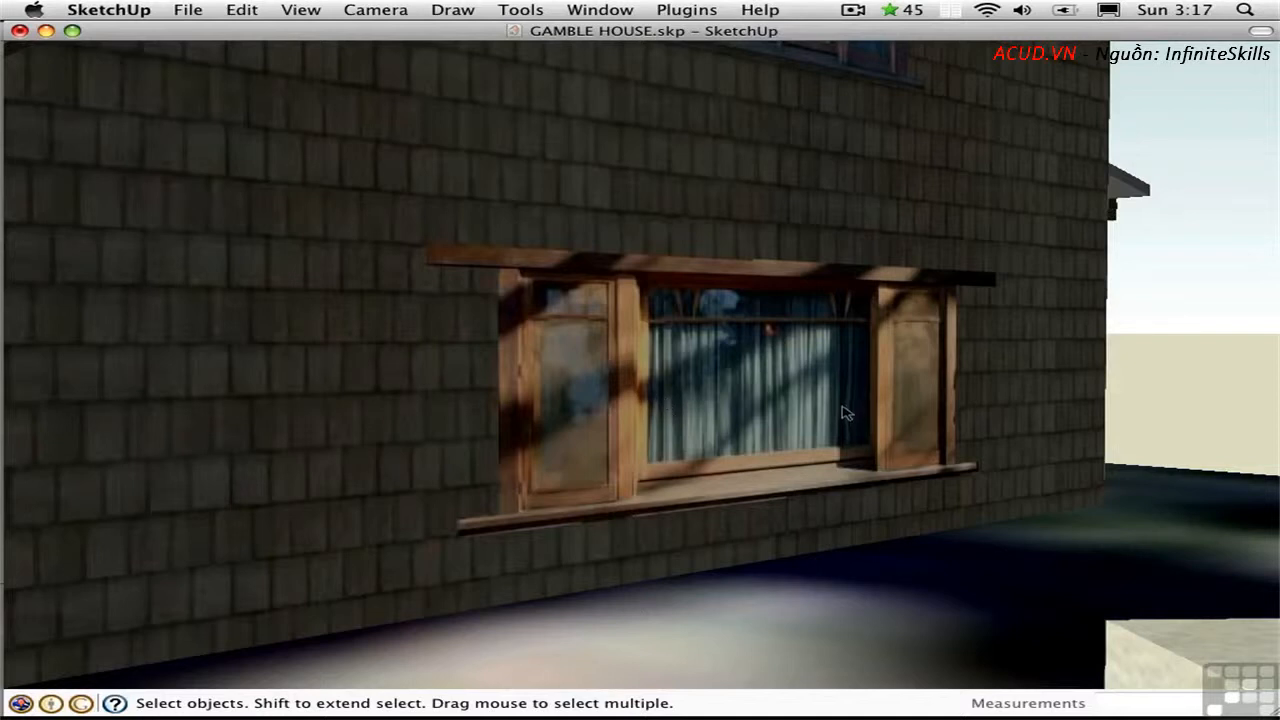
Orbit around the shingled wall corner beside the curtained window
drag(844, 412, 318, 464)
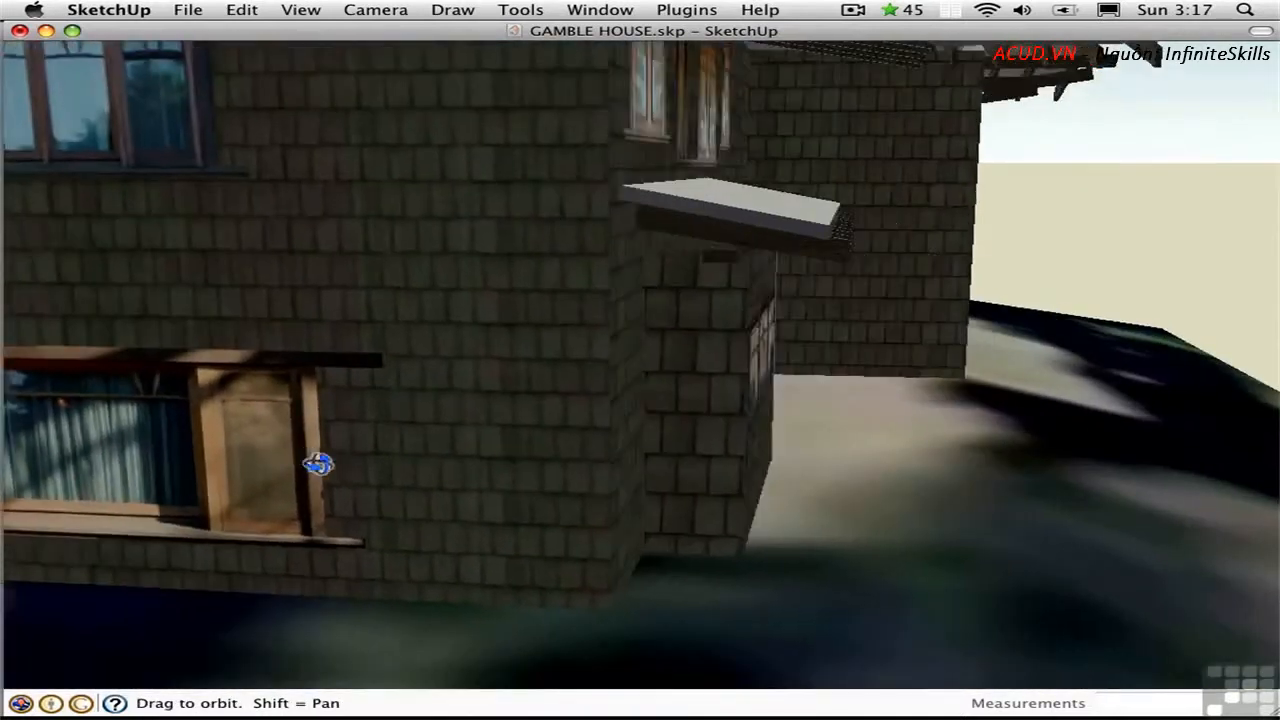
drag(318, 464, 284, 390)
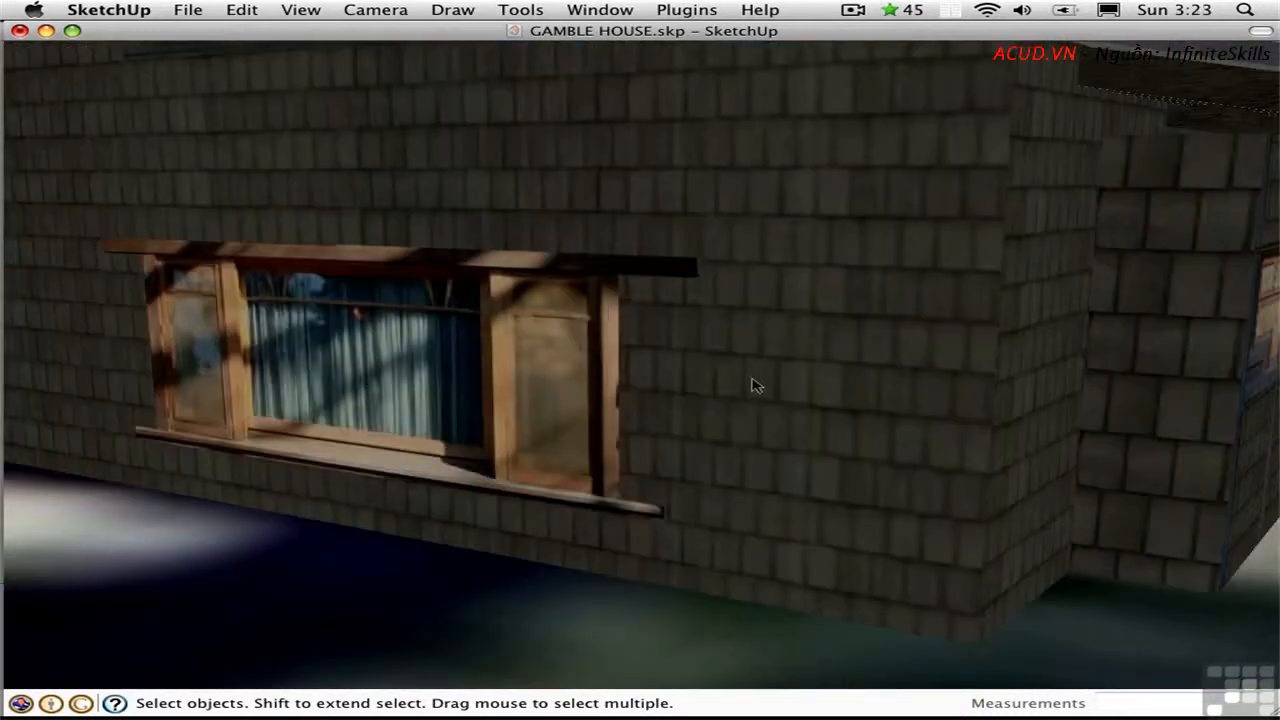
Zoom out from the wall close-up and orbit to an aerial view of the site
key(shift+z)
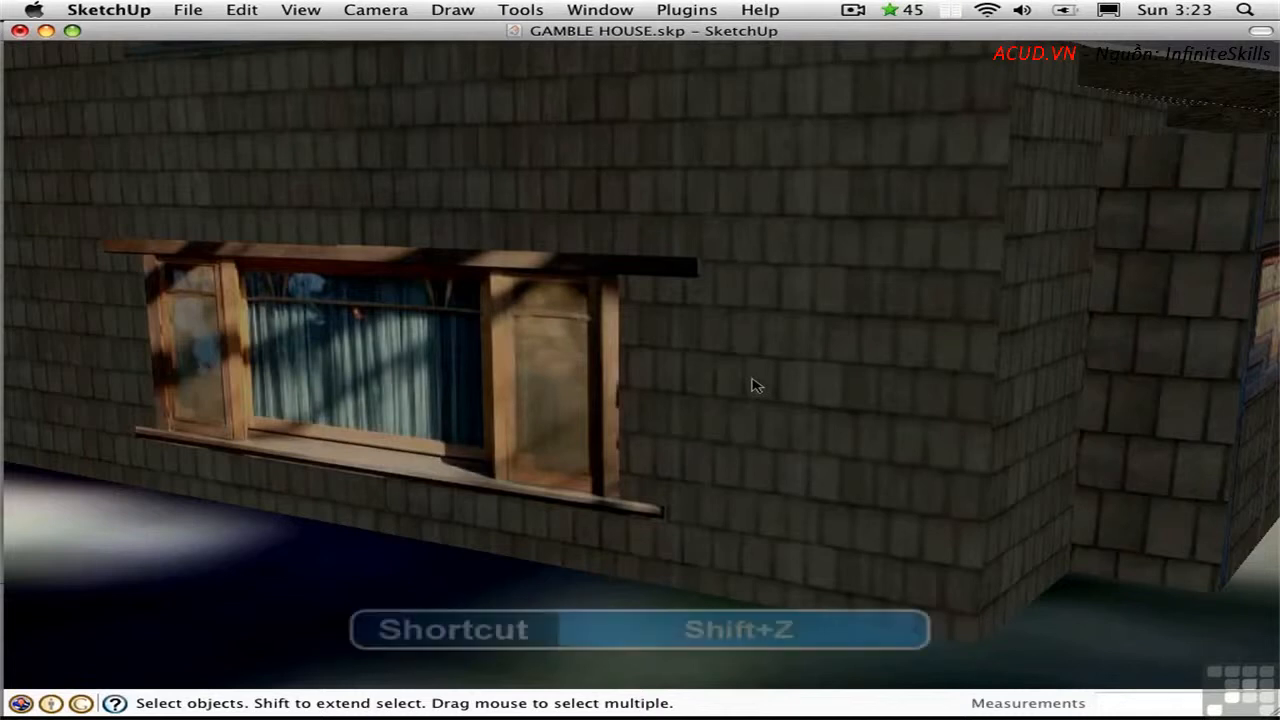
key(shift+z)
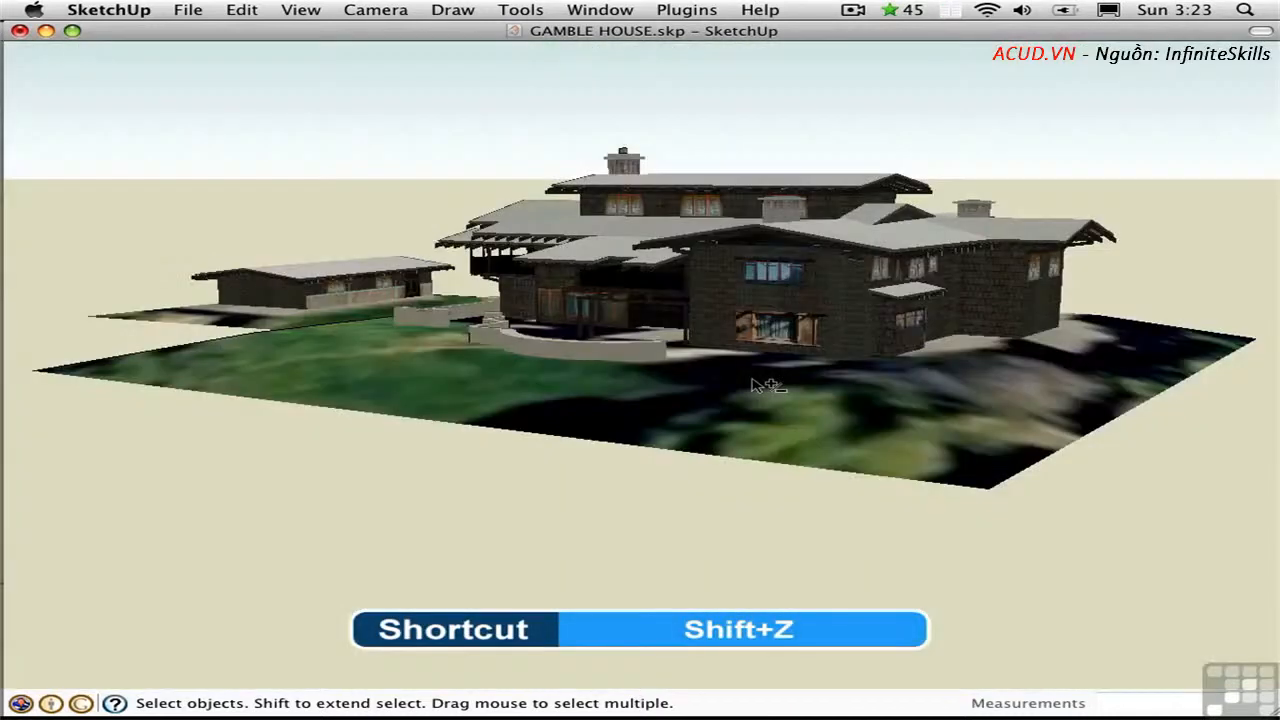
drag(764, 384, 648, 318)
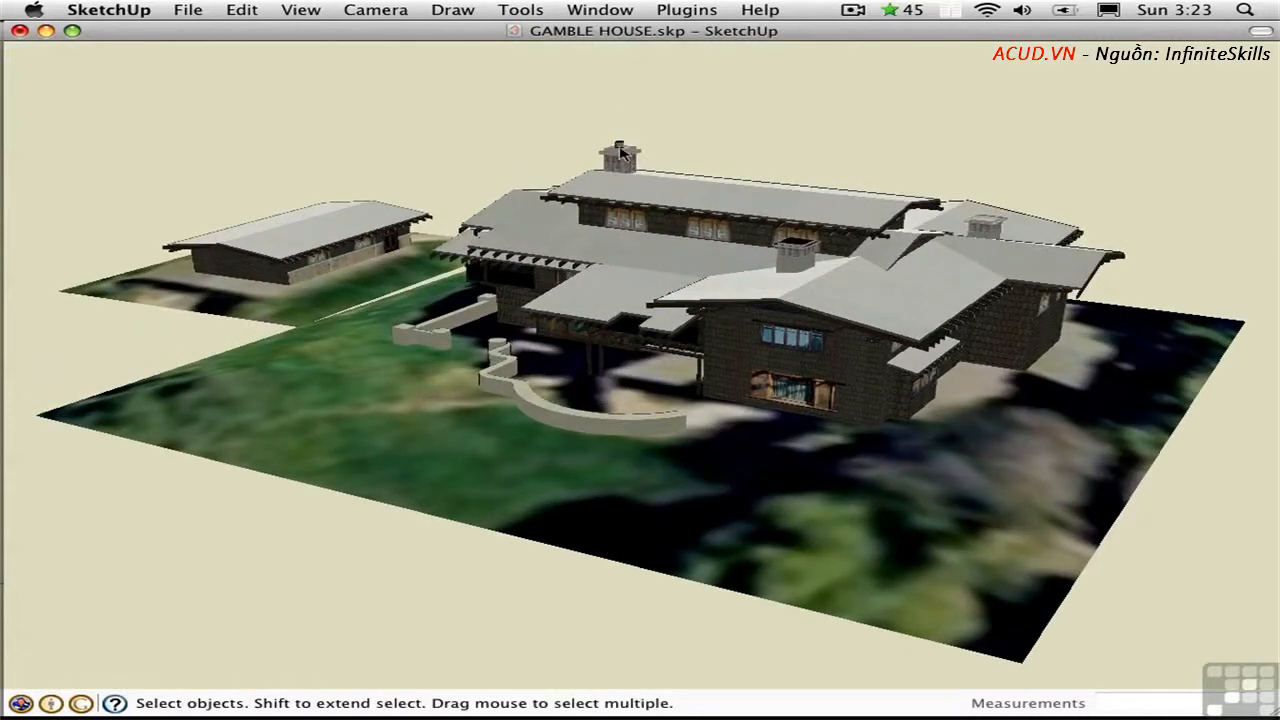
Use Zoom Extents from the context menu to fit the entire model in view
right_click(620, 150)
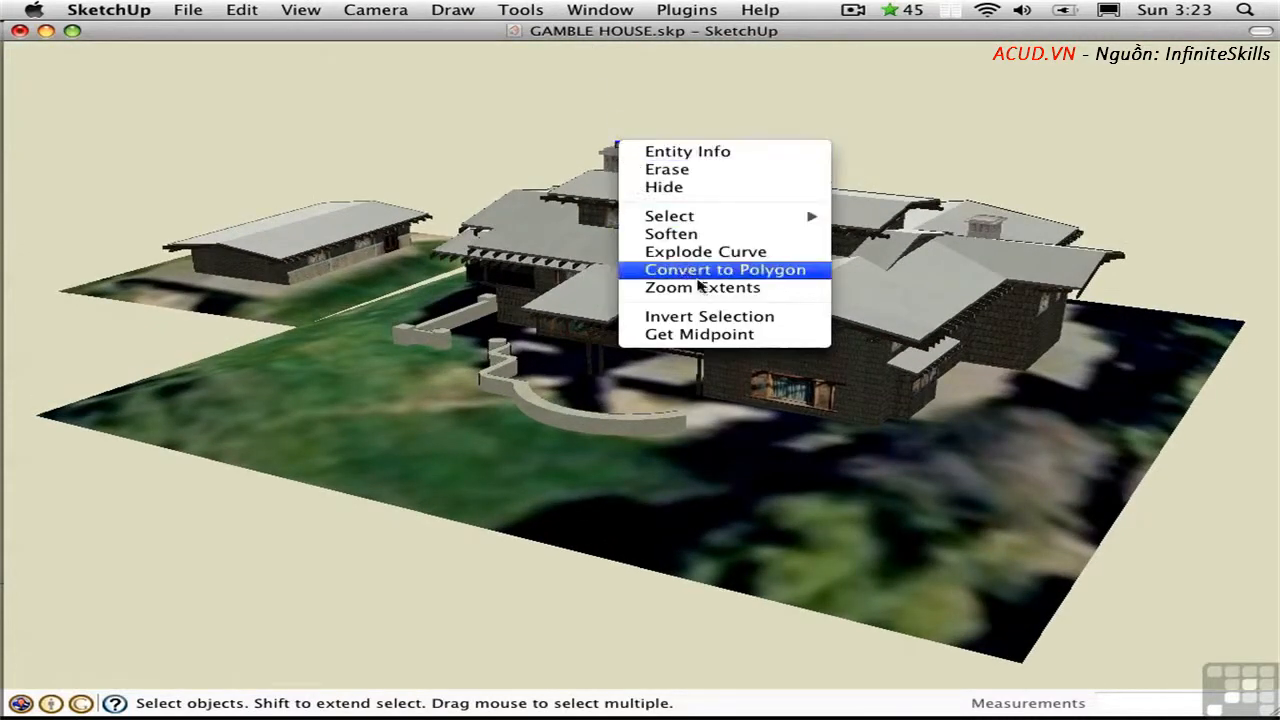
mouse_move(702, 288)
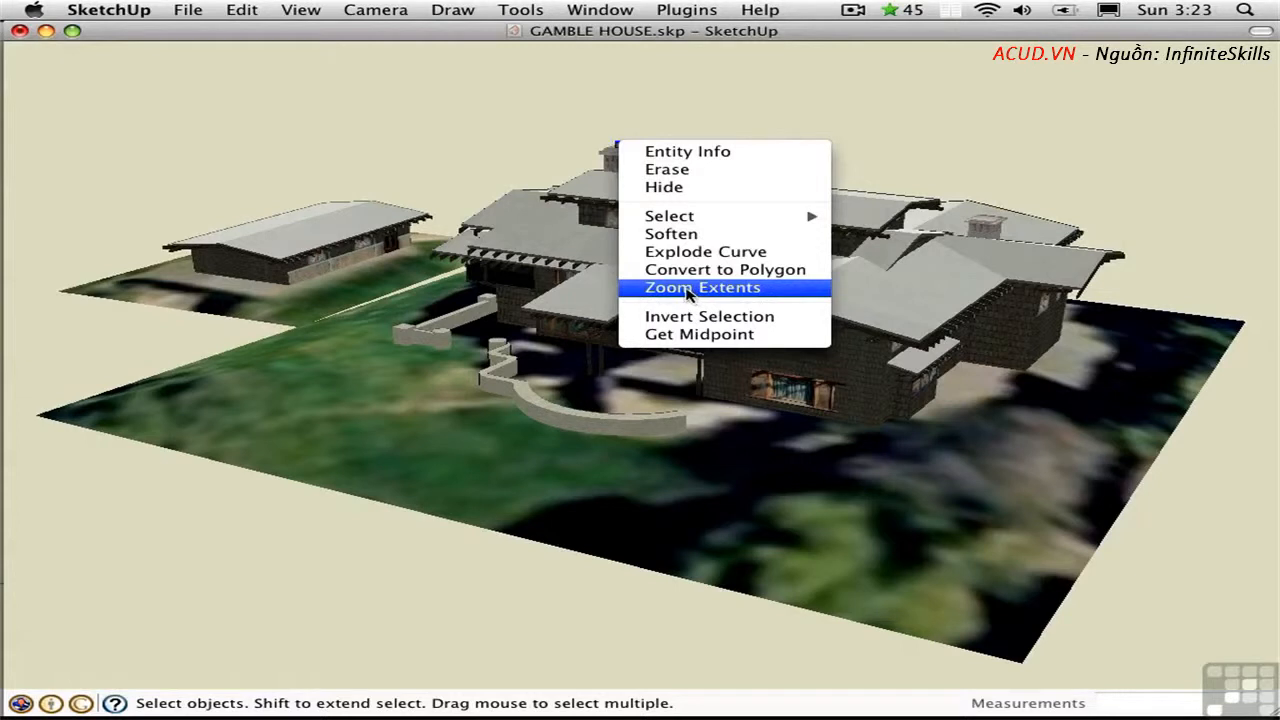
click(700, 288)
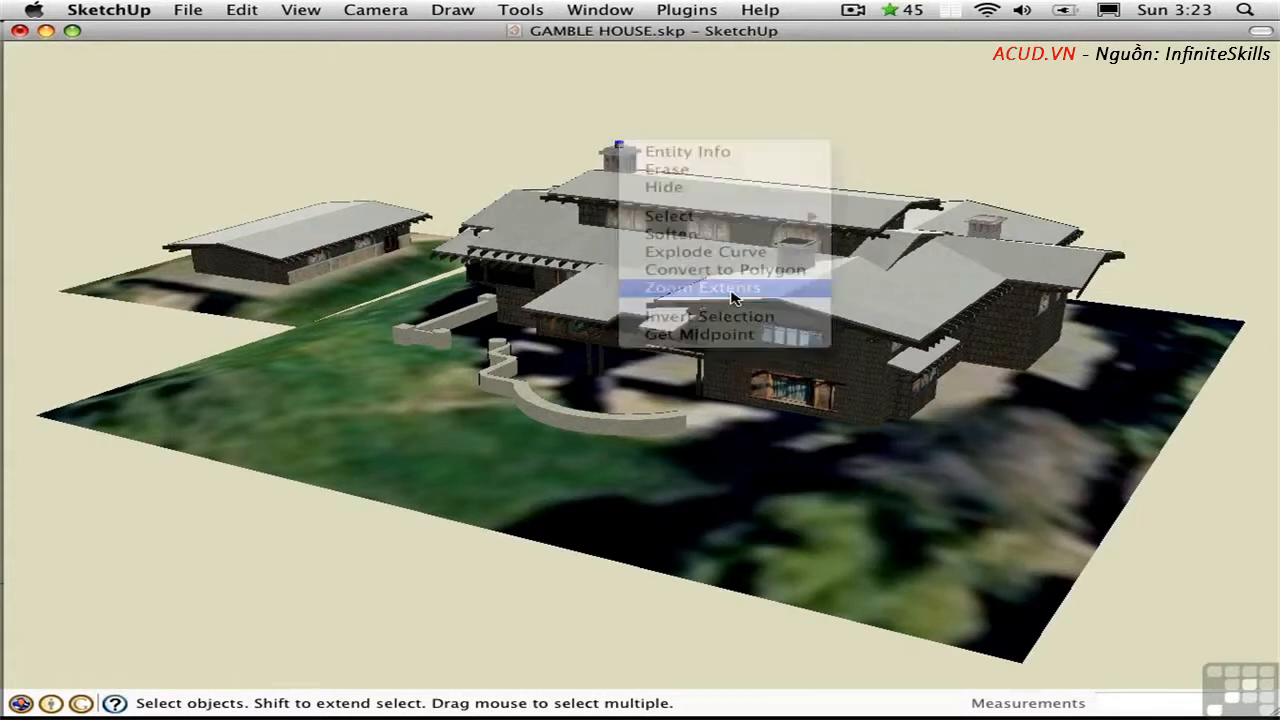
click(700, 288)
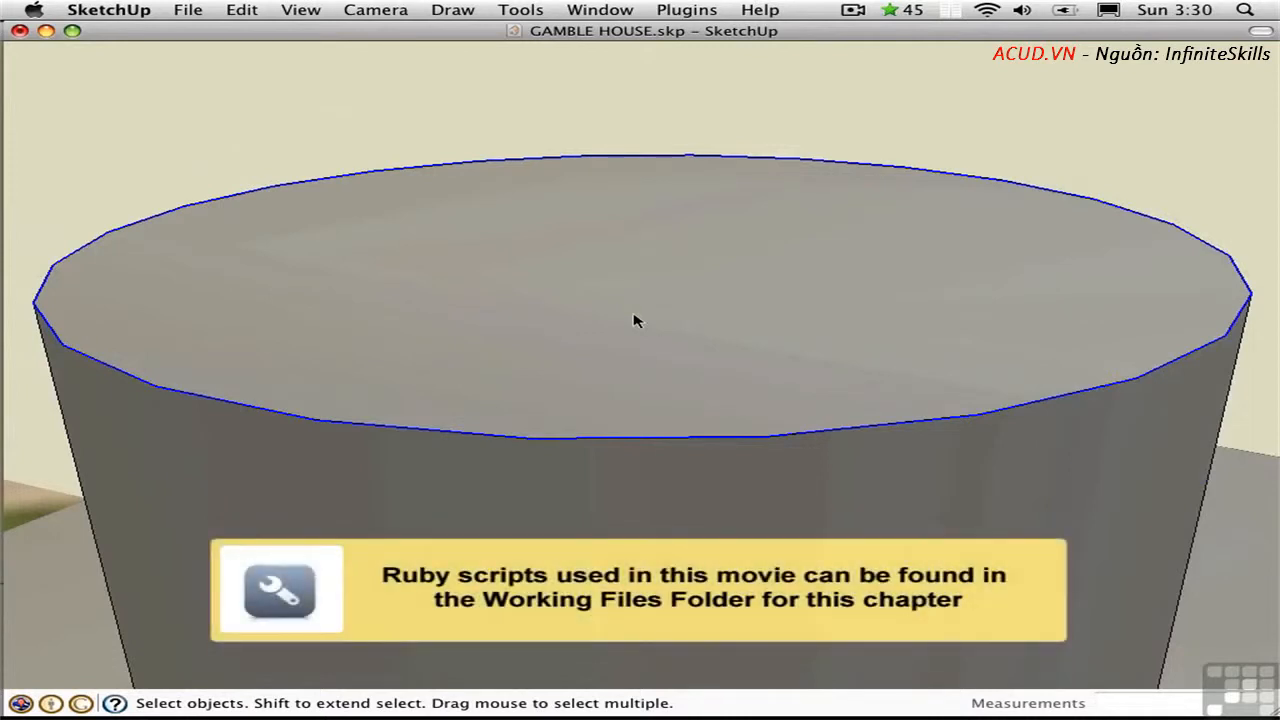
right_click(636, 320)
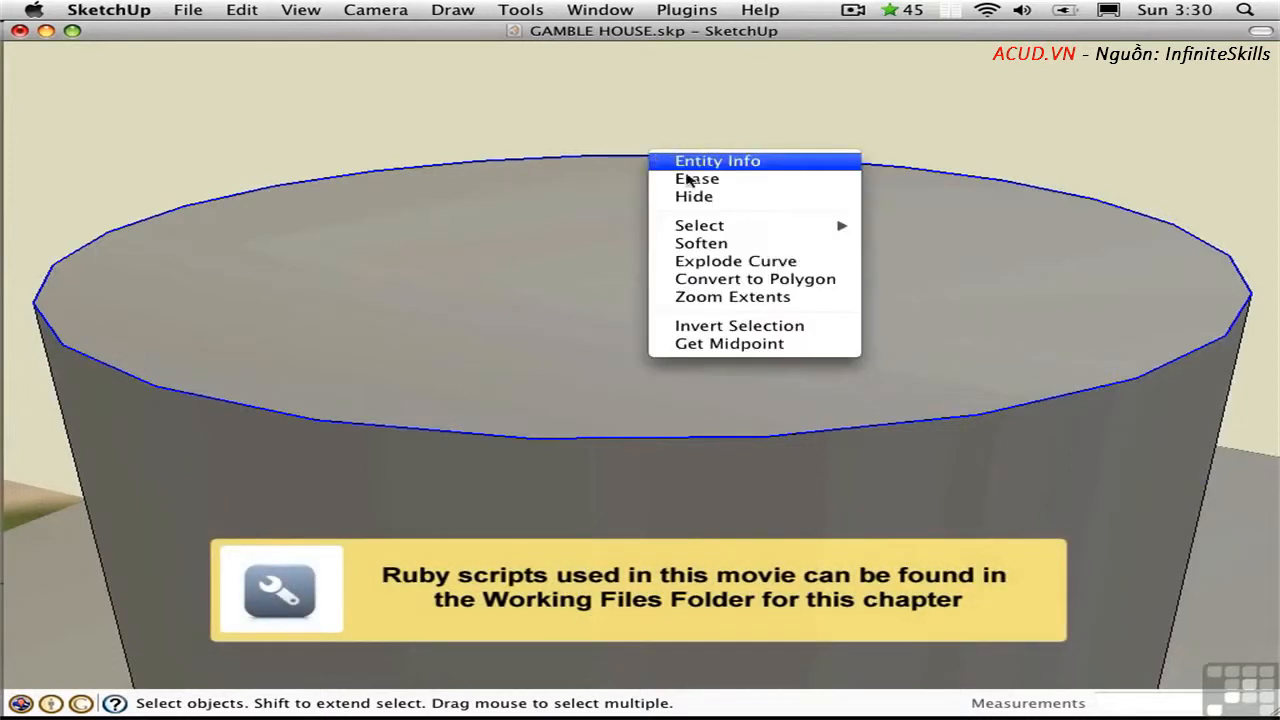
mouse_move(764, 304)
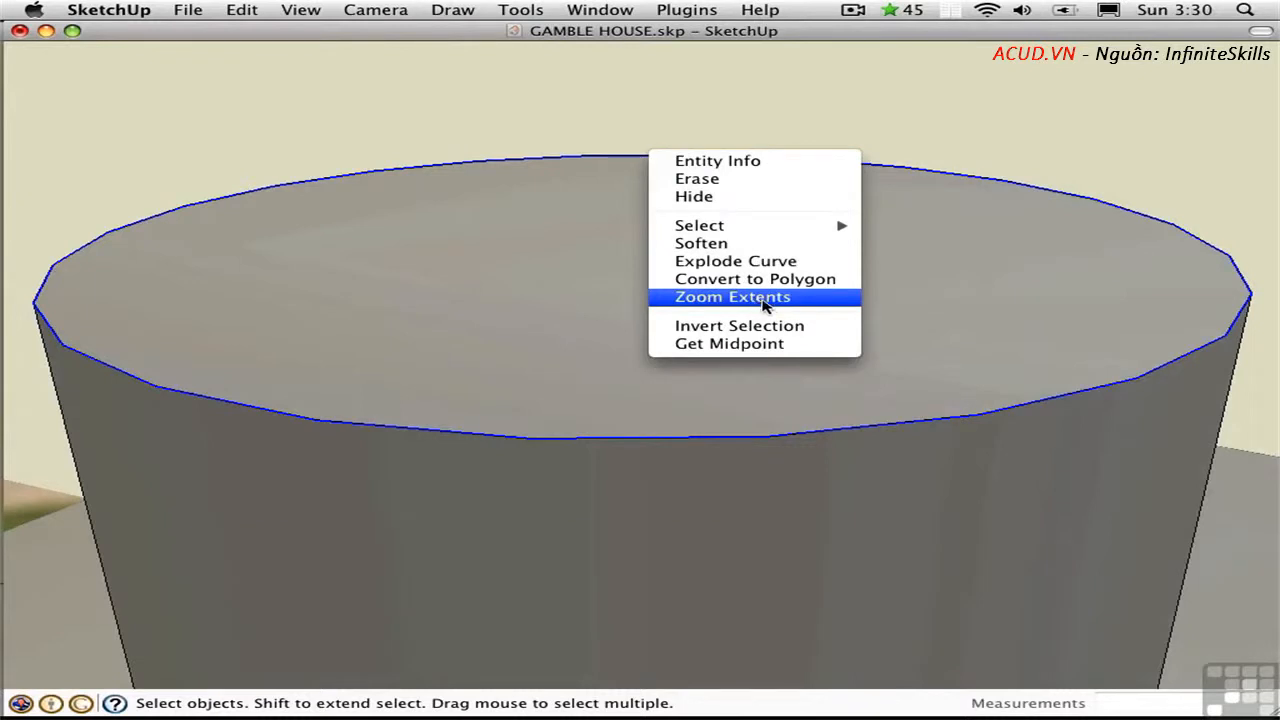
mouse_move(812, 308)
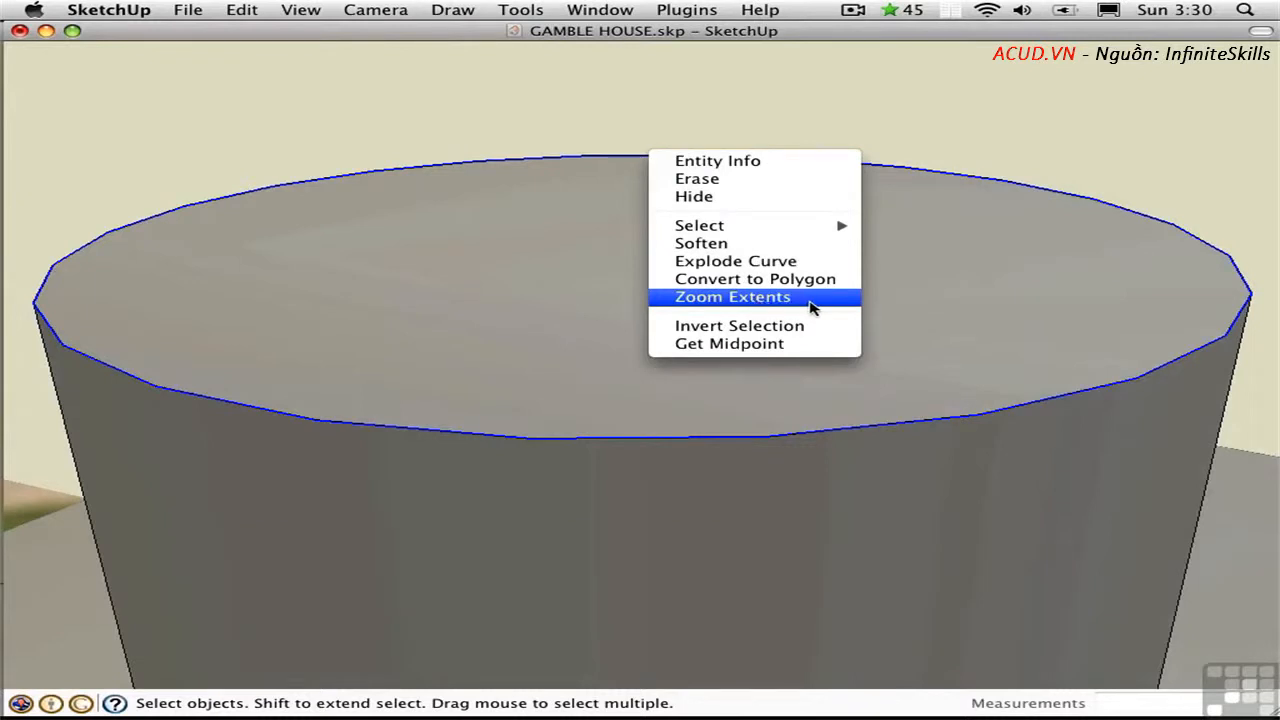
click(732, 296)
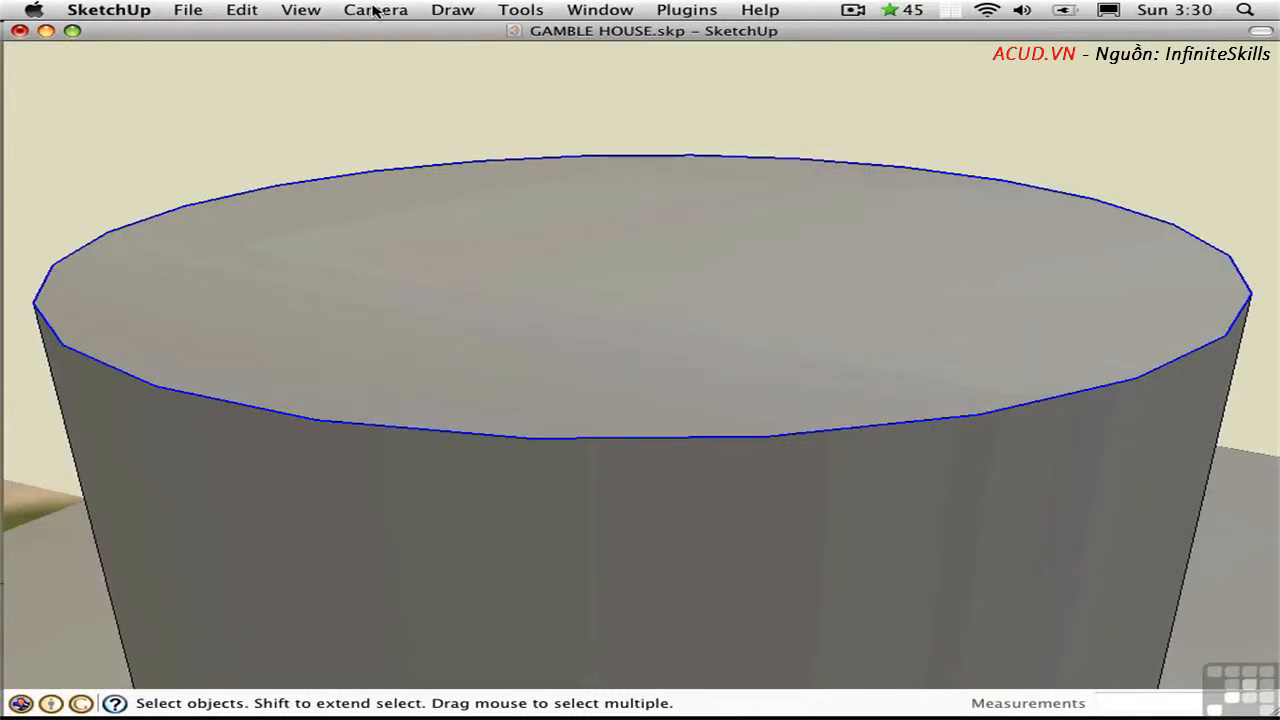
click(376, 10)
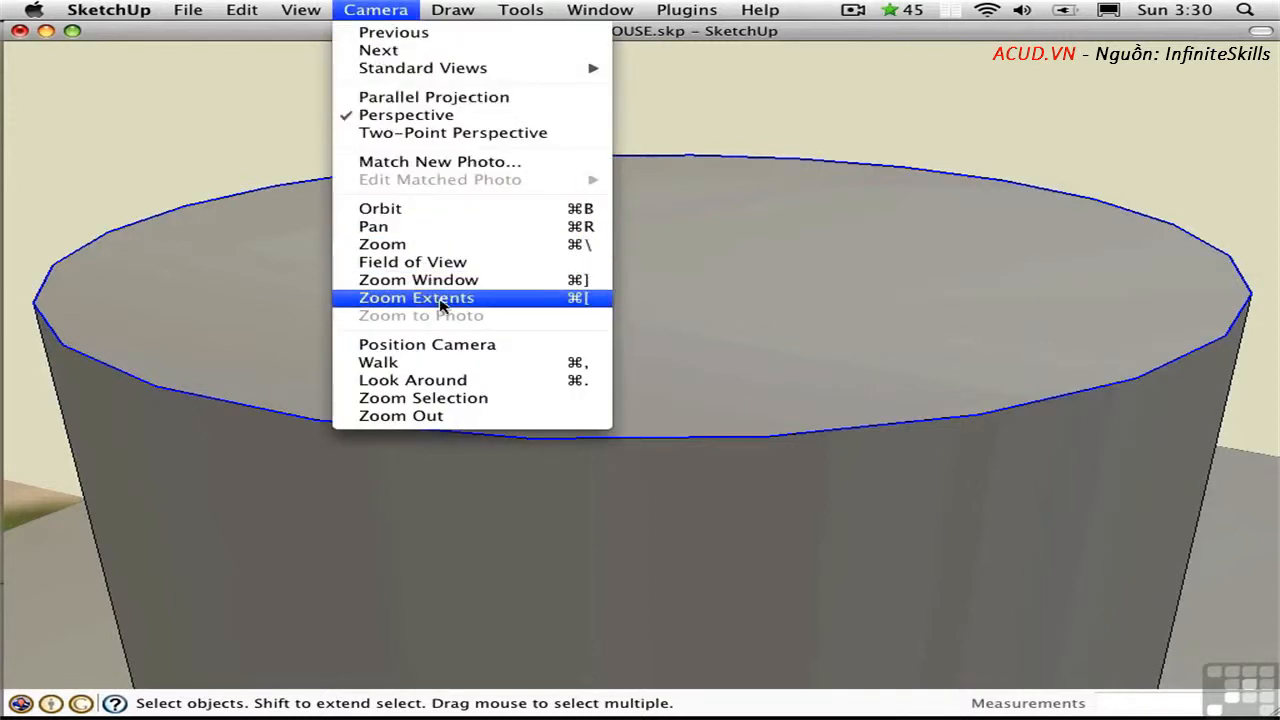
click(416, 296)
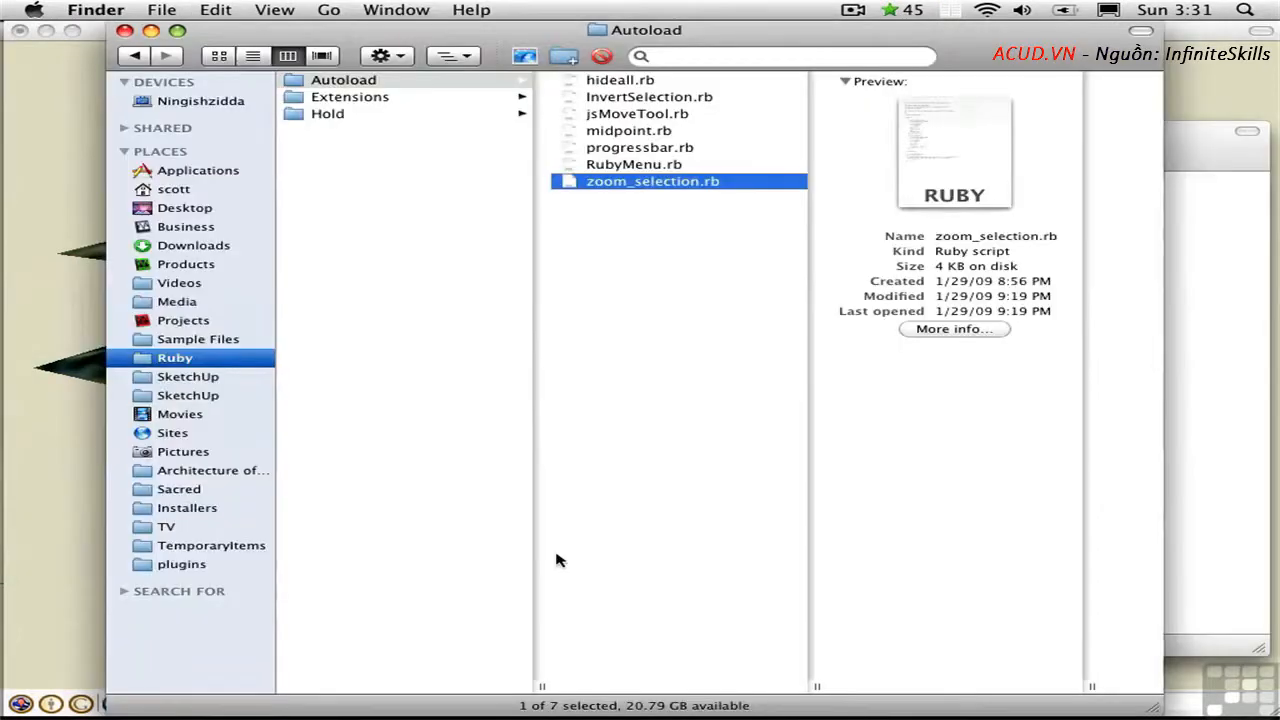
mouse_move(722, 236)
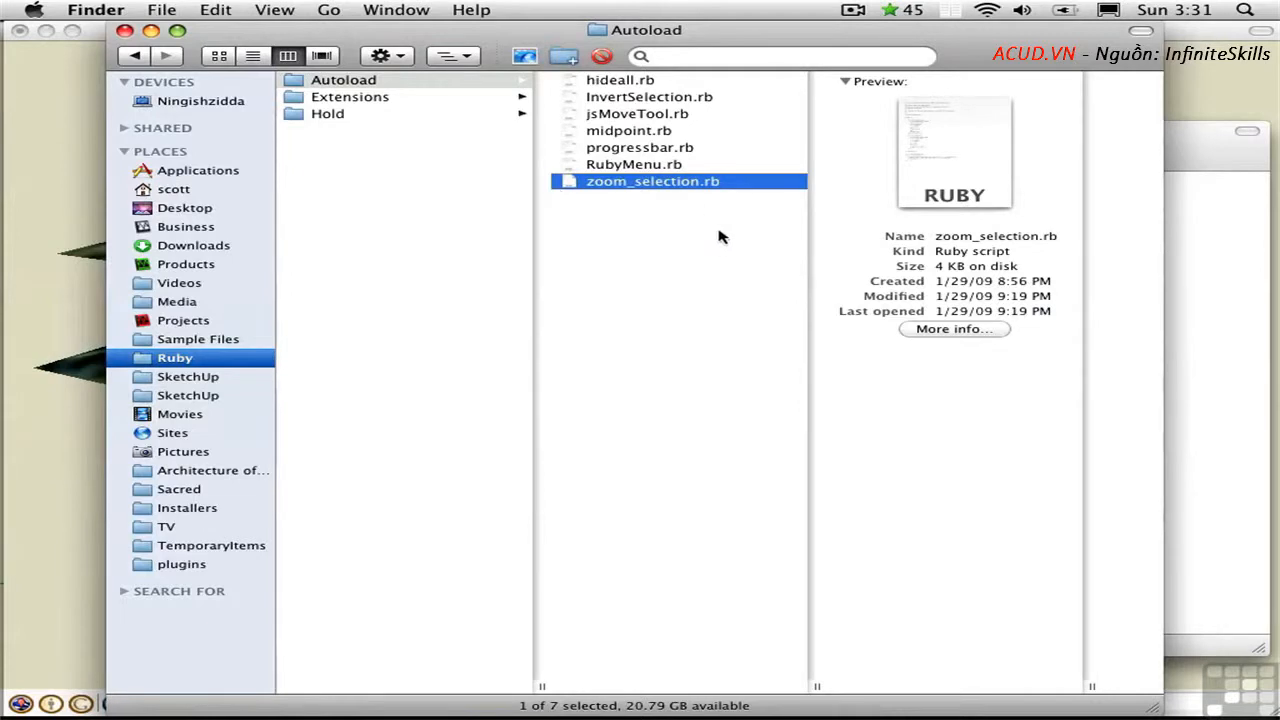
Read through the zoom_selection.rb script's Camera menu code
double_click(652, 180)
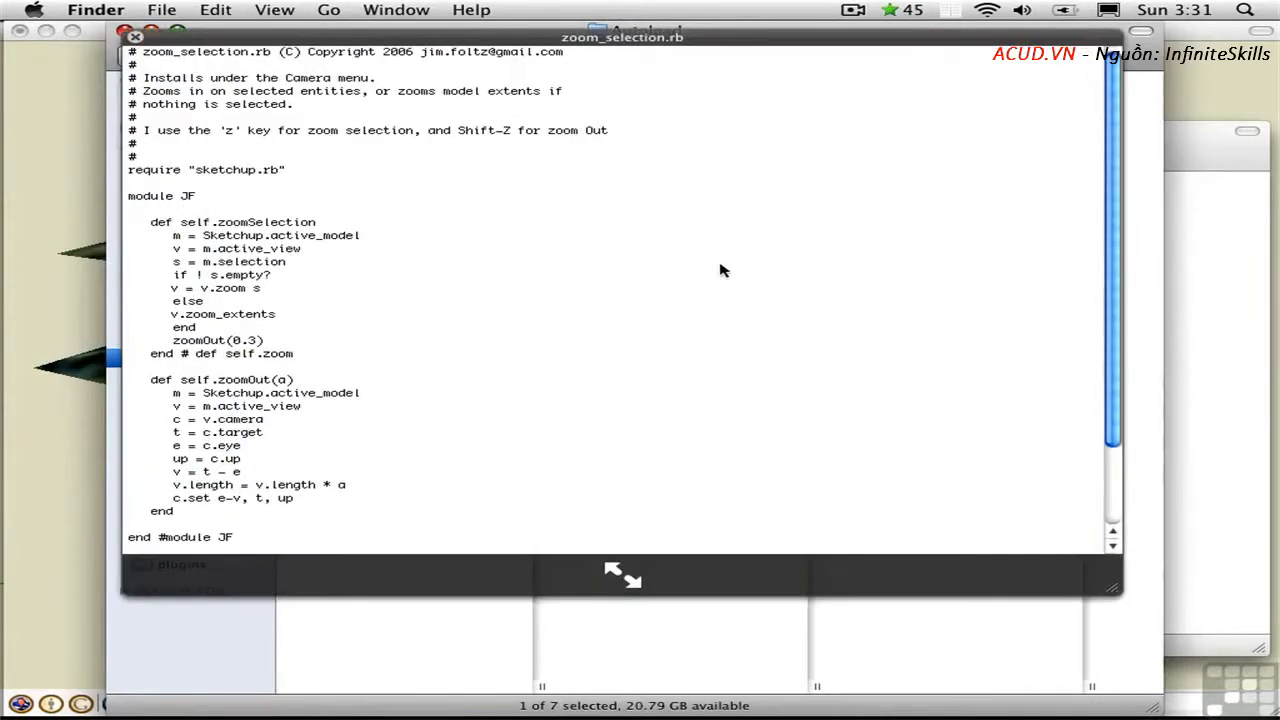
mouse_move(484, 64)
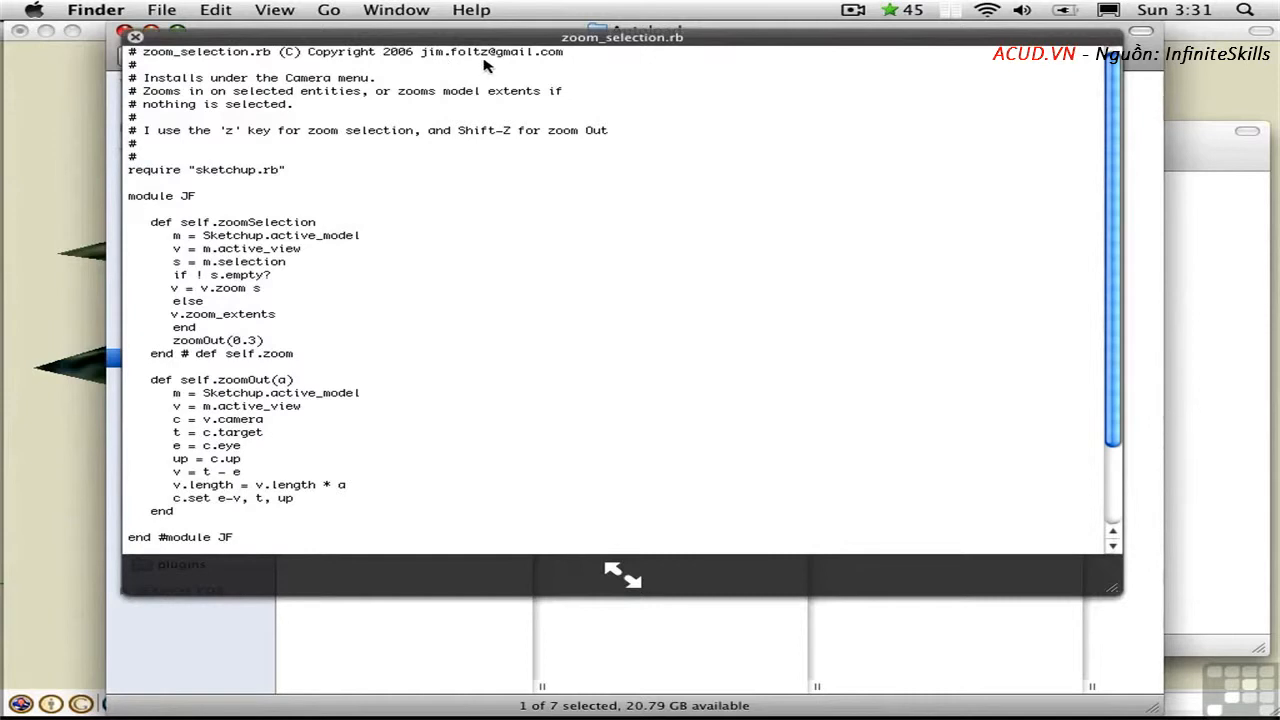
mouse_move(1116, 336)
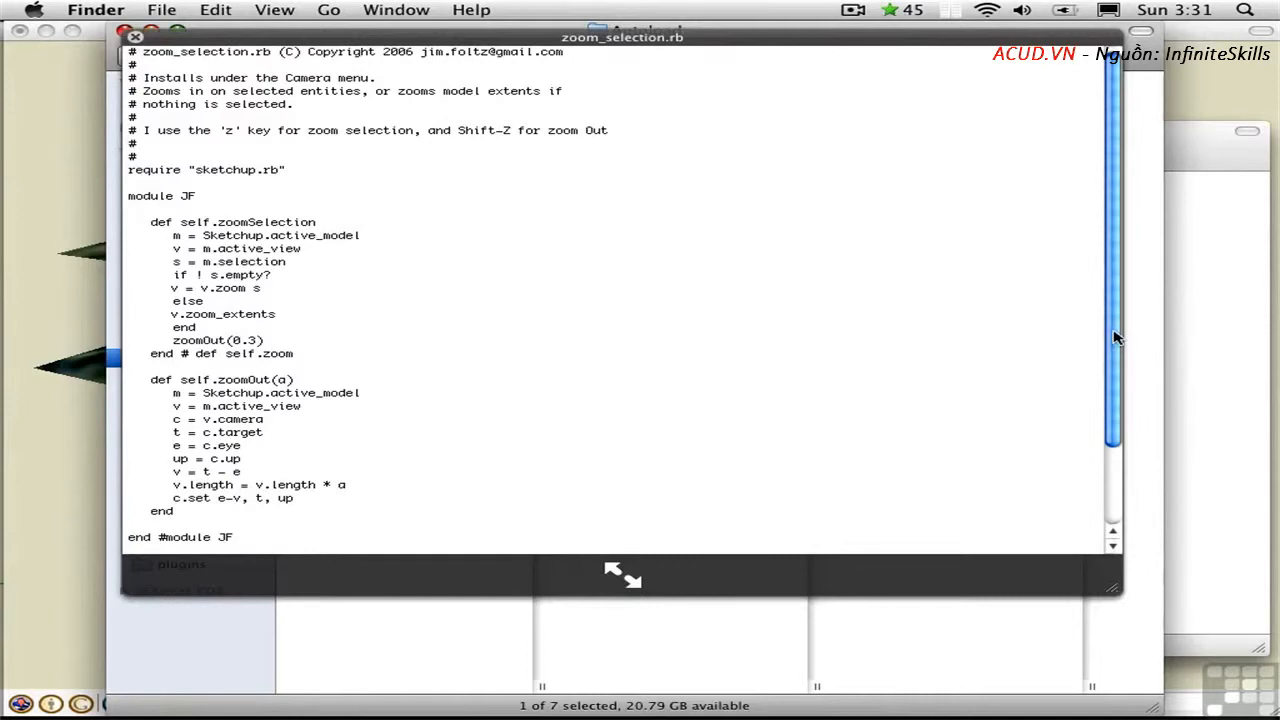
scroll(down, 3)
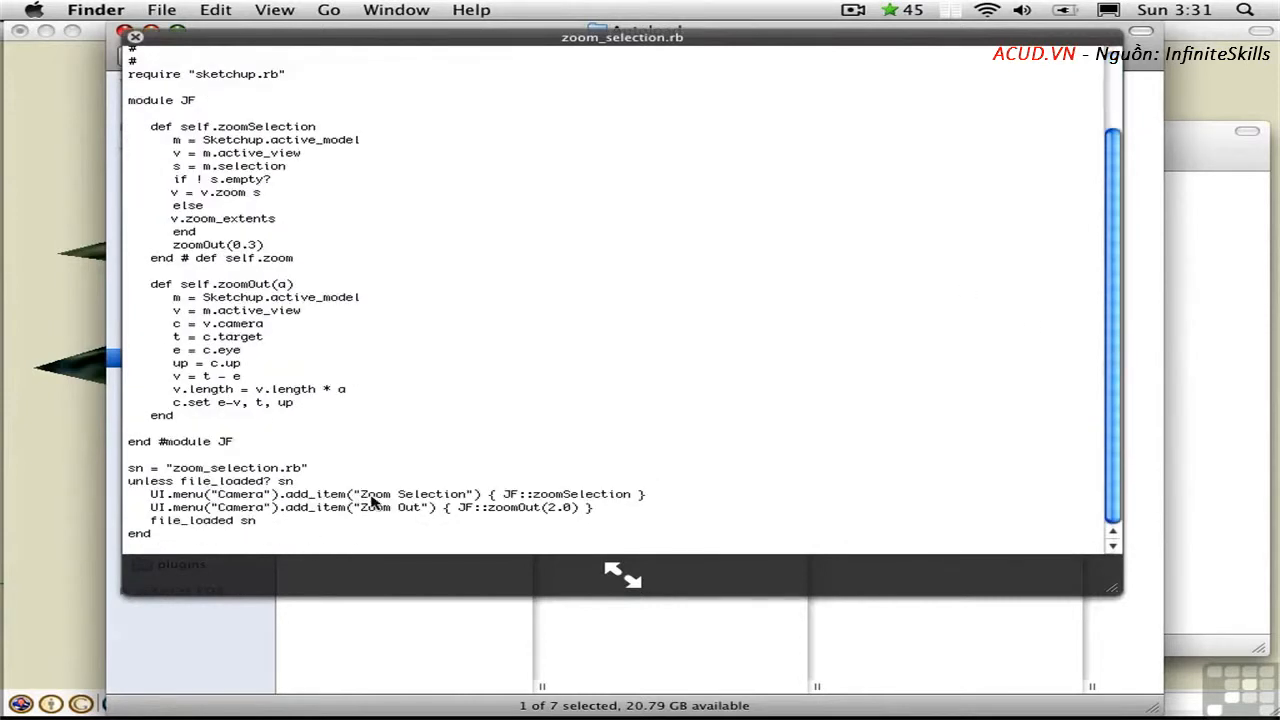
mouse_move(378, 508)
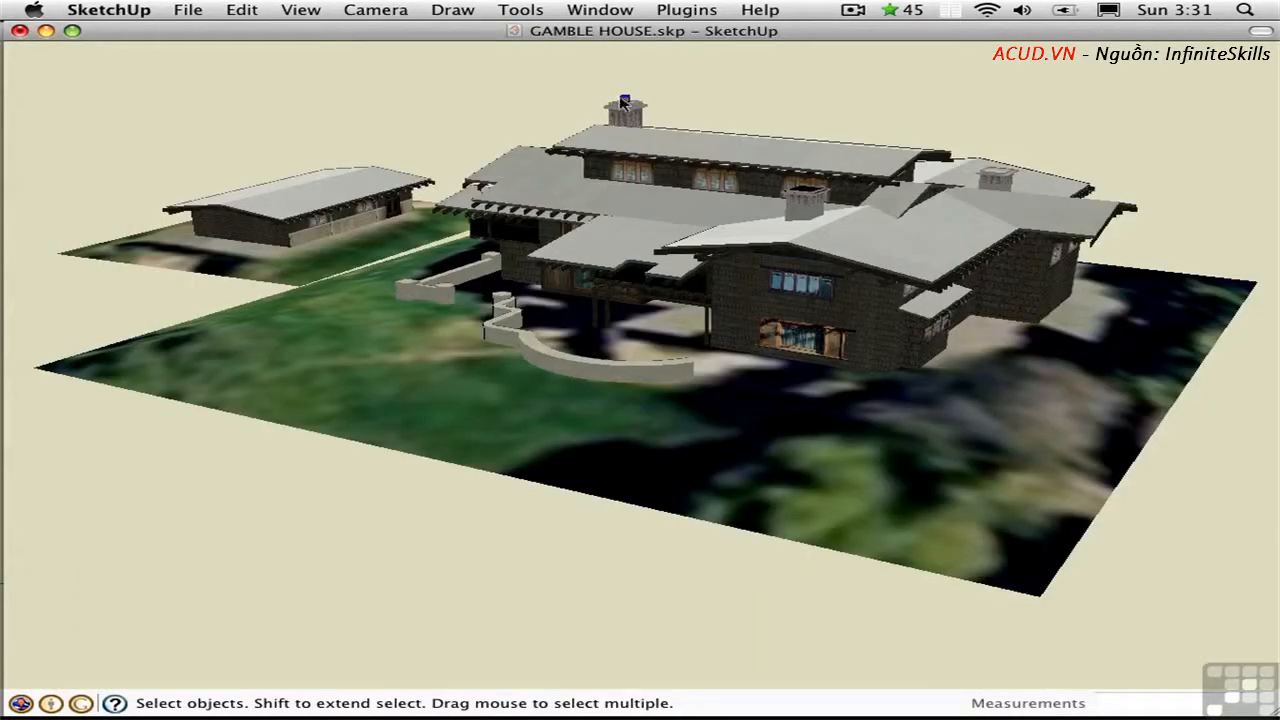
Zoom onto a round column with Zoom Selection, then Zoom Out to the whole house
click(376, 10)
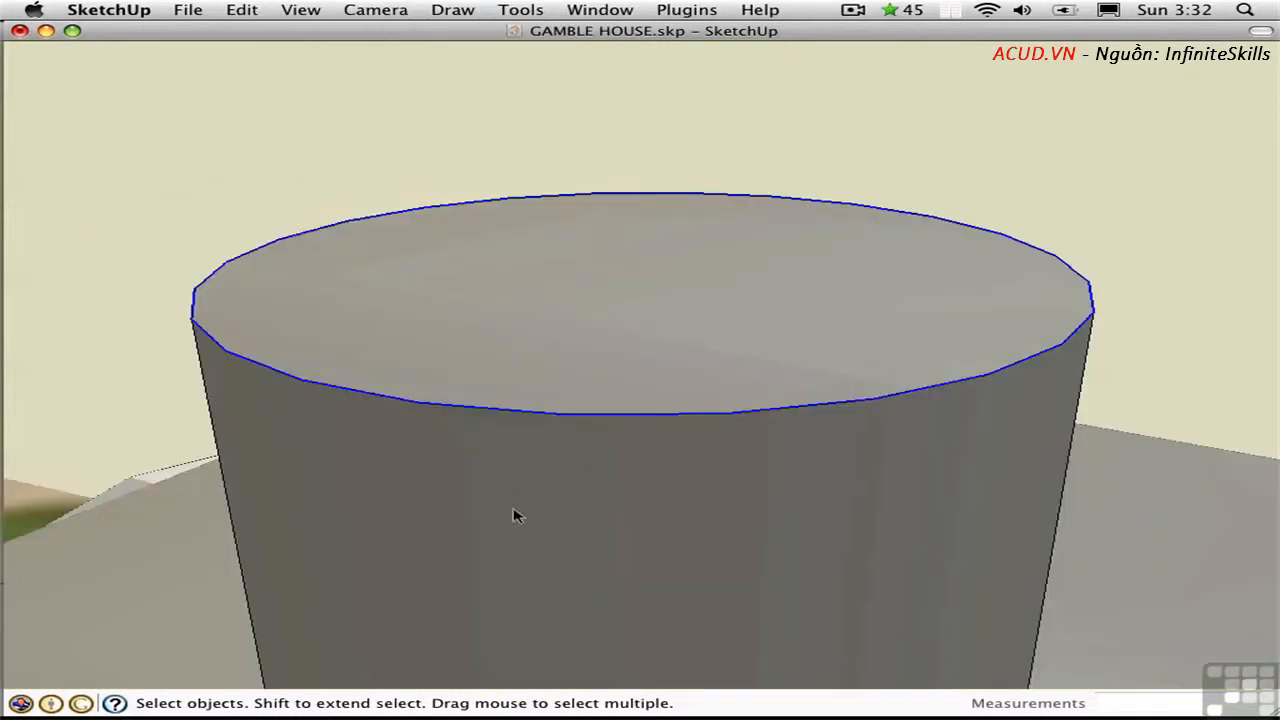
mouse_move(604, 144)
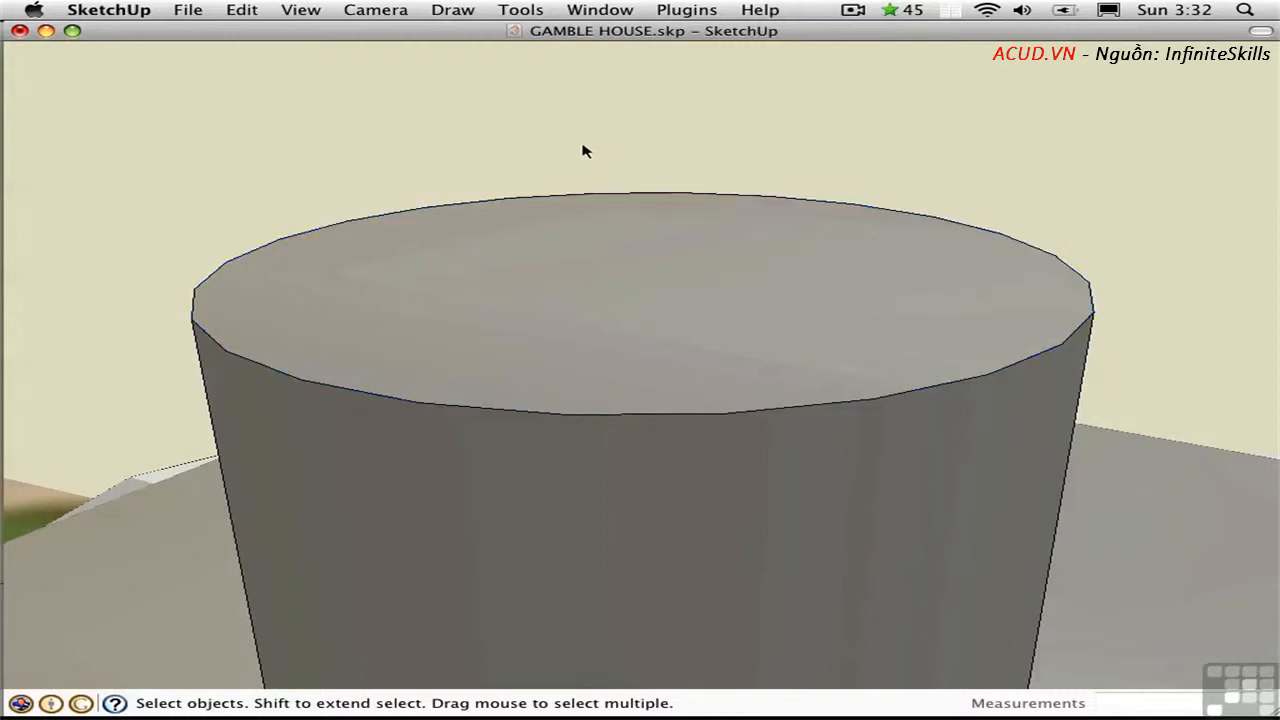
click(376, 10)
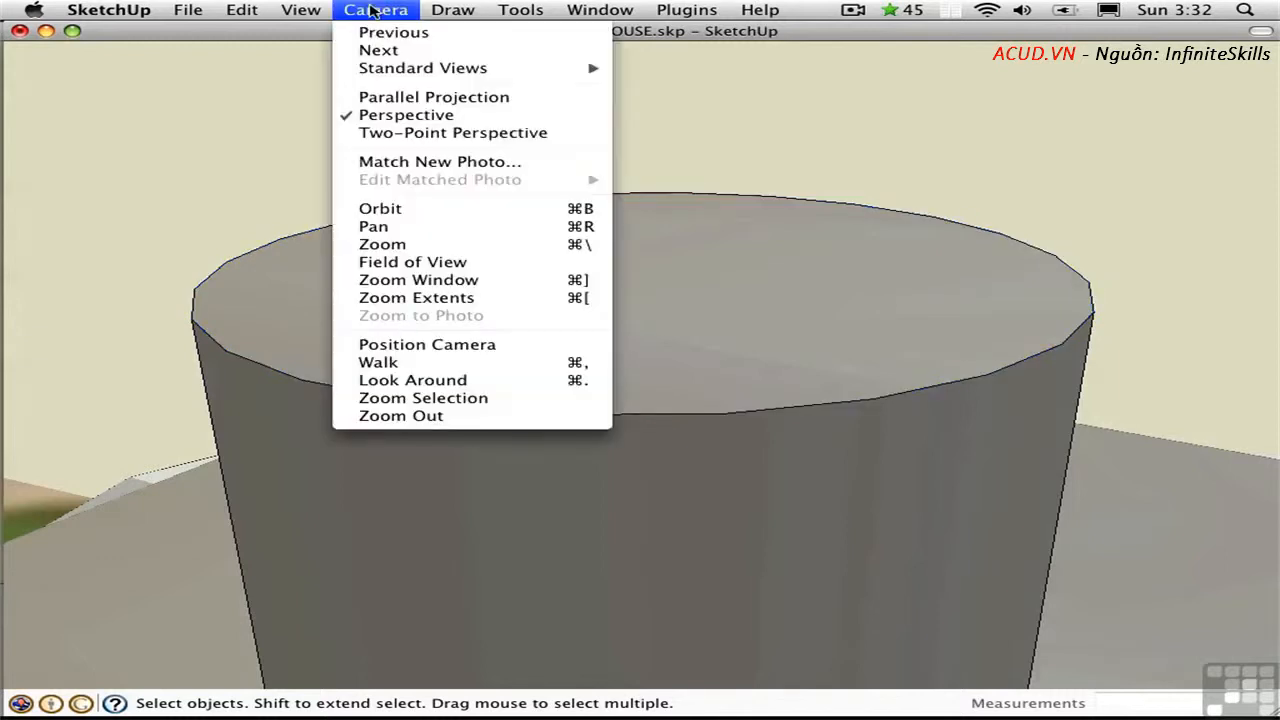
click(416, 296)
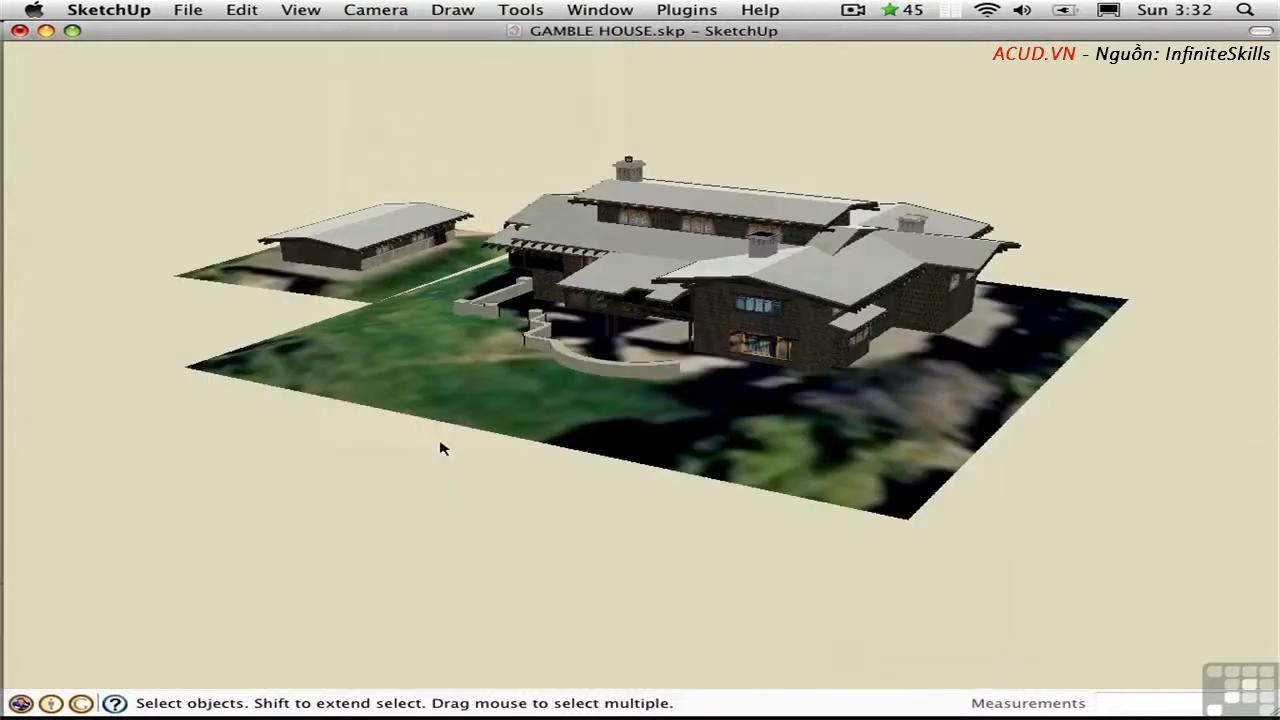
mouse_move(532, 548)
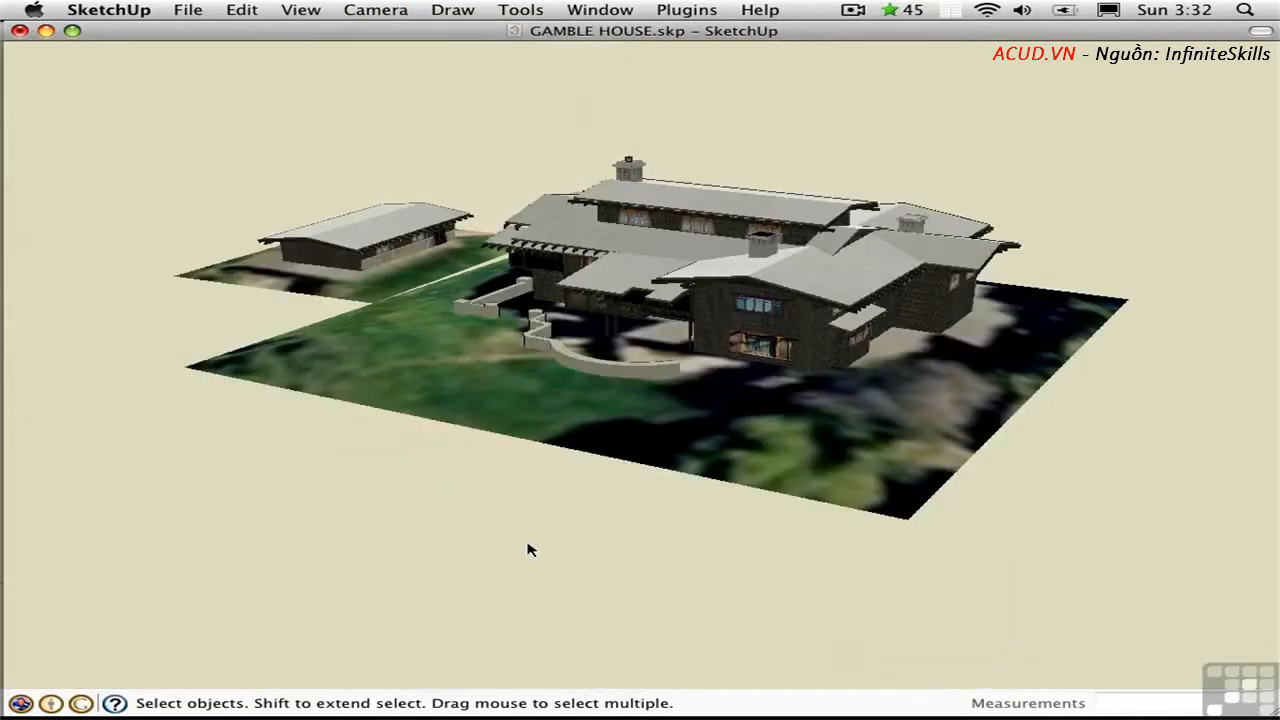
mouse_move(532, 544)
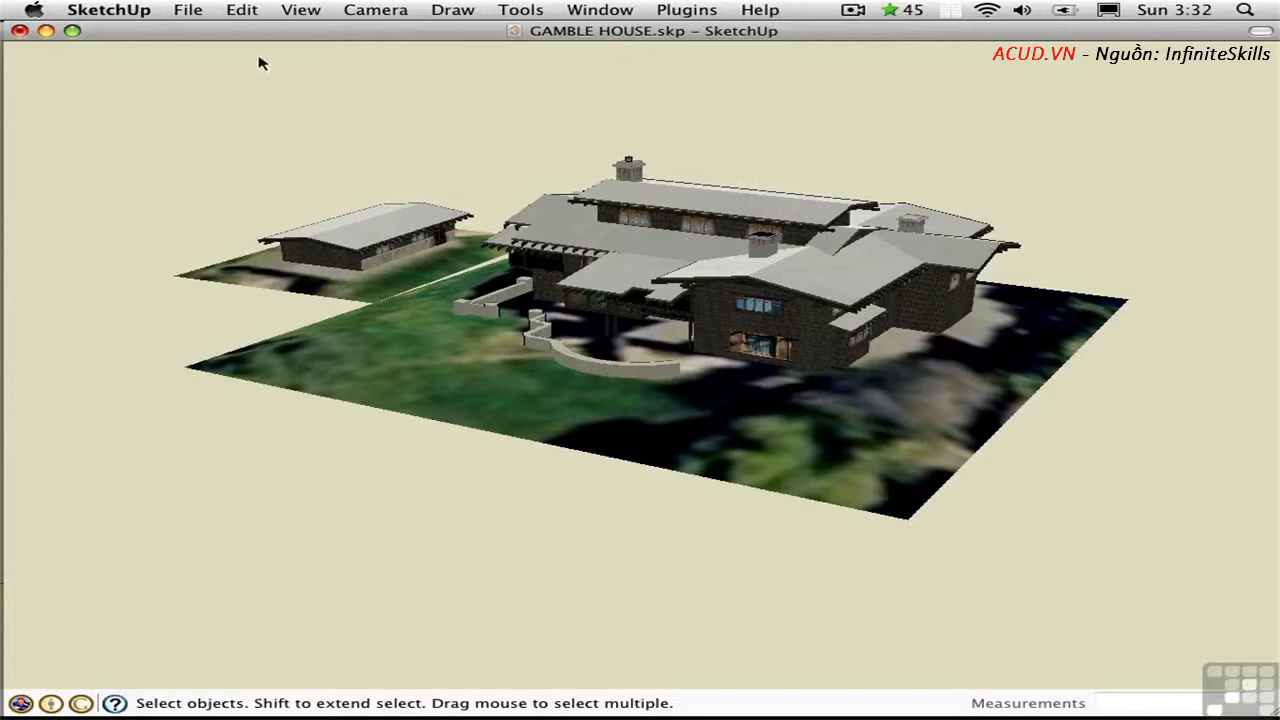
click(108, 10)
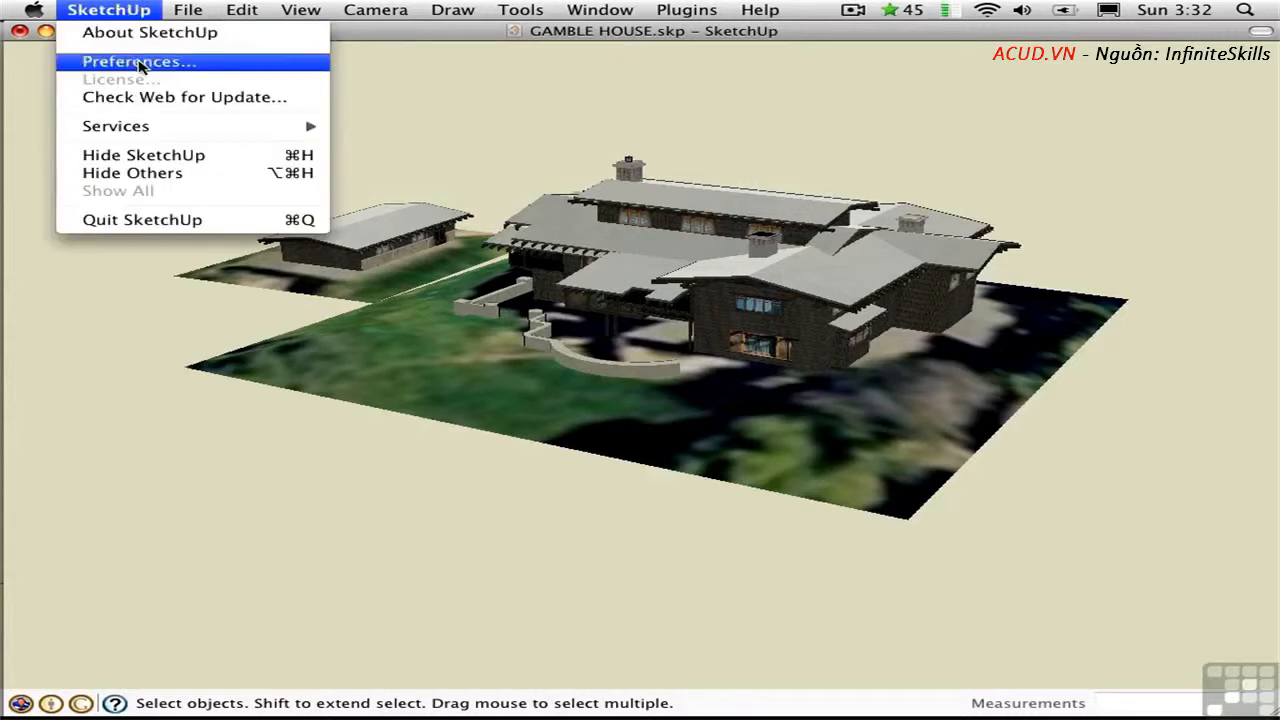
In Preferences Shortcuts, reassign Shift+Z from Zoom Extents to Camera/Zoom Selection
click(138, 60)
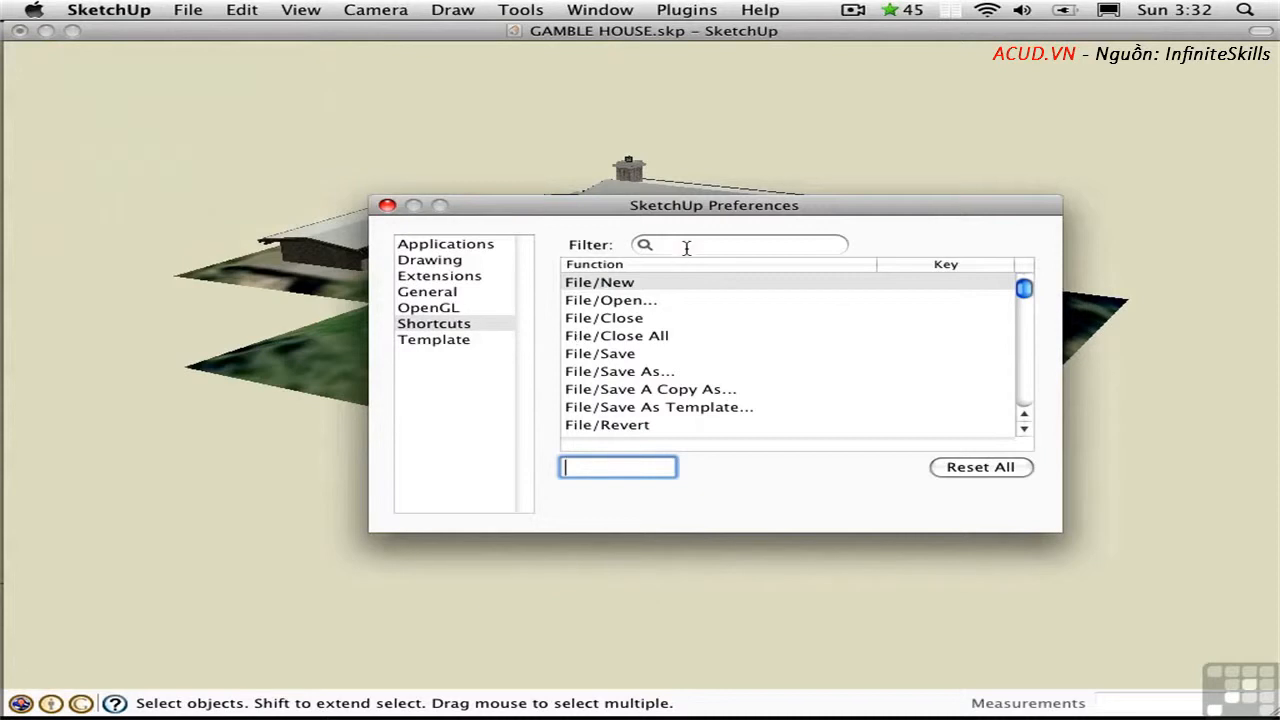
text(zoom)
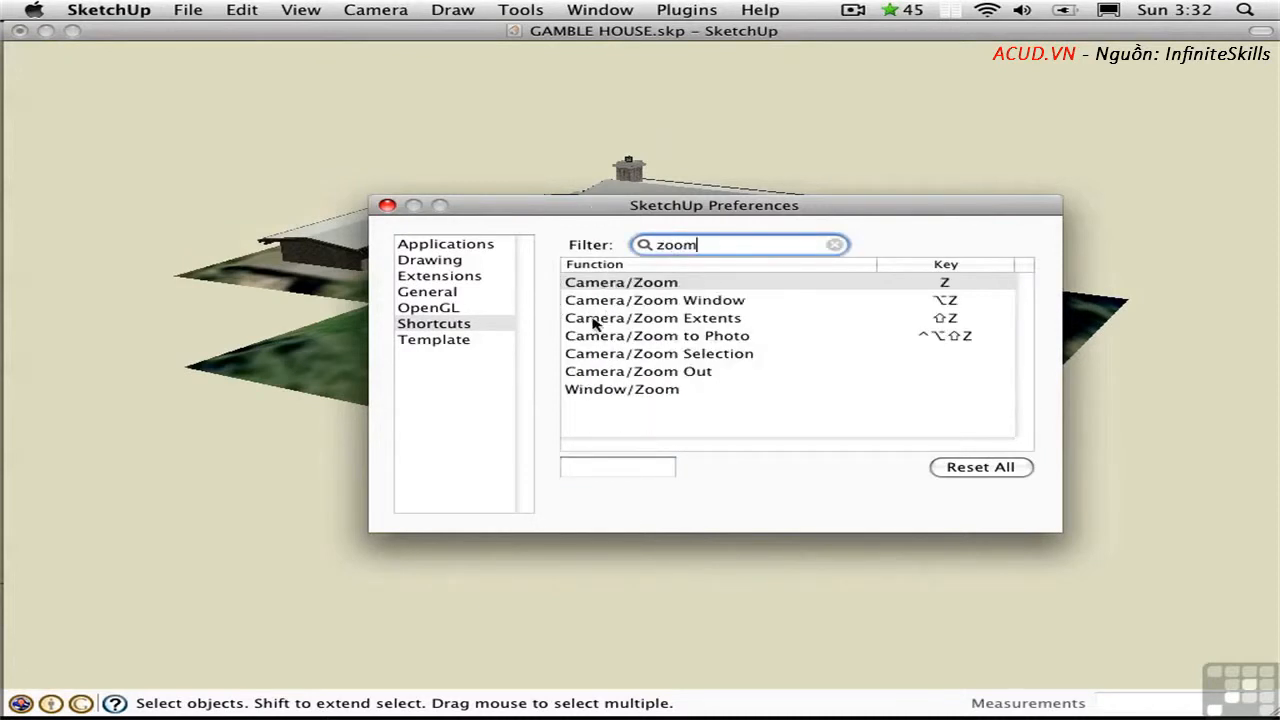
click(652, 316)
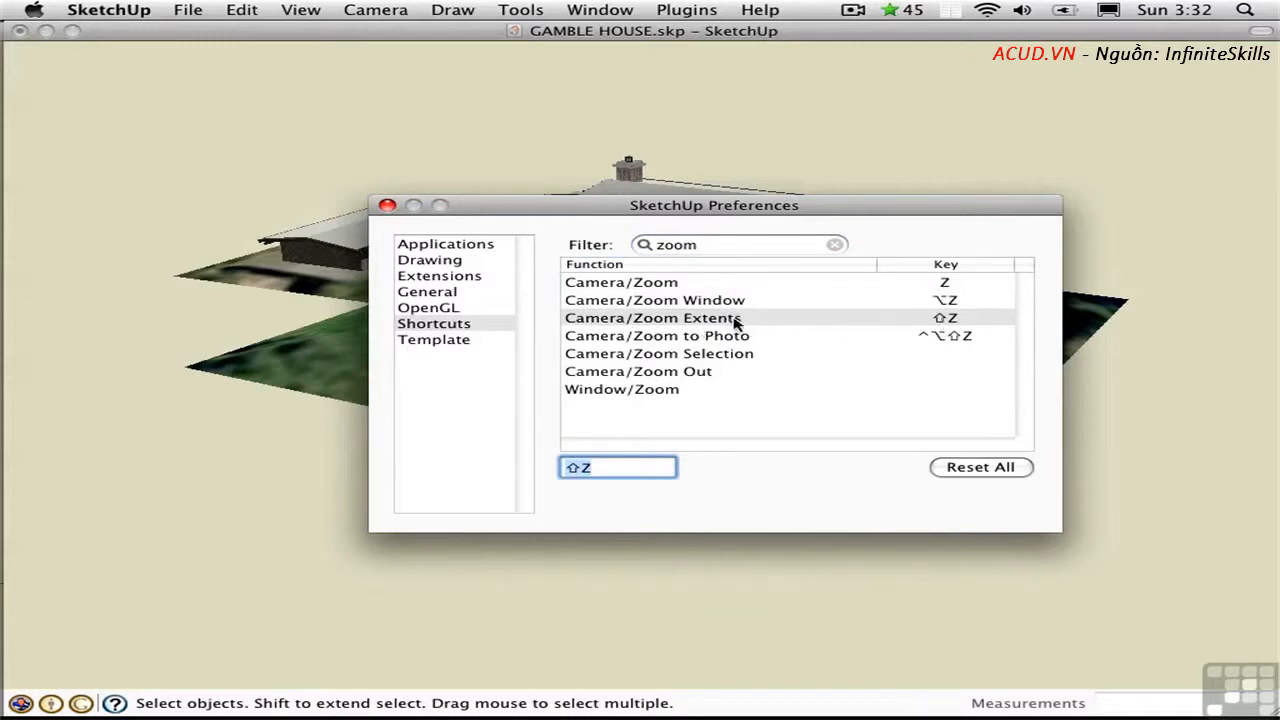
mouse_move(658, 358)
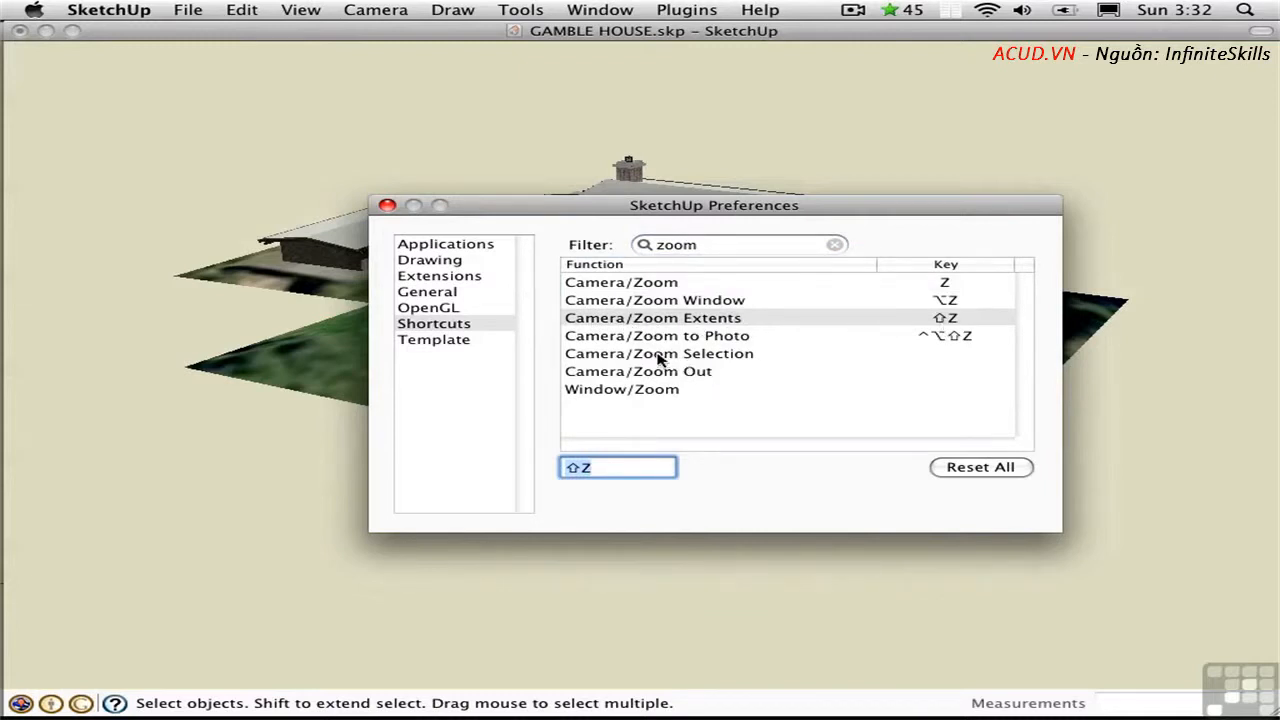
click(660, 352)
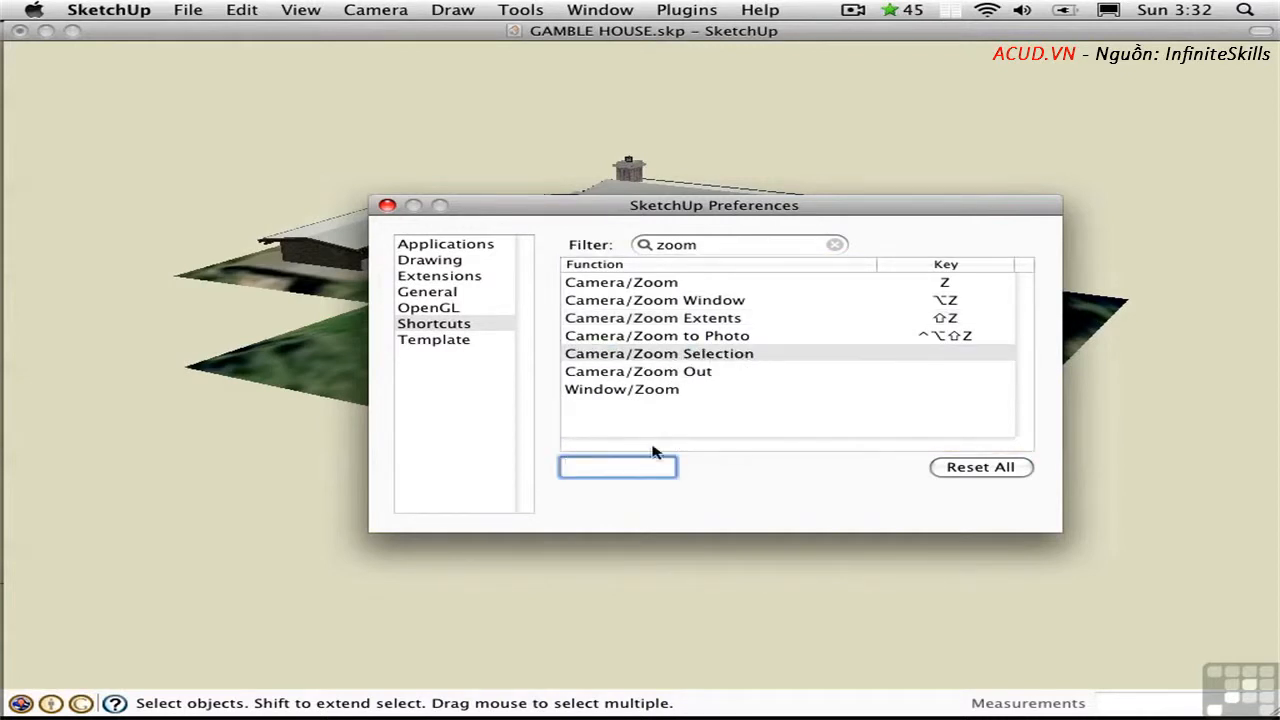
text(⇧Z)
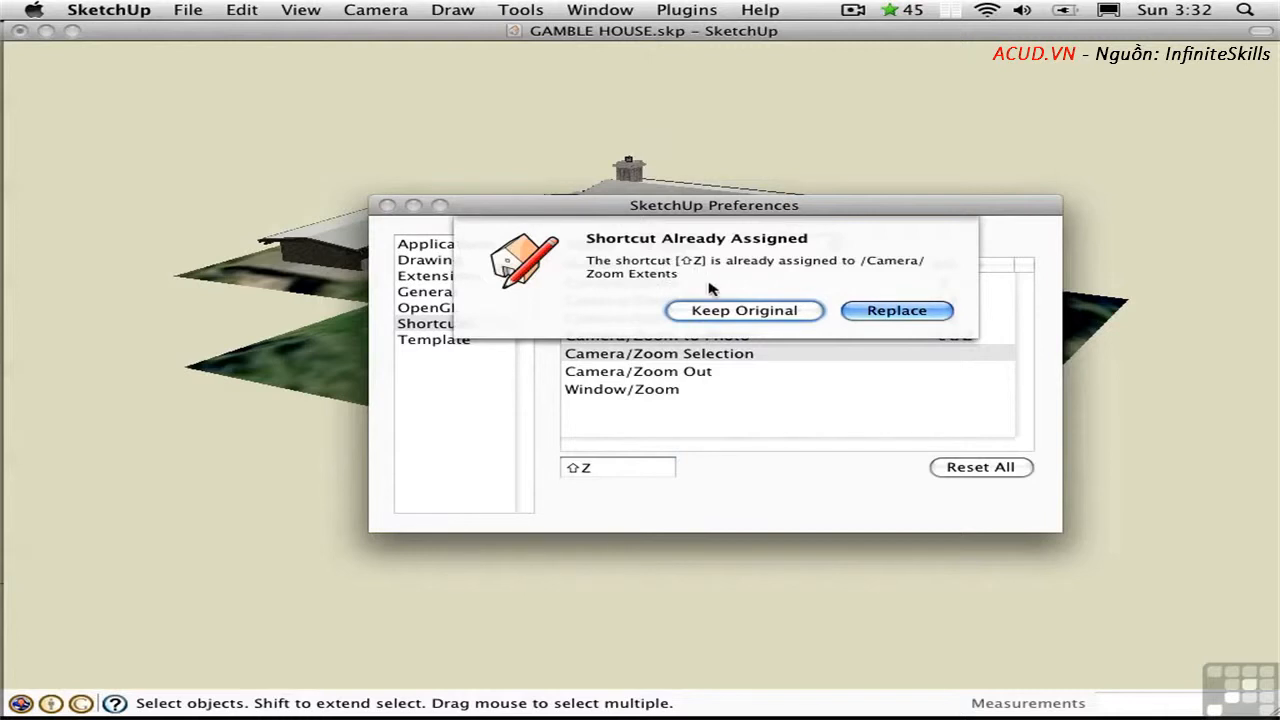
mouse_move(820, 308)
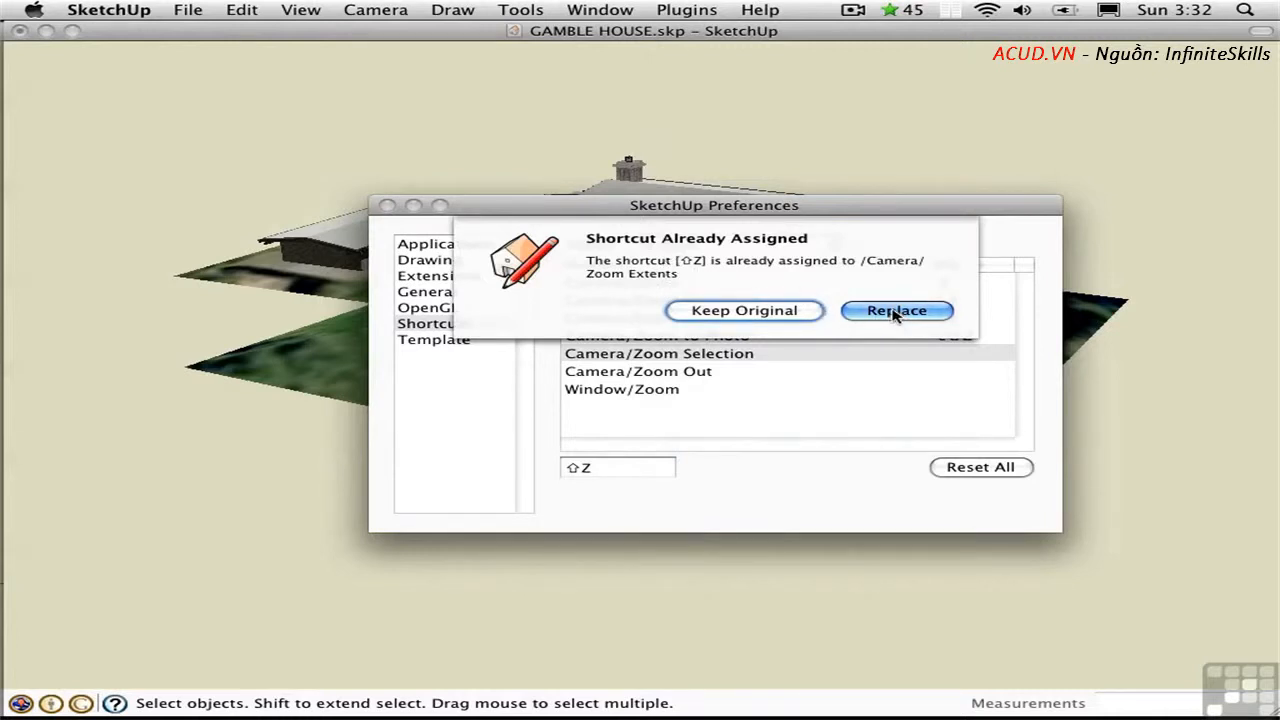
click(896, 310)
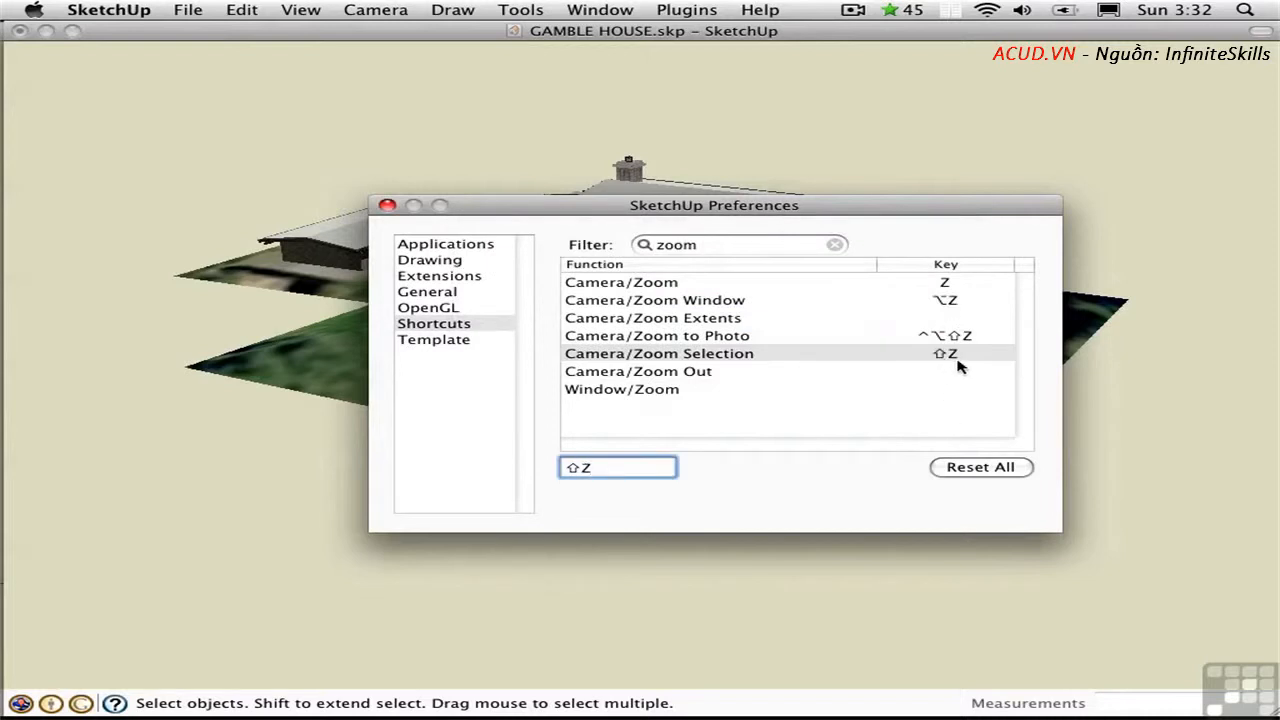
mouse_move(904, 452)
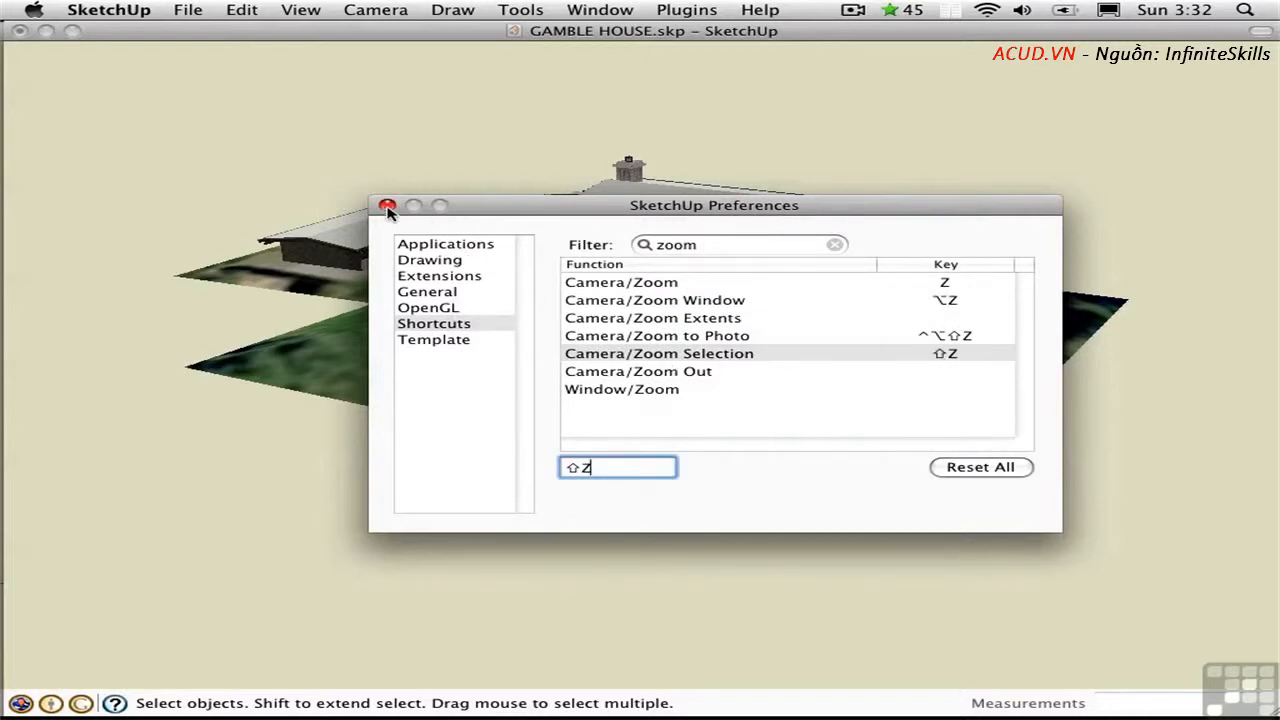
click(388, 204)
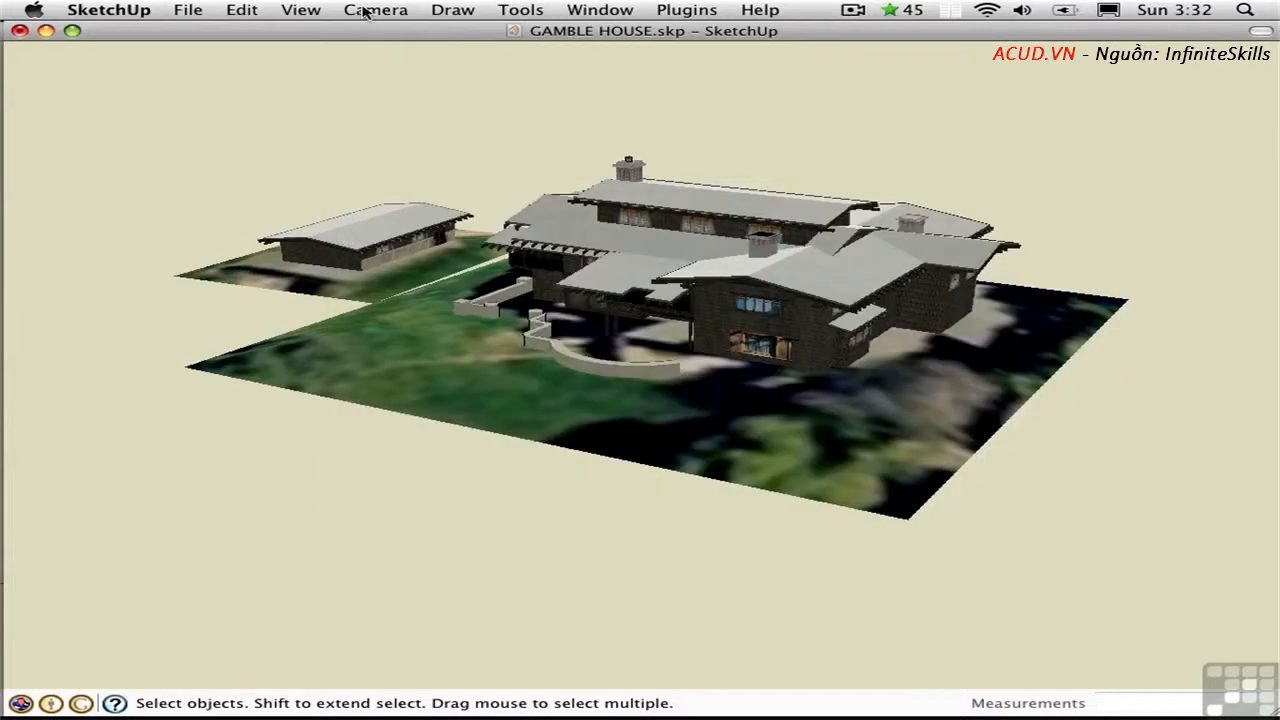
Scroll the view to bring the house and its site closer
scroll(down, 3)
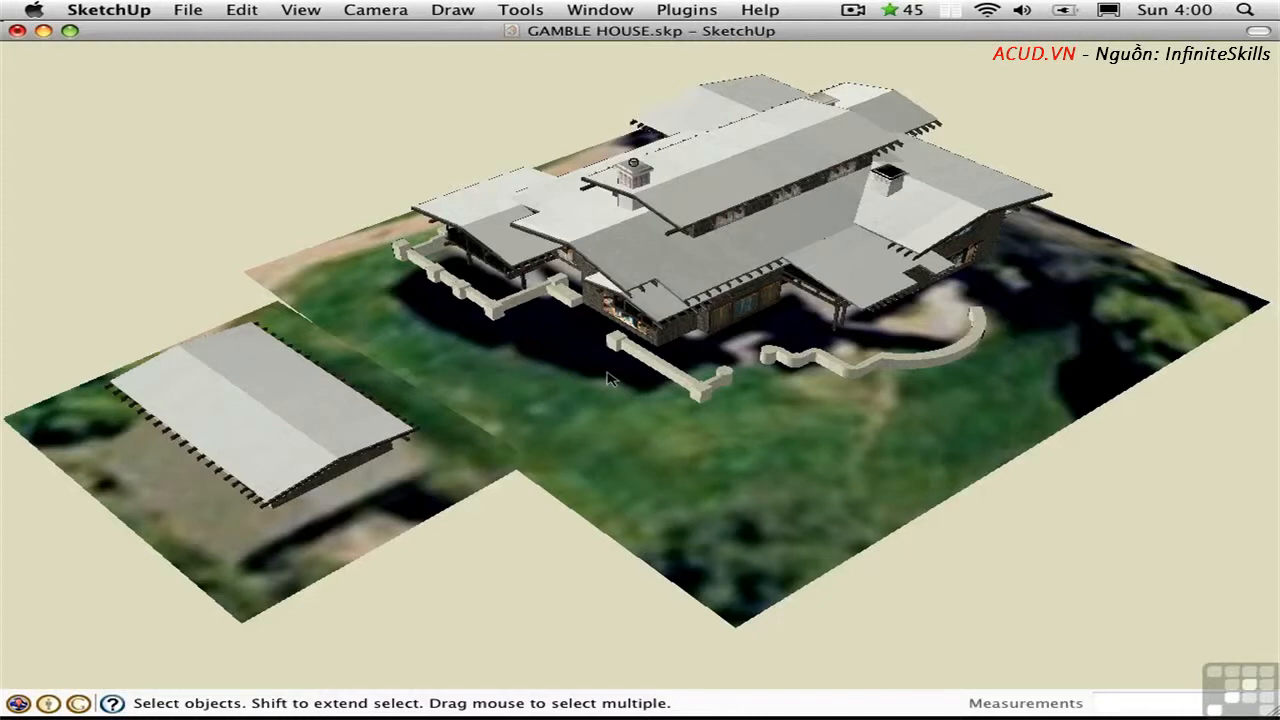
mouse_move(728, 360)
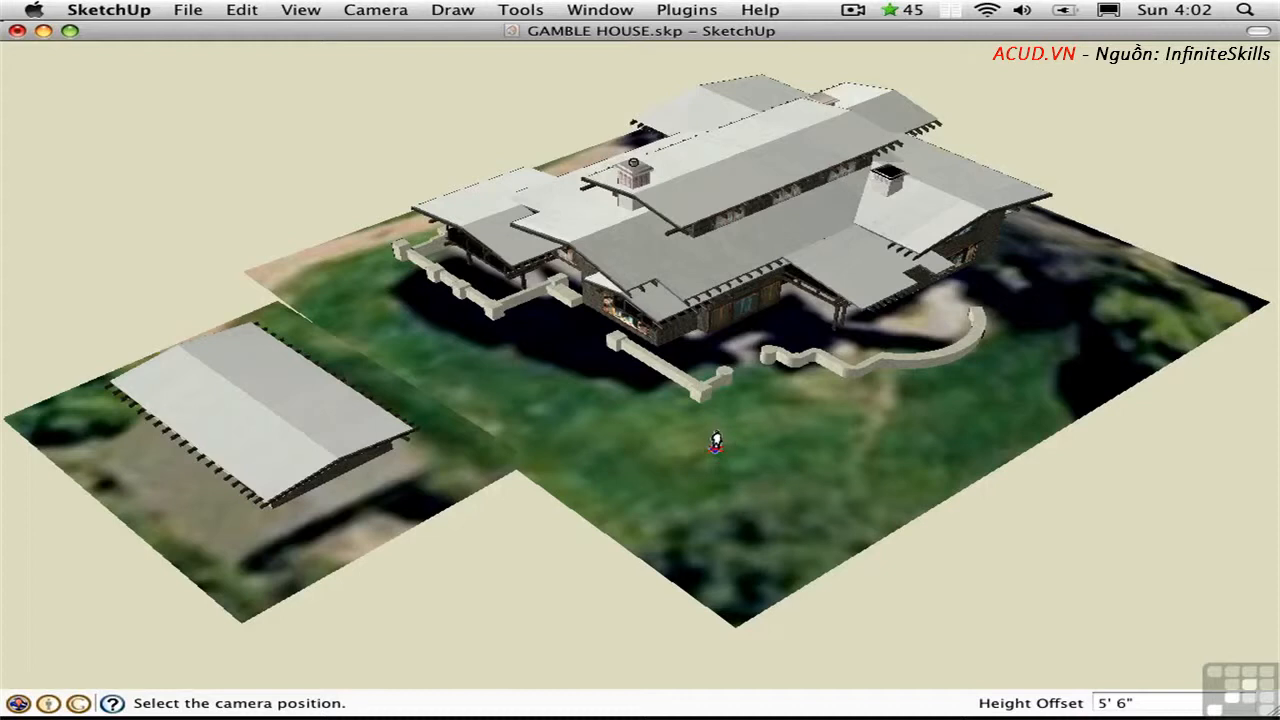
Place the camera on the lawn before the house with Position Camera
click(716, 444)
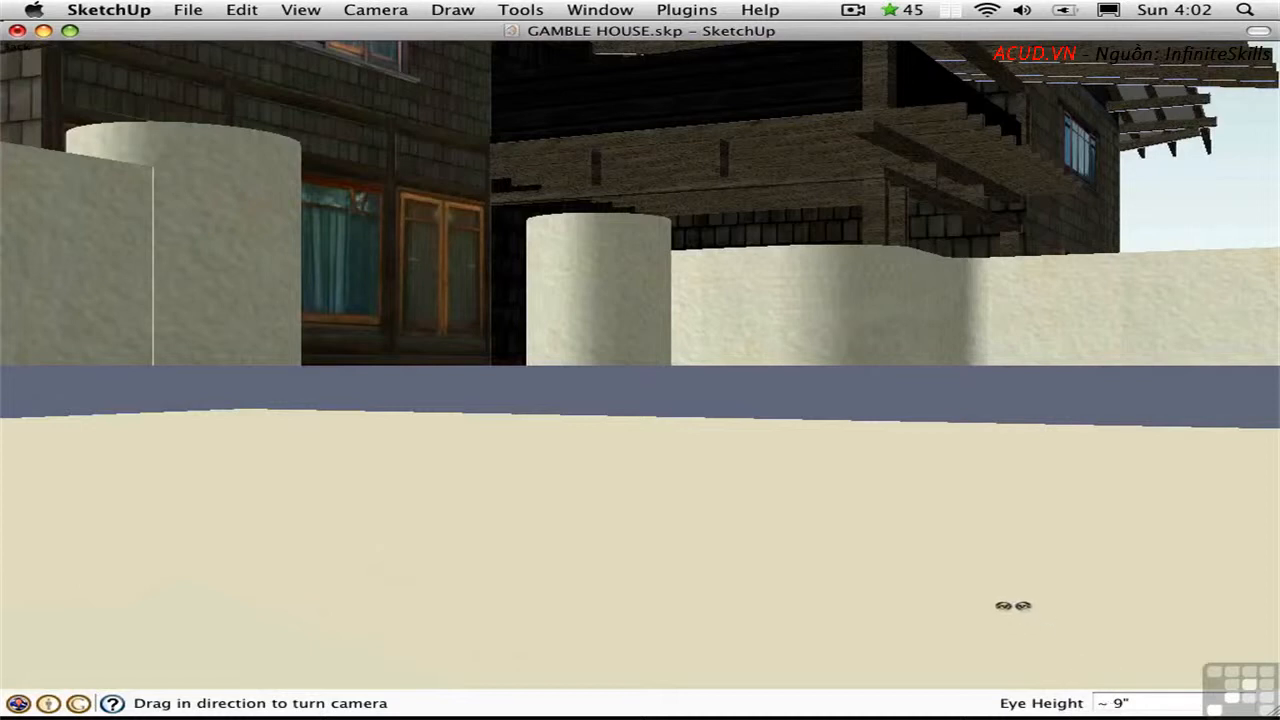
mouse_move(1006, 600)
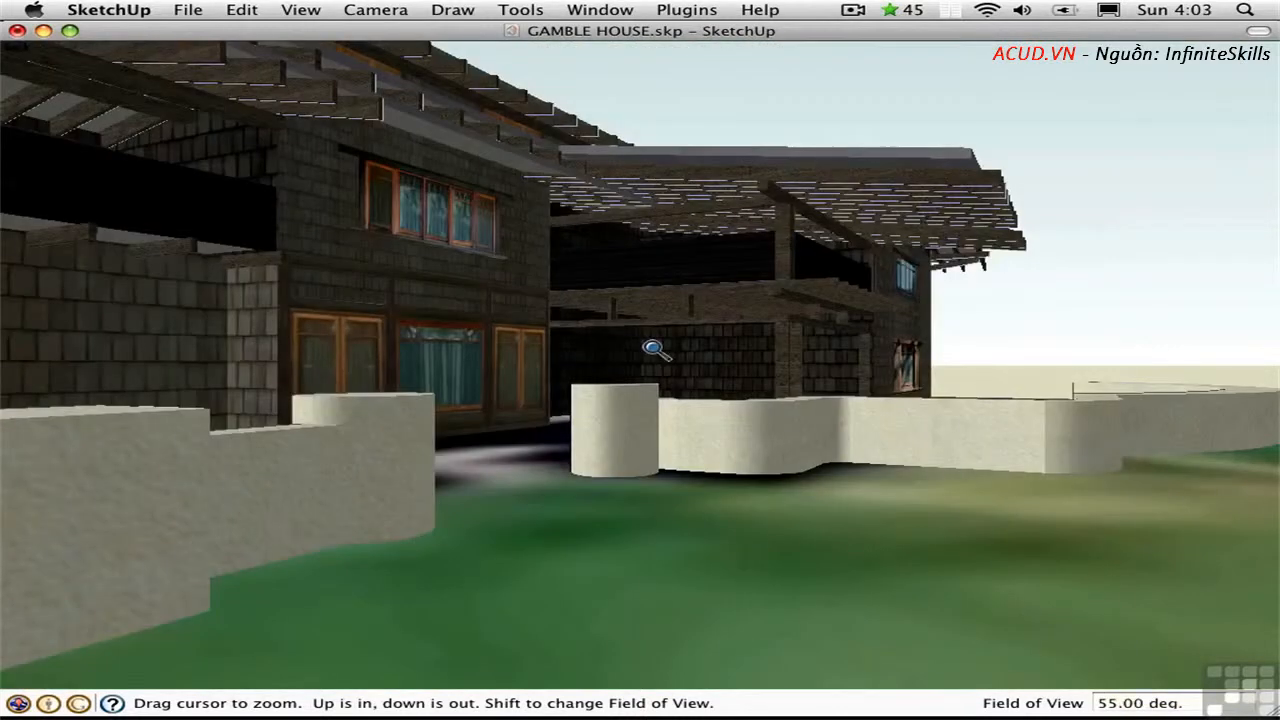
With the Walk tool, walk forward into the covered brick area up to the stone wall
key(w)
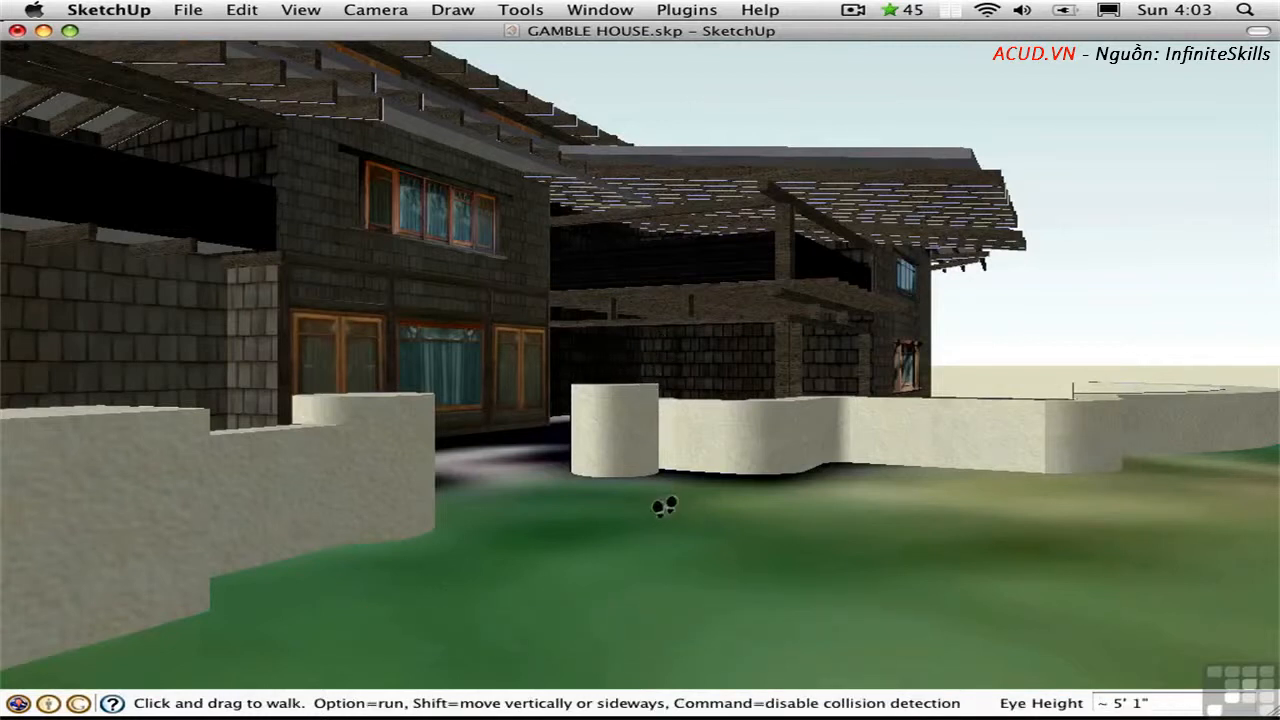
drag(668, 504, 668, 488)
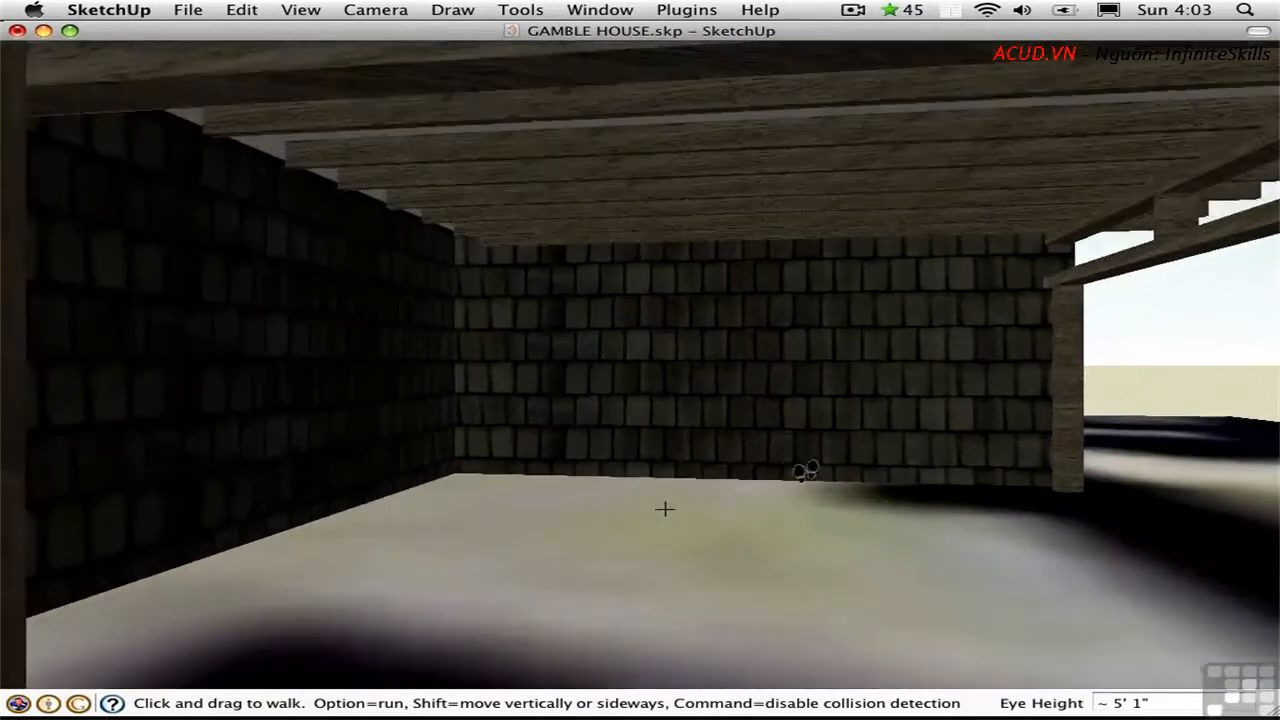
drag(664, 510, 640, 496)
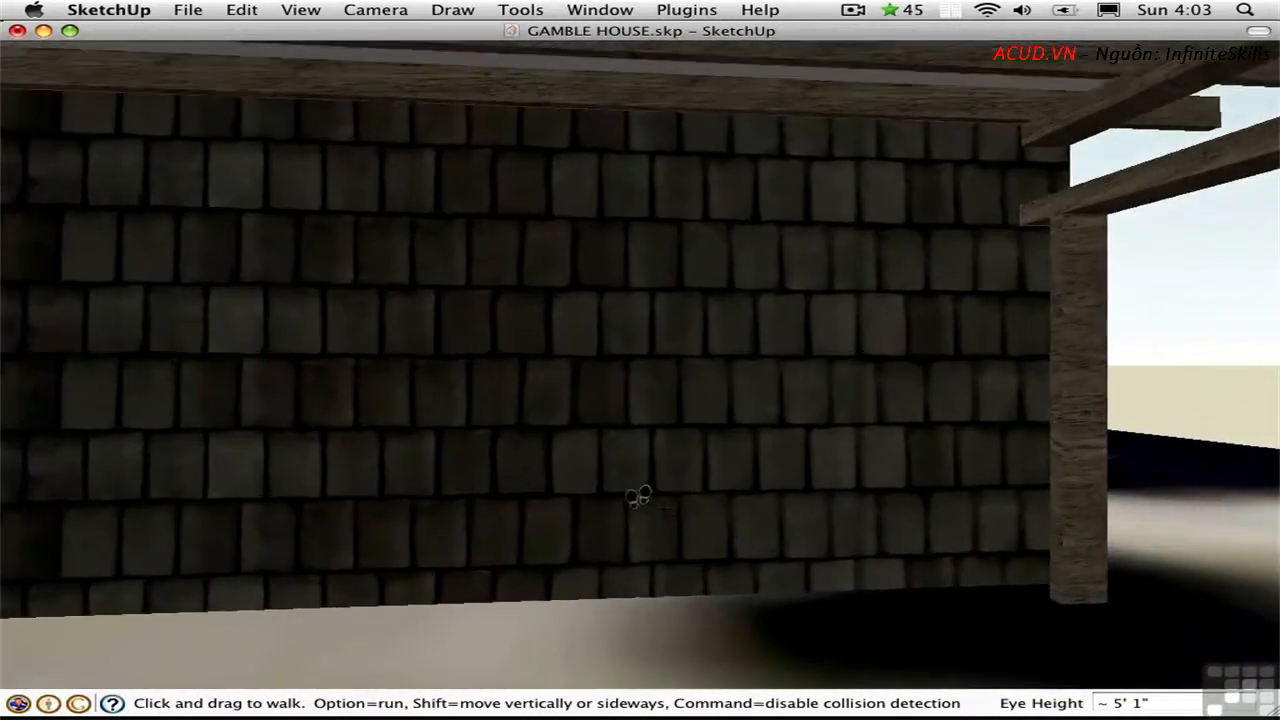
drag(640, 496, 624, 540)
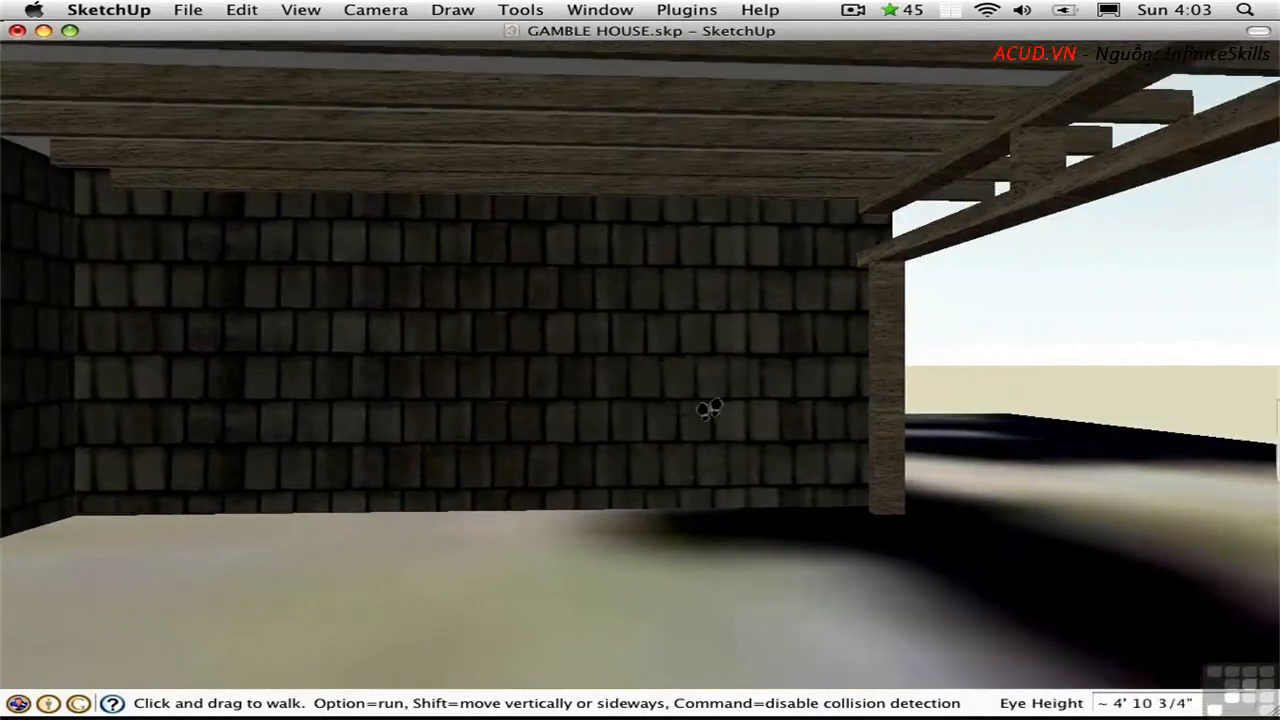
Walk out from under the porch along the side of the house to the curved wall
drag(710, 408, 678, 414)
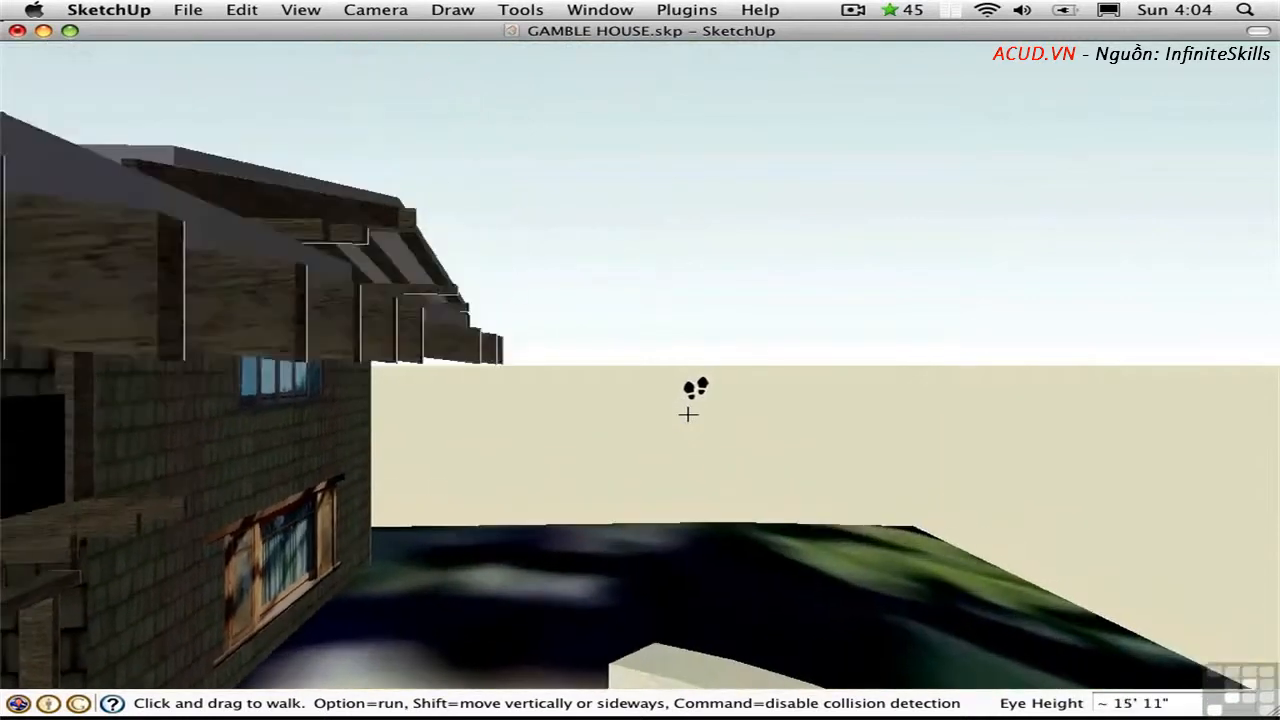
drag(688, 414, 670, 432)
text(6')
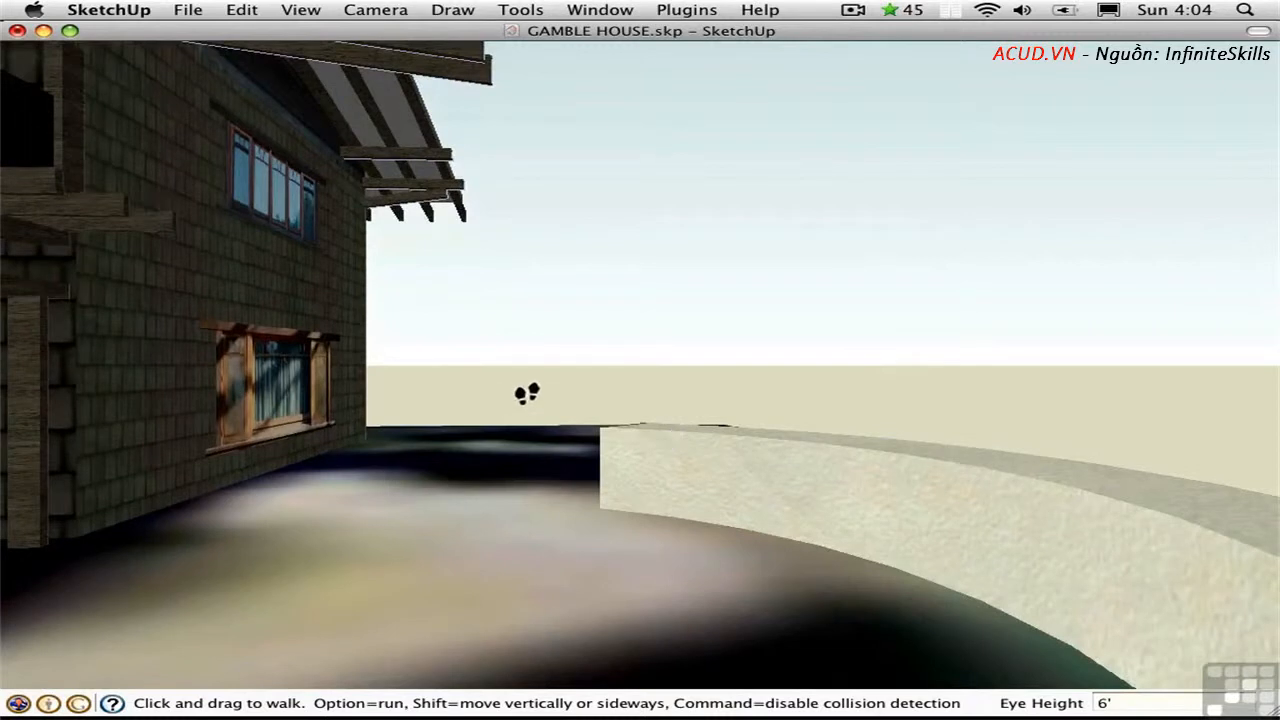
Switch to Look Around to turn the camera in place toward the Gamble House front
right_click(528, 392)
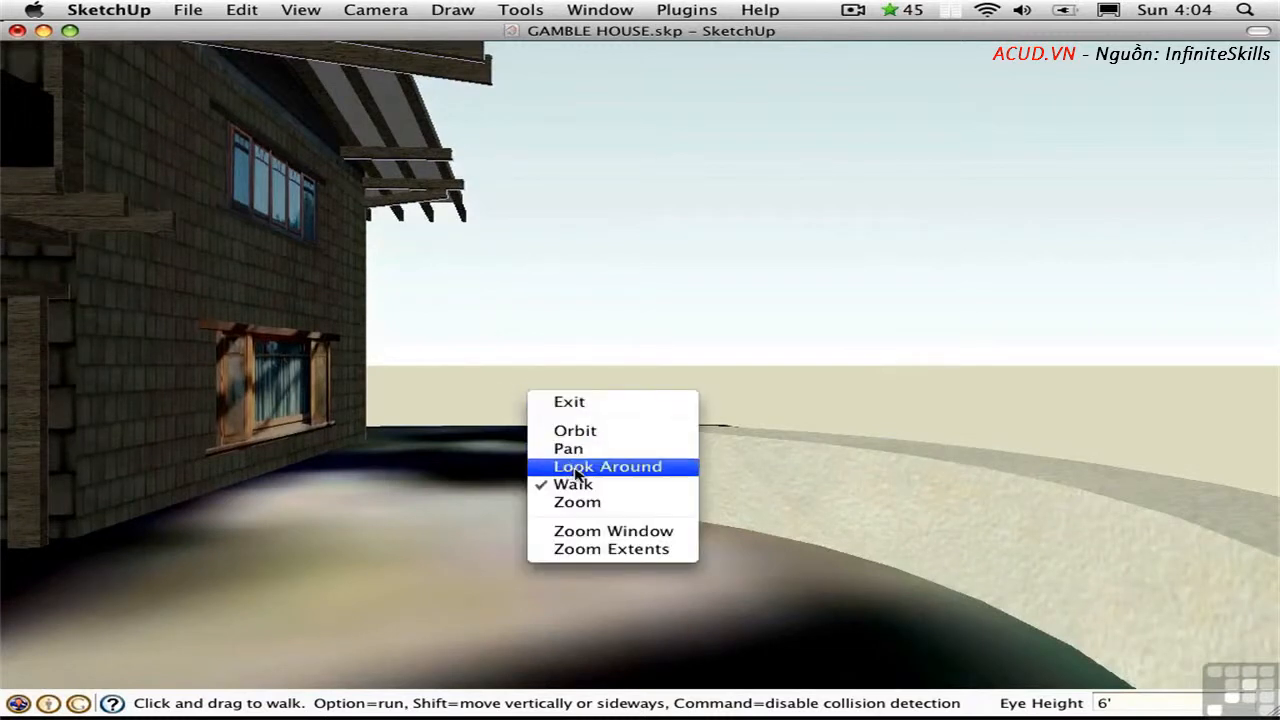
click(608, 466)
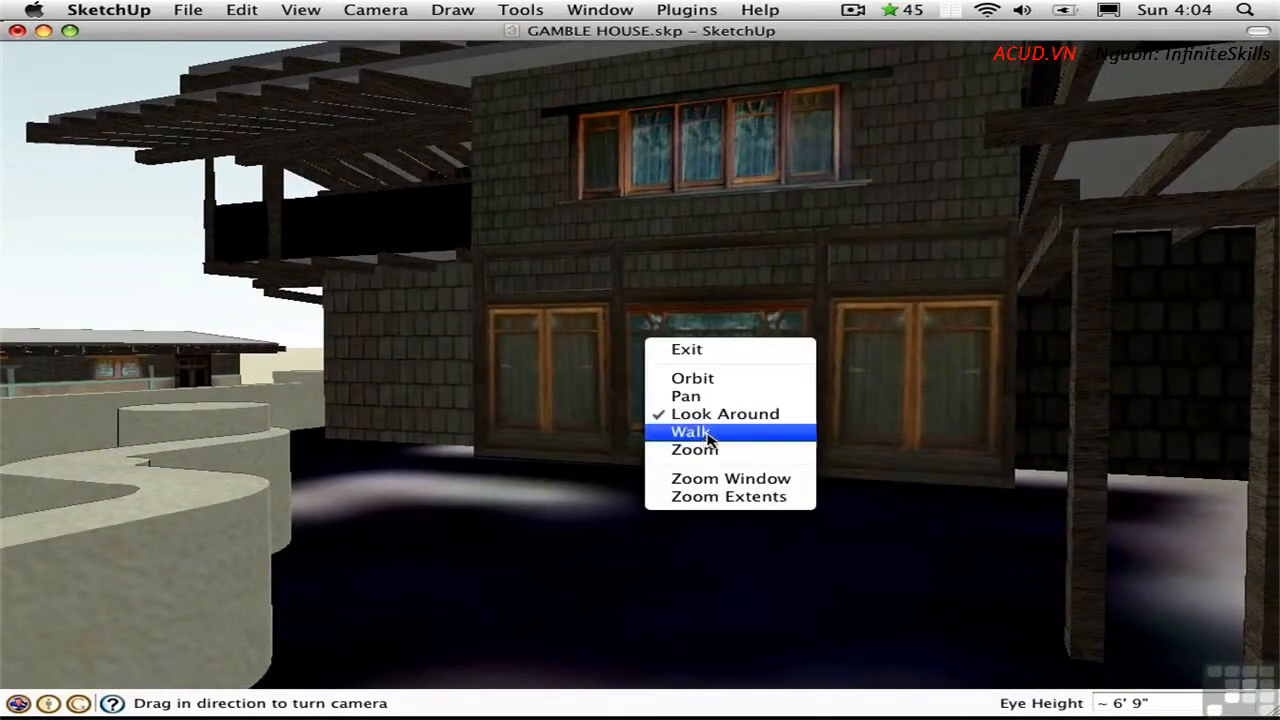
Walk backward away from the Gamble House facade until it sits behind the curved garden wall
click(690, 432)
text(6')
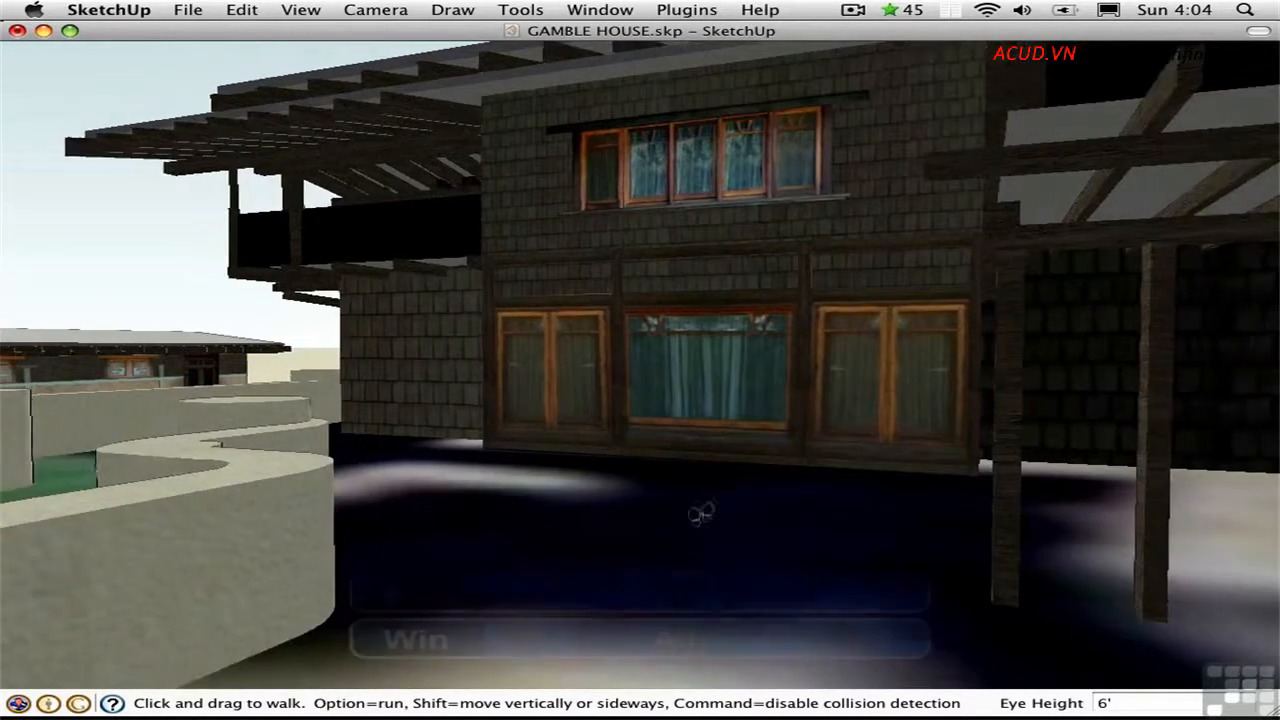
drag(700, 510, 716, 576)
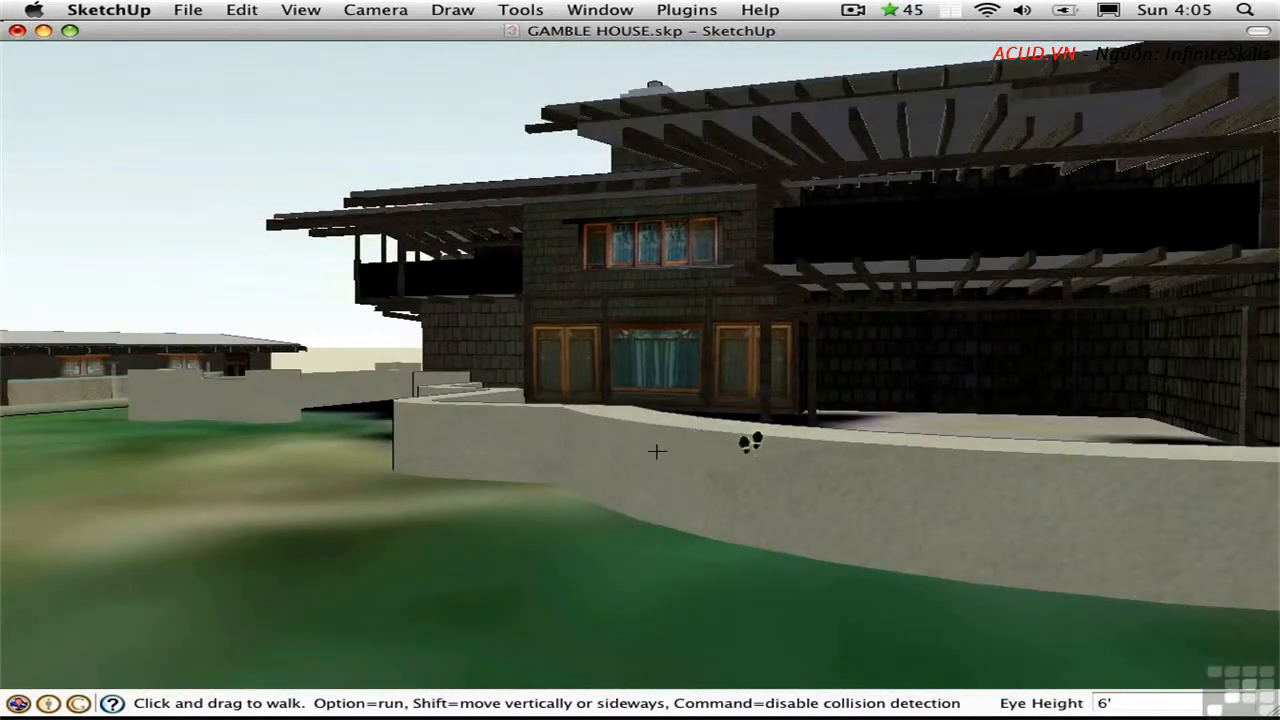
drag(656, 452, 656, 400)
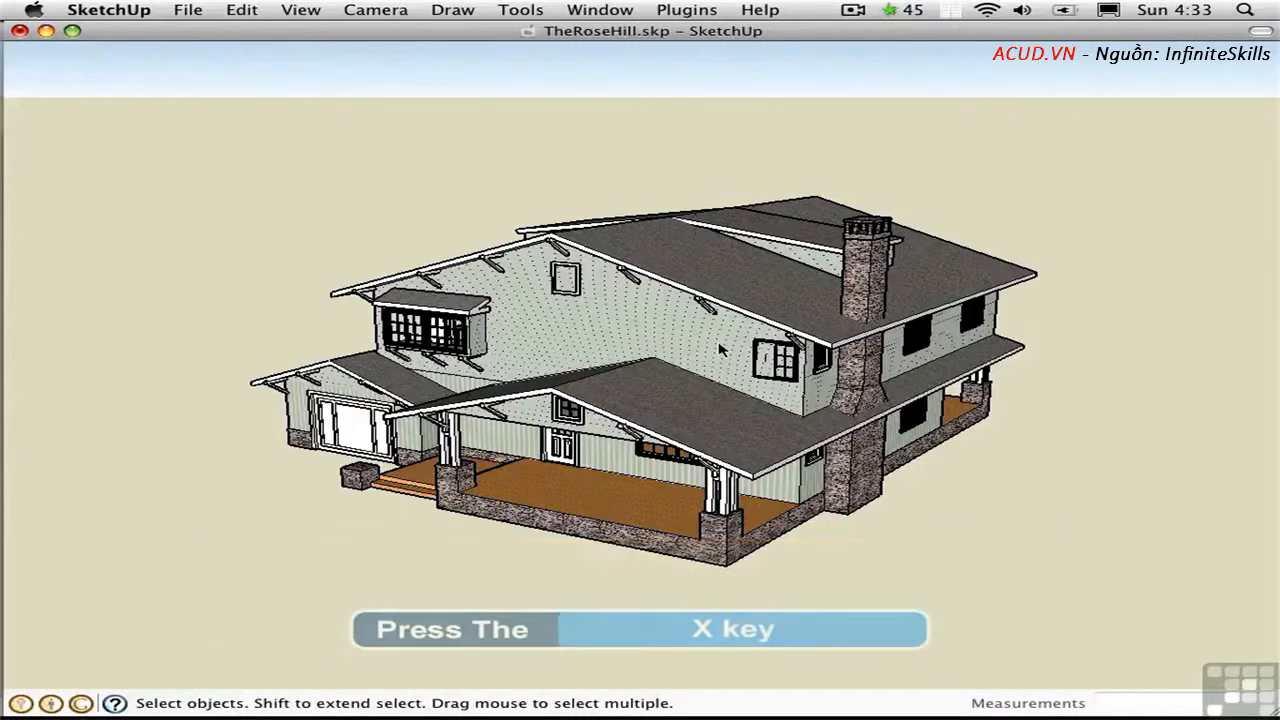
Toggle X-ray on the RoseHill house and orbit to view its see-through interior from another side
key(x)
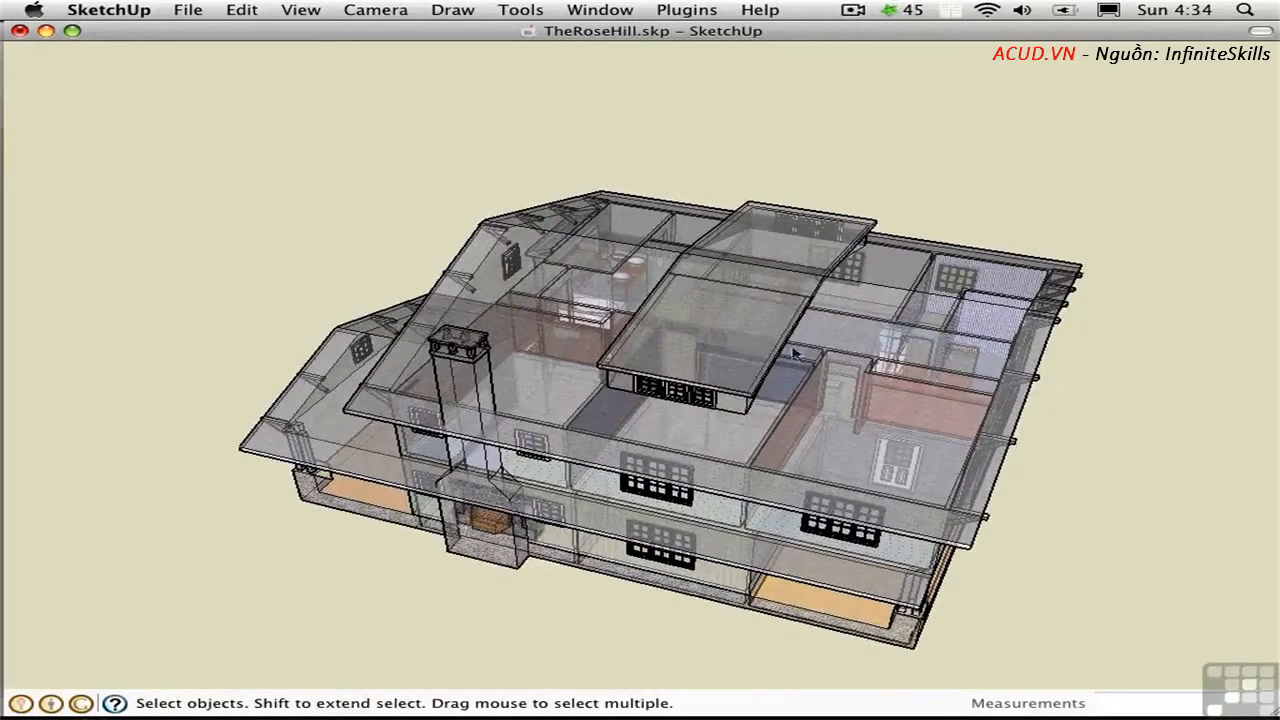
drag(796, 352, 800, 488)
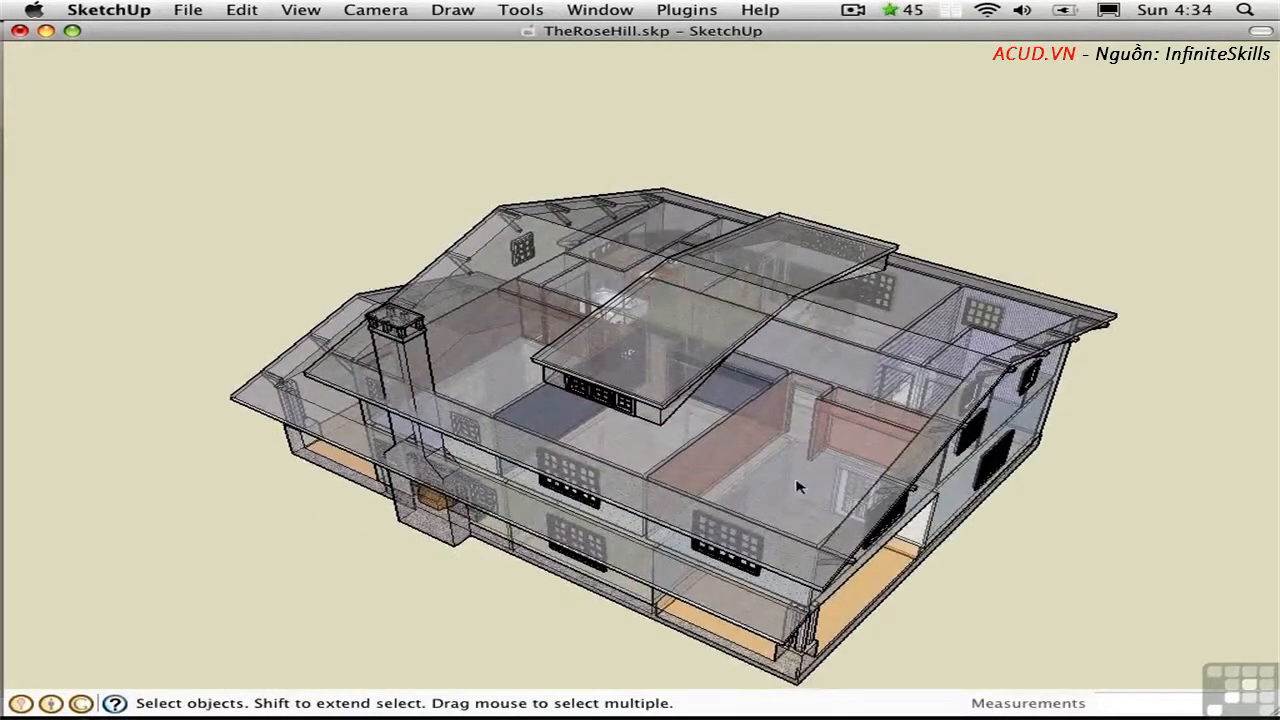
mouse_move(804, 532)
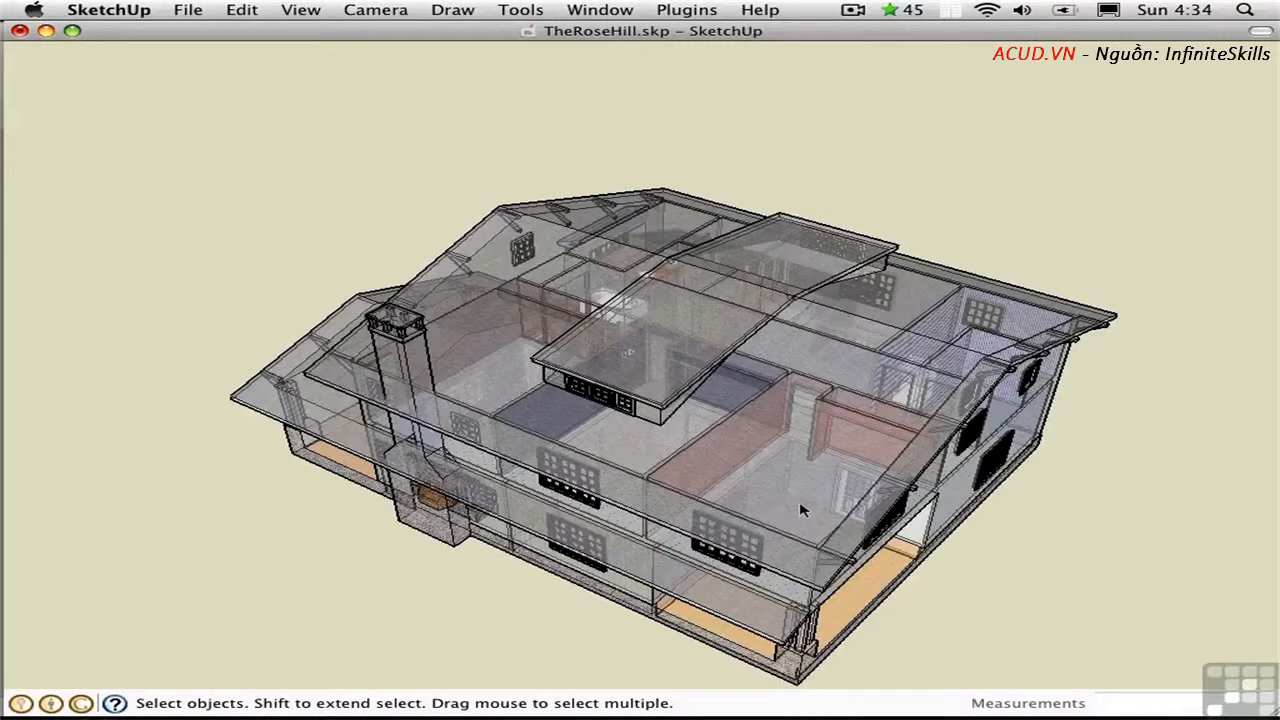
mouse_move(784, 488)
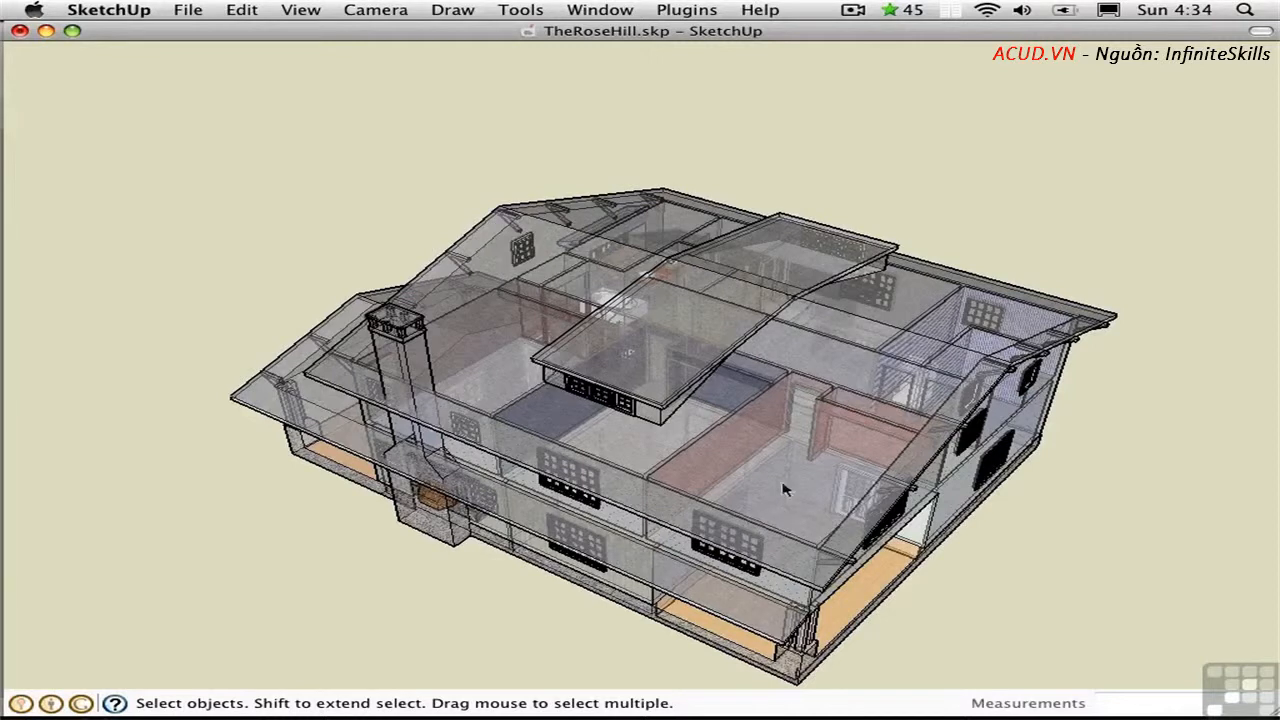
mouse_move(848, 482)
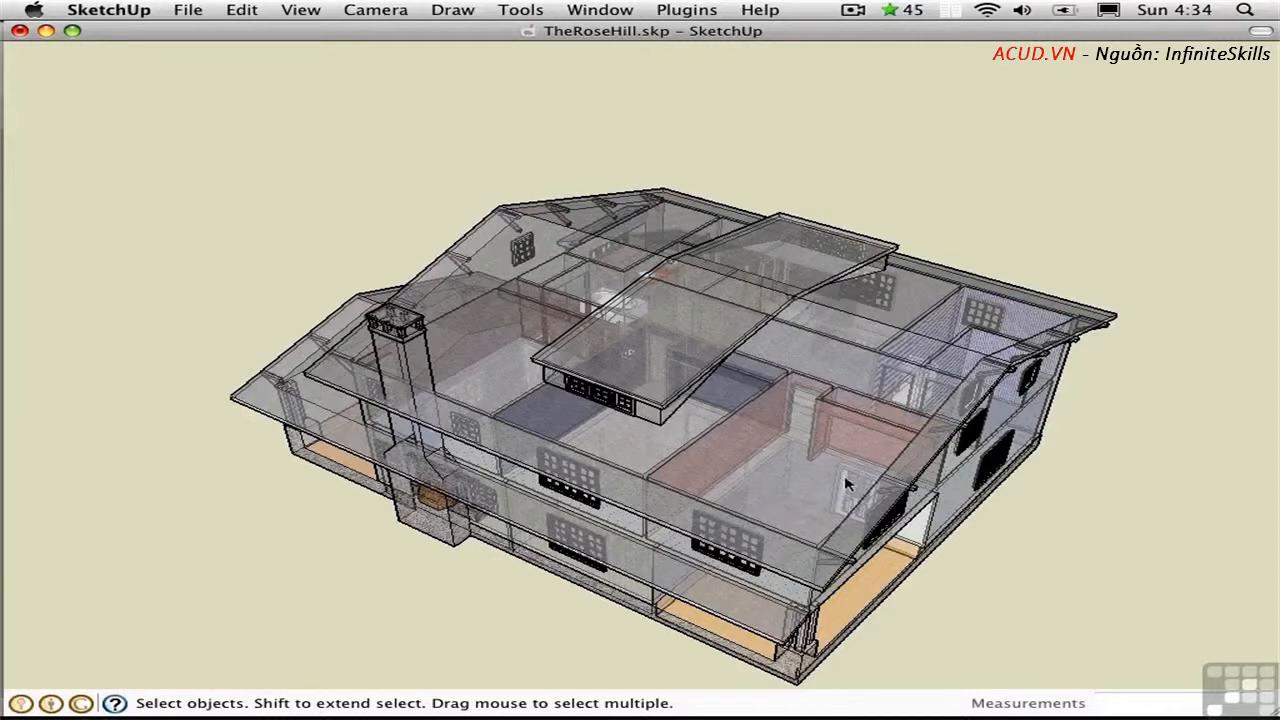
mouse_move(988, 460)
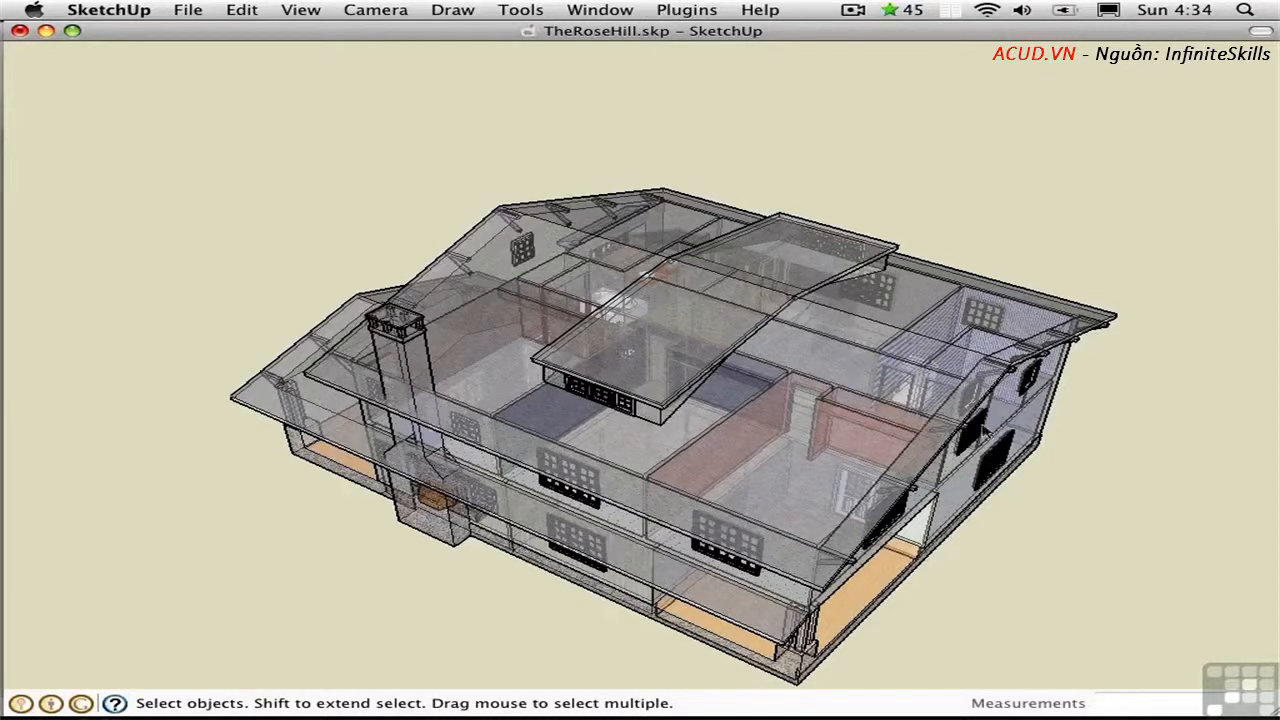
mouse_move(858, 370)
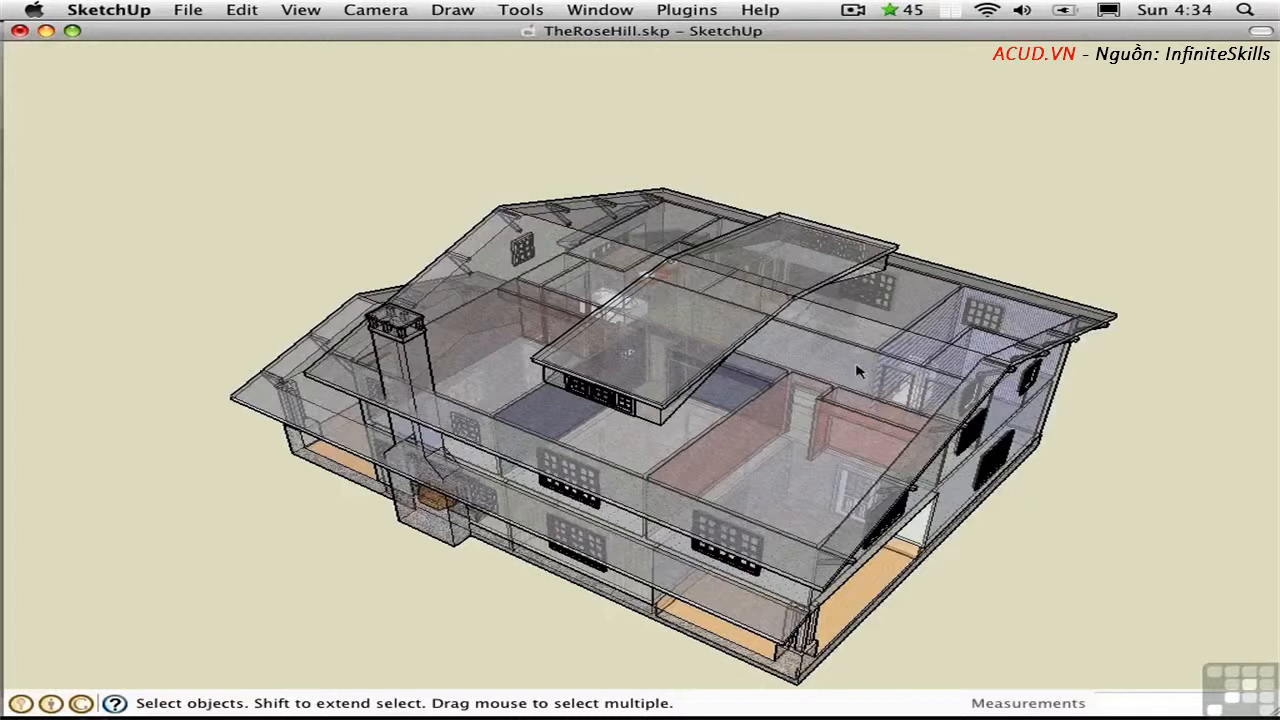
mouse_move(862, 456)
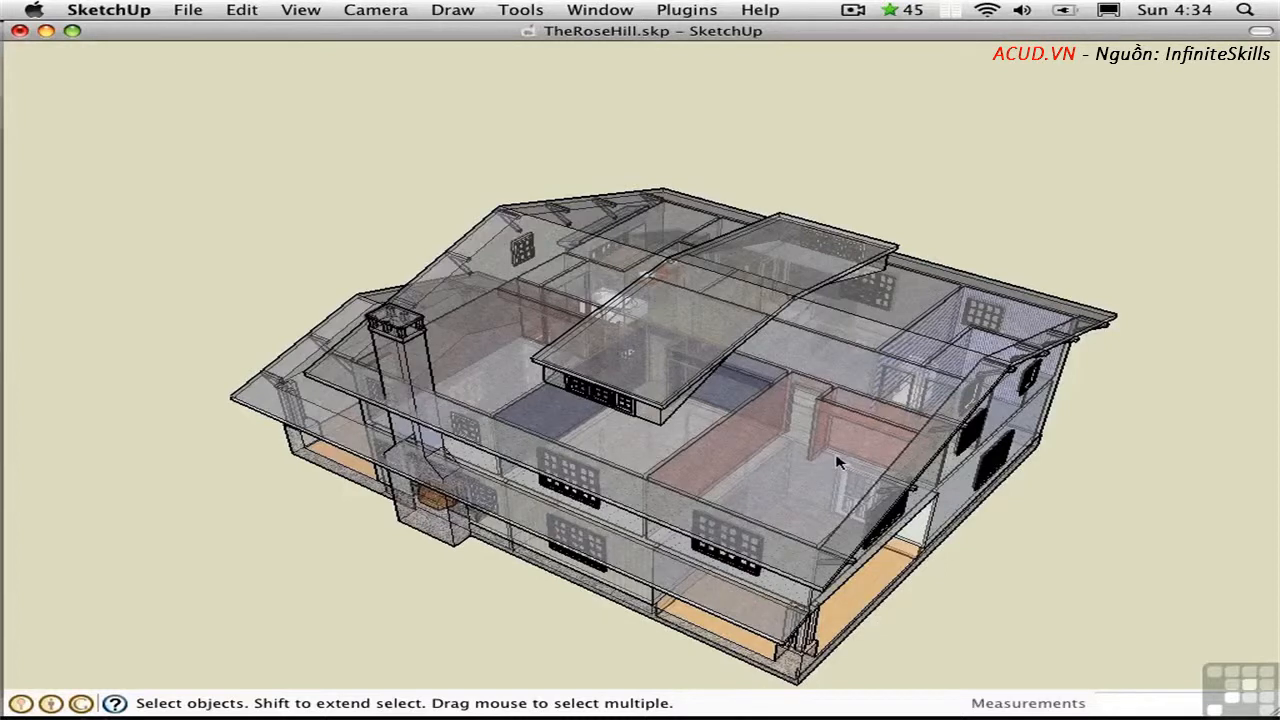
mouse_move(836, 456)
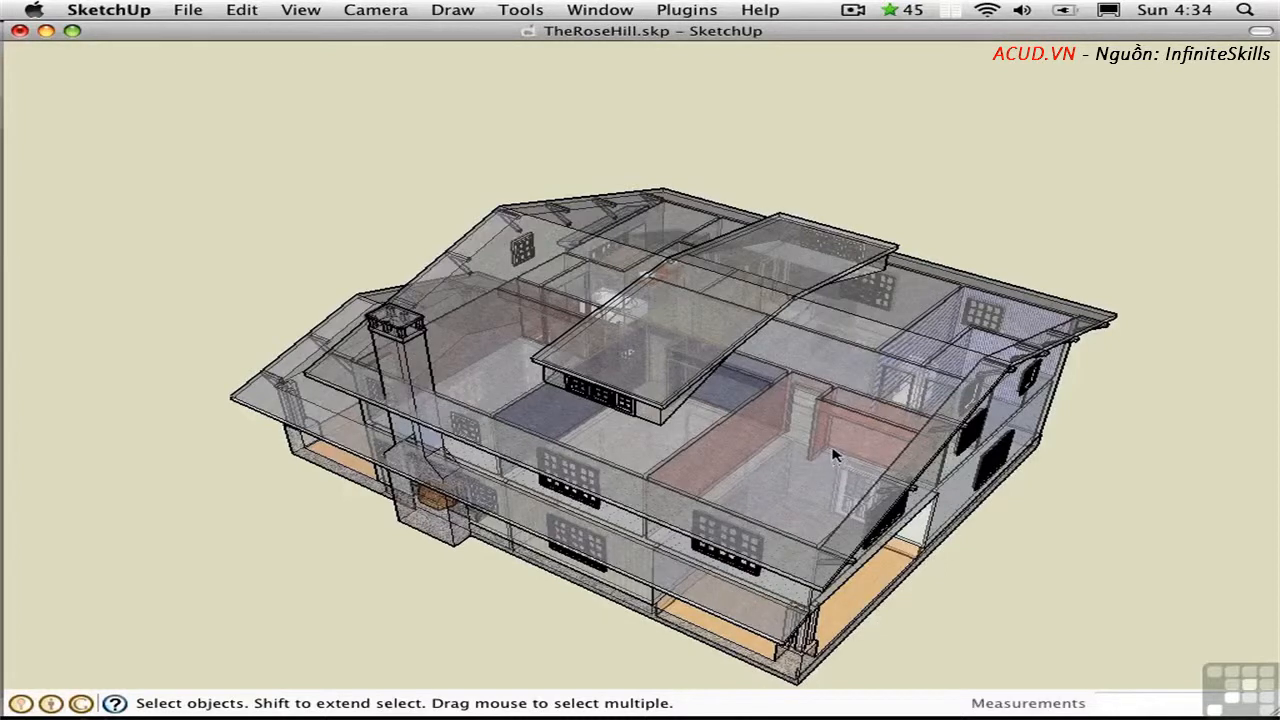
mouse_move(836, 456)
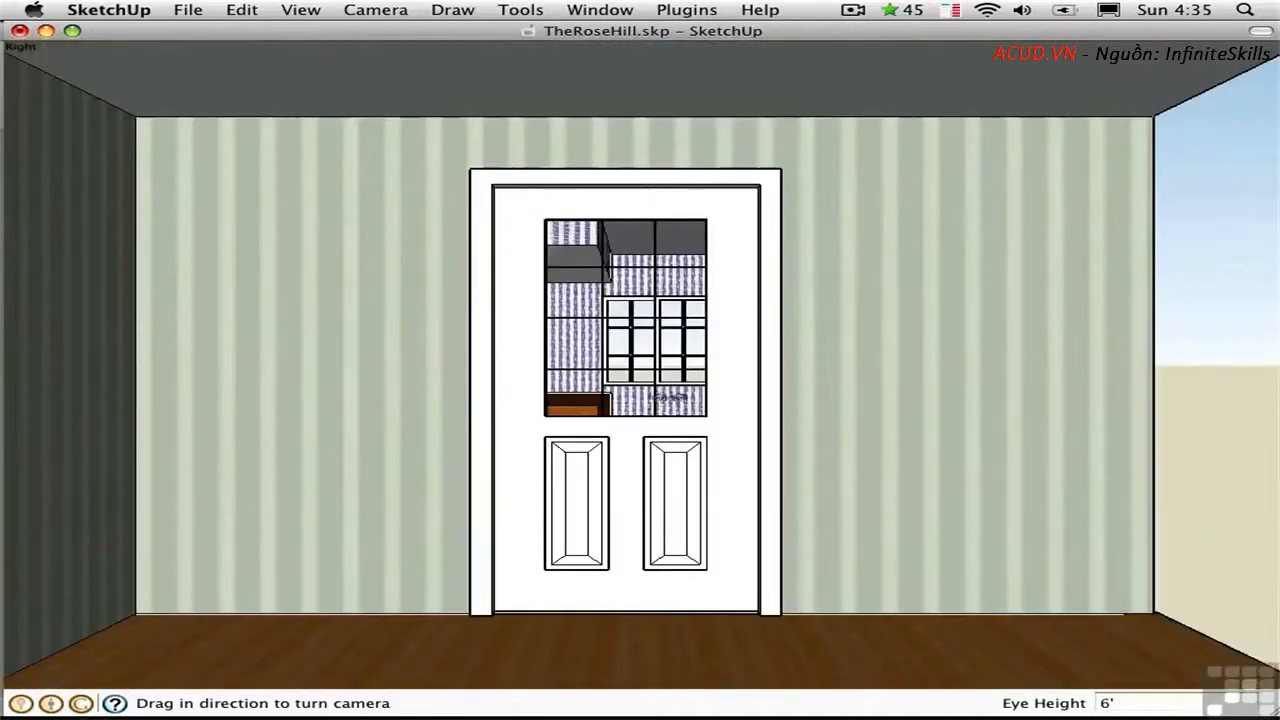
Walk from the wood-paneled room through the doorways into the green room with the stone fireplace, then look around
right_click(660, 464)
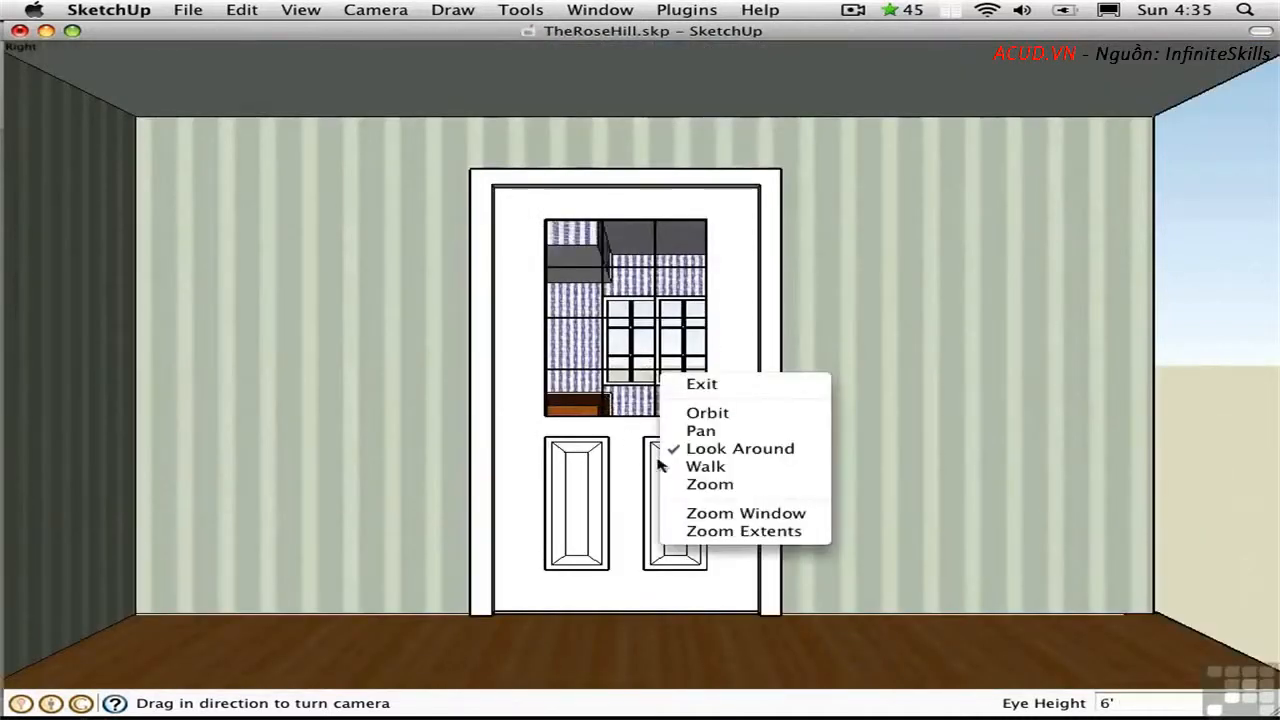
click(704, 466)
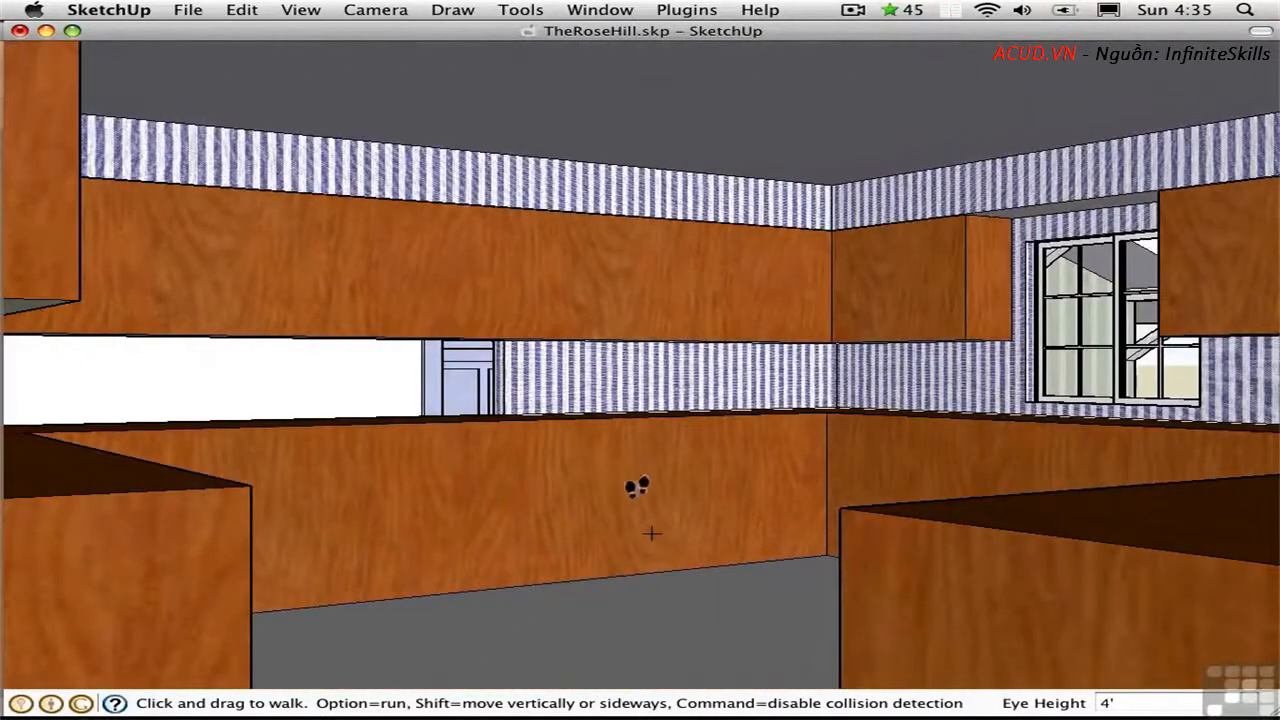
mouse_move(628, 492)
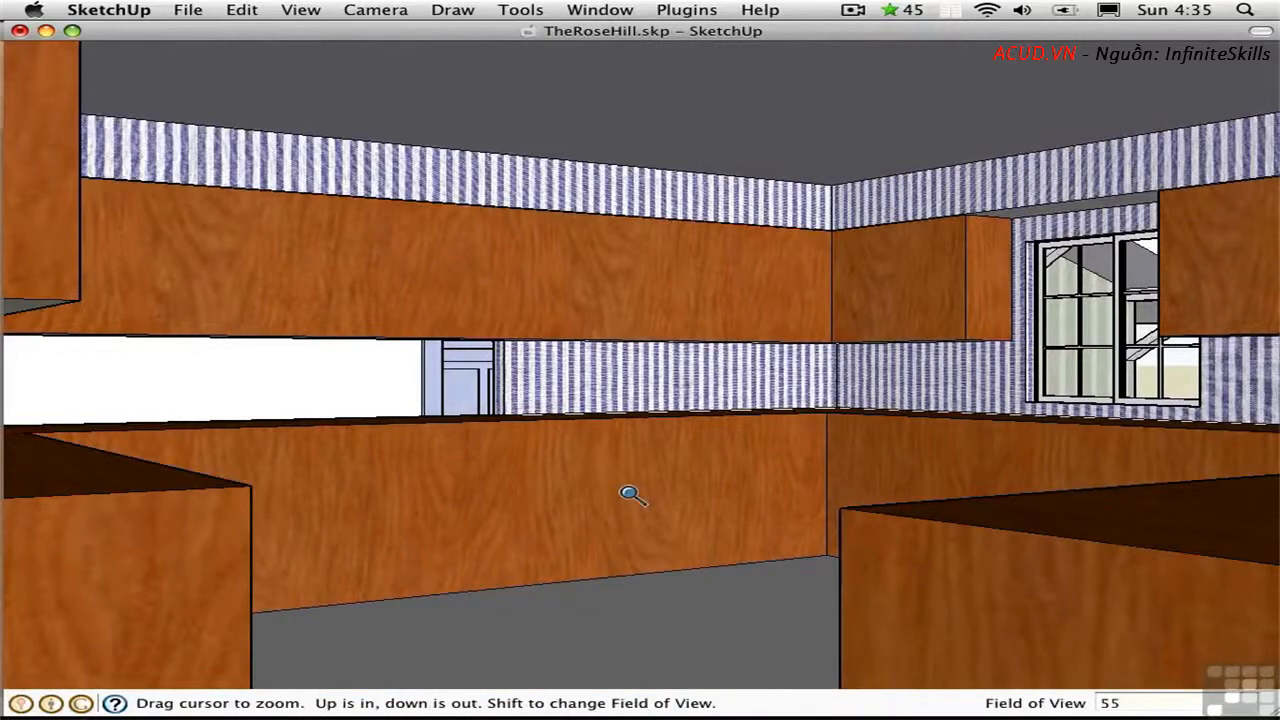
drag(632, 496, 632, 336)
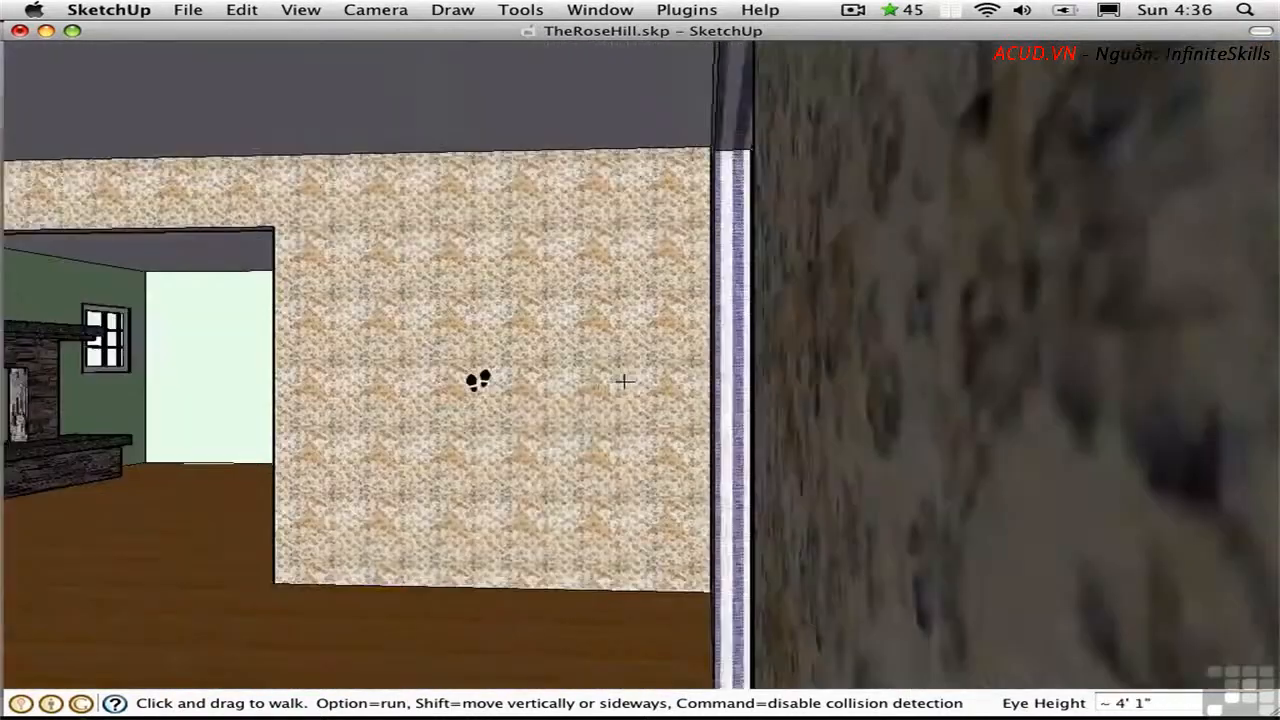
drag(624, 380, 582, 370)
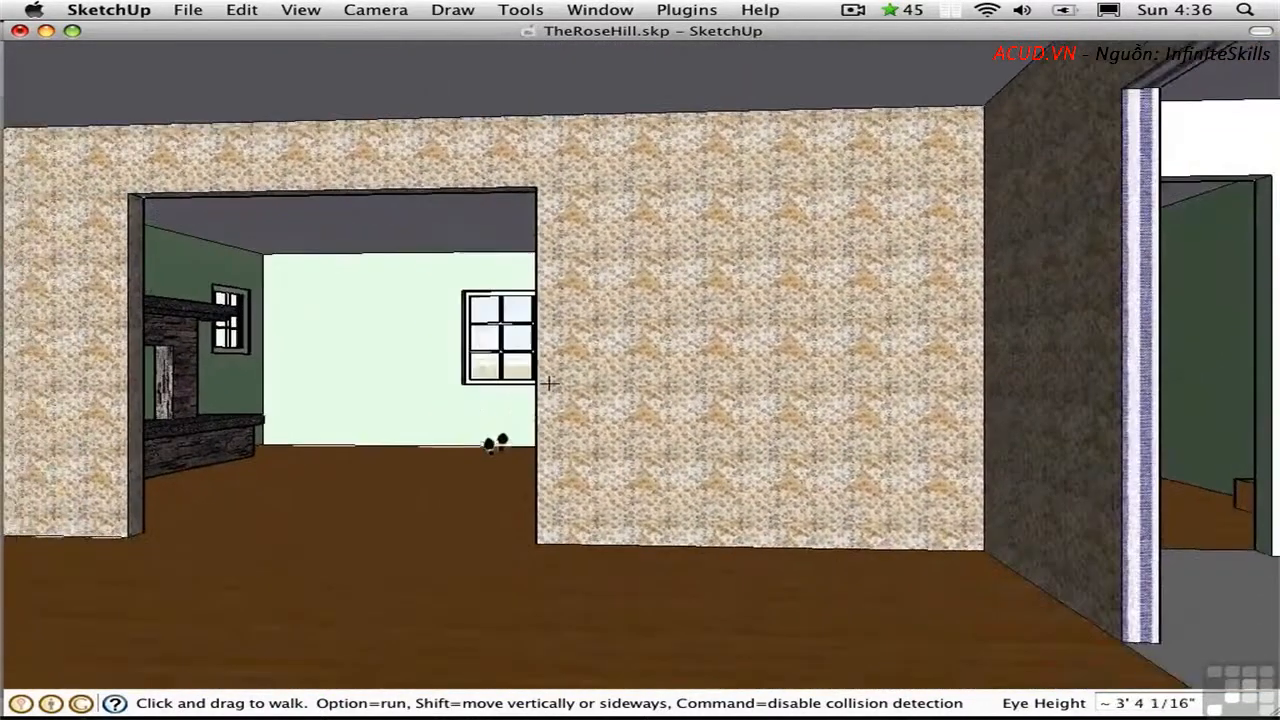
drag(548, 384, 488, 424)
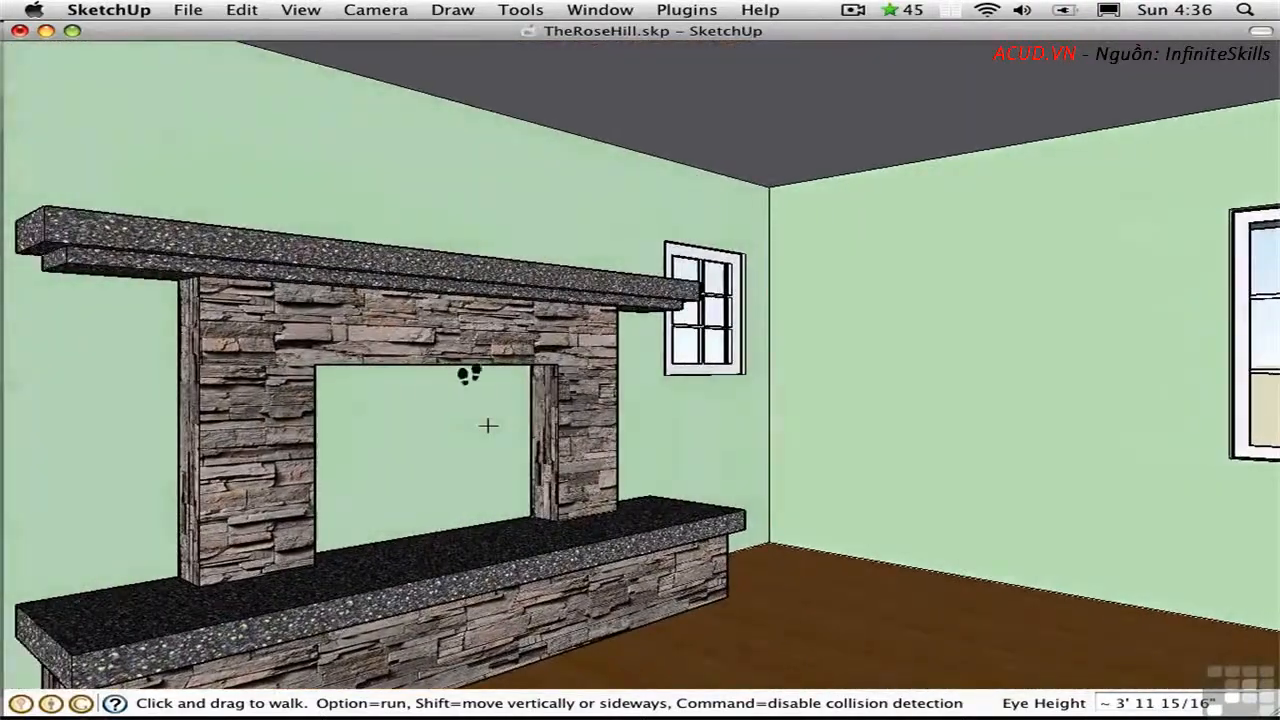
right_click(488, 426)
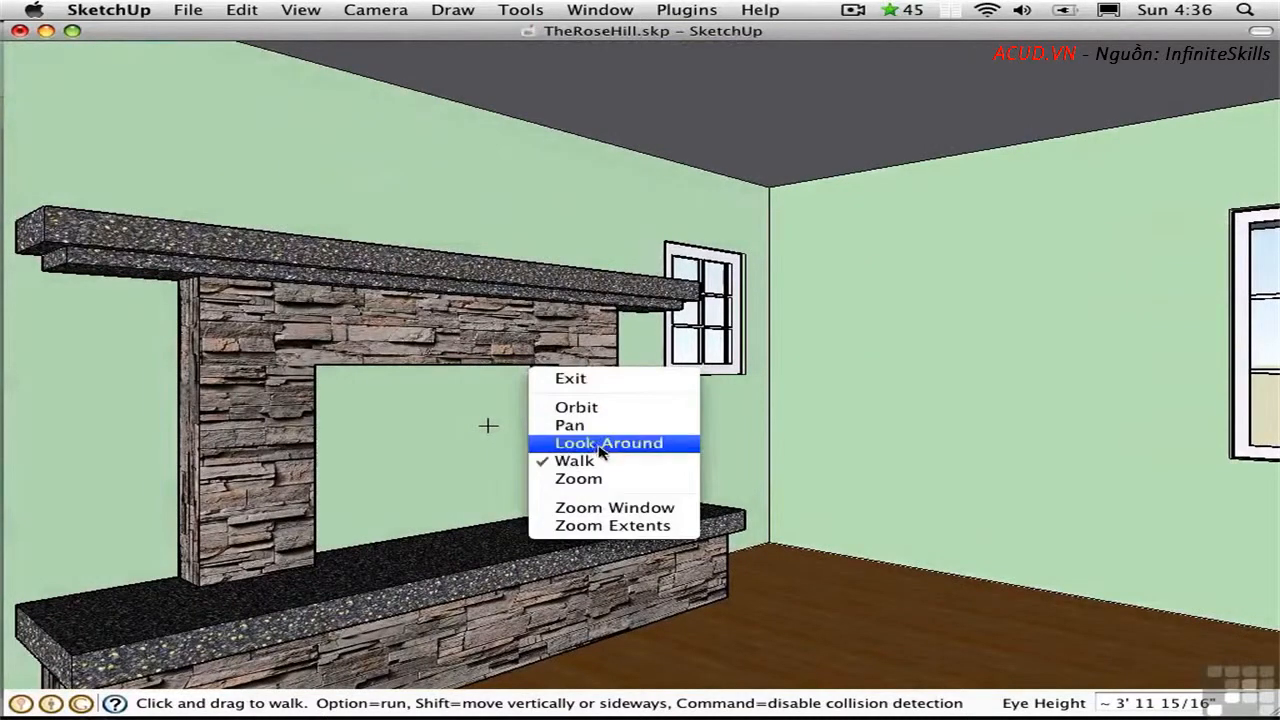
click(608, 444)
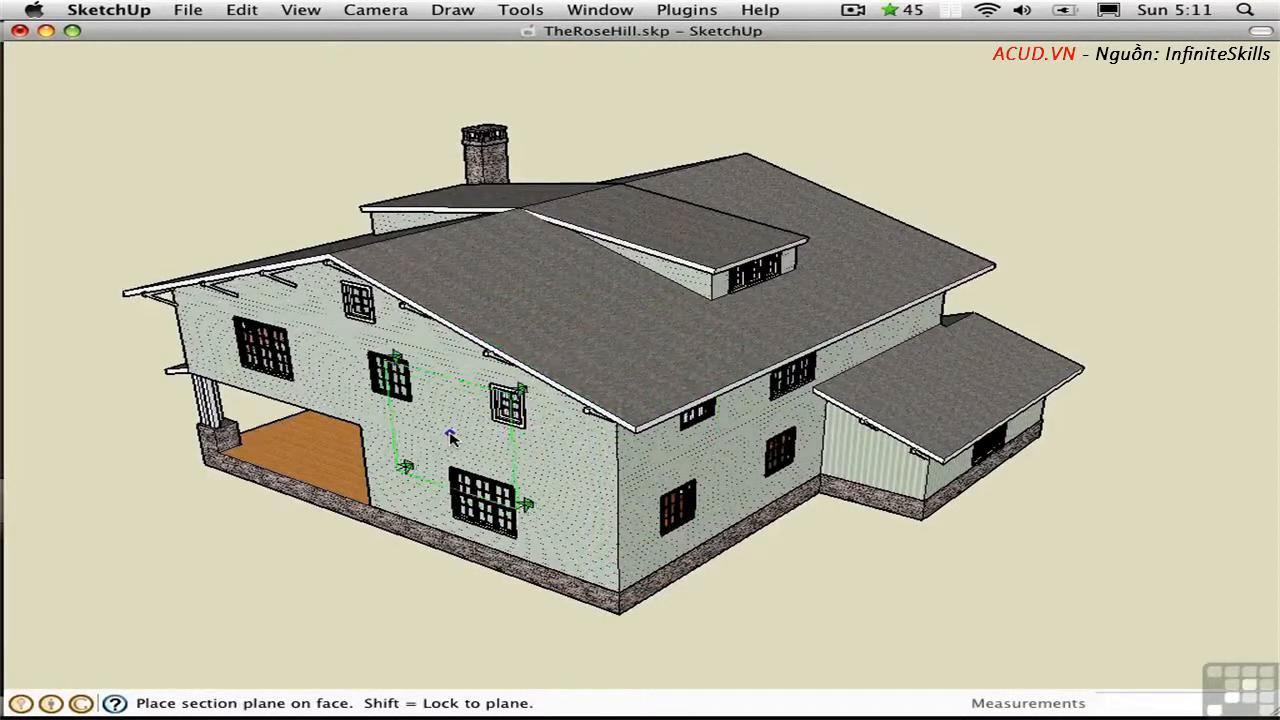
Place a section plane on the house's side wall, move it to slice the house, and view the cutaway from above
click(450, 440)
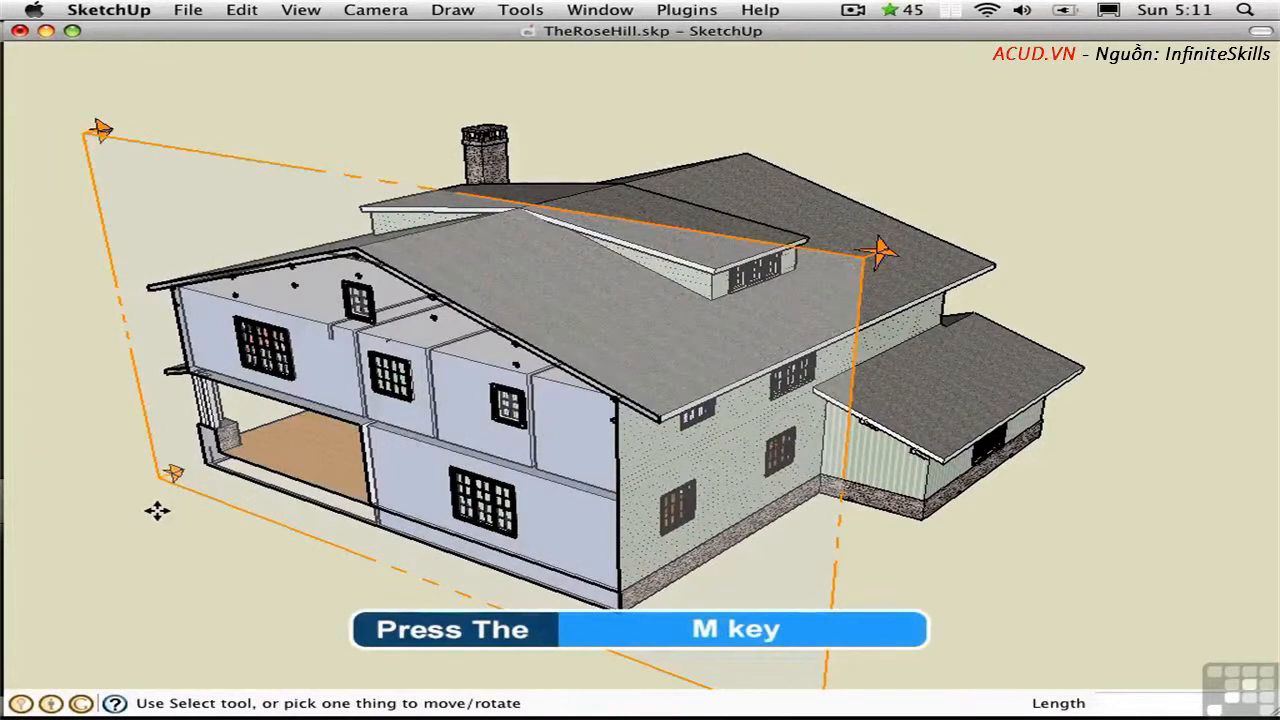
key(m)
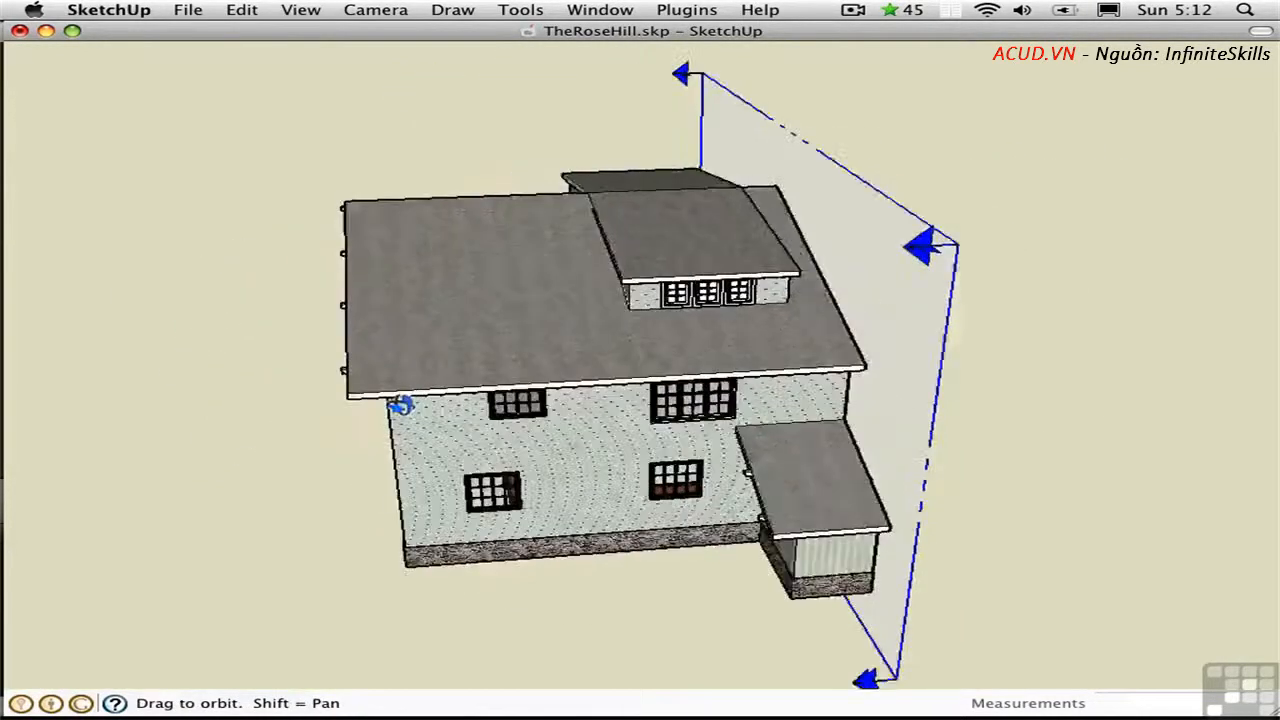
drag(400, 404, 536, 368)
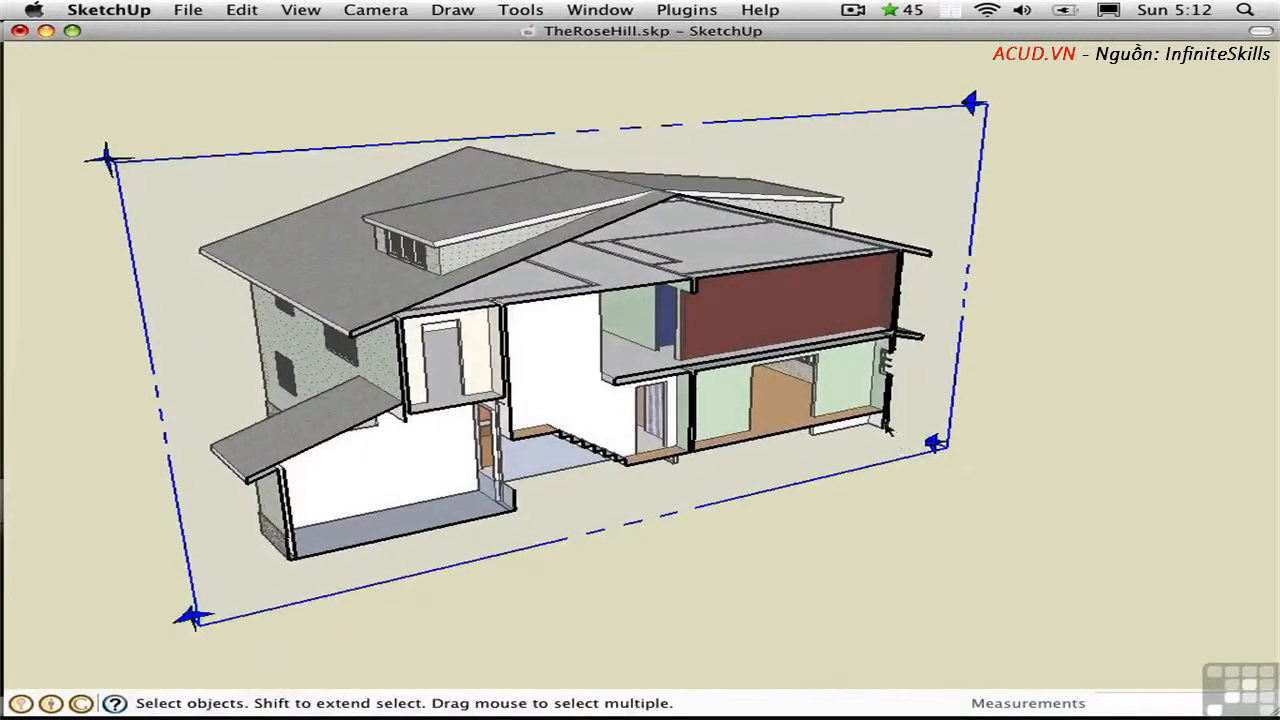
mouse_move(970, 220)
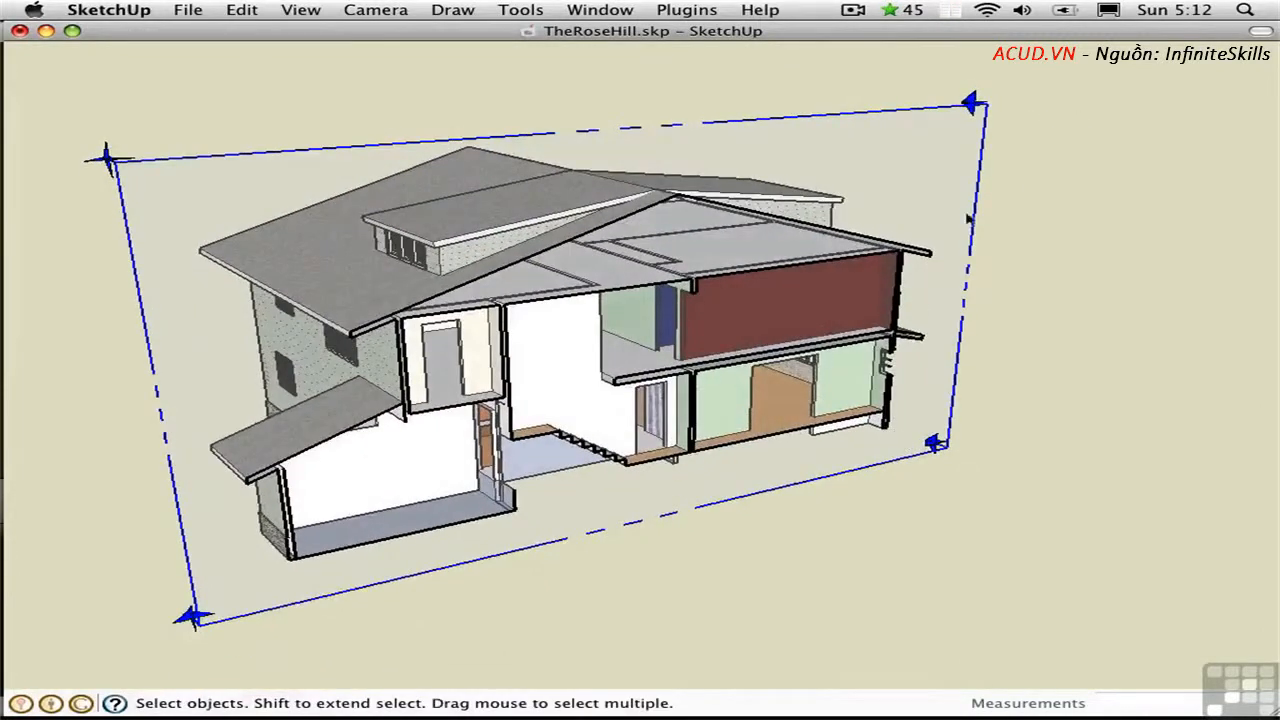
mouse_move(960, 252)
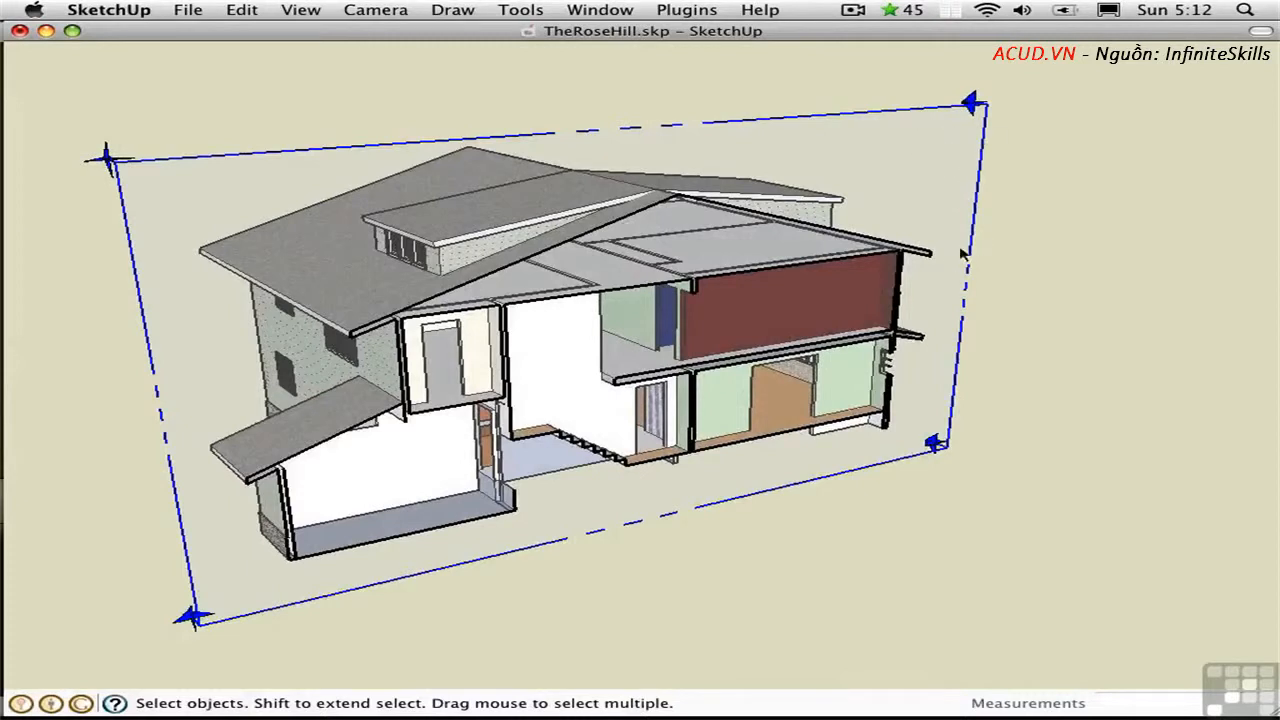
mouse_move(596, 12)
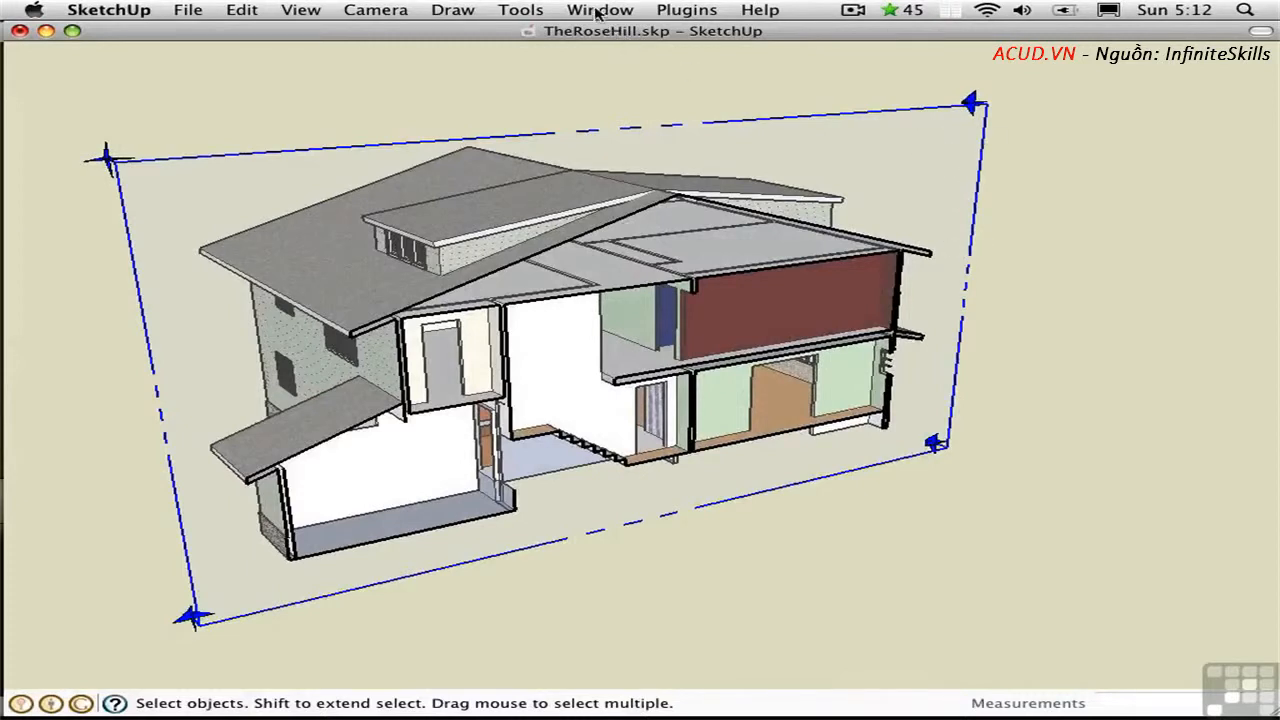
click(600, 10)
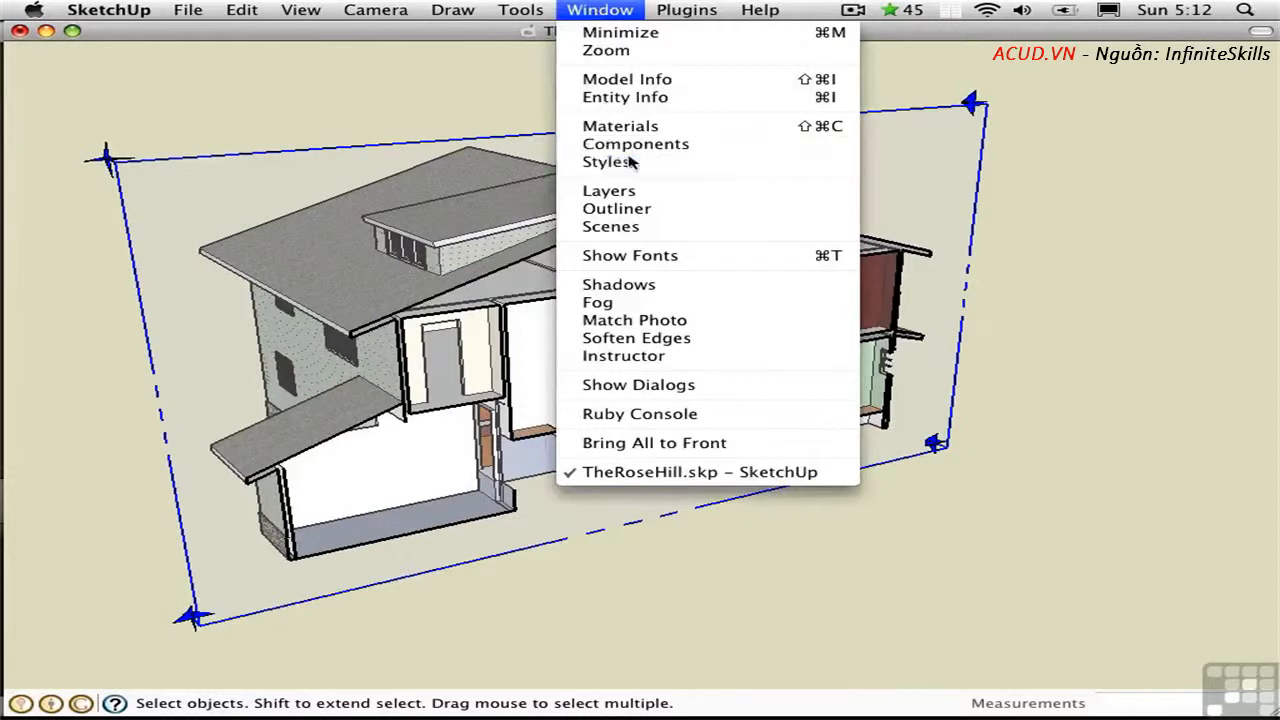
In Styles > Edit > Modeling, set section cut lines to red with width 1, then reposition the section plane
click(608, 162)
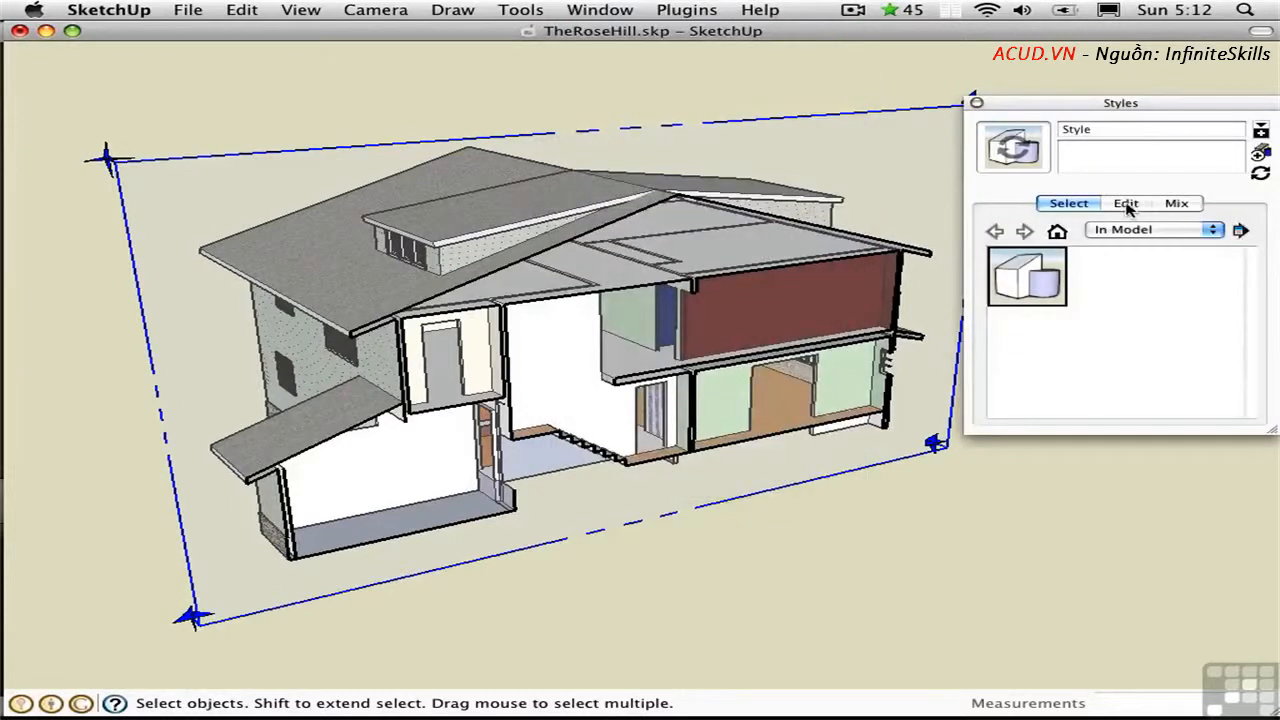
click(1124, 204)
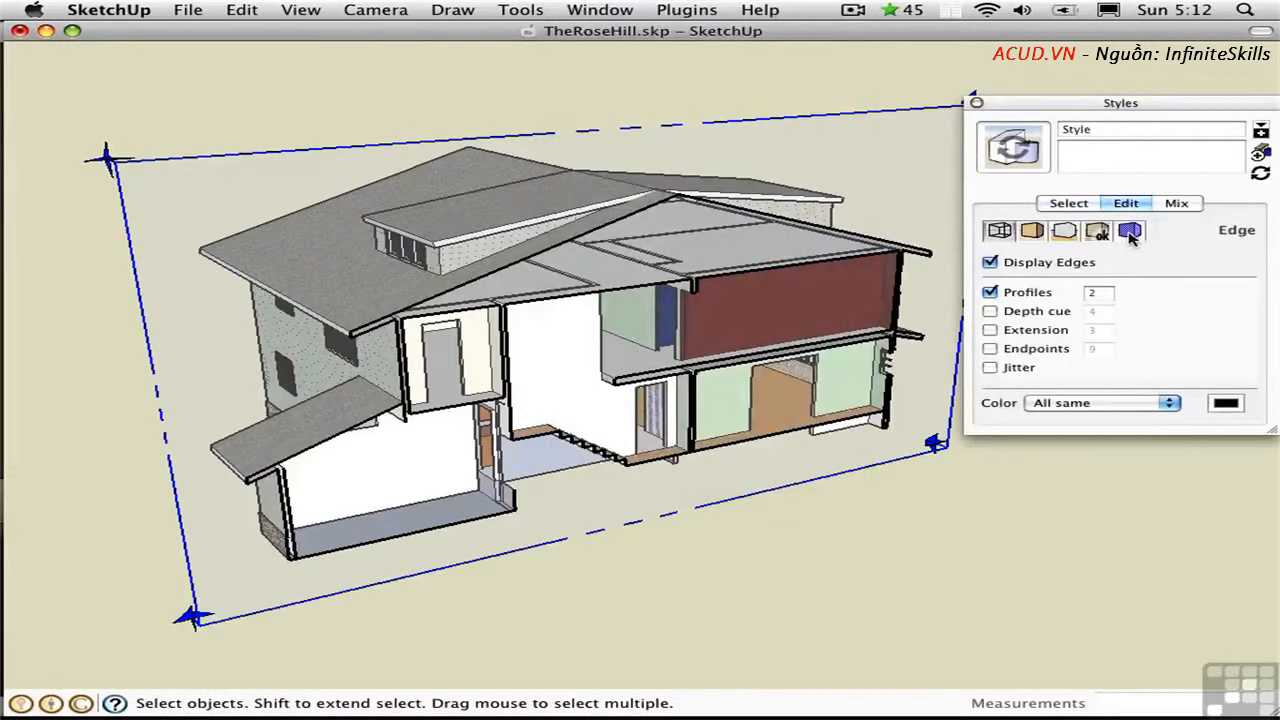
click(1130, 232)
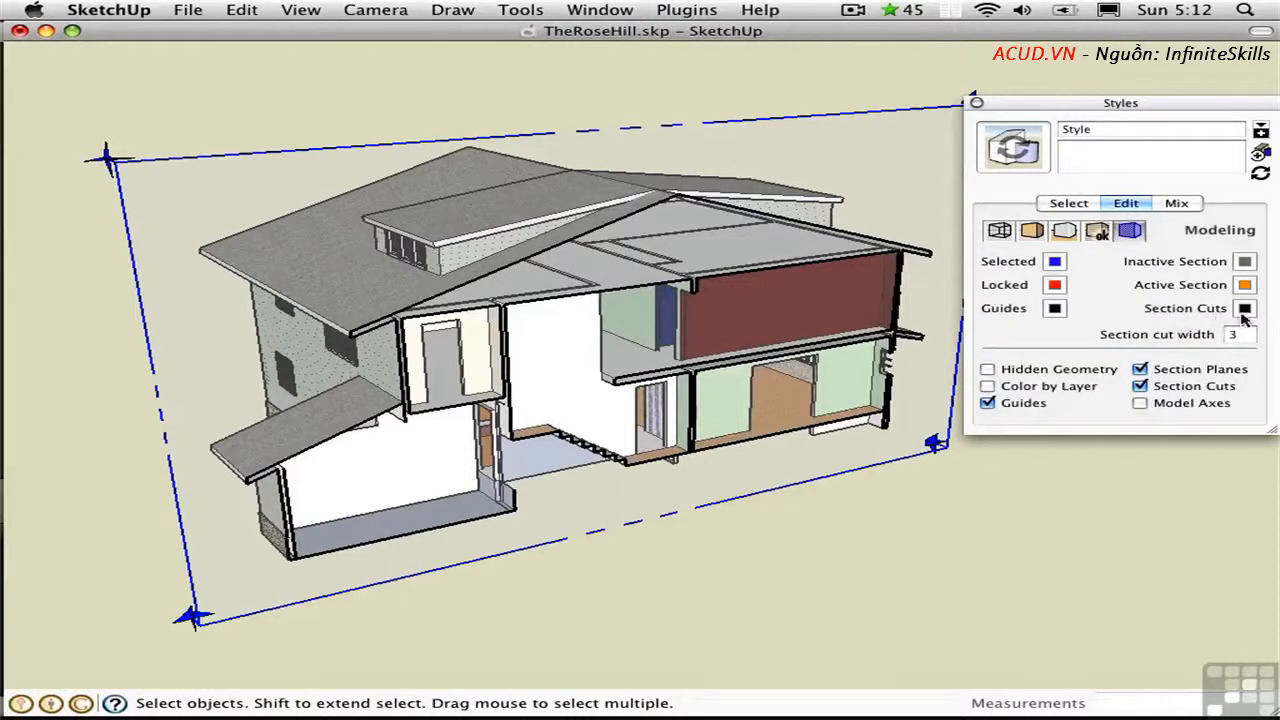
click(1244, 308)
text(10)
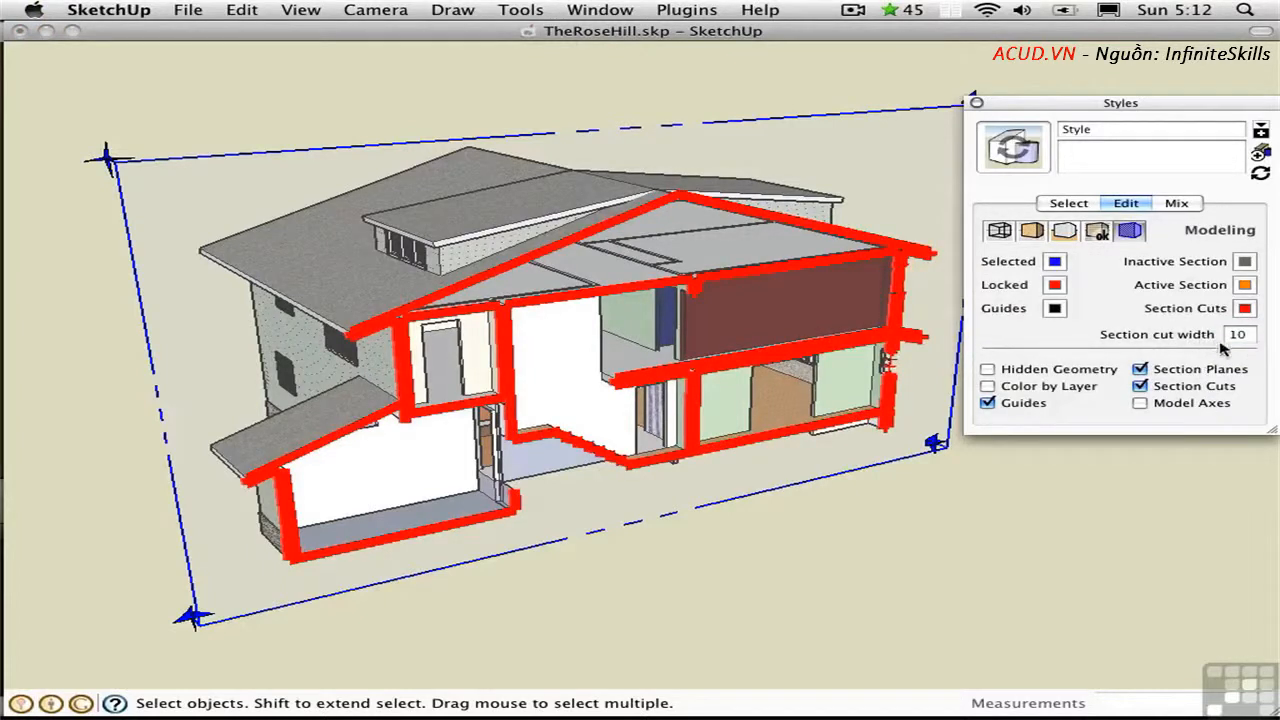
click(1240, 334)
text(1)
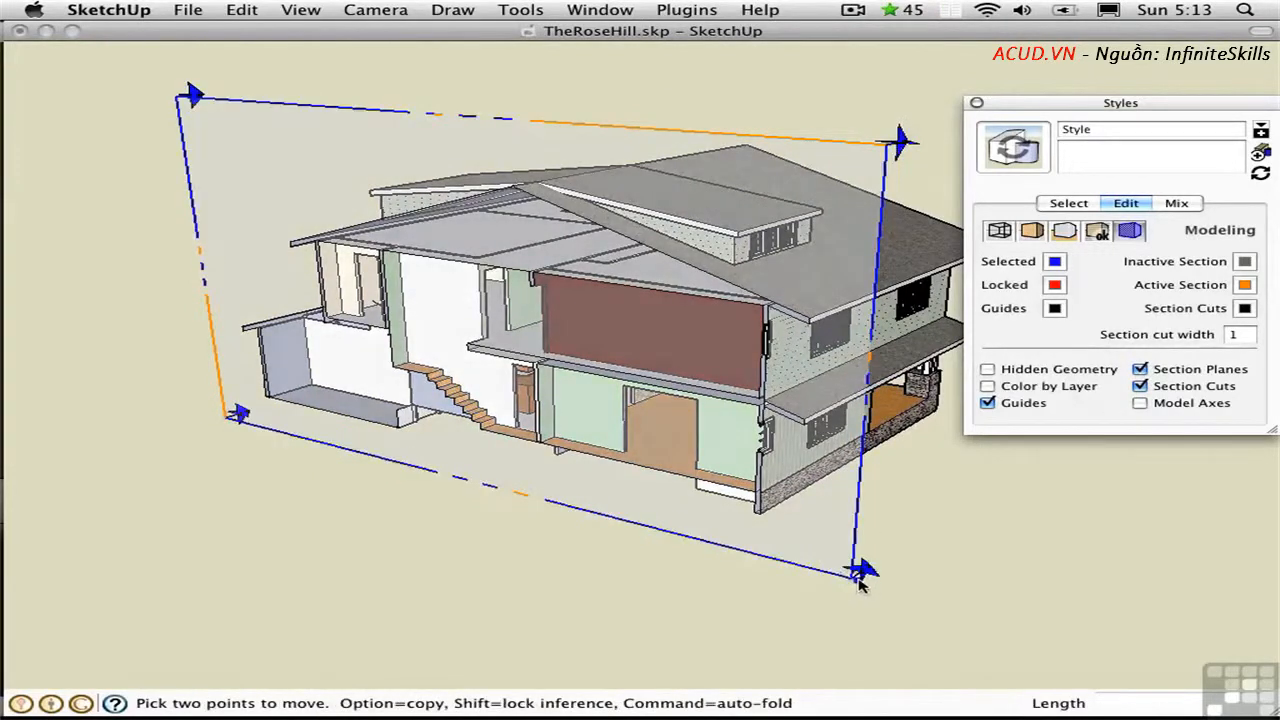
click(860, 570)
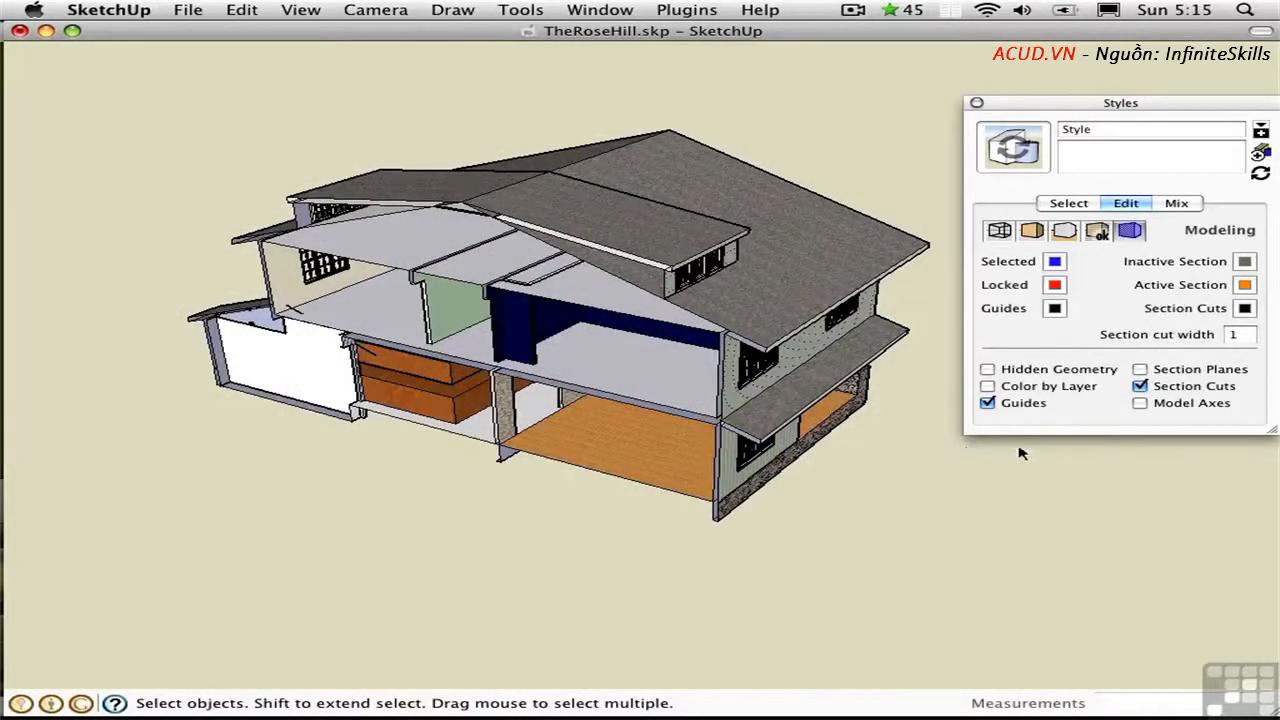
Show section plane outlines for the horizontal cut and orbit to look down on the floor plan
click(1140, 368)
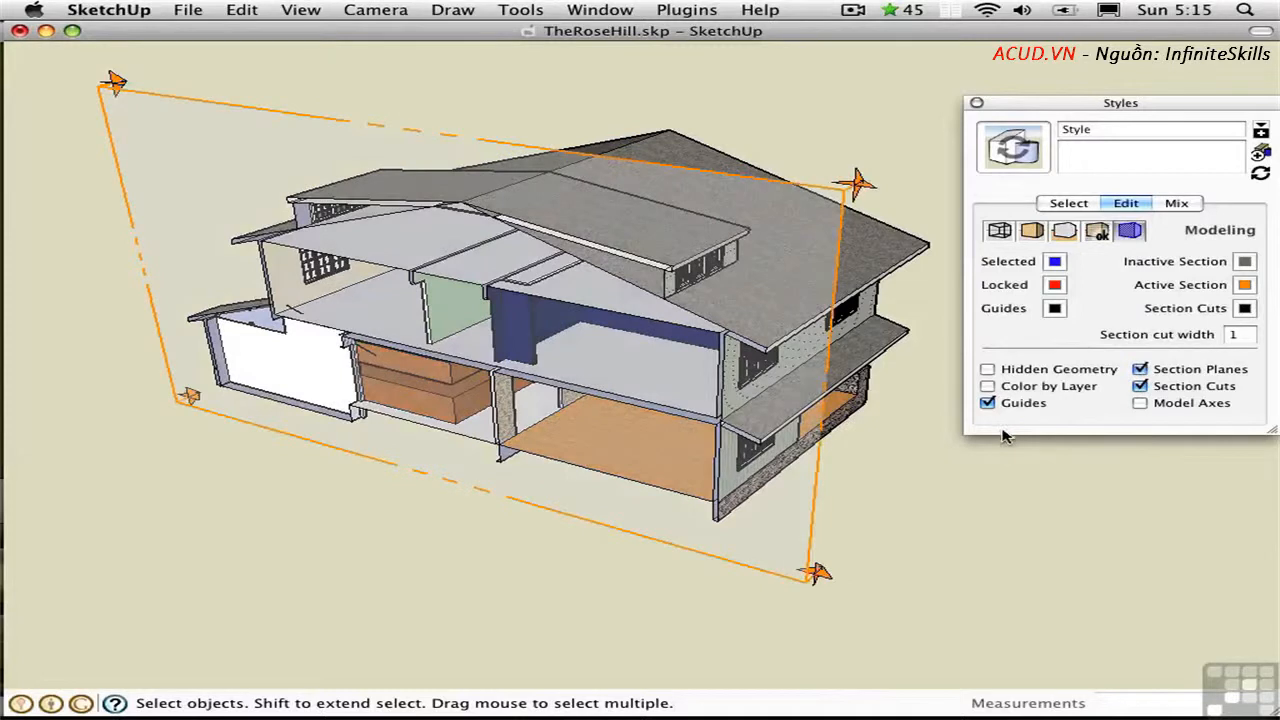
mouse_move(776, 424)
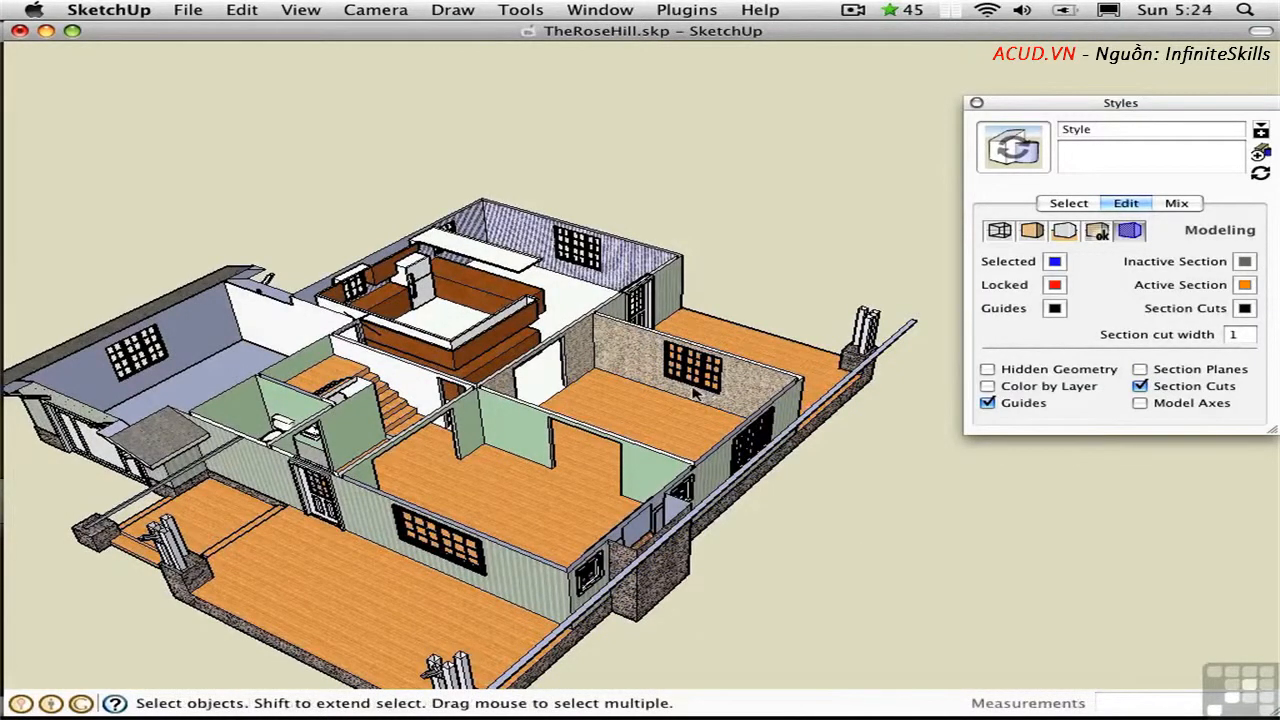
mouse_move(684, 402)
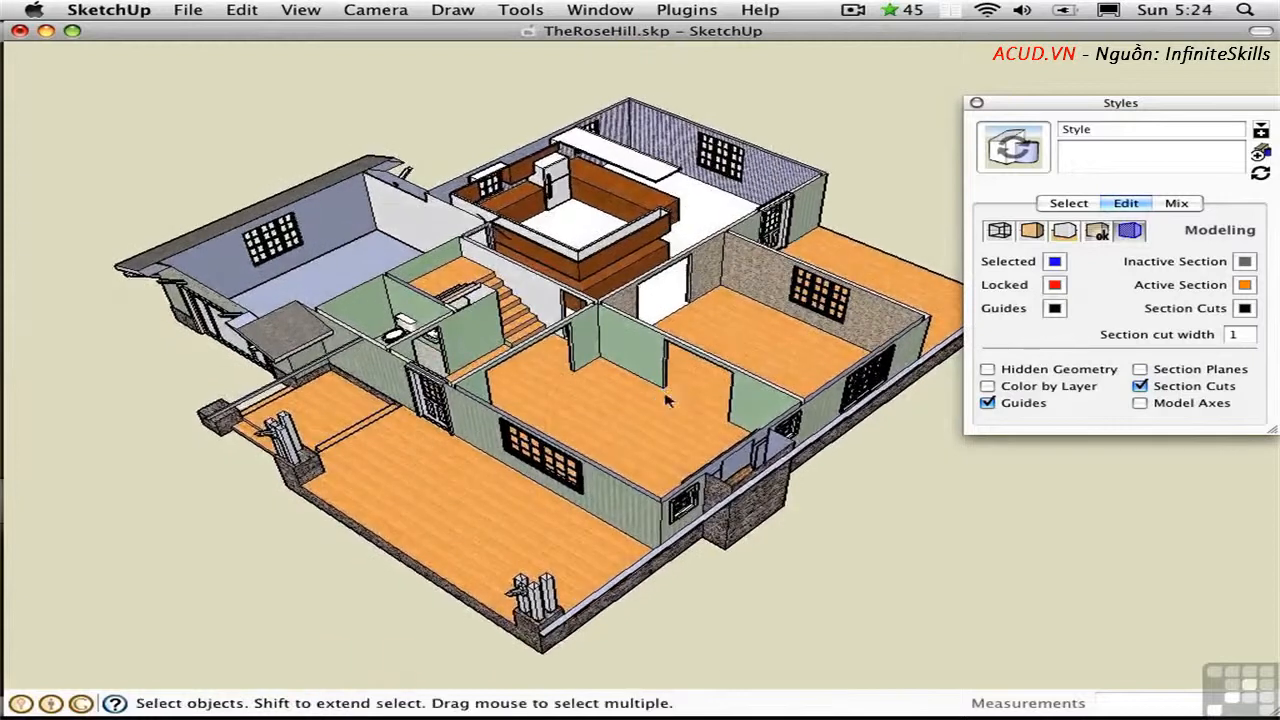
drag(670, 400, 690, 350)
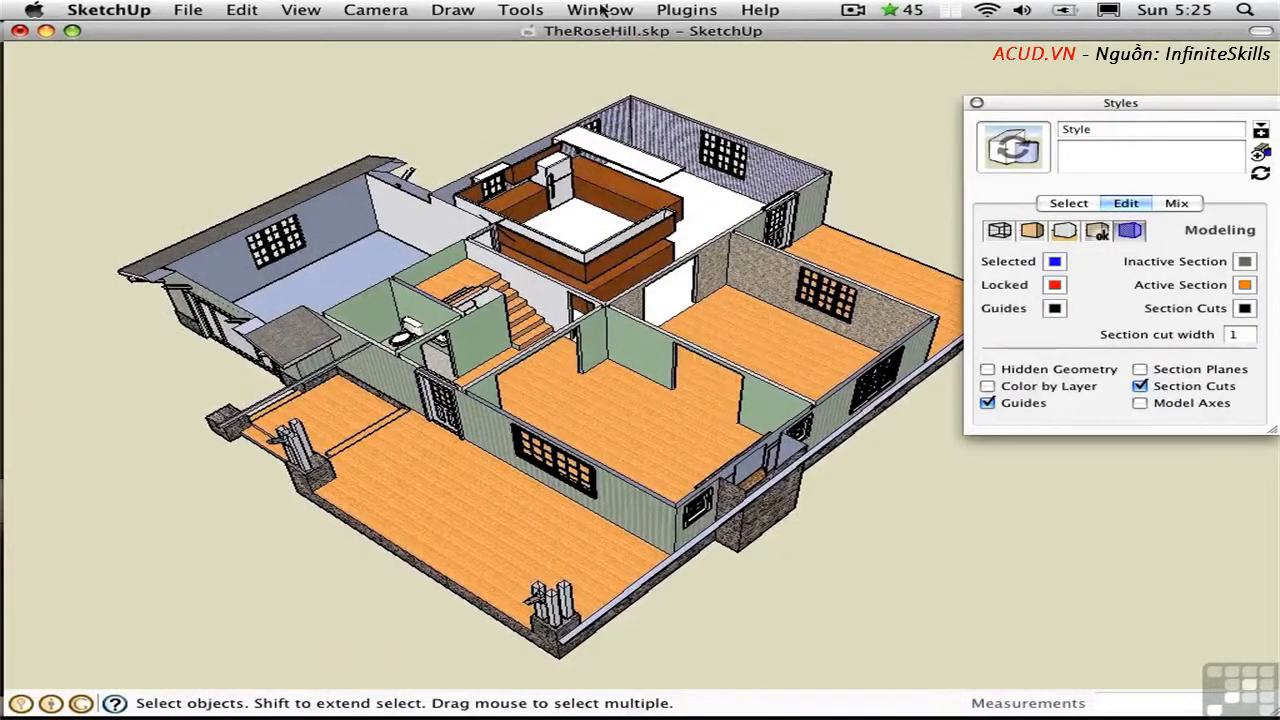
Save the floor plan view as Scene 1 in the Scenes panel
click(600, 10)
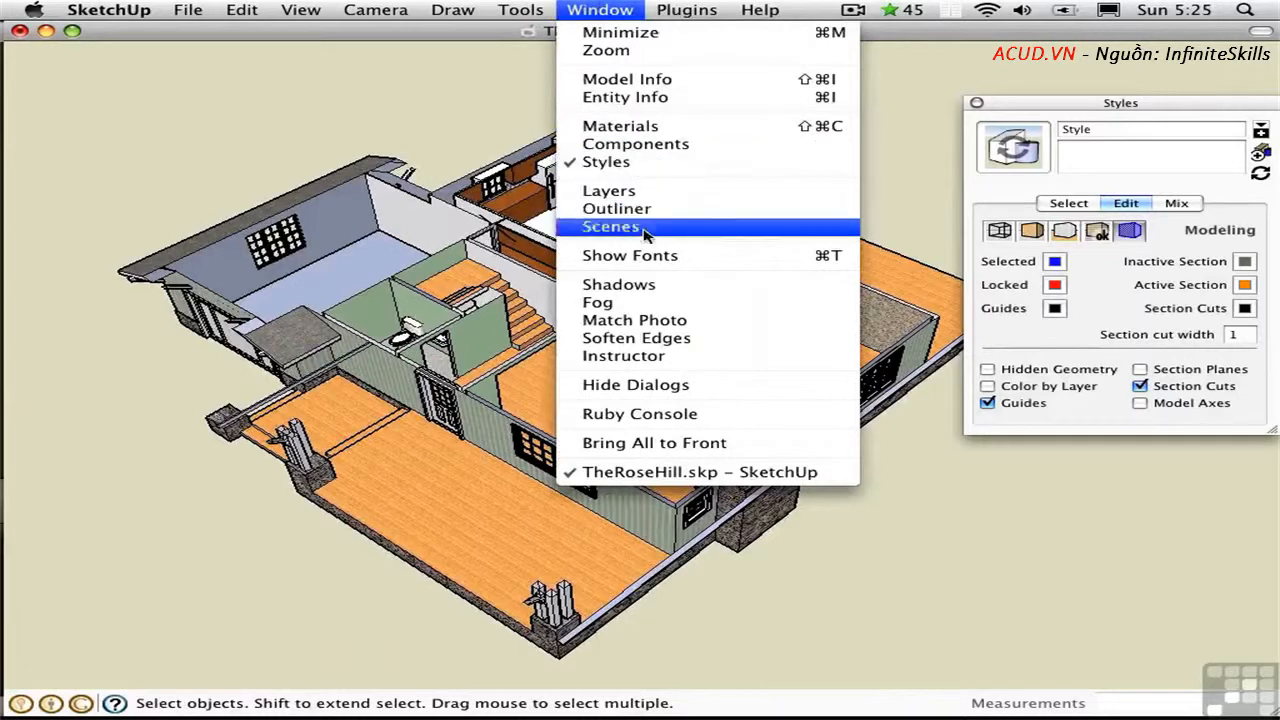
click(612, 228)
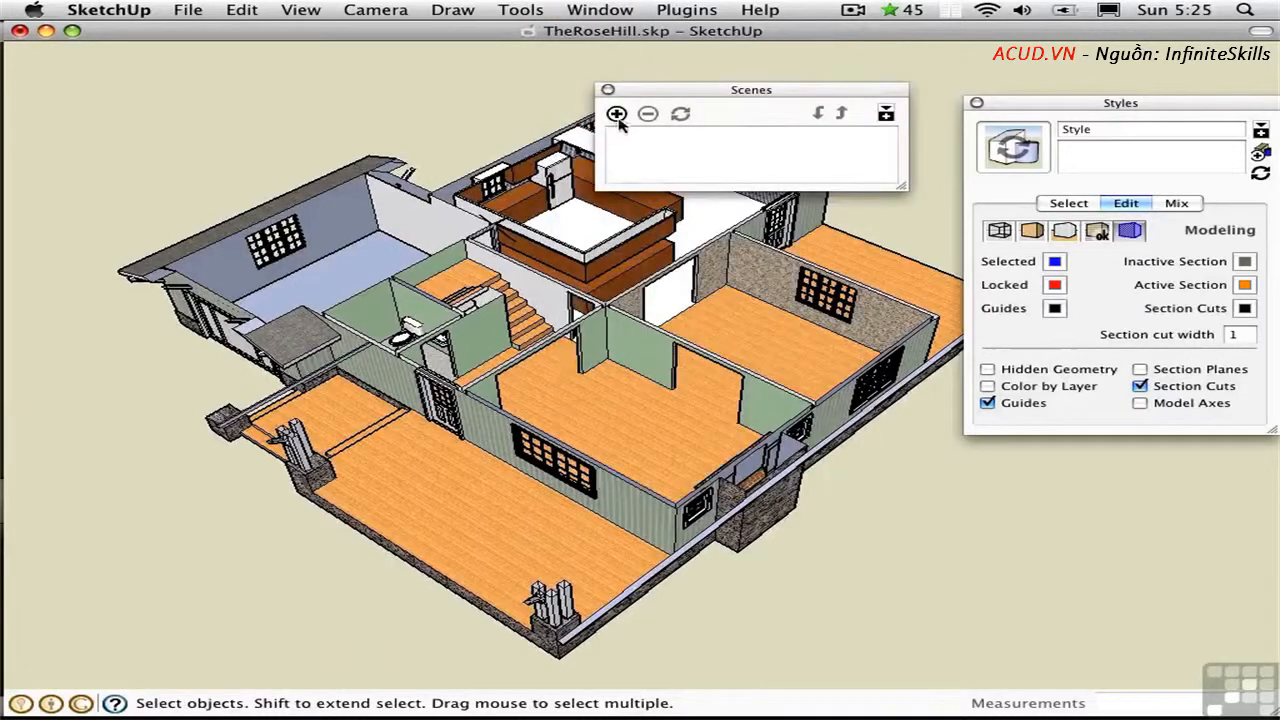
click(616, 112)
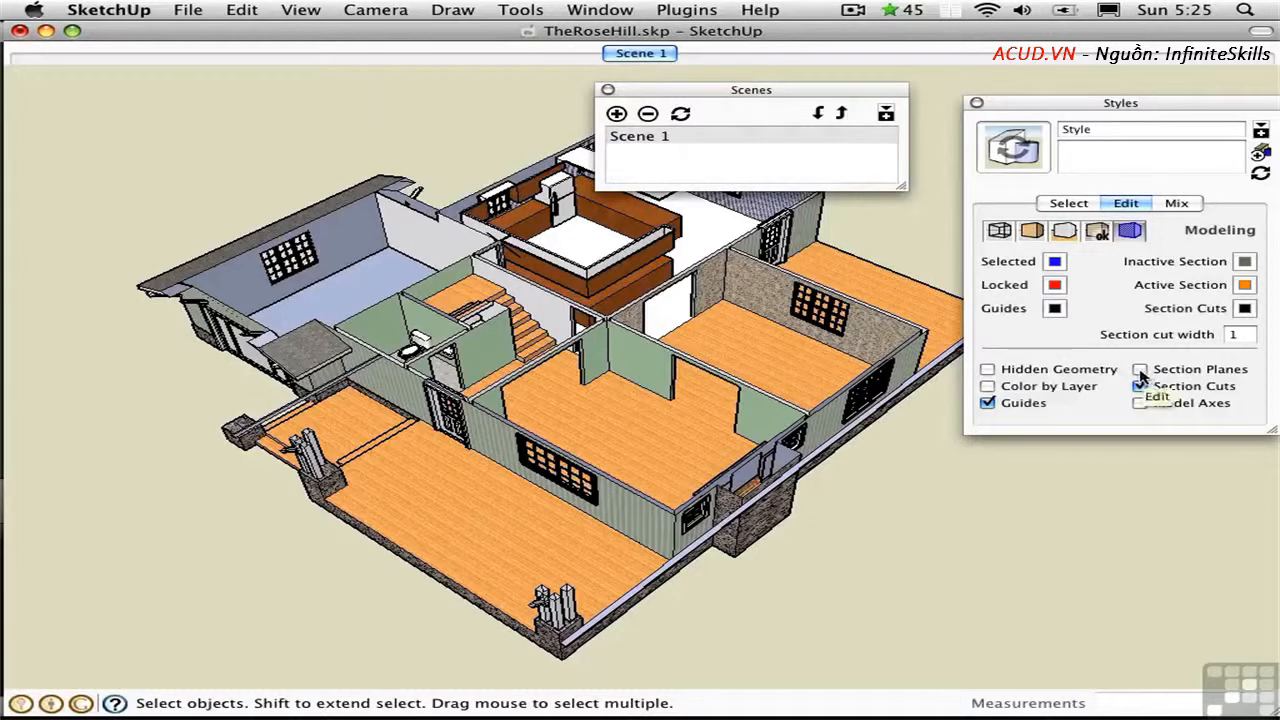
Hide the plan section plane, save the vertical cutaway as Scene 2, close both panels and display Scene 2
click(1140, 368)
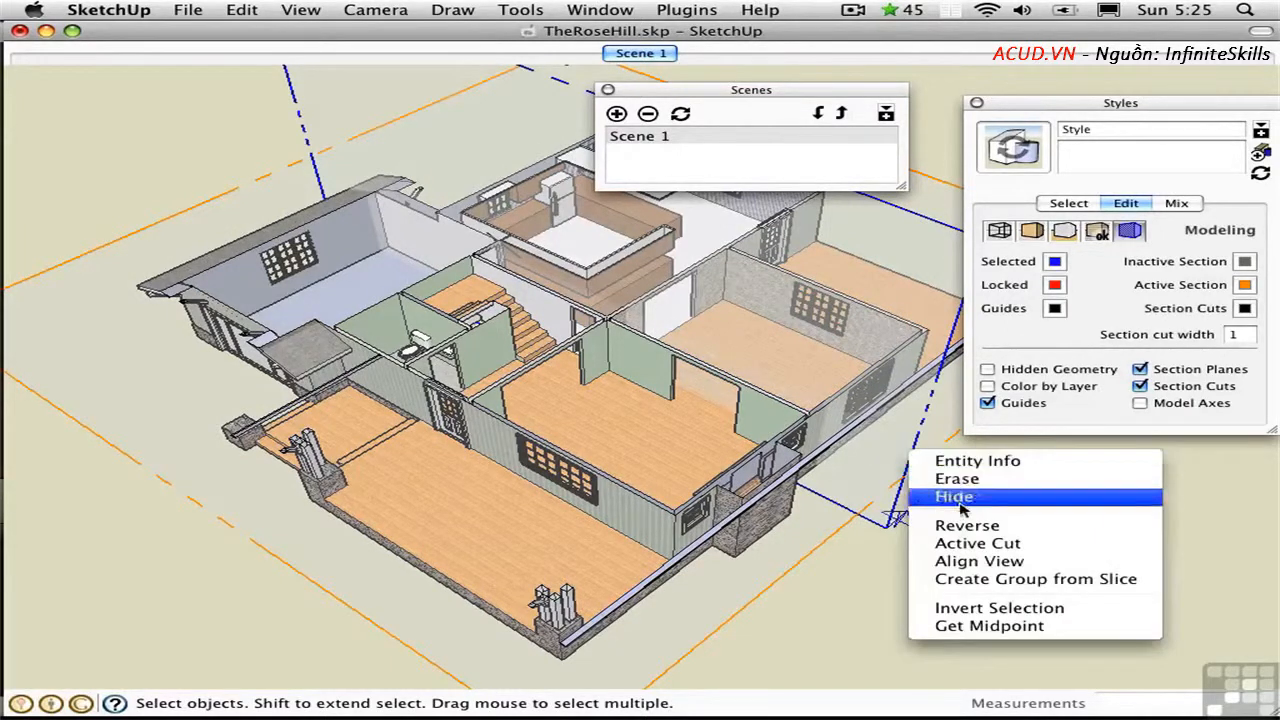
click(954, 496)
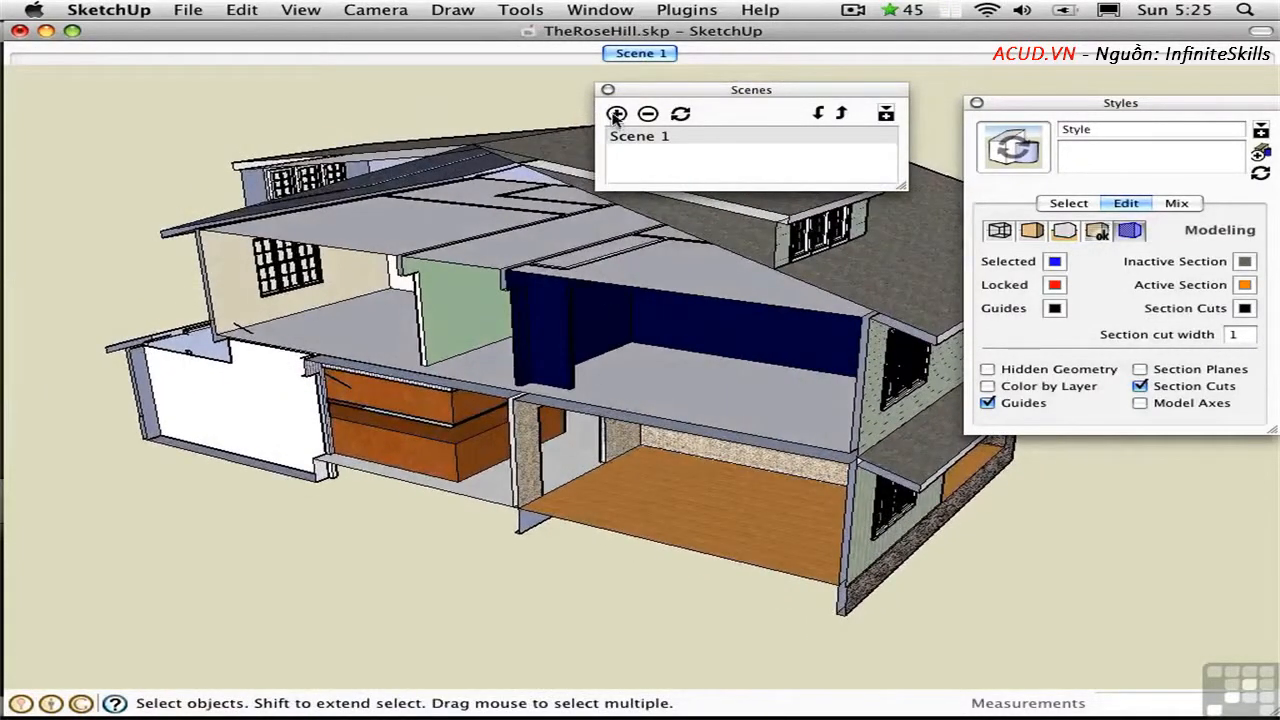
click(616, 112)
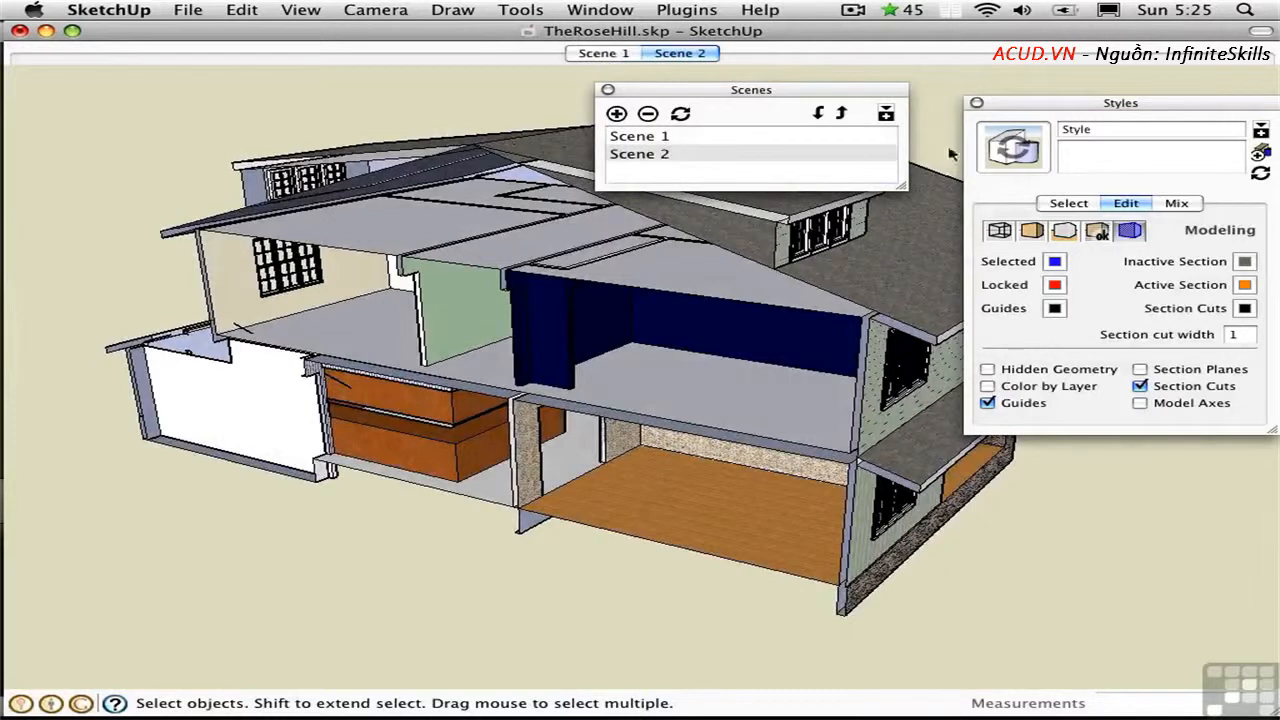
click(976, 102)
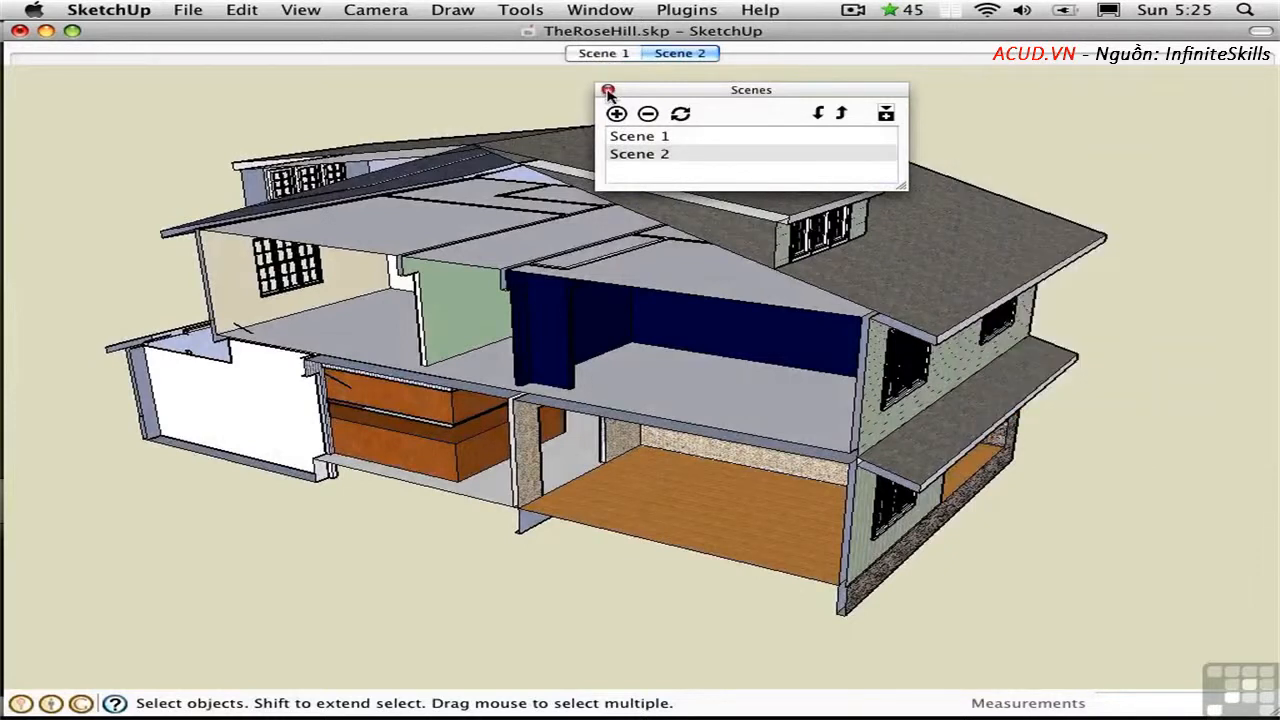
click(608, 90)
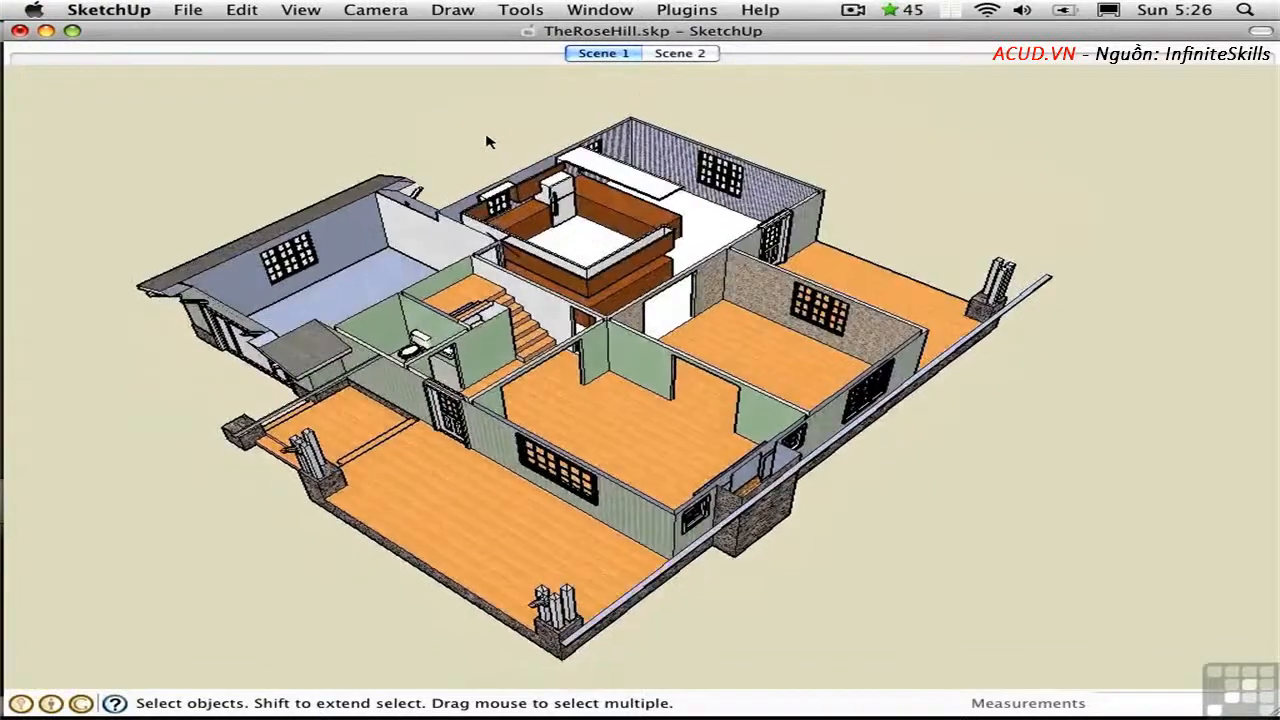
click(680, 52)
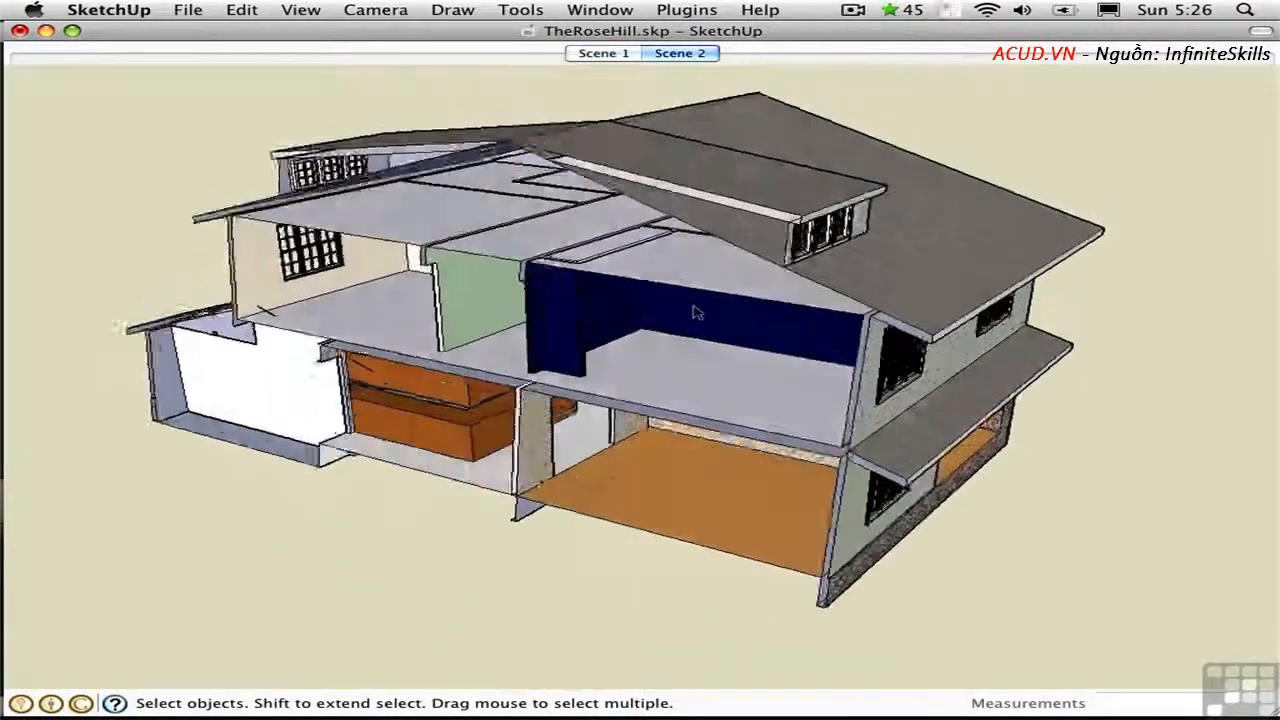